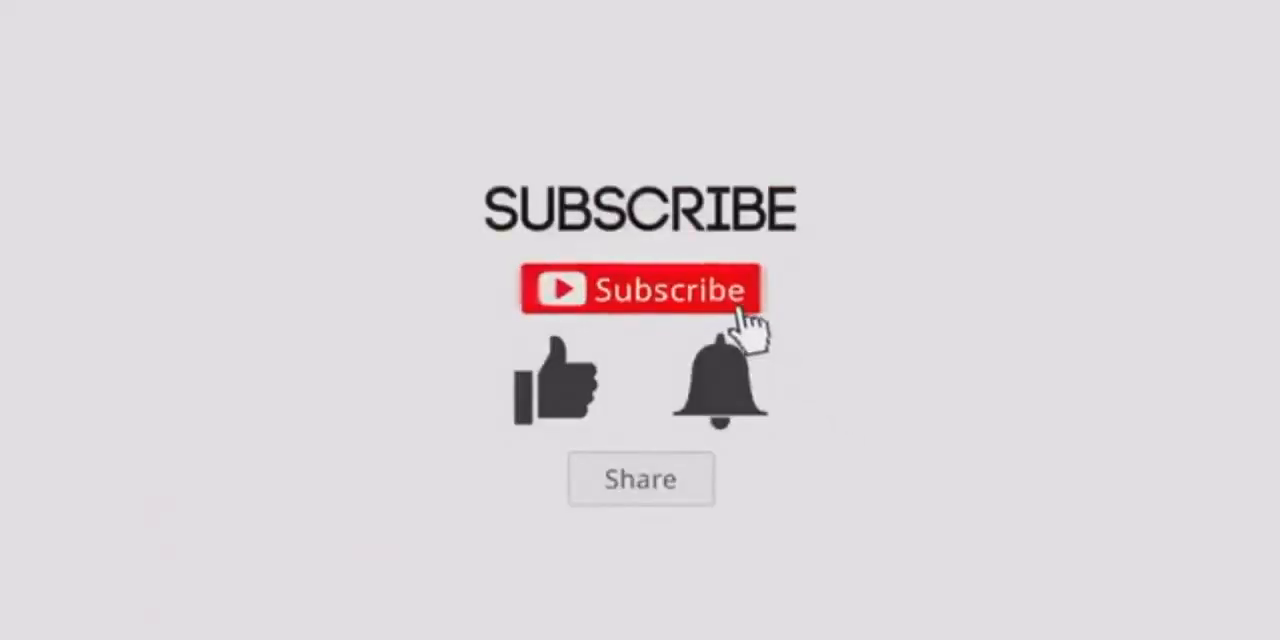
Step: Write 'ECMA internation', a blank line, then 'ECMAScript === Javascript', followed by empty lines
left_click(640, 290)
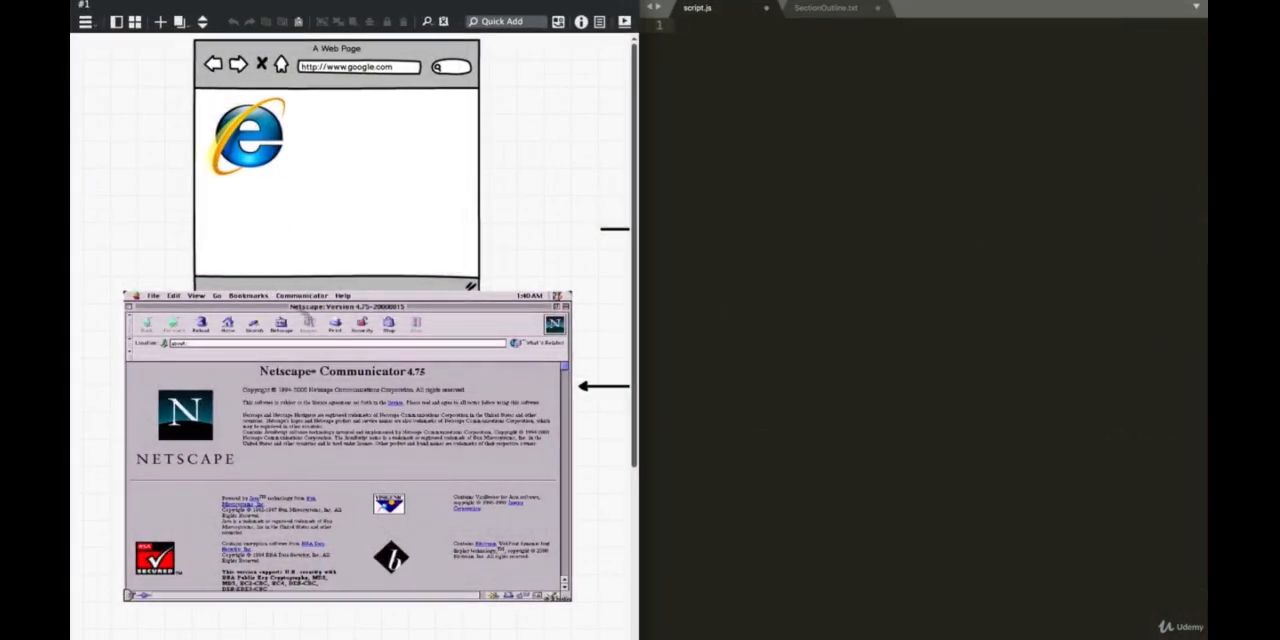
mouse_move(358, 528)
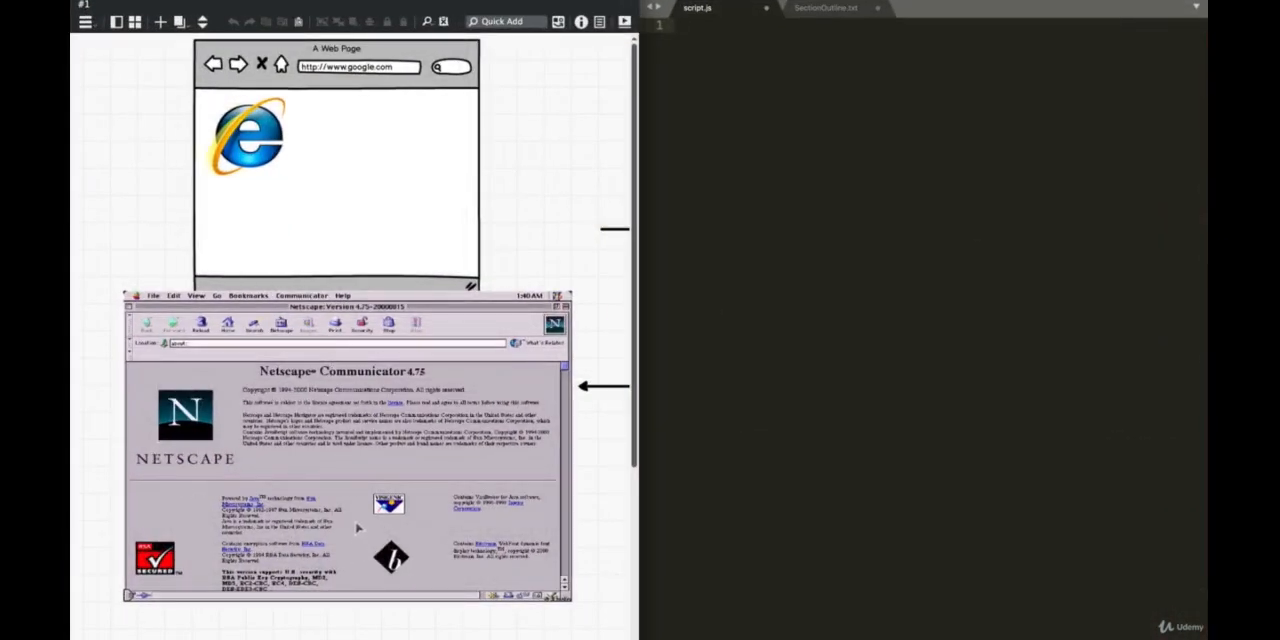
mouse_move(324, 99)
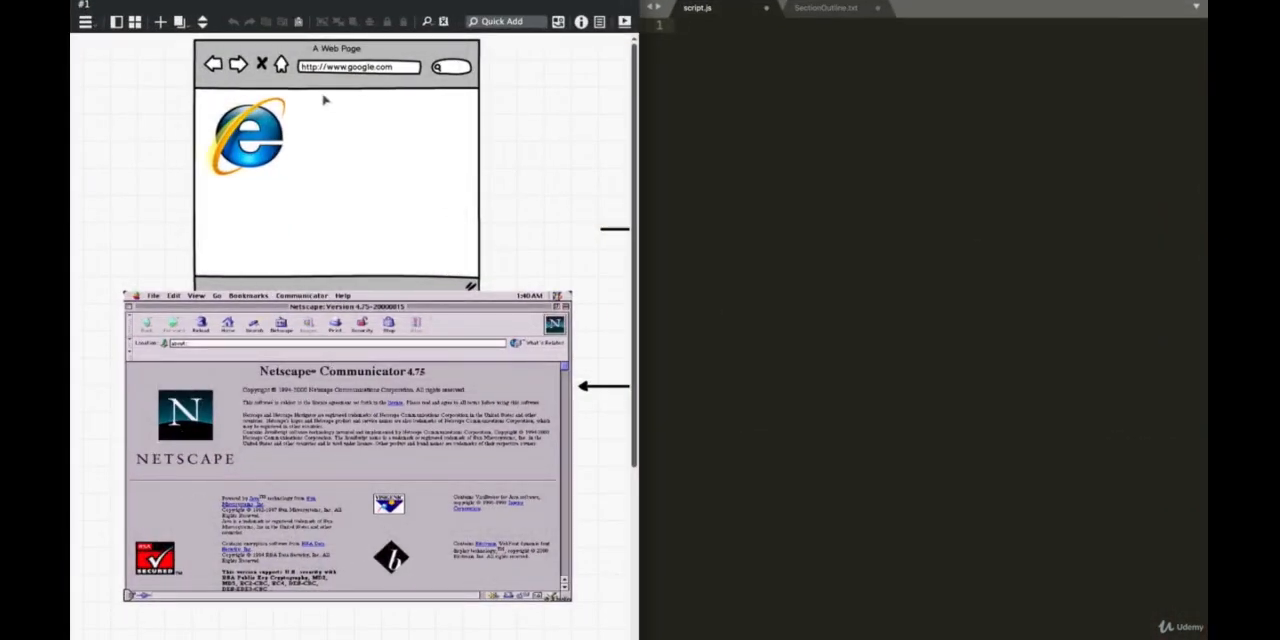
mouse_move(442, 203)
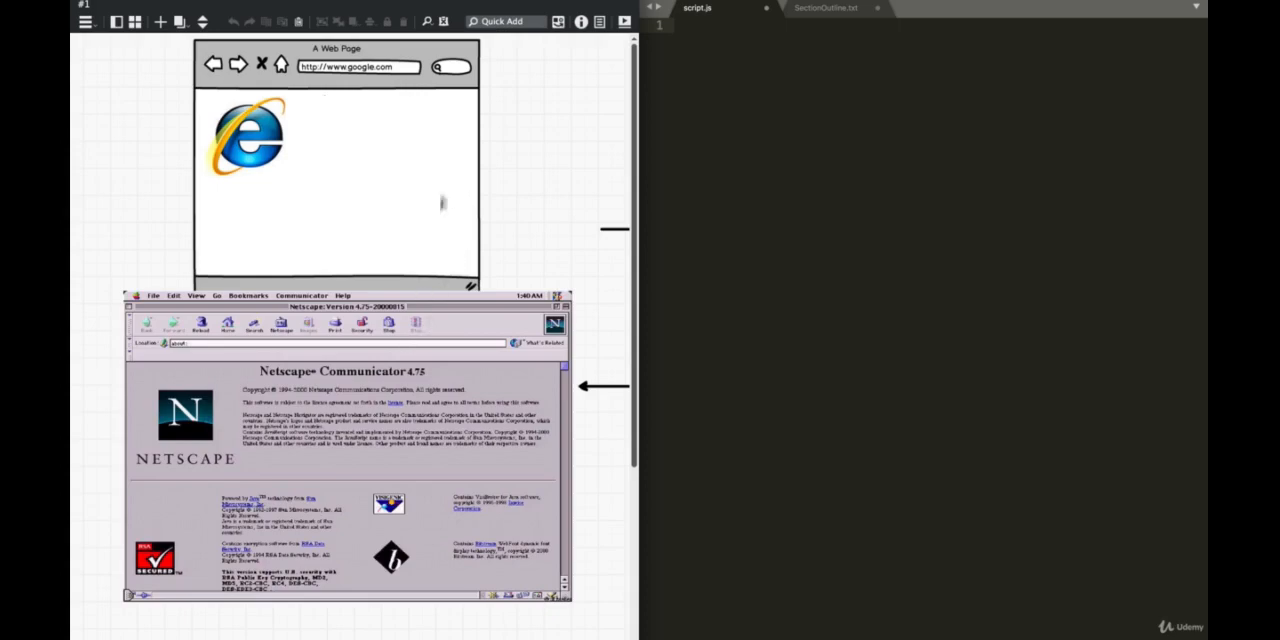
mouse_move(725, 228)
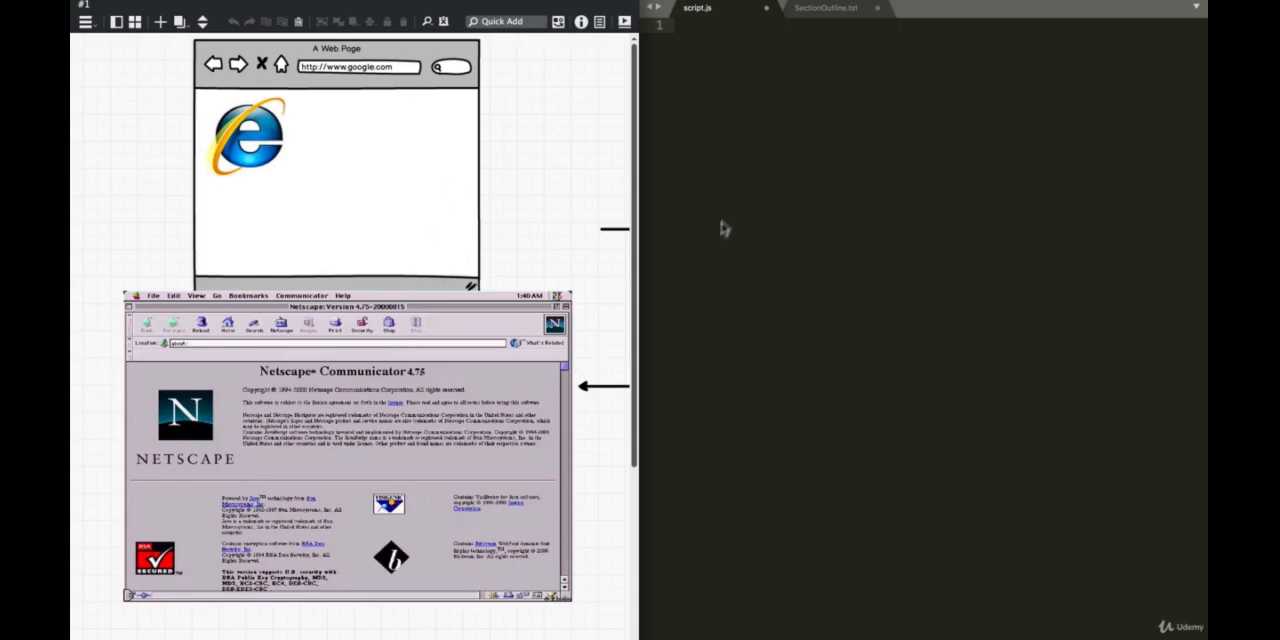
mouse_move(740, 164)
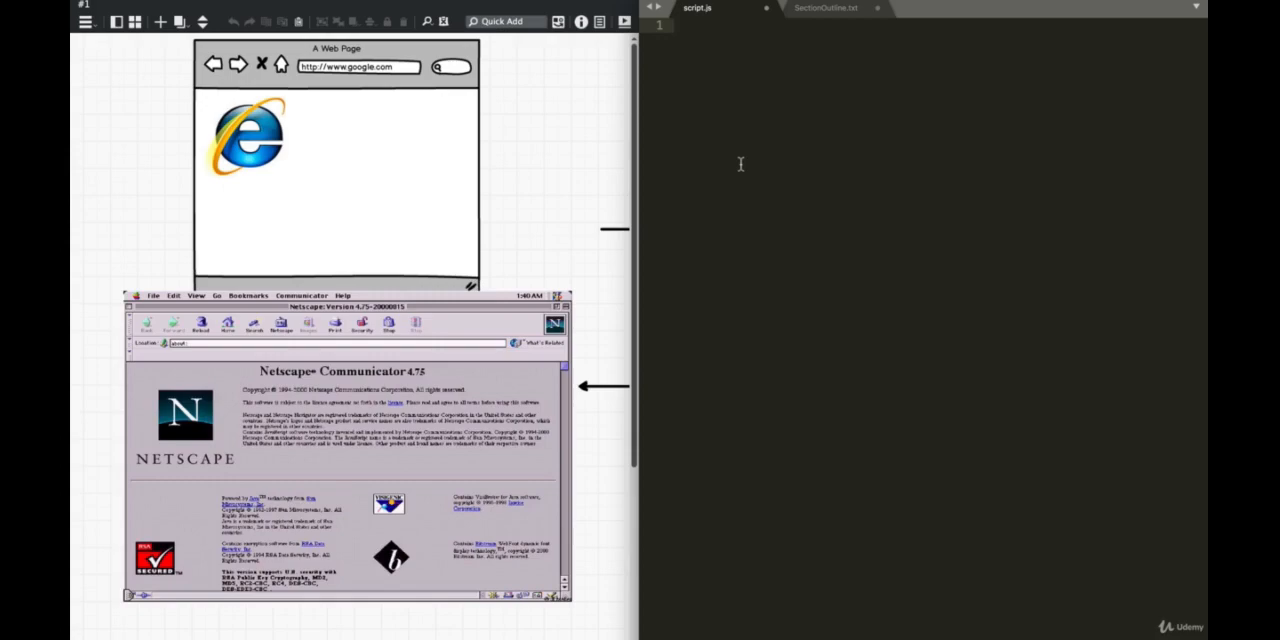
type("ECMA")
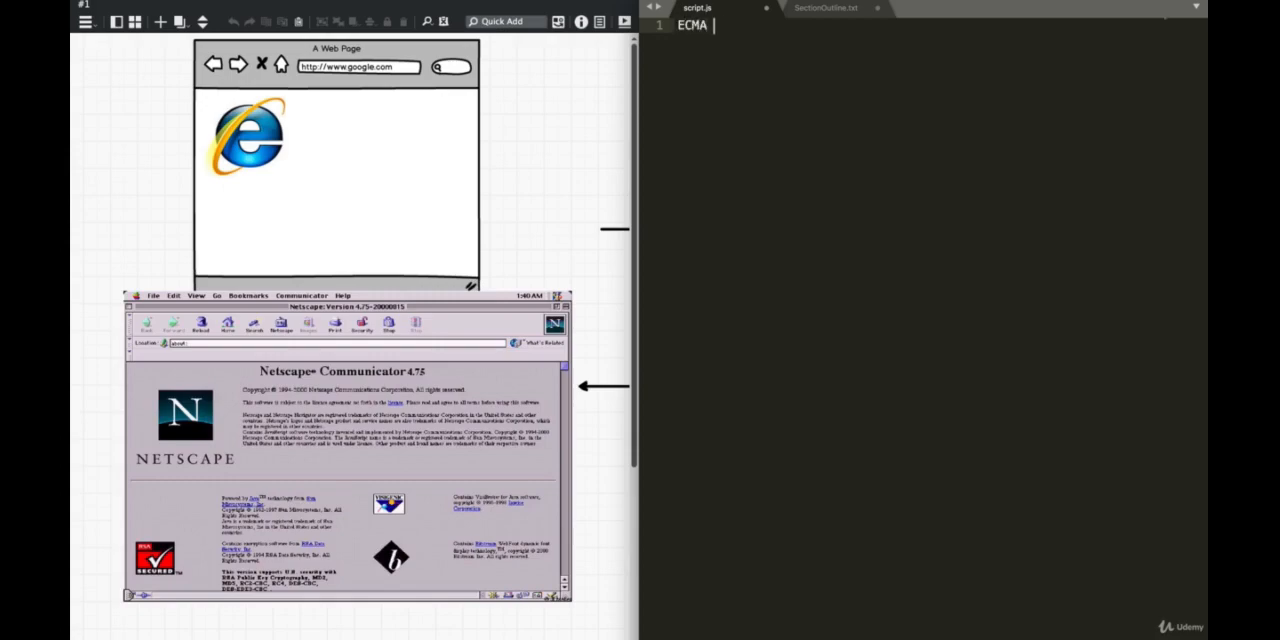
type("internation")
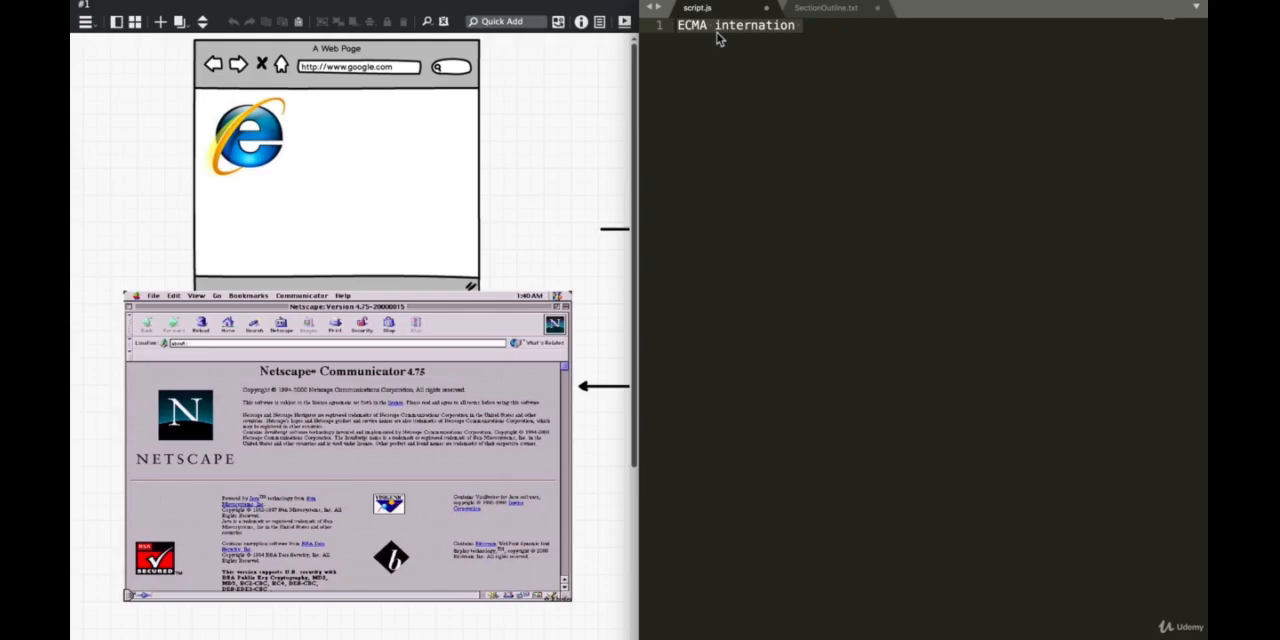
type("ECMAScript === Java")
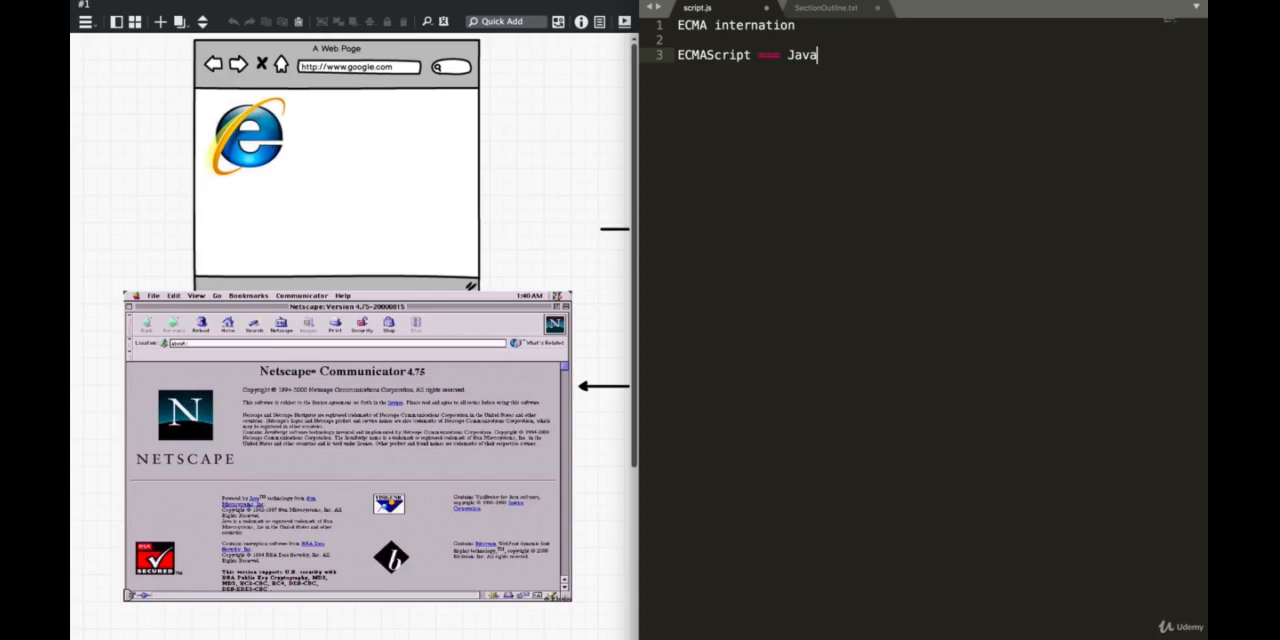
type("script")
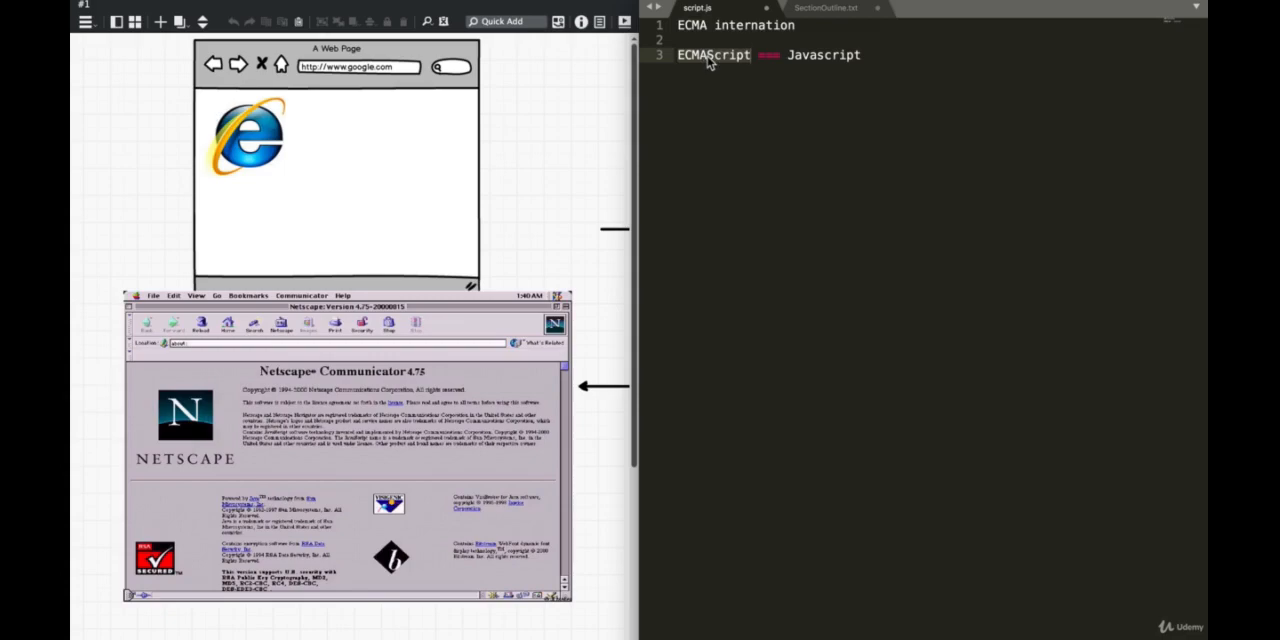
left_click(749, 55)
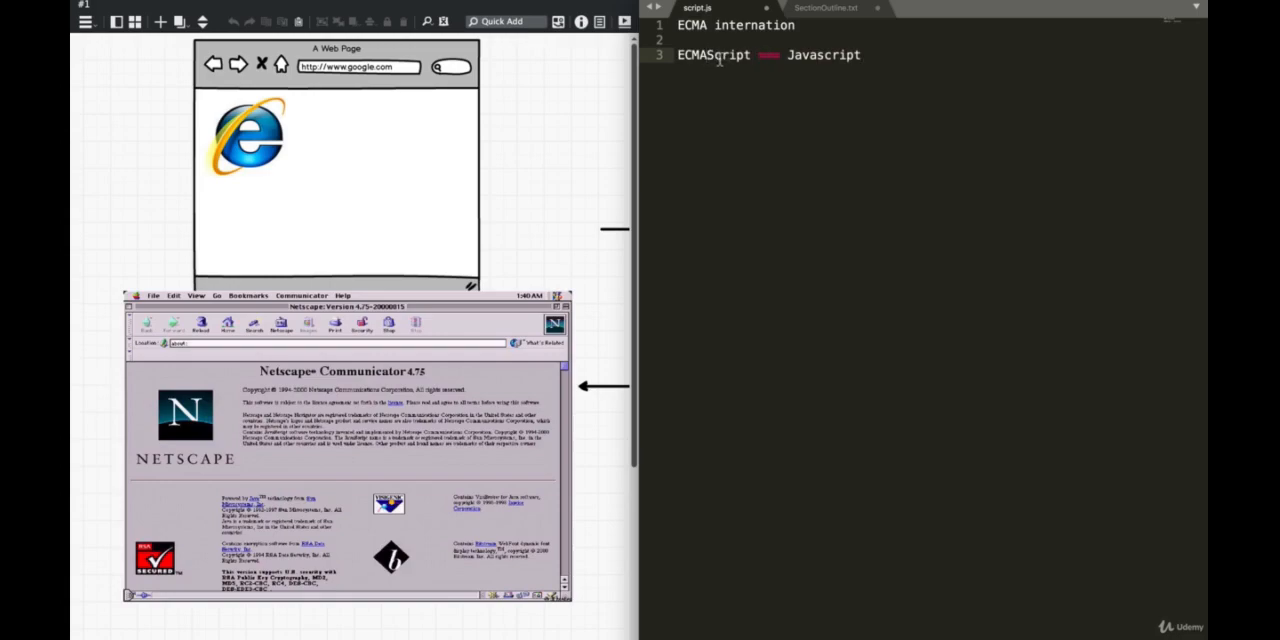
key("Enter")
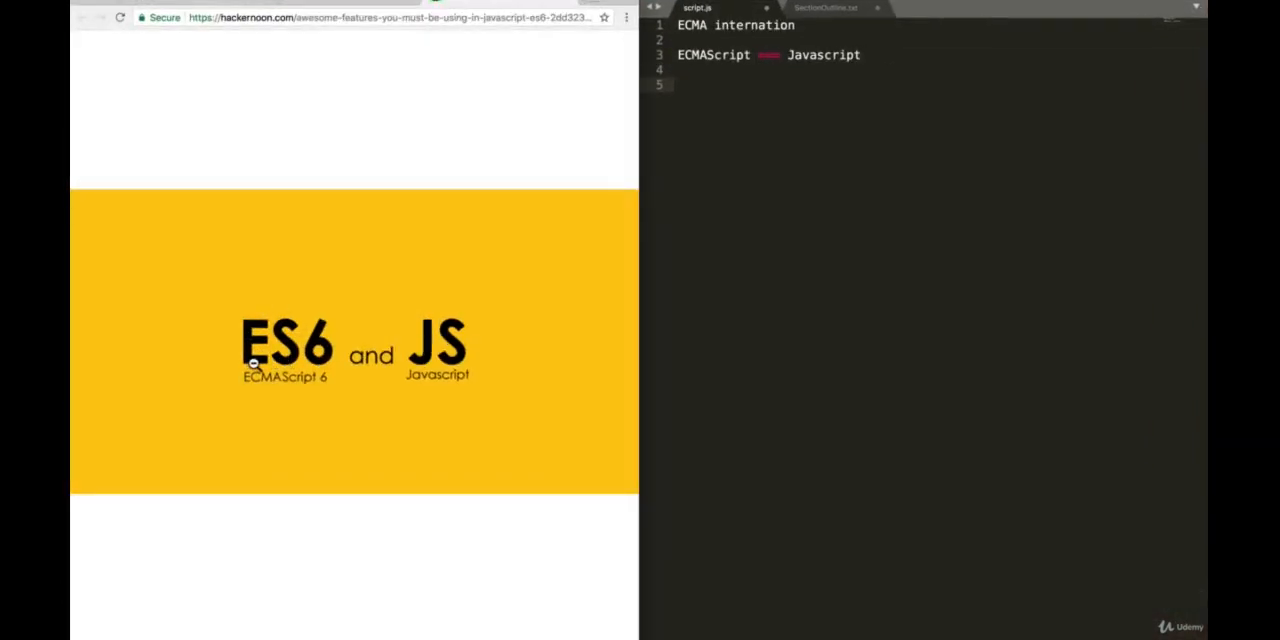
left_click(685, 85)
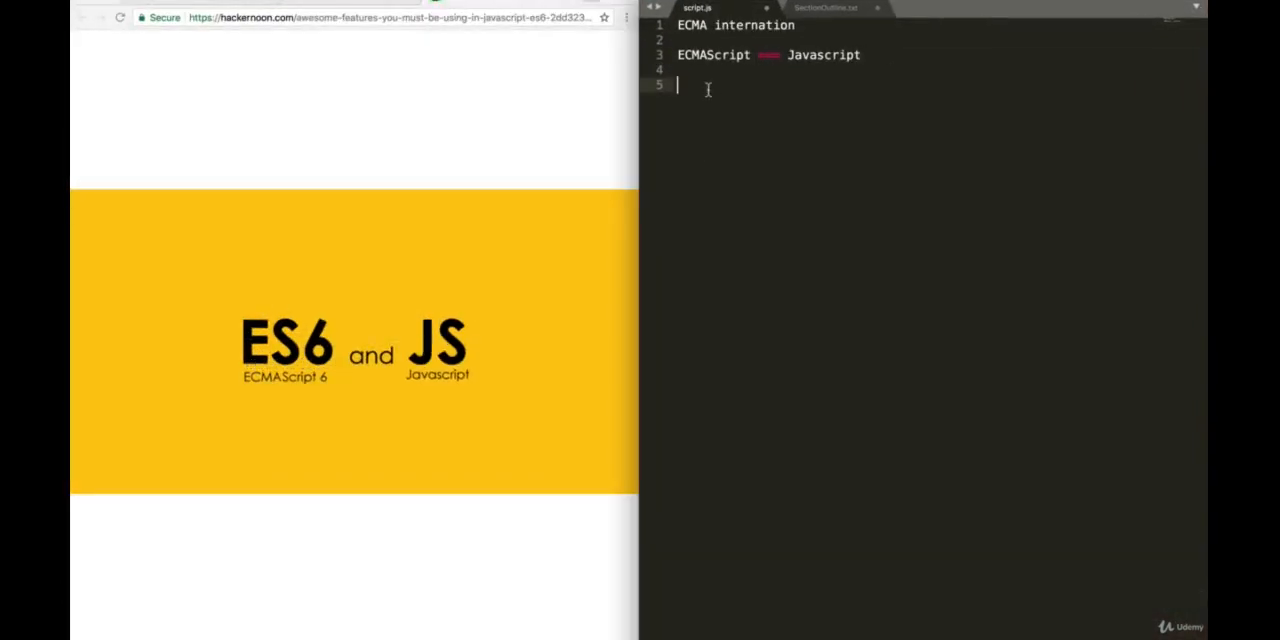
type("ES6 EcmaScript")
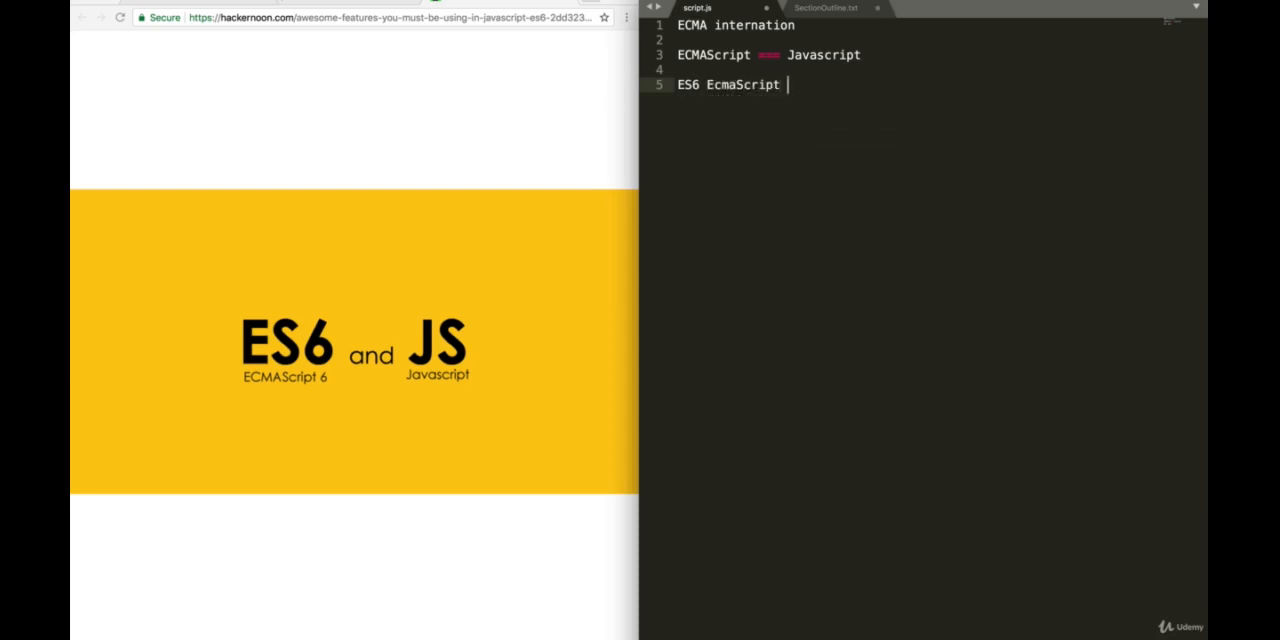
type("6")
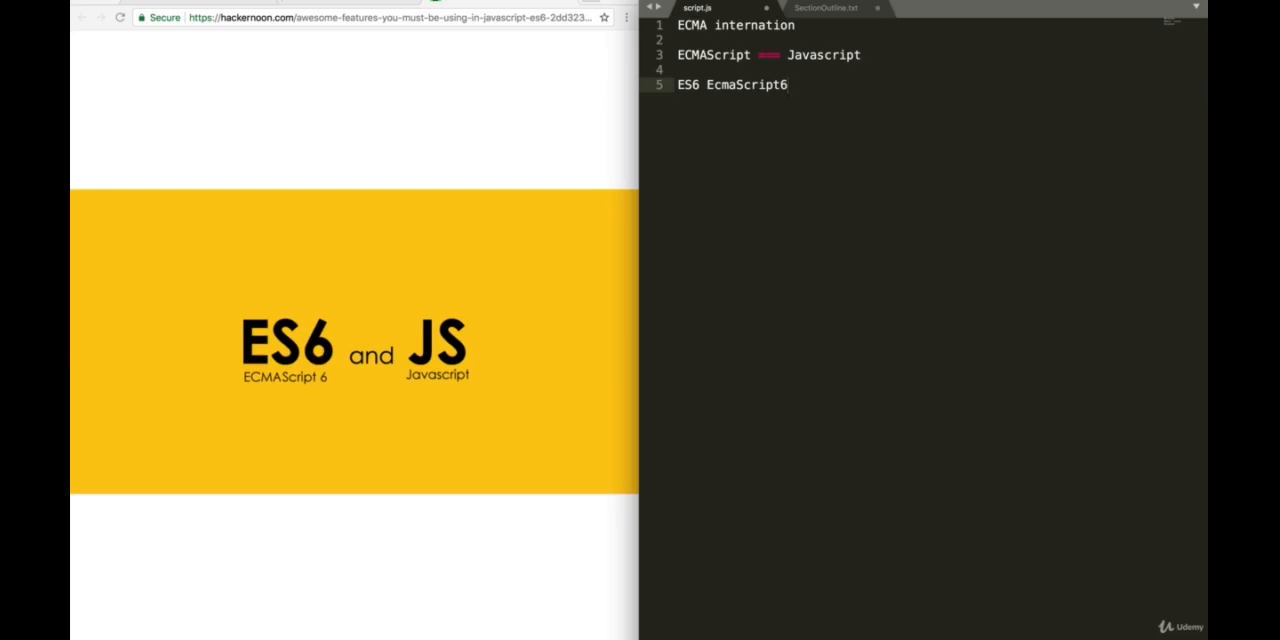
key("Backspace")
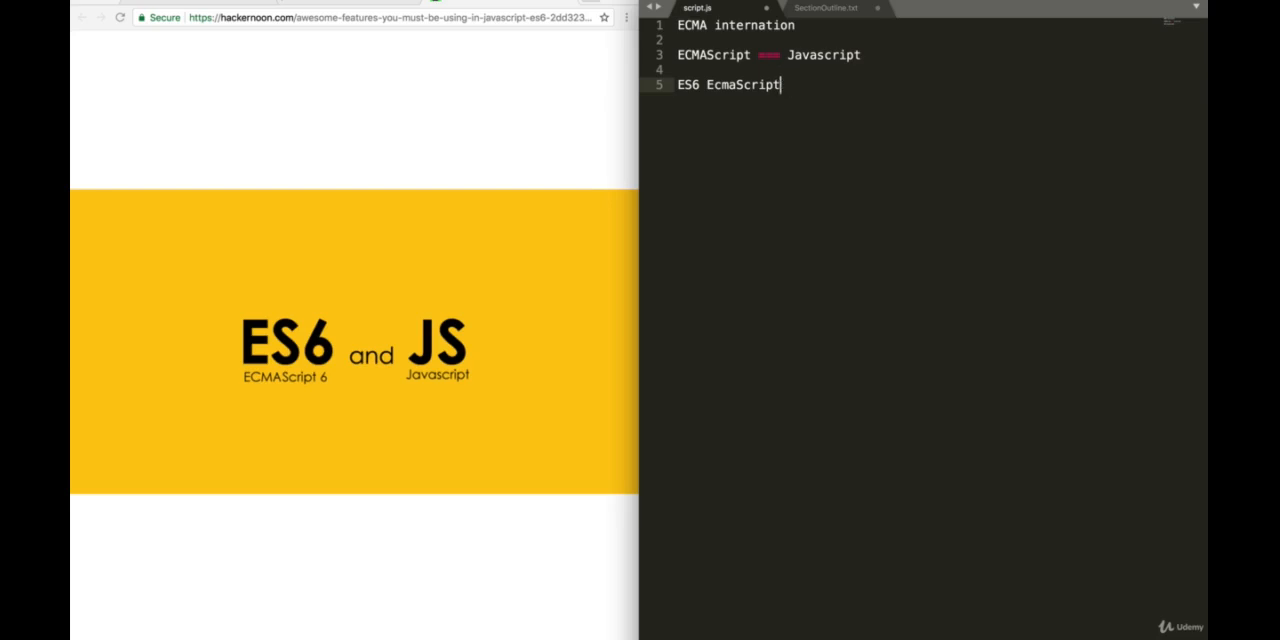
type("7")
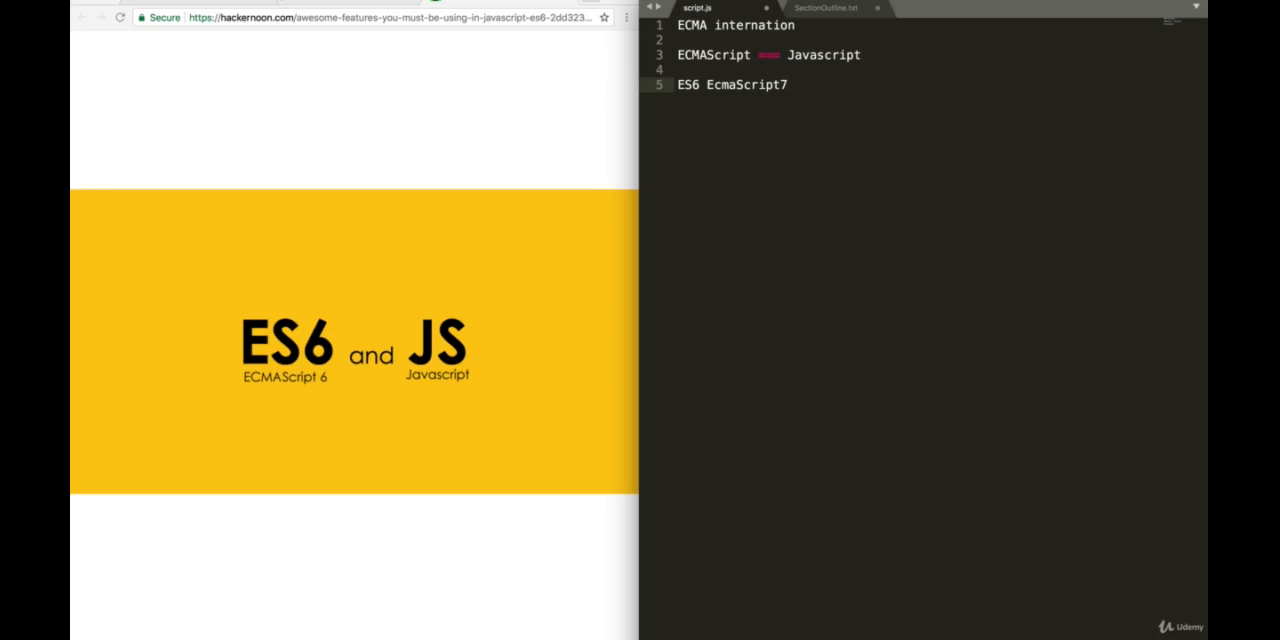
key("Backspace")
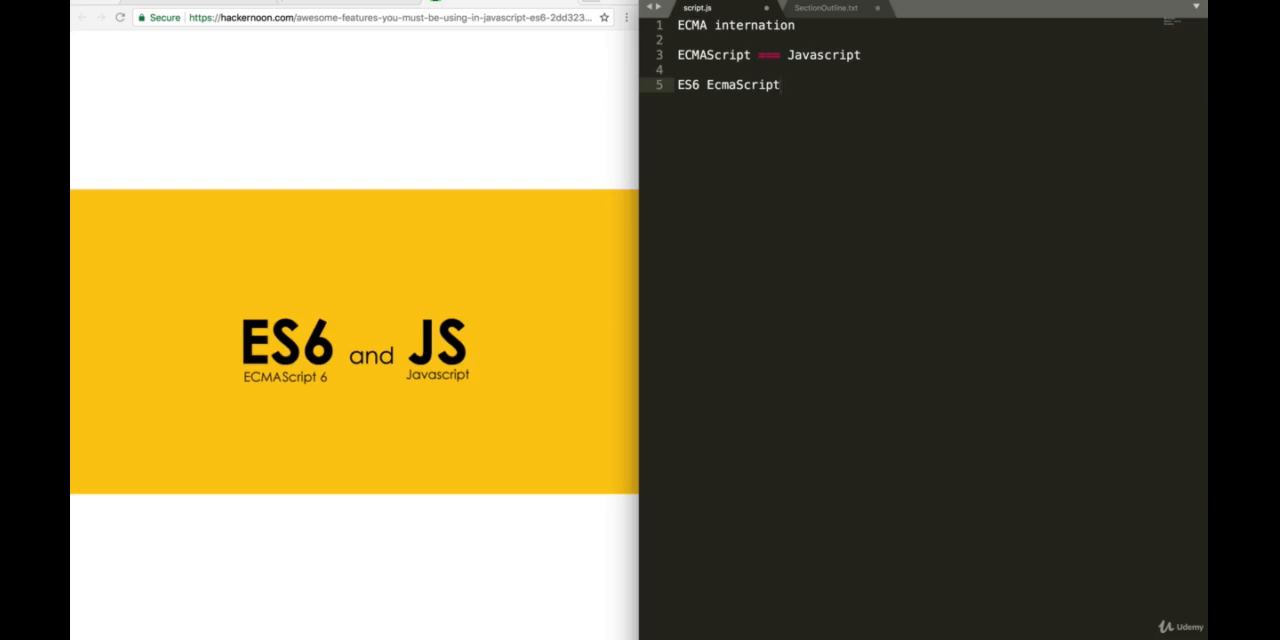
type("5 6")
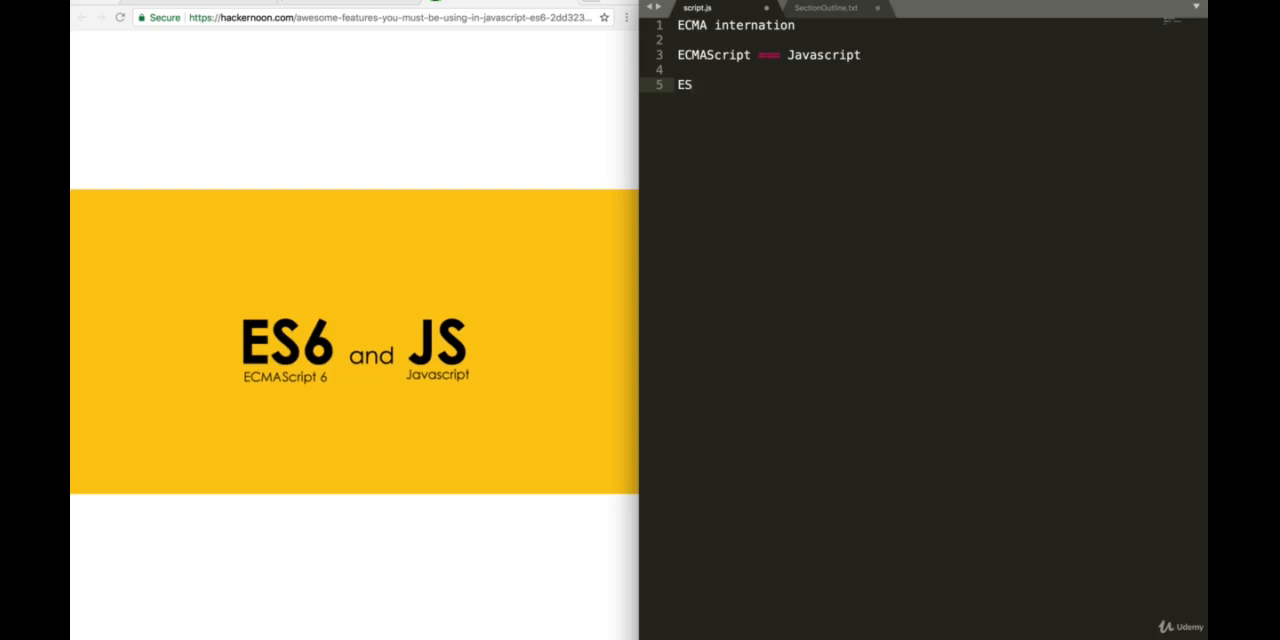
key("Backspace")
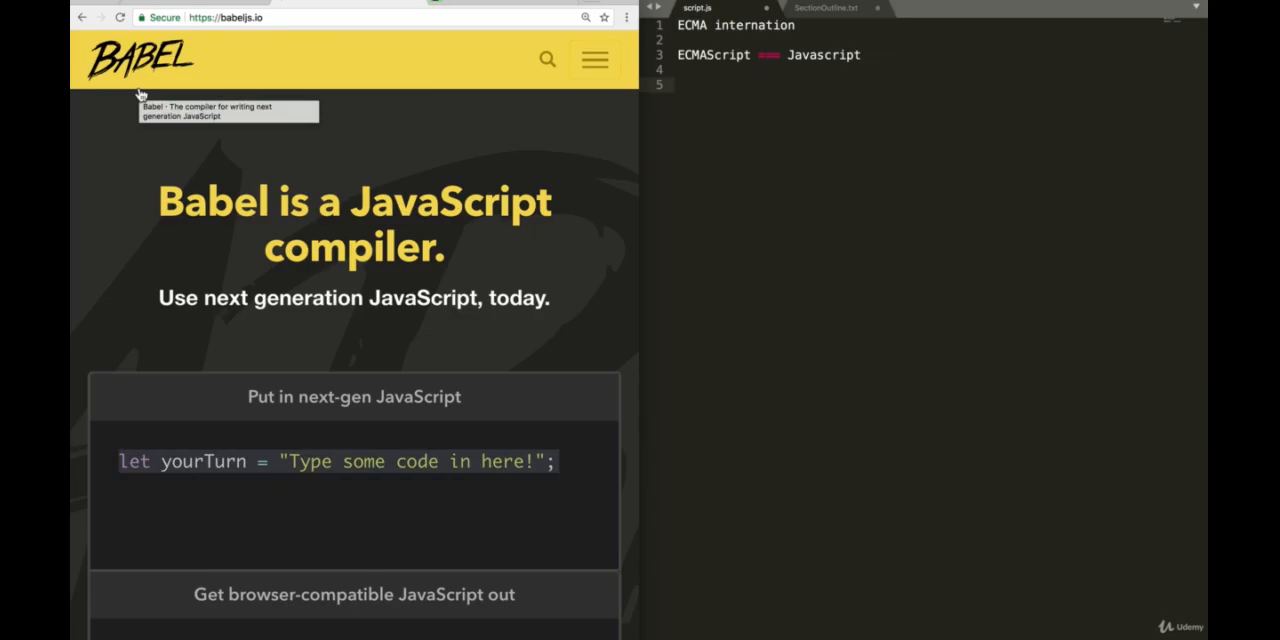
mouse_move(117, 122)
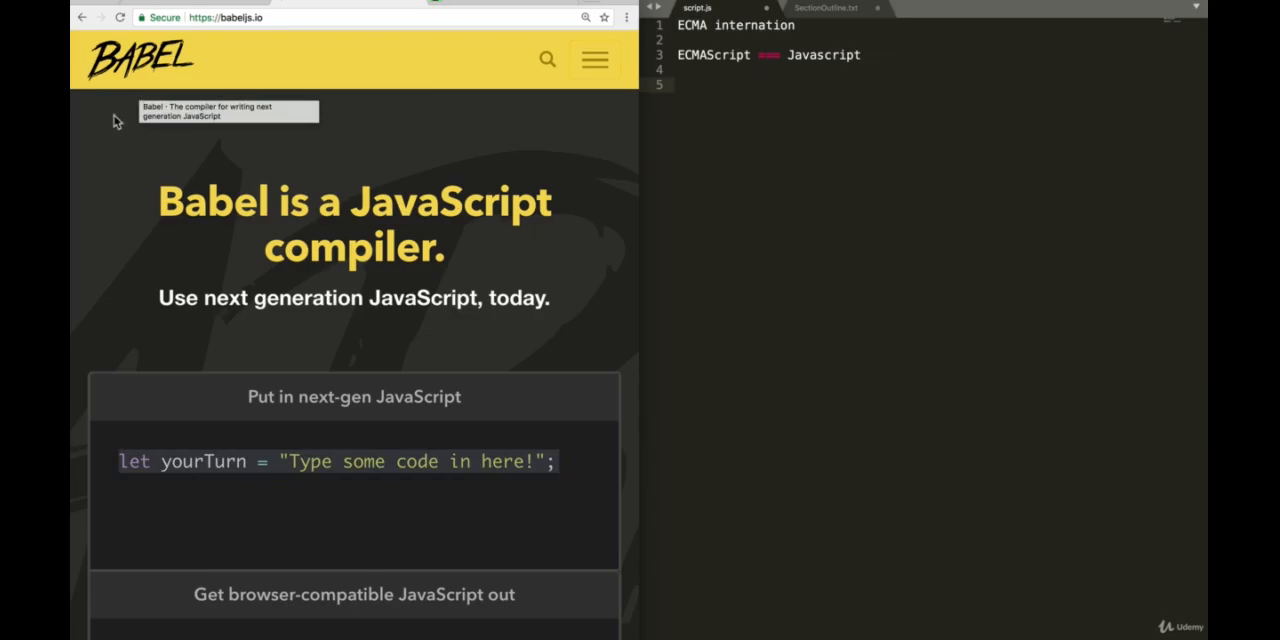
mouse_move(122, 100)
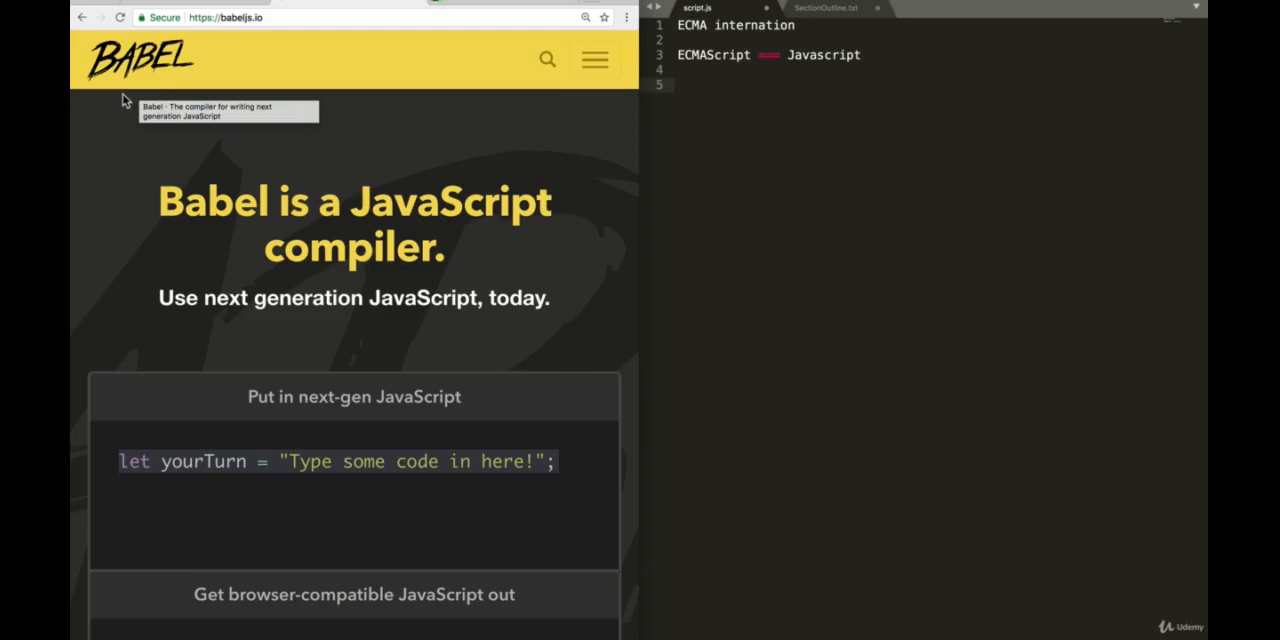
Step: Go through babeljs.io's hamburger menu to the 'Try it out' compiler playground
left_click(737, 85)
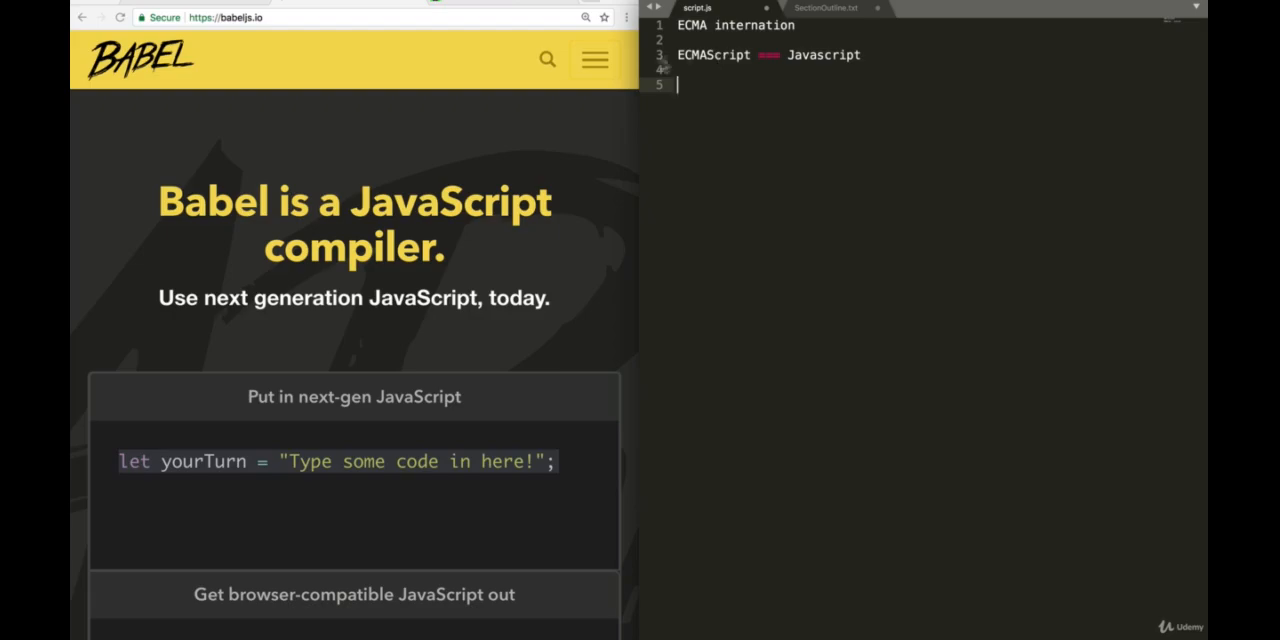
mouse_move(248, 63)
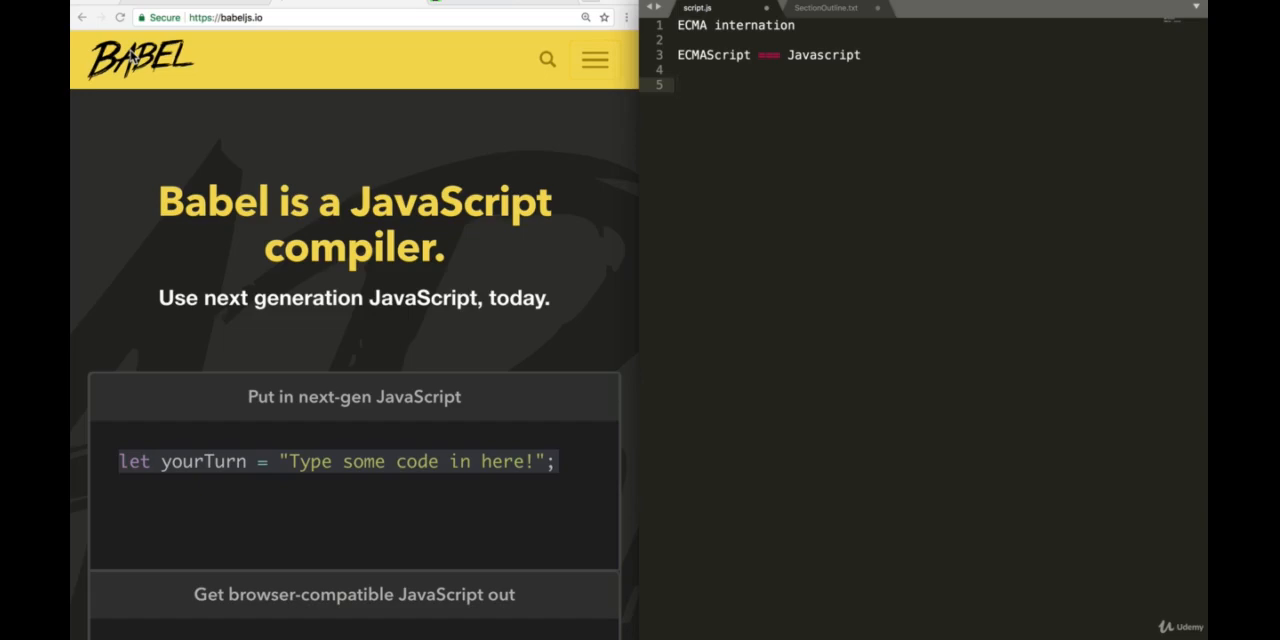
left_click(594, 59)
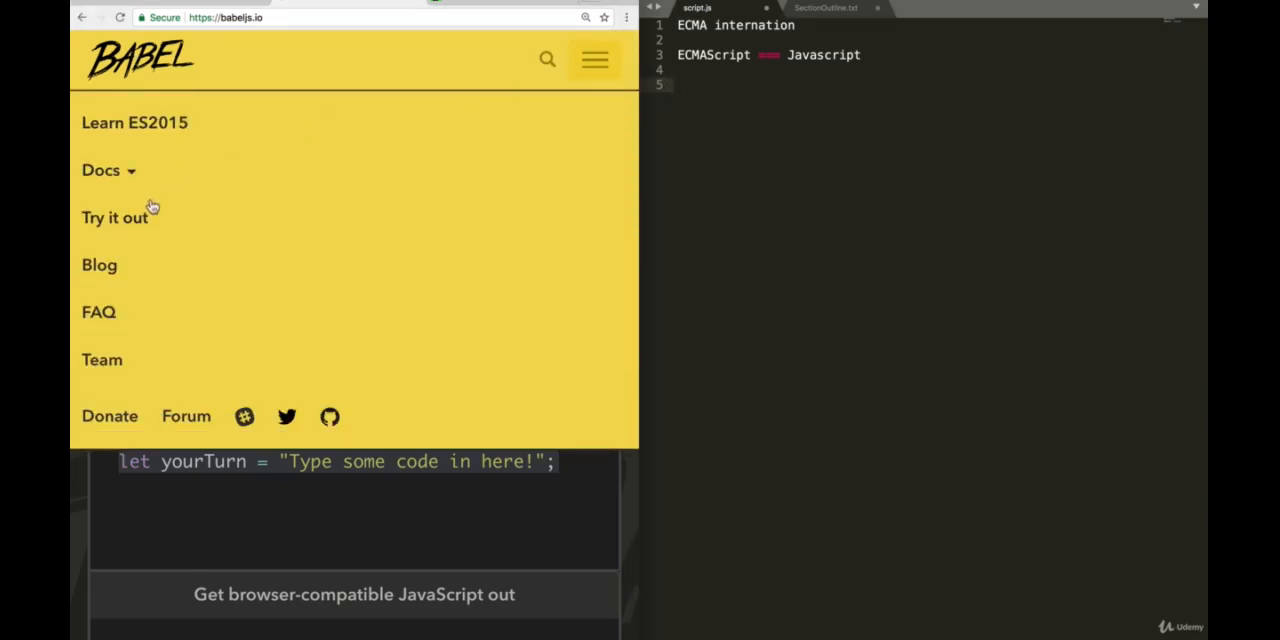
left_click(114, 217)
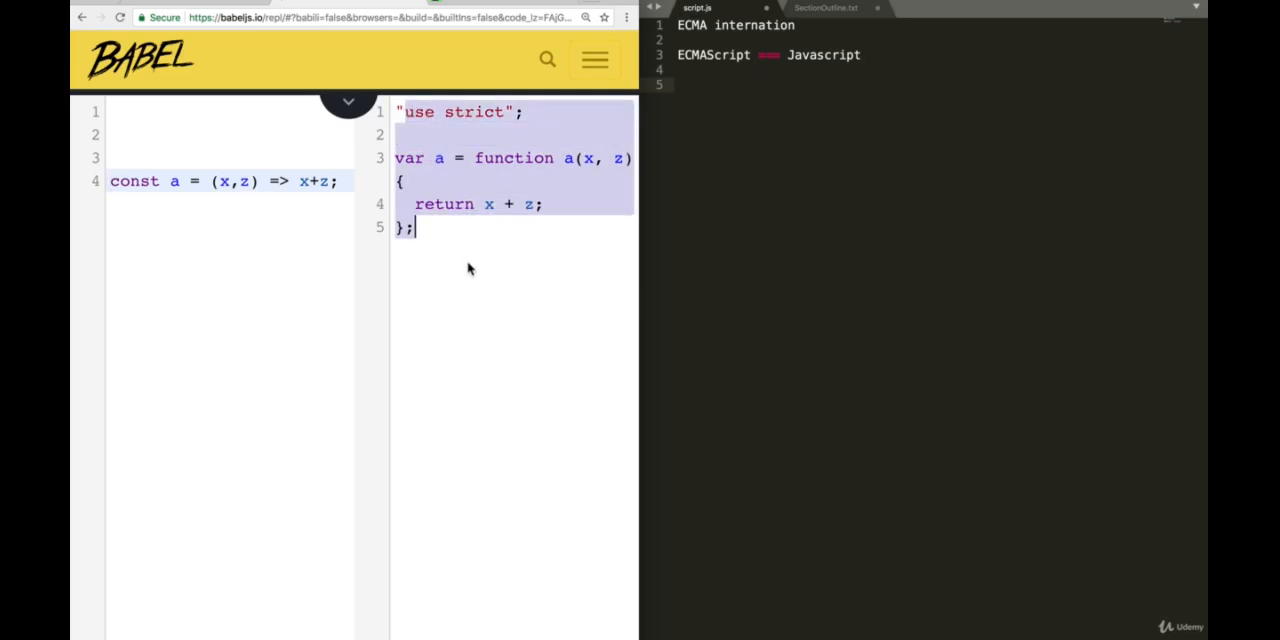
mouse_move(268, 265)
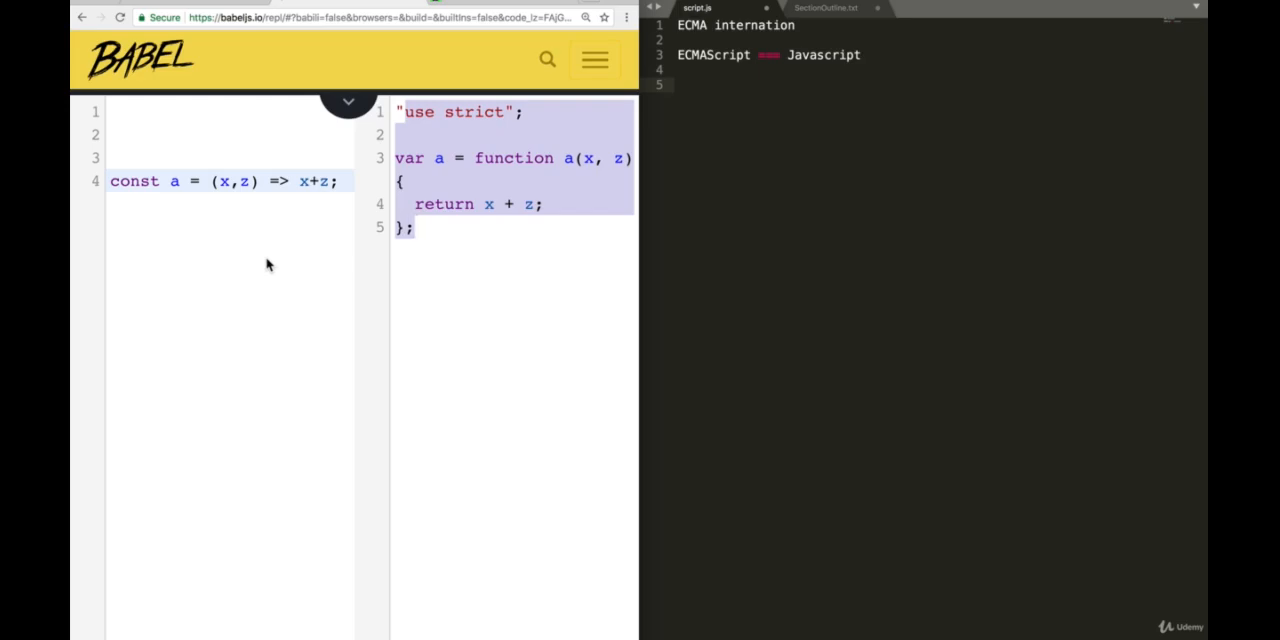
Step: Enter const a = (x,z) => x+z; in the left REPL pane and read its ES5 output
left_click(410, 227)
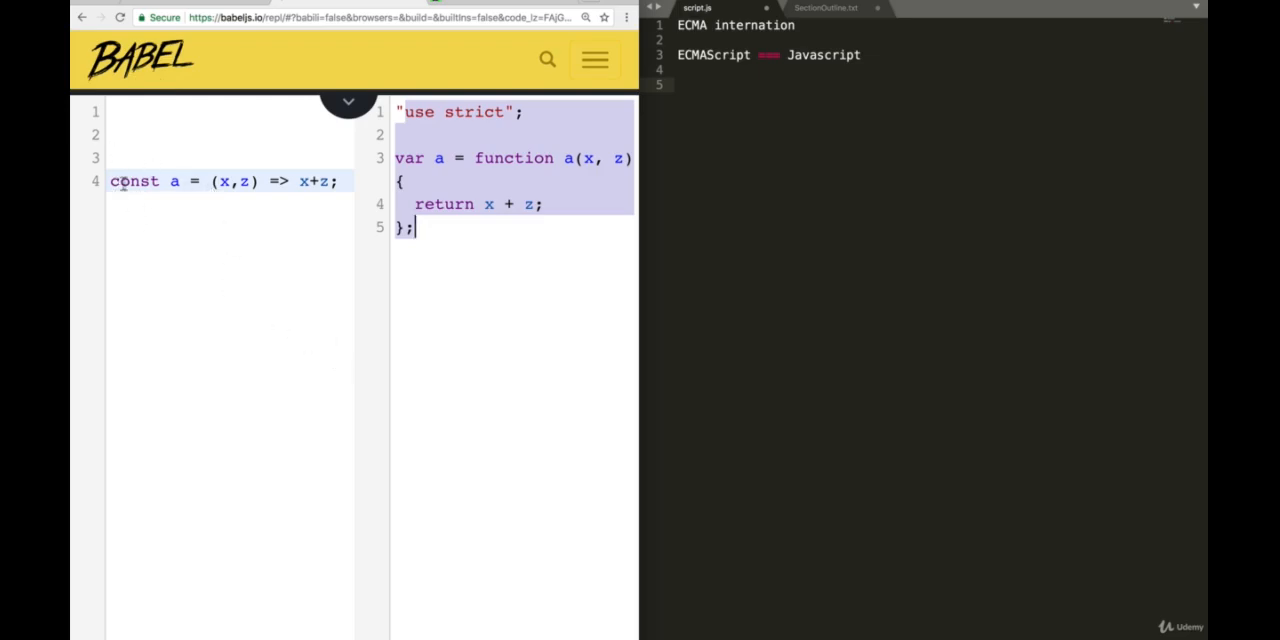
mouse_move(517, 355)
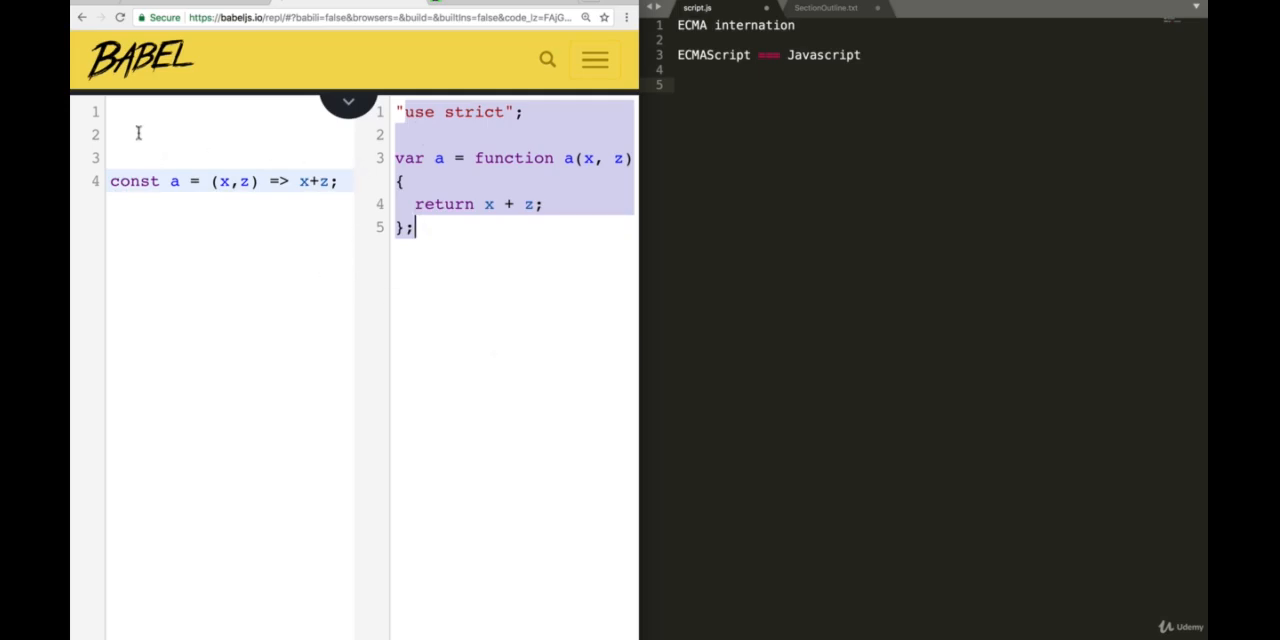
mouse_move(152, 292)
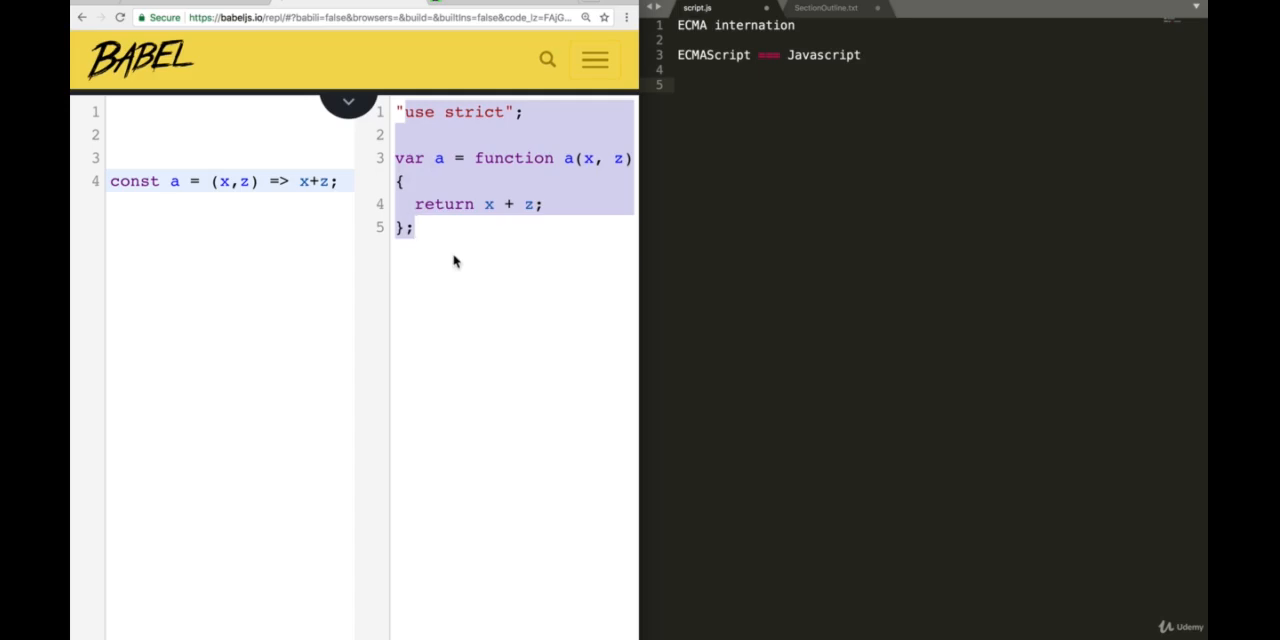
left_click(414, 227)
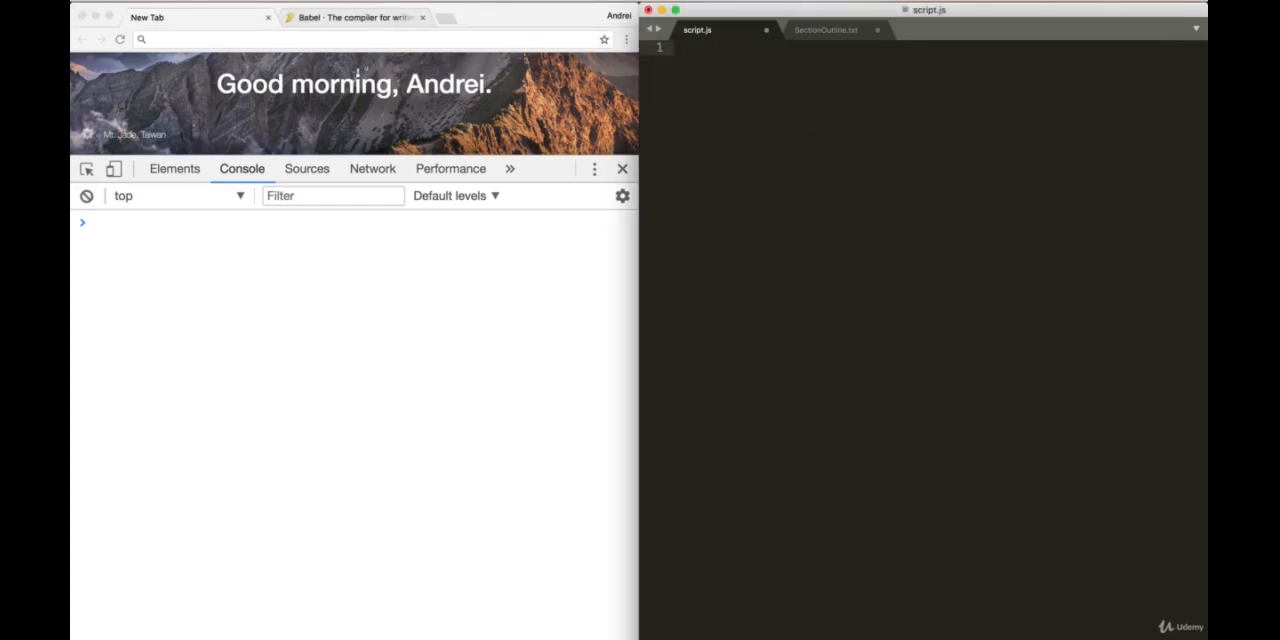
Step: Add the // let + const comment after checking the outline notes, starting line 3 with let
type("// let + const")
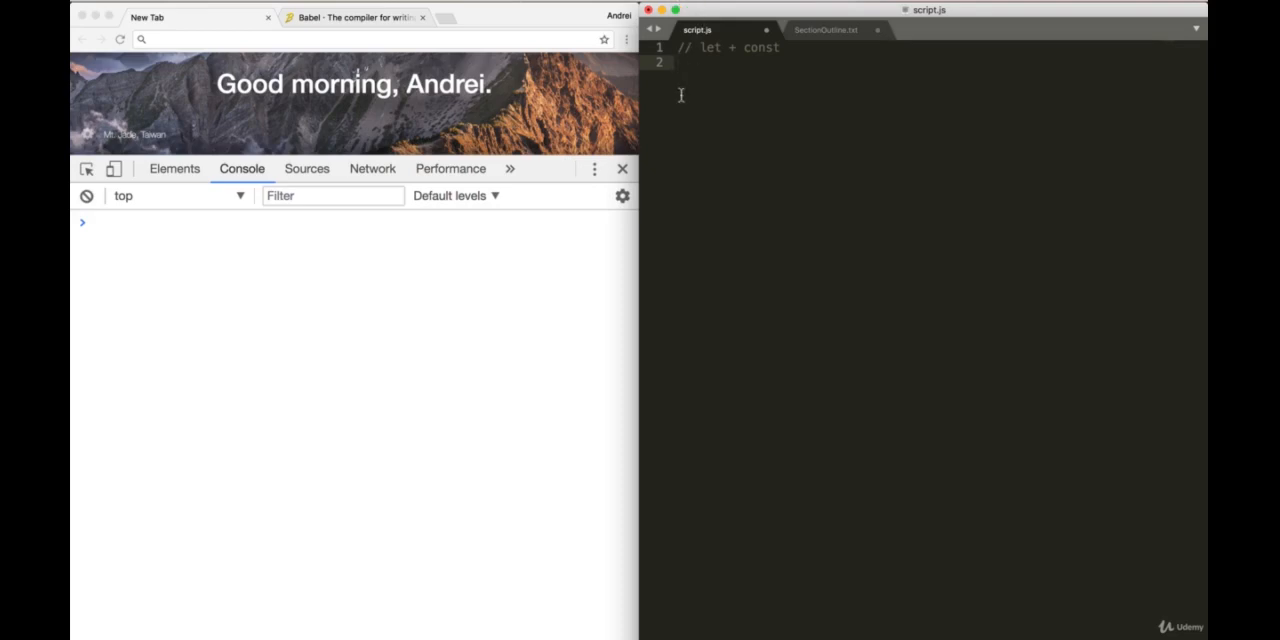
left_click(825, 30)
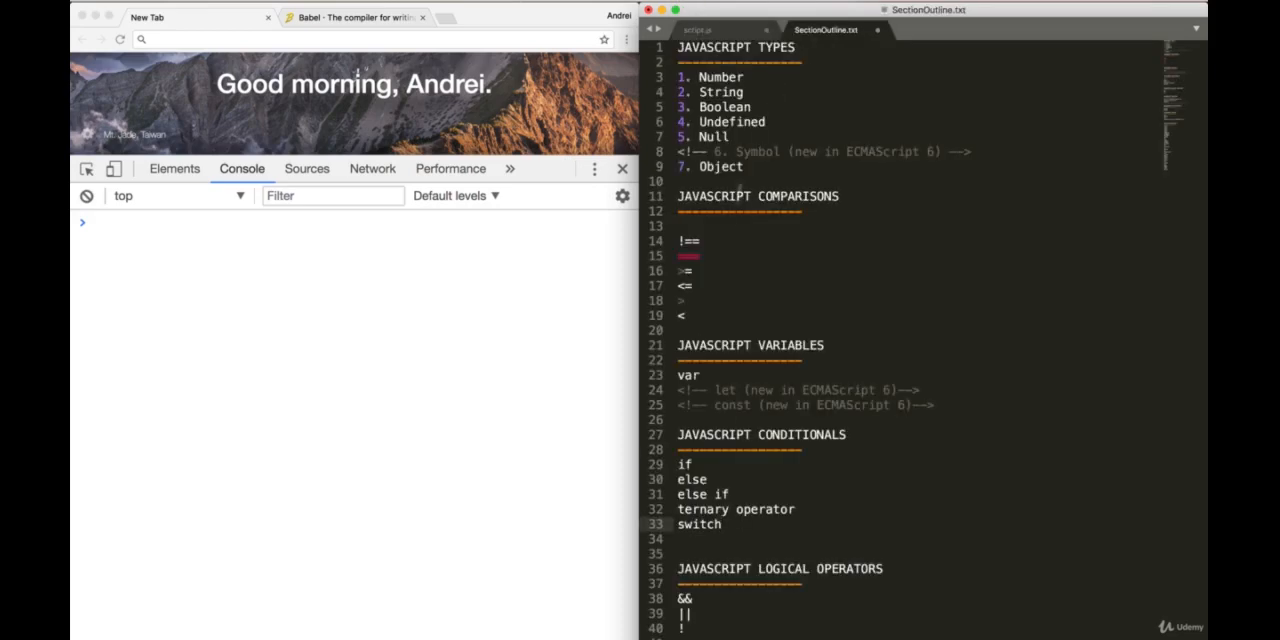
scroll("down", 3)
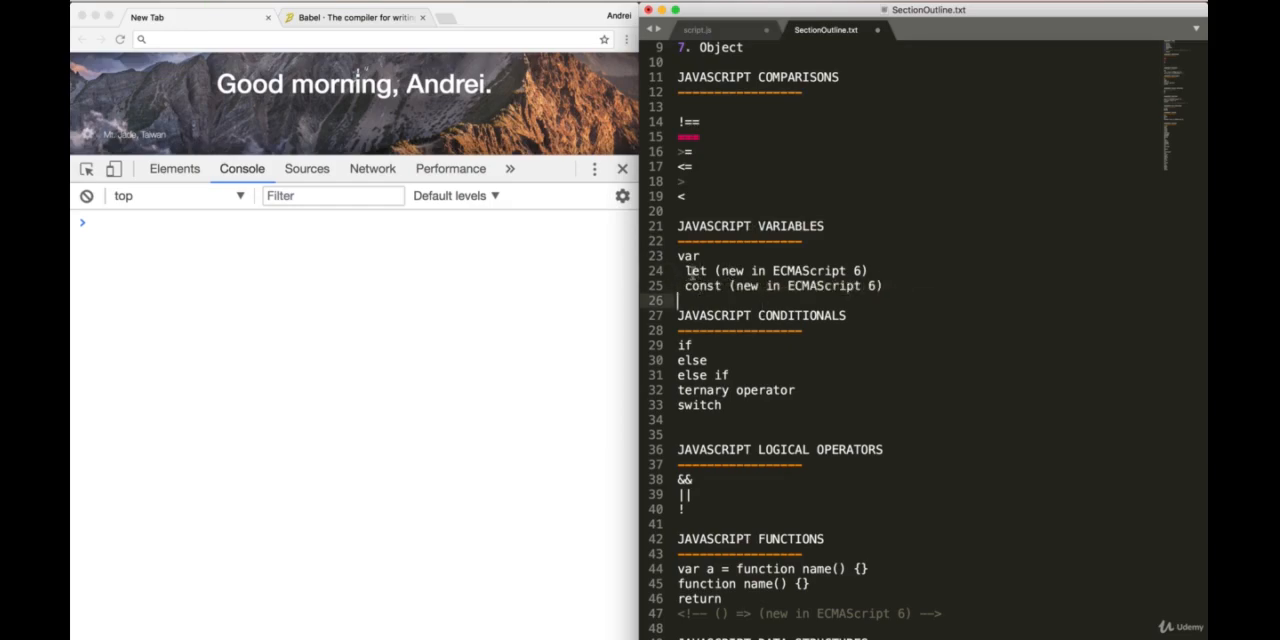
left_click(697, 30)
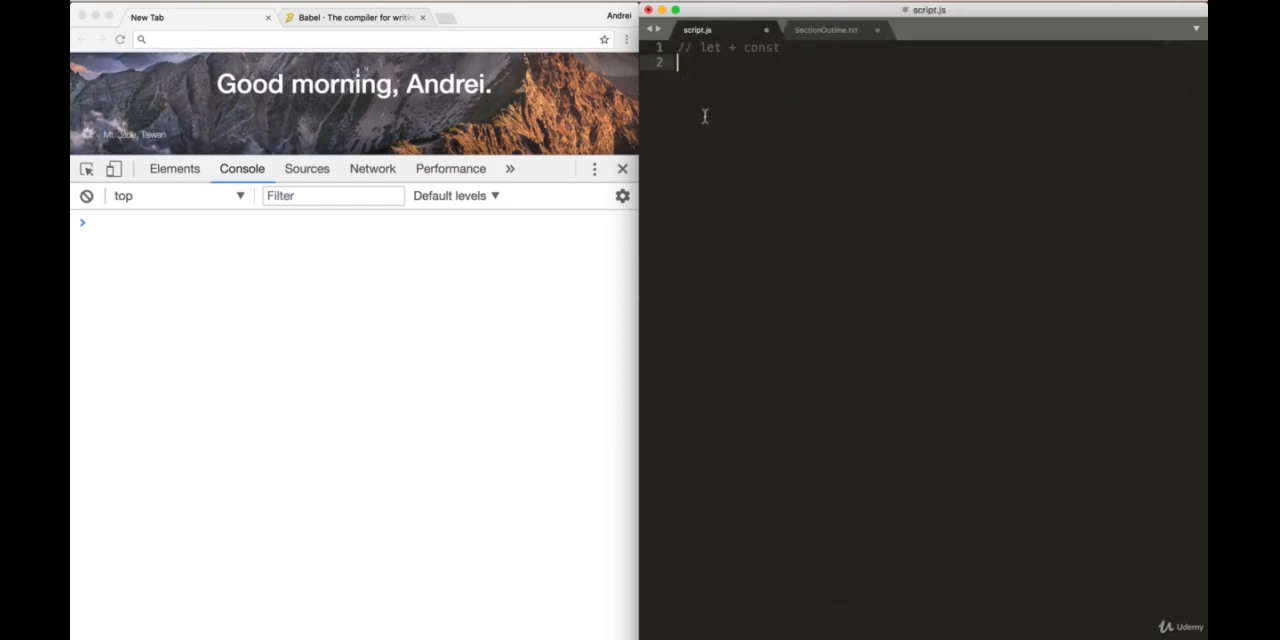
type("var")
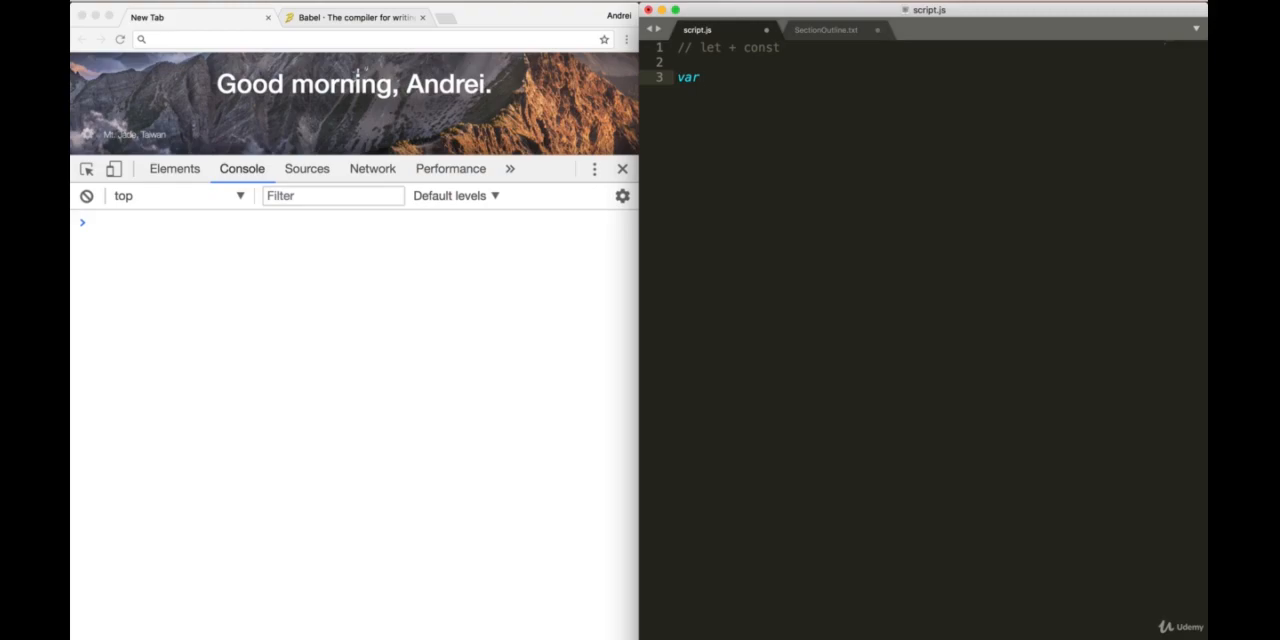
key("Backspace")
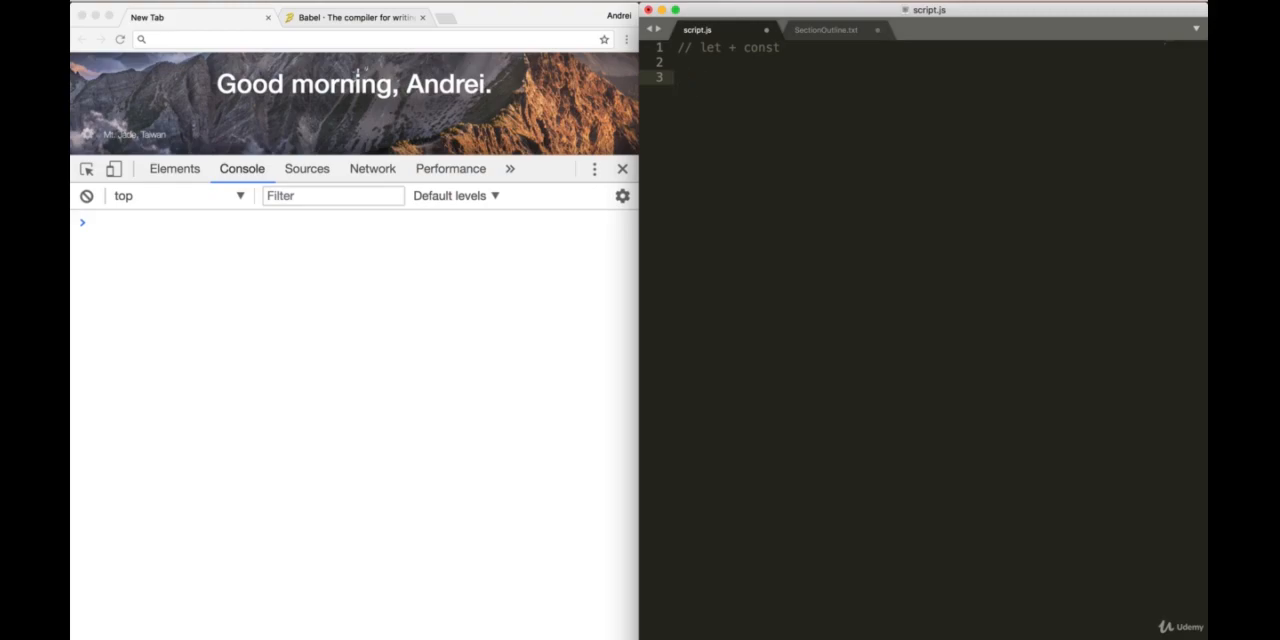
type("let")
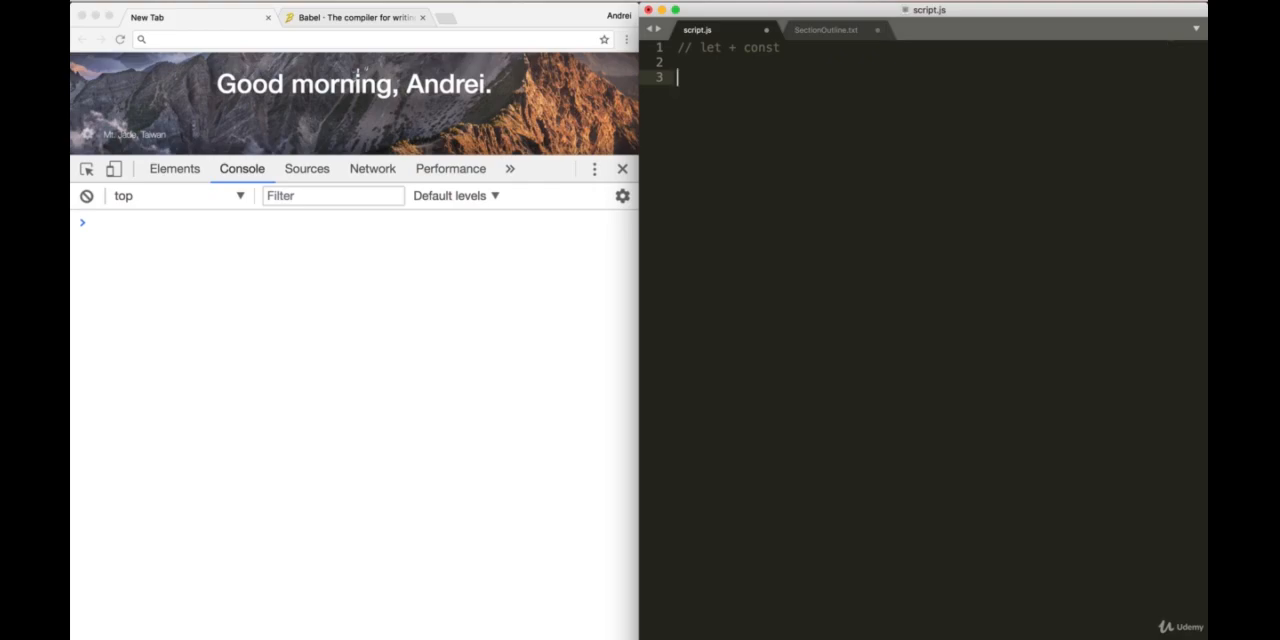
Step: Declare const player = 'bobby', let experience and let wizardLevel = false
type("const player = '")
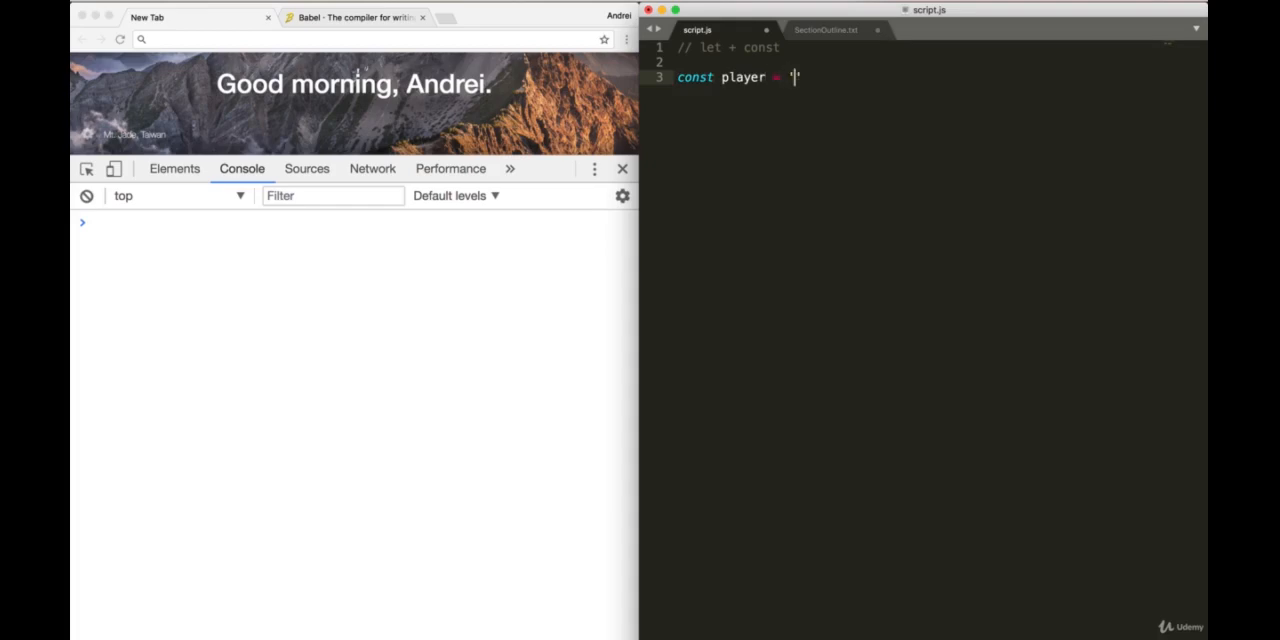
type("bo")
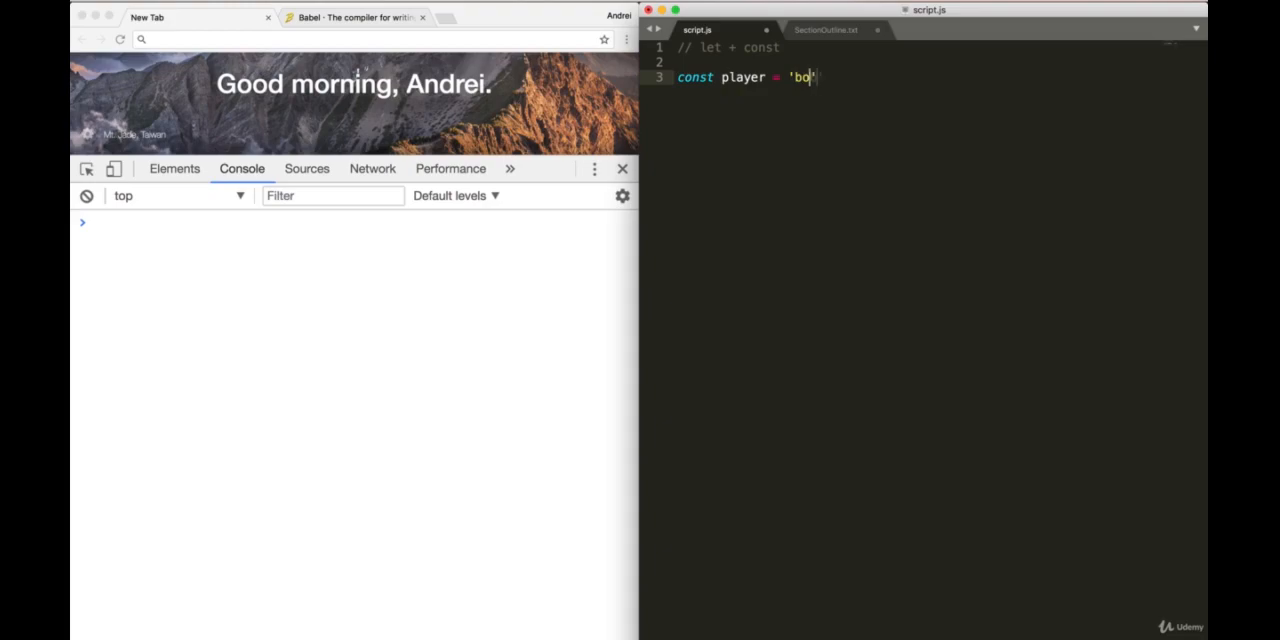
type("bby';")
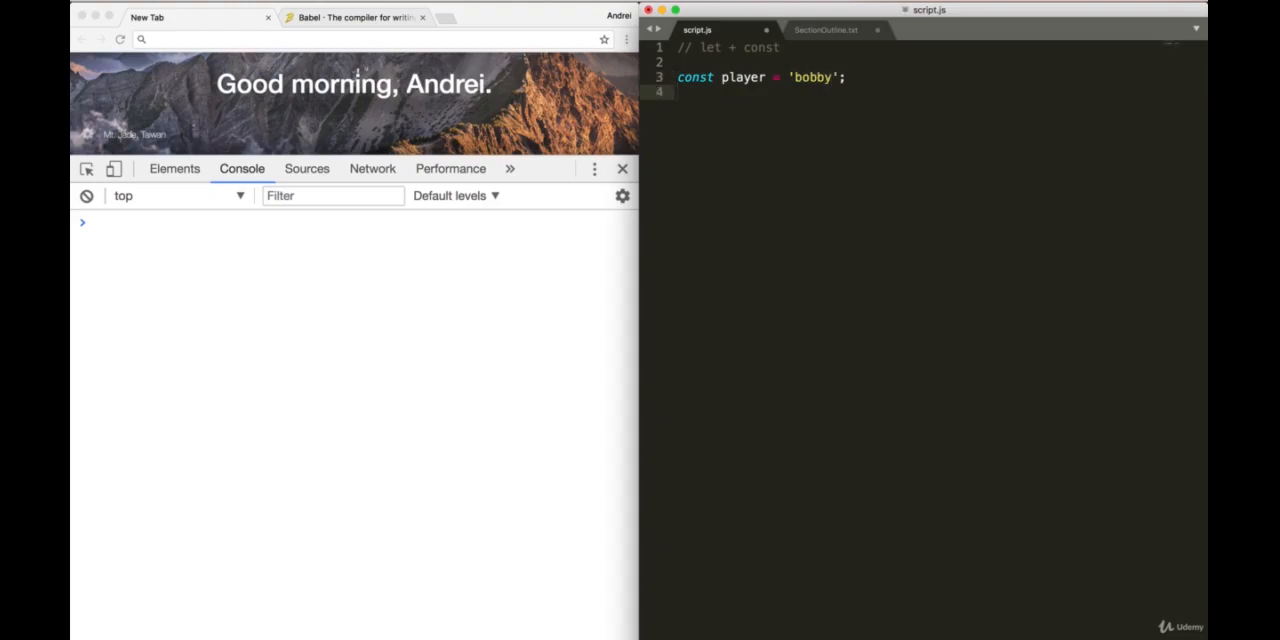
type("let experience = 100;")
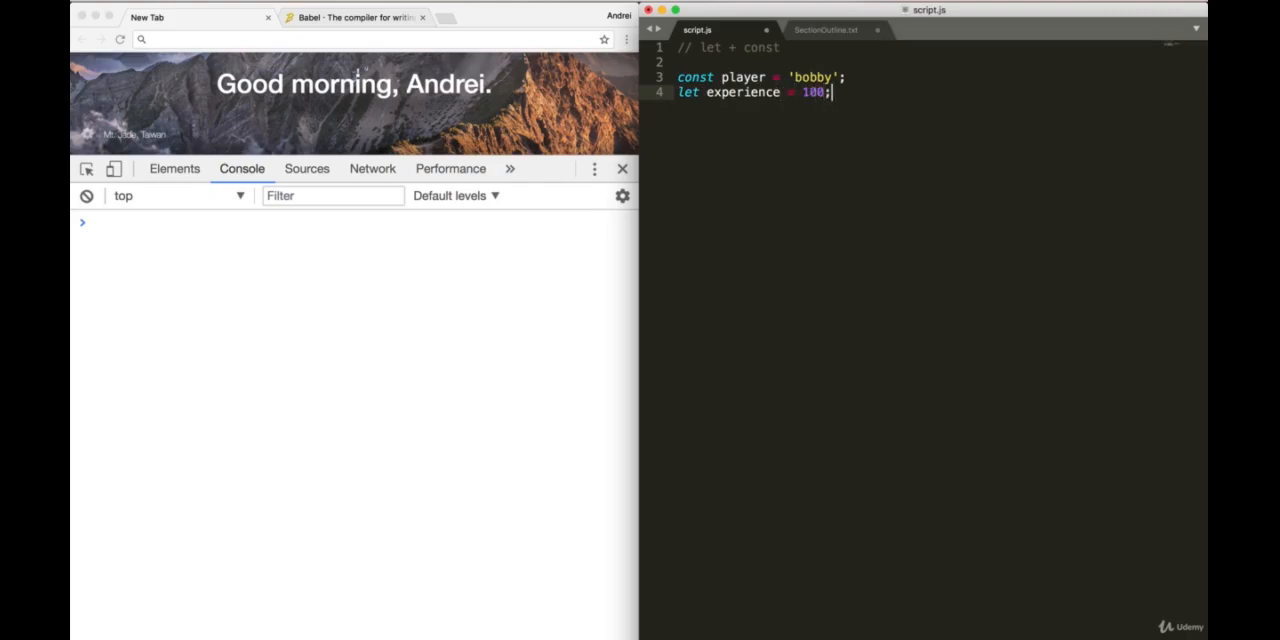
type("let wi")
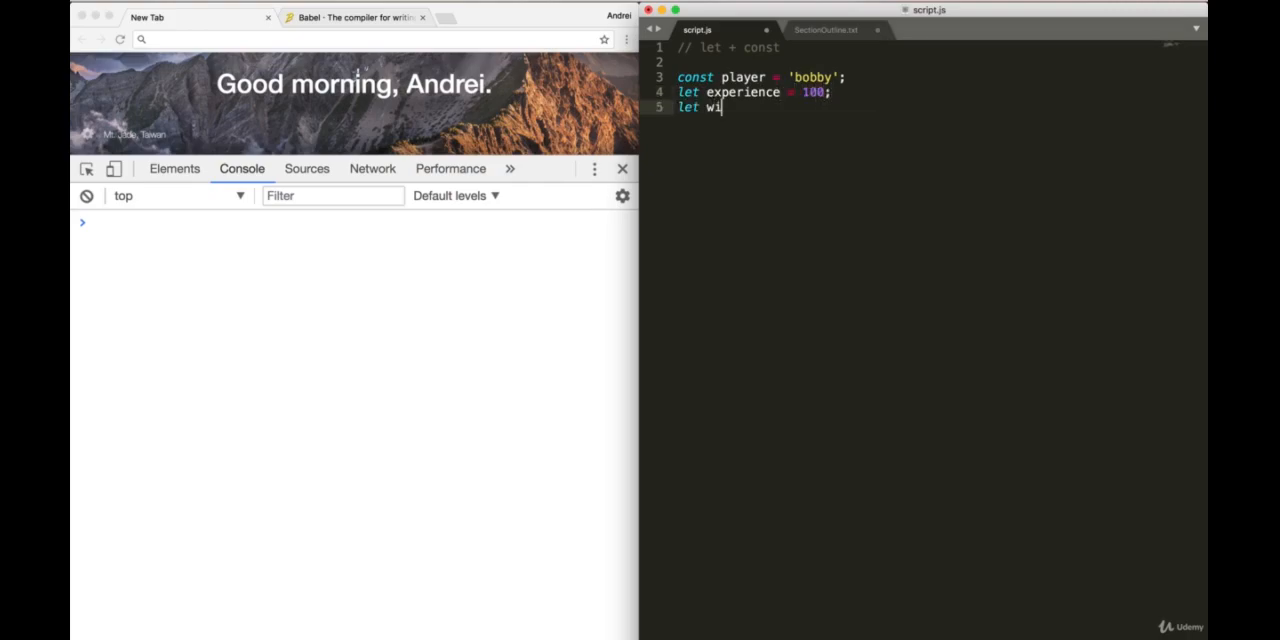
type("z")
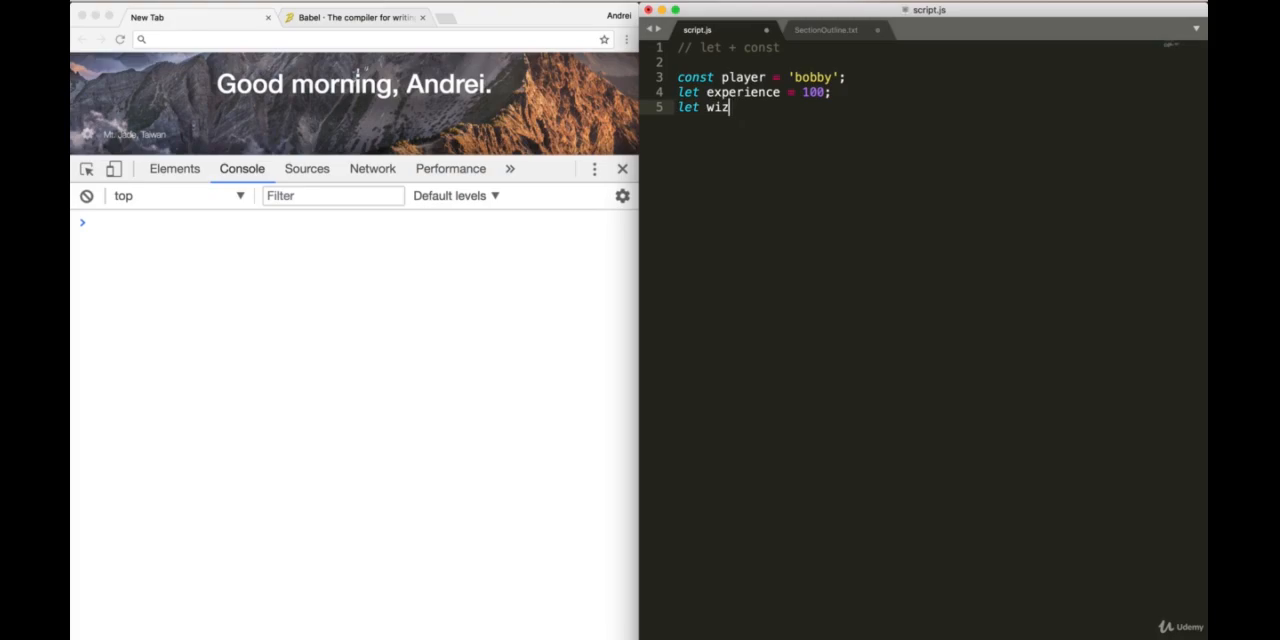
type("ardLev")
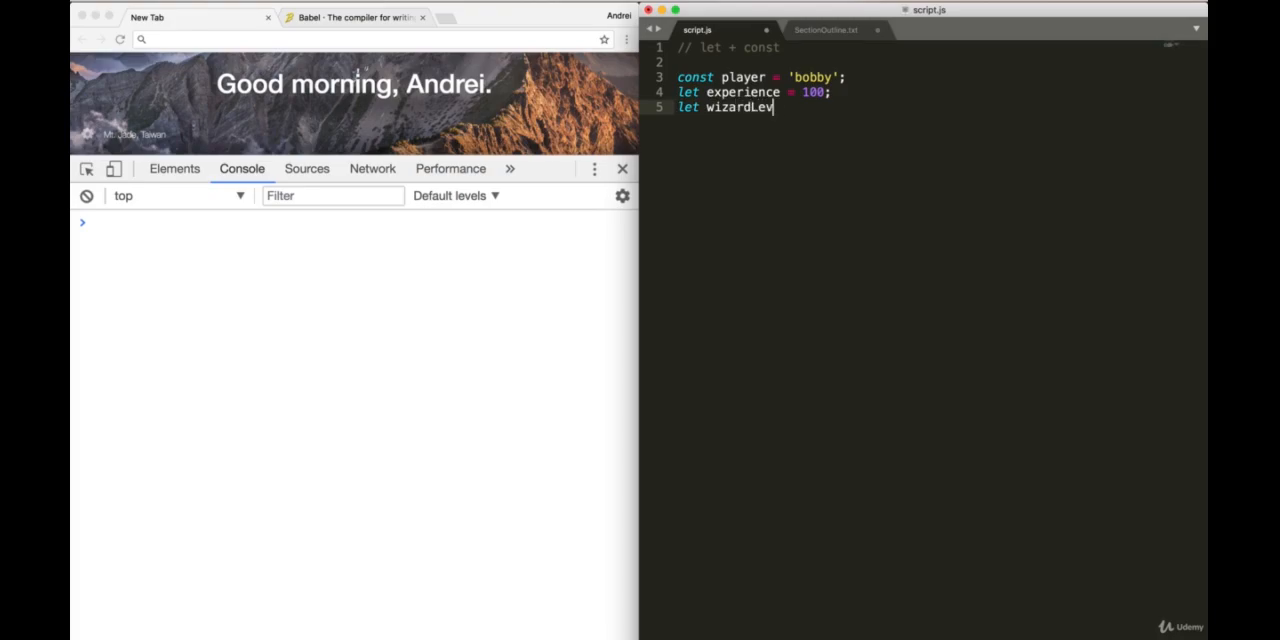
type("el = false;")
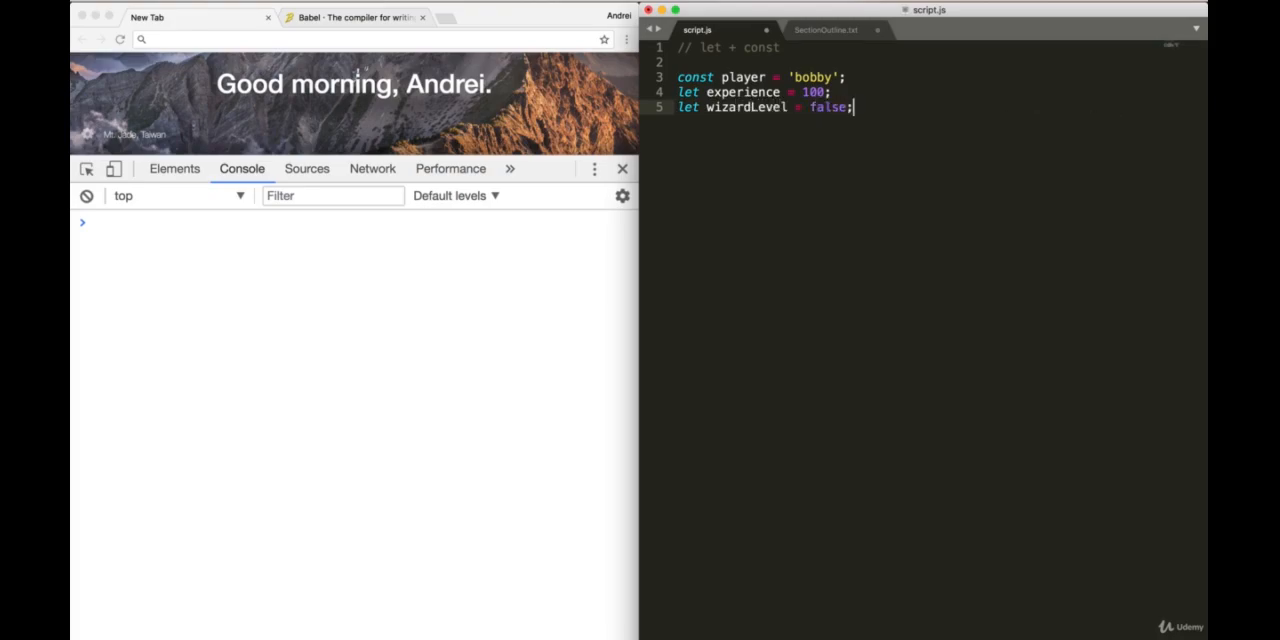
key("enter")
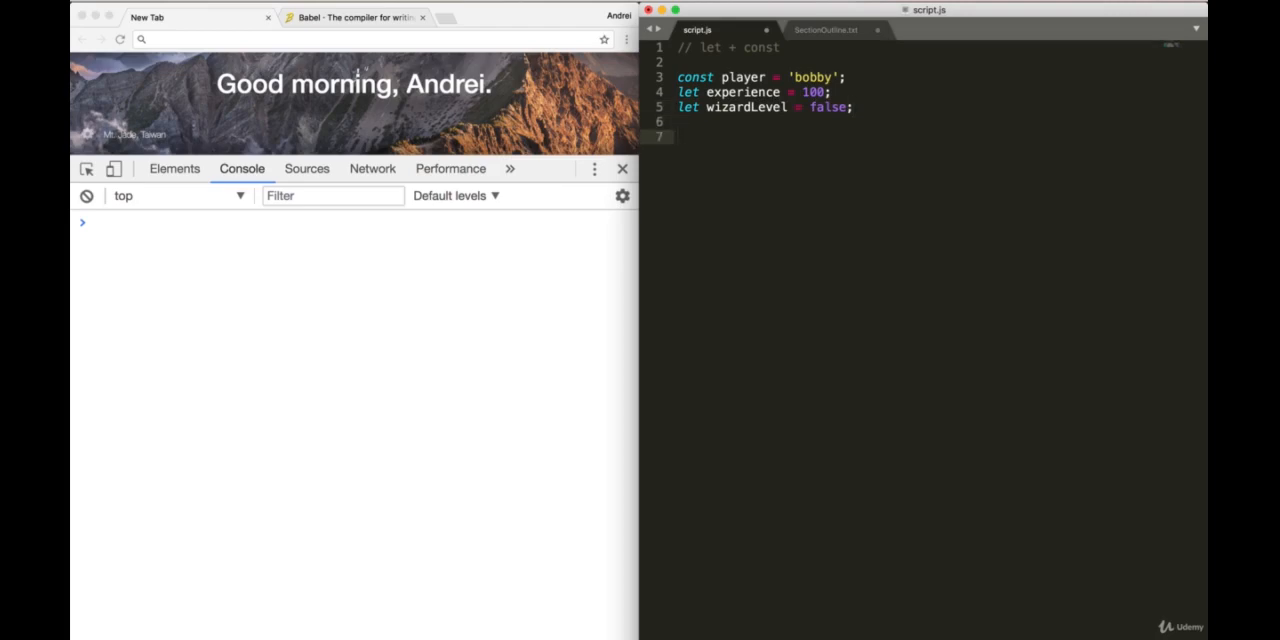
Step: Add an if (experience > 90) block redeclaring let wizardLevel = true
type("if (")
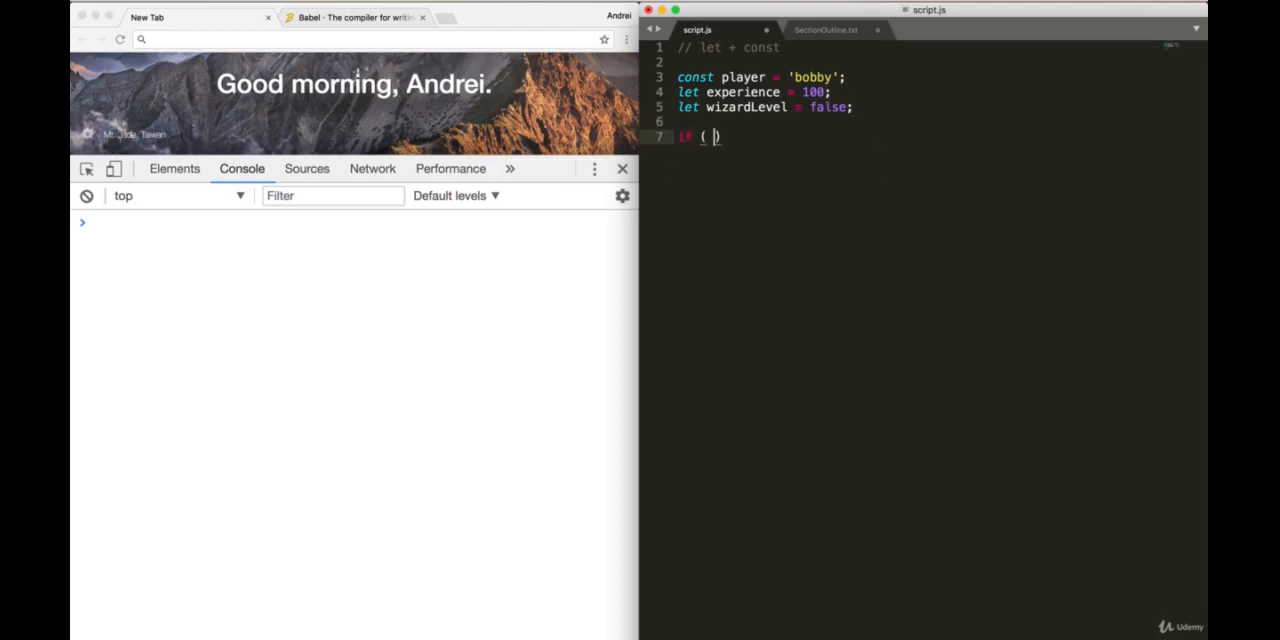
type("experience")
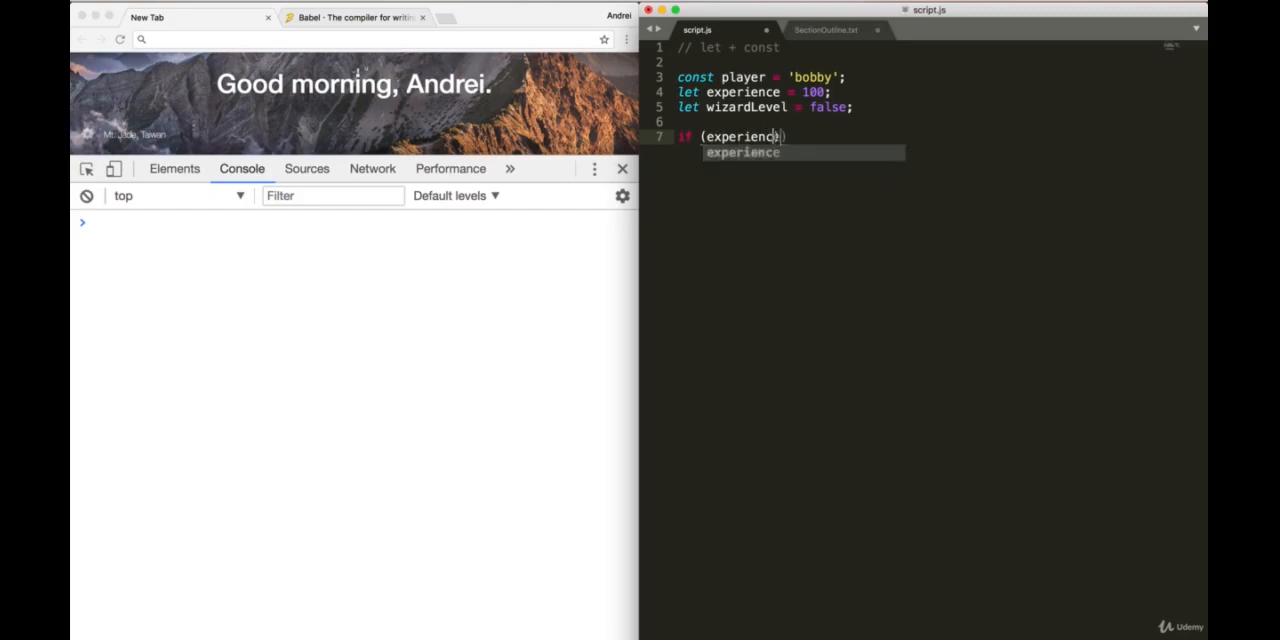
type("> 90")
type("let wizardLevel")
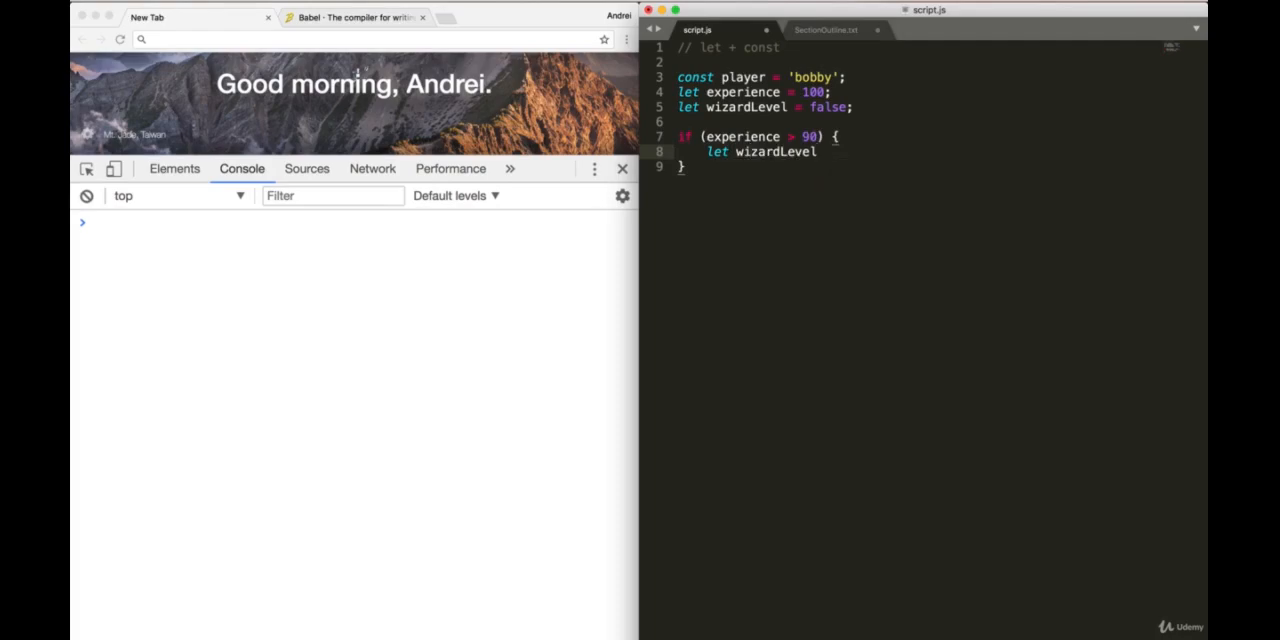
type("= true;")
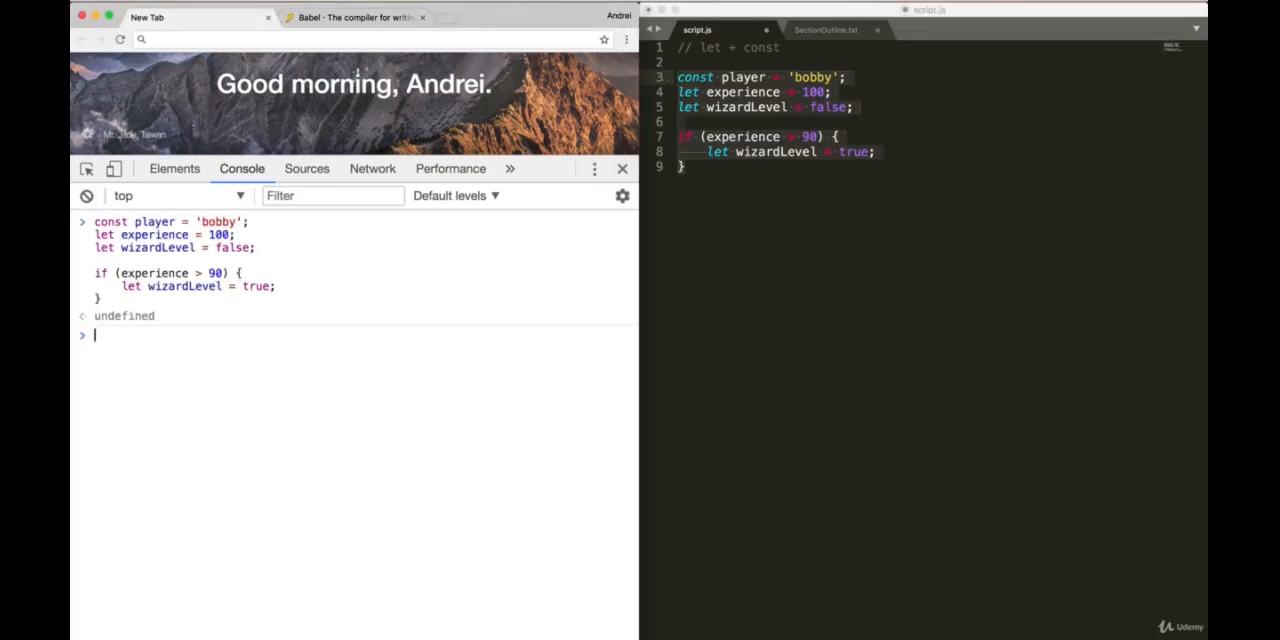
mouse_move(140, 250)
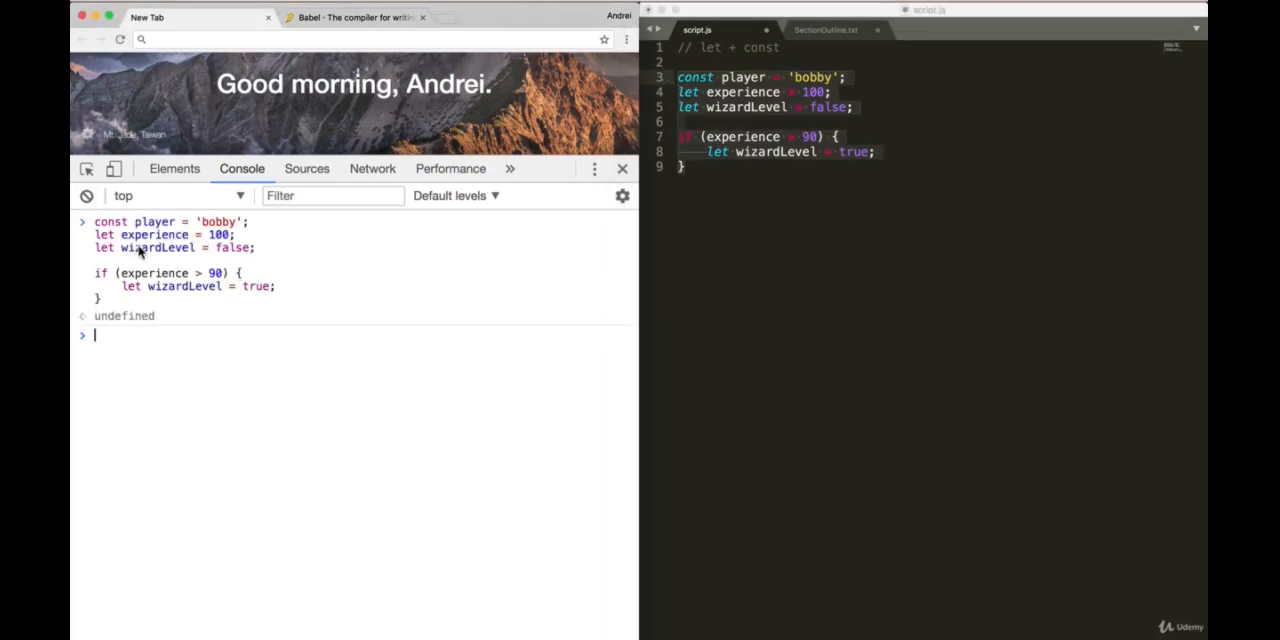
Step: Confirm wizardLevel returns false in the console, then begin a function () { block
type("w")
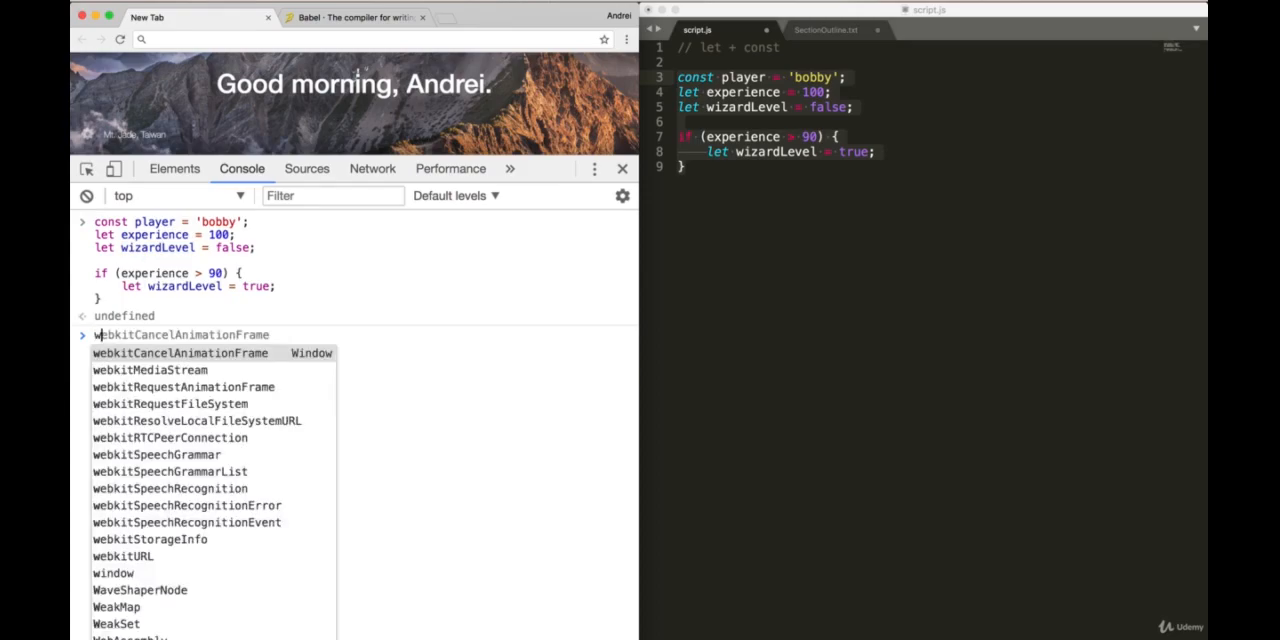
type("izardLevel")
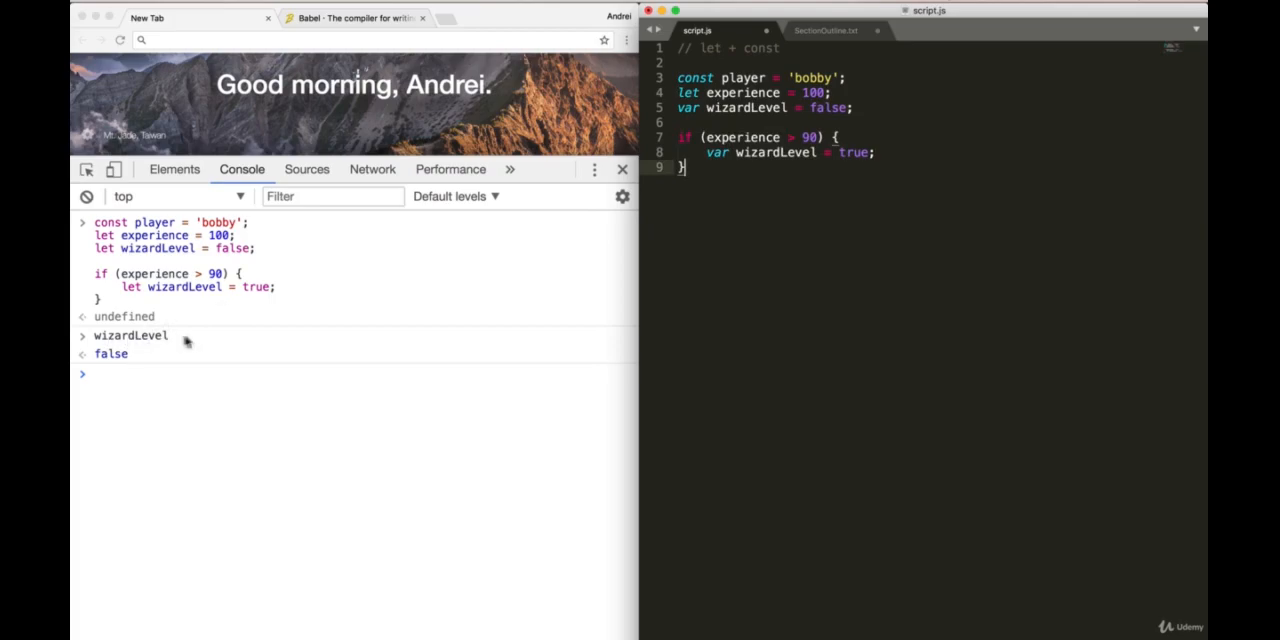
mouse_move(699, 286)
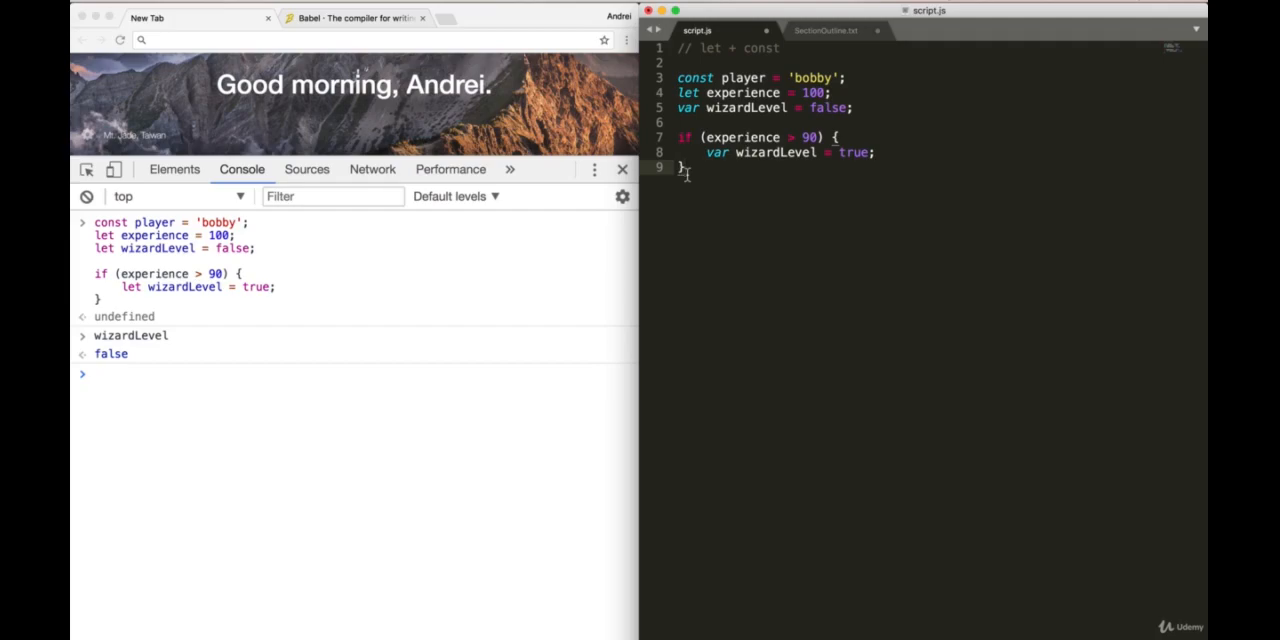
type("function")
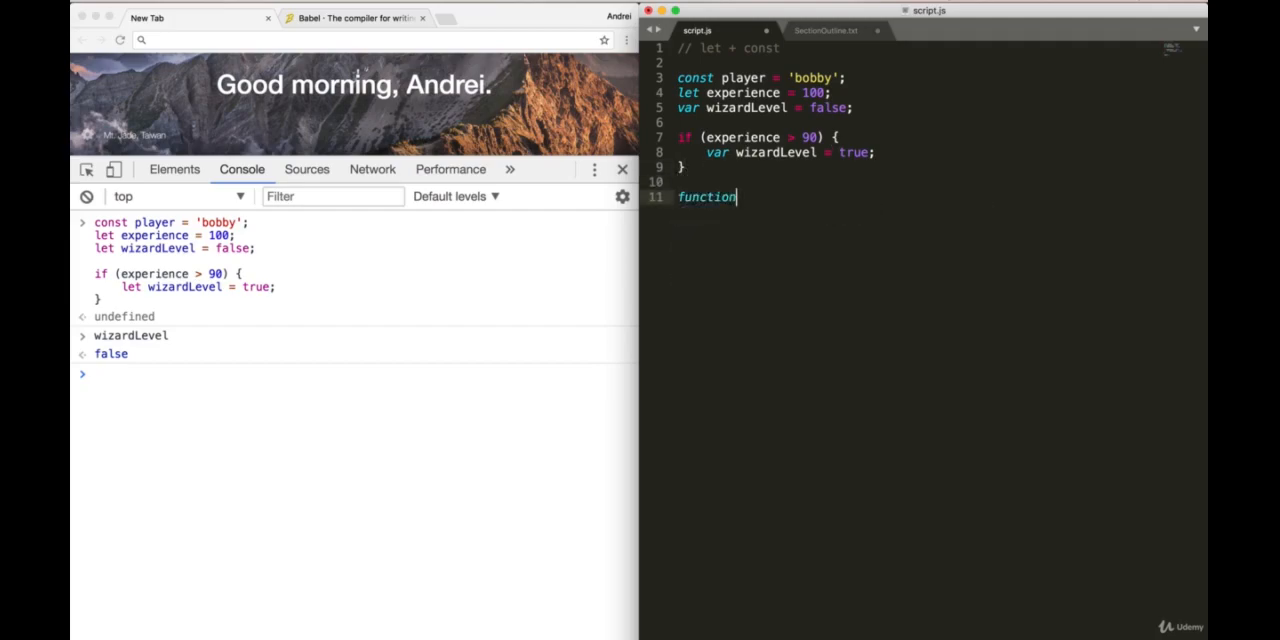
type("()")
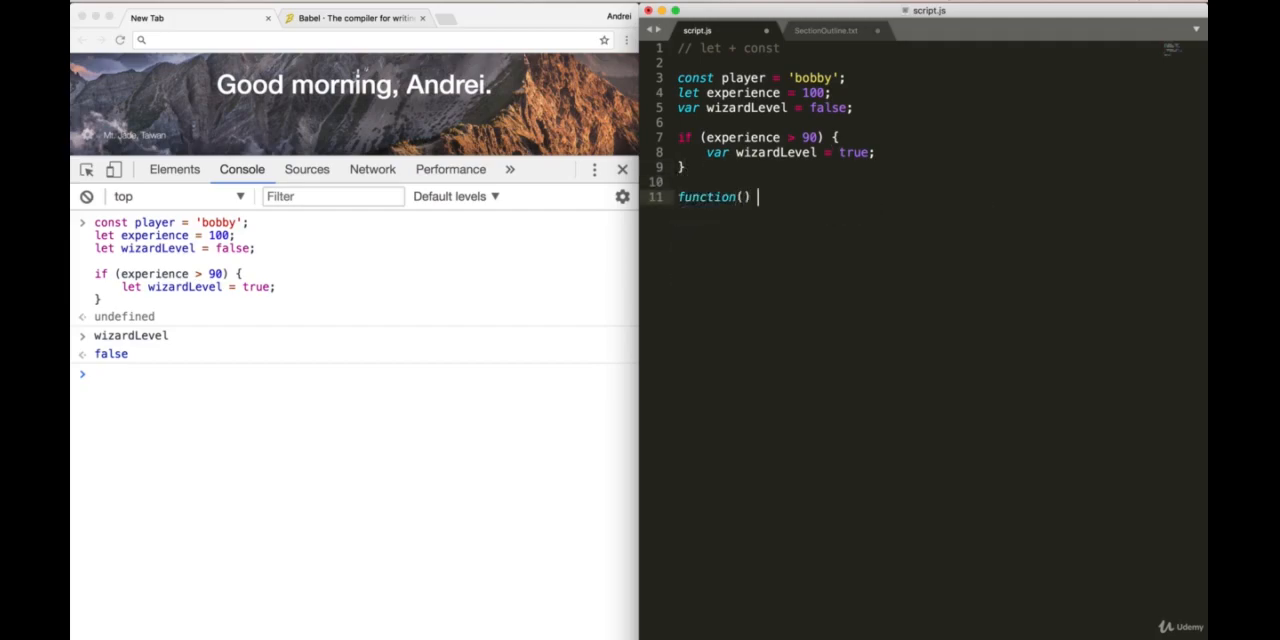
type("{")
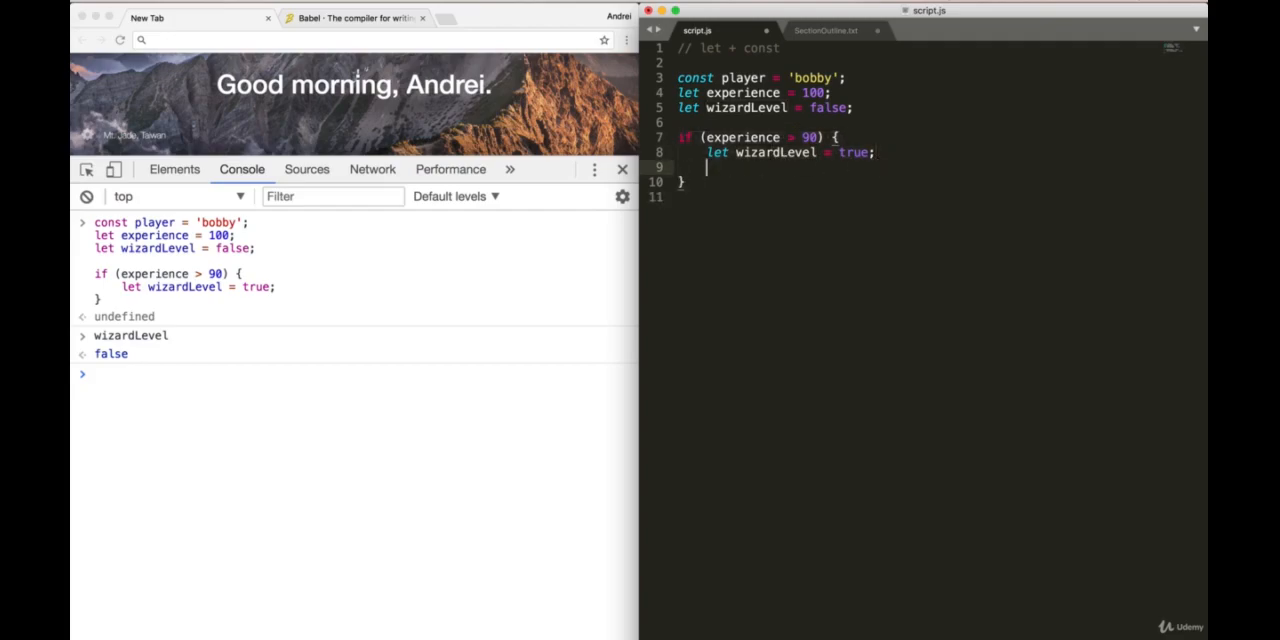
Step: Add console.log(wizardLevel) calls, labelling the inner one 'inside' and starting an 'outside' label
type("console.log")
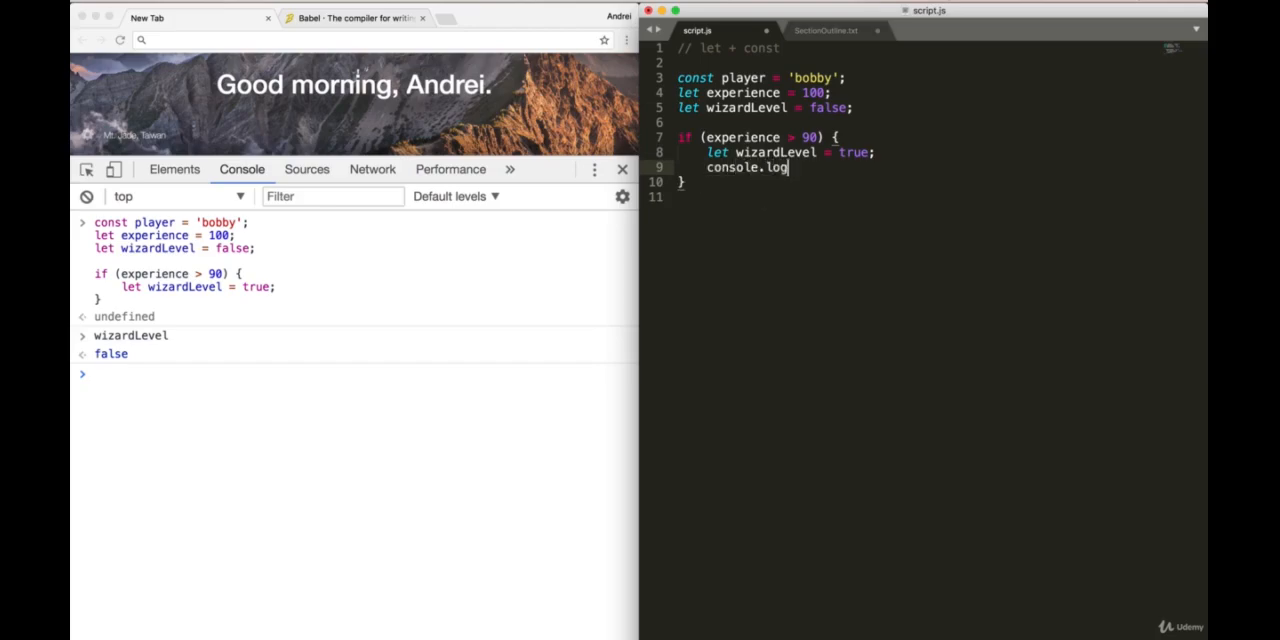
type("(wizardLevel);")
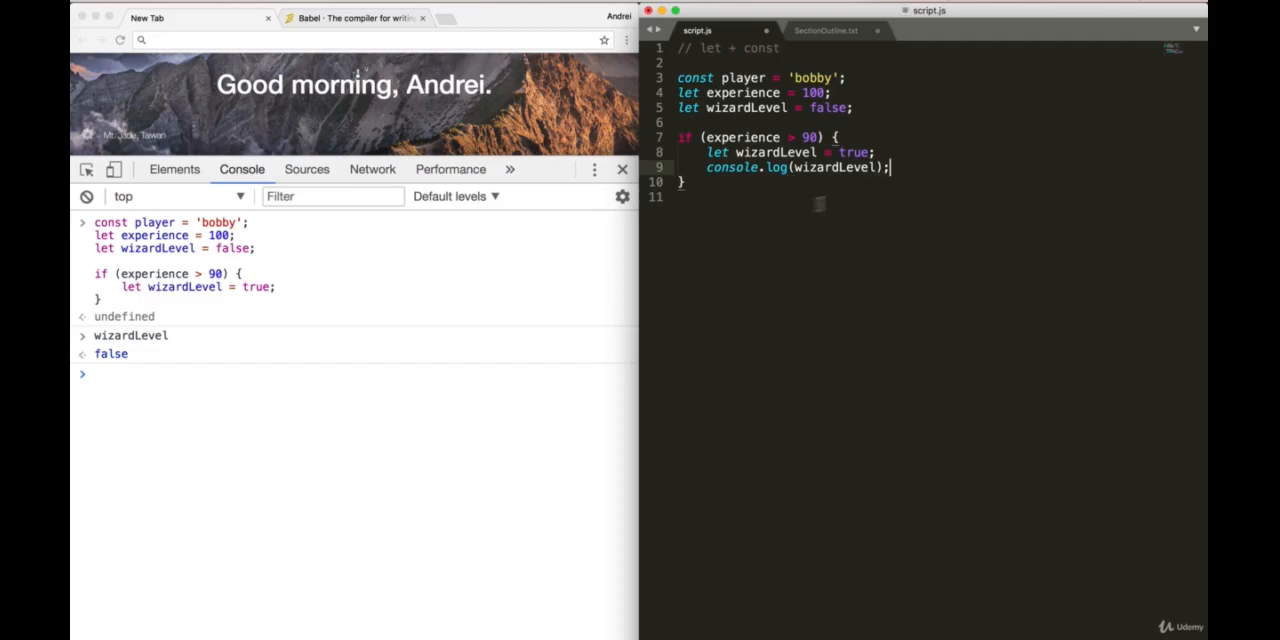
type("console.")
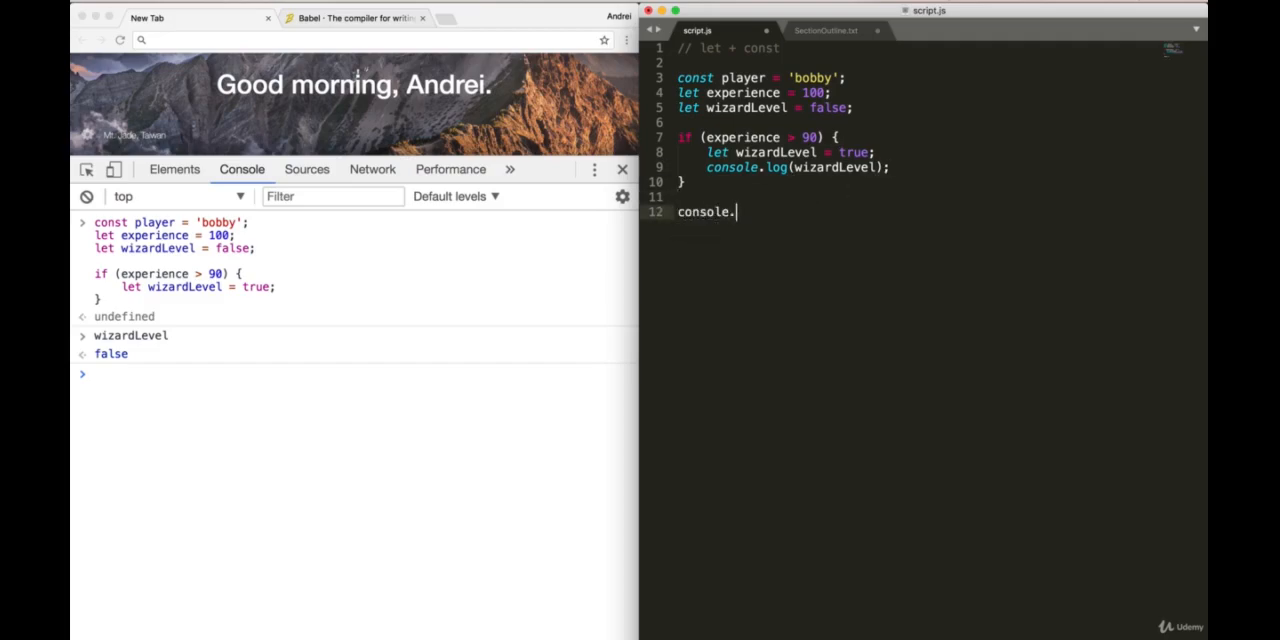
type("log(wizardLevel);")
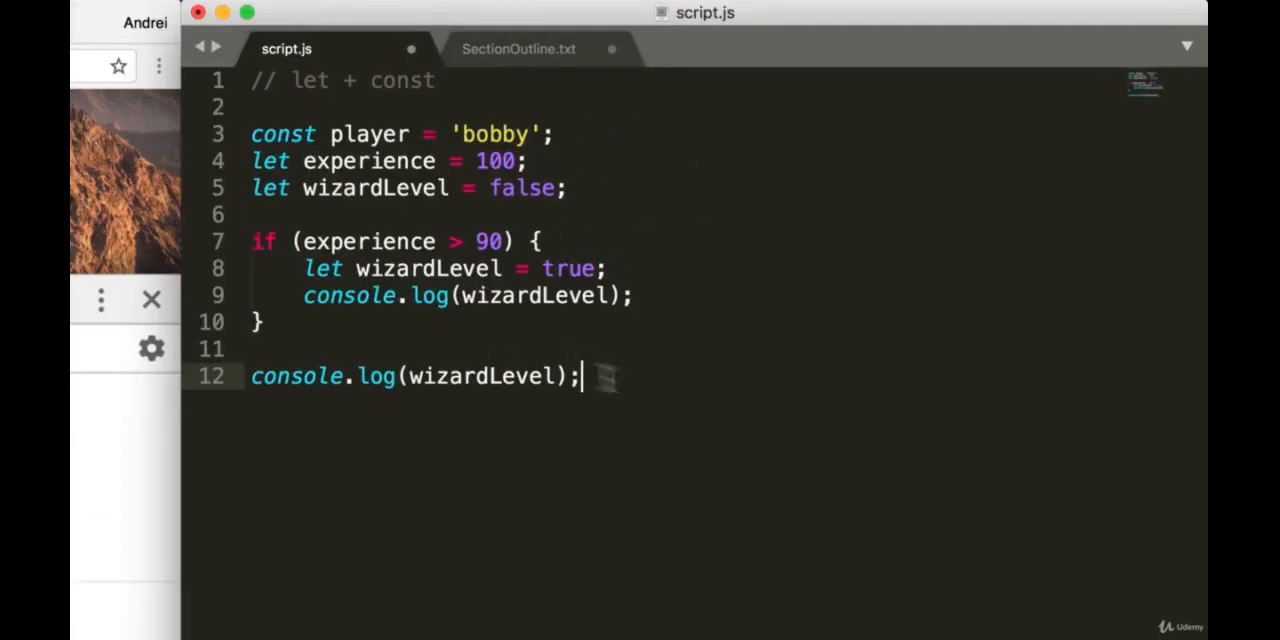
type("'")
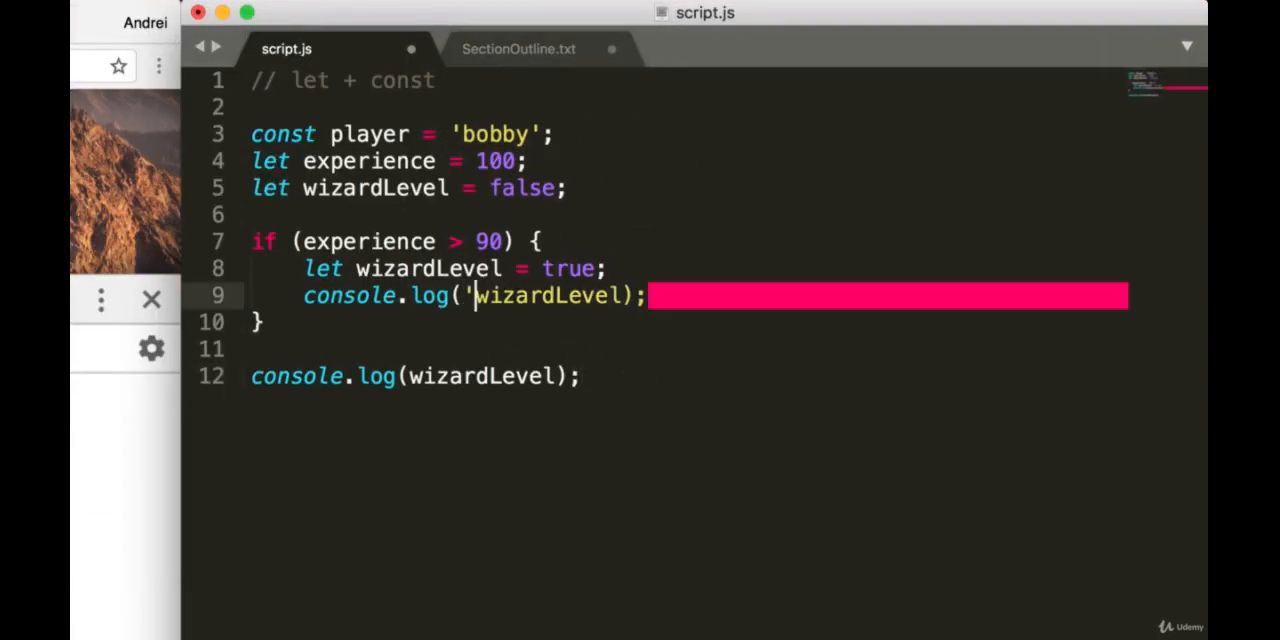
type("inside',")
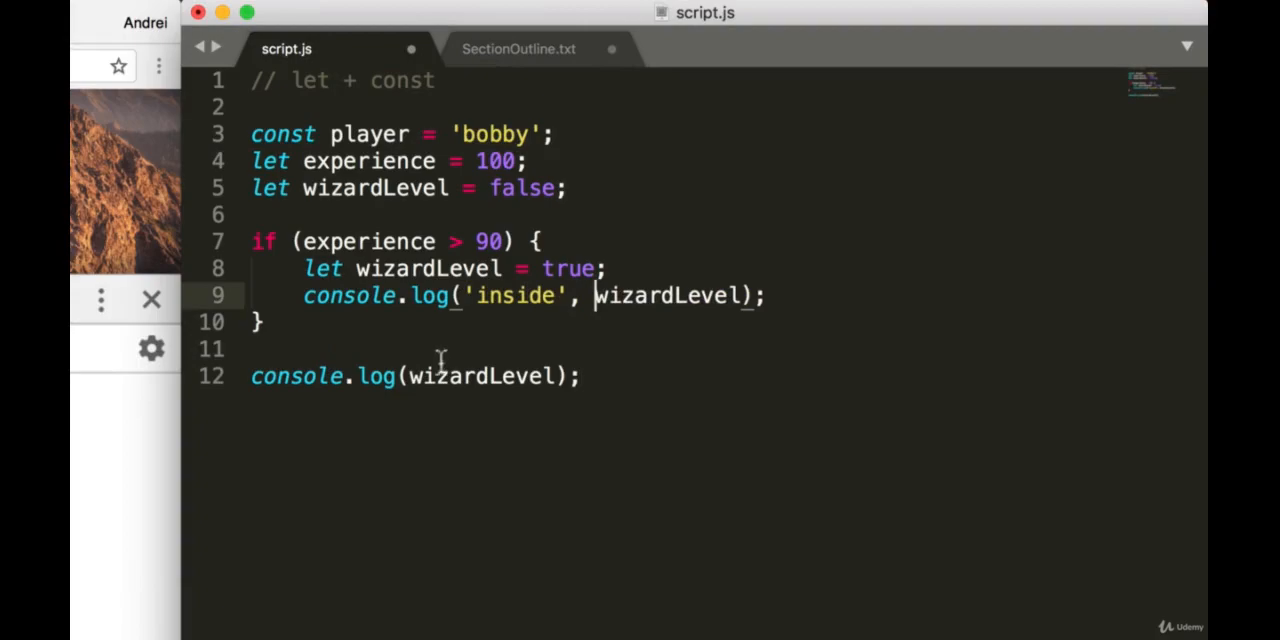
type("'outside',")
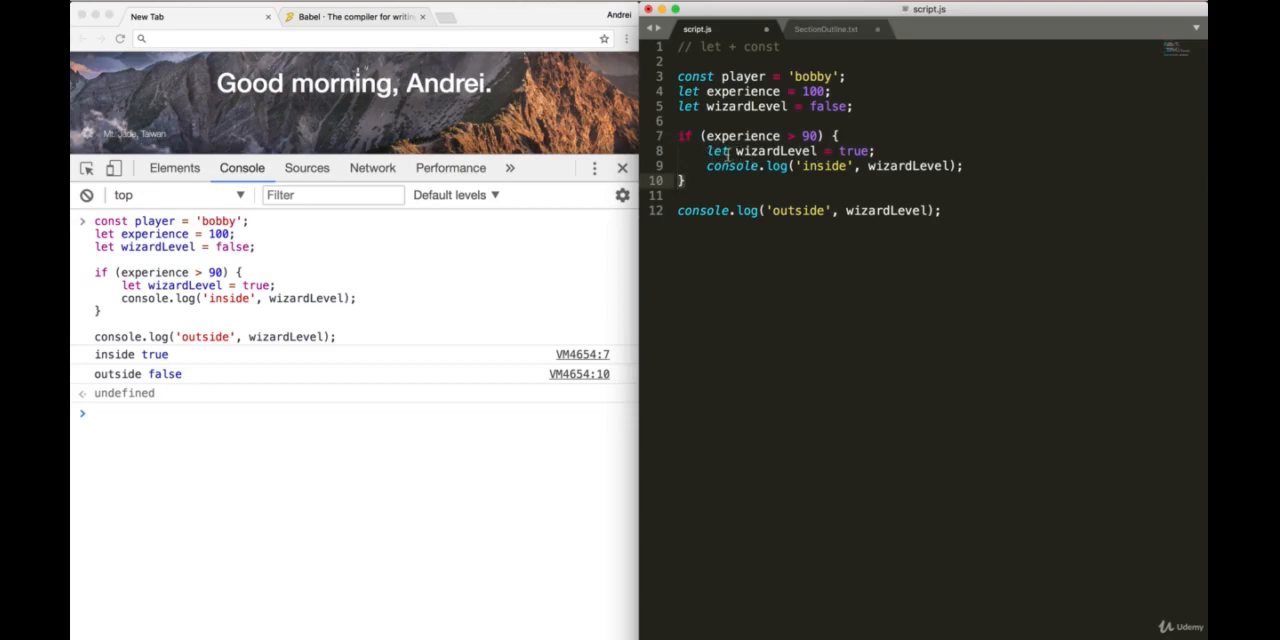
Step: Replace both wizardLevel let declarations with var and rerun so both logs print true
type("var")
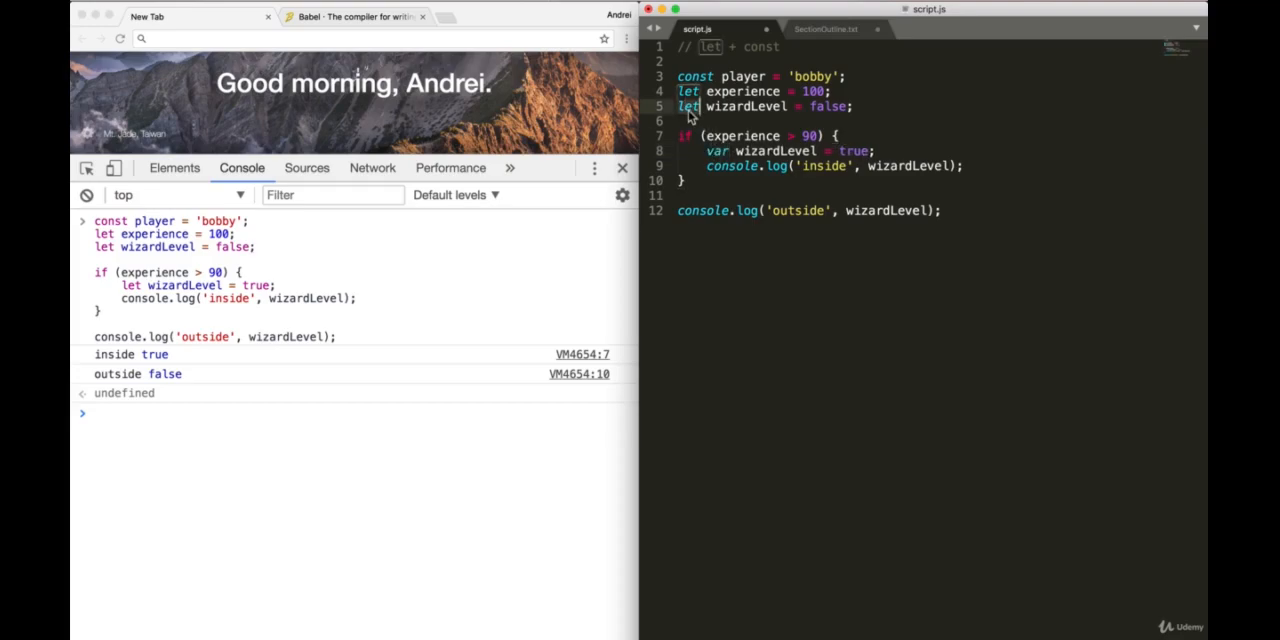
type("var")
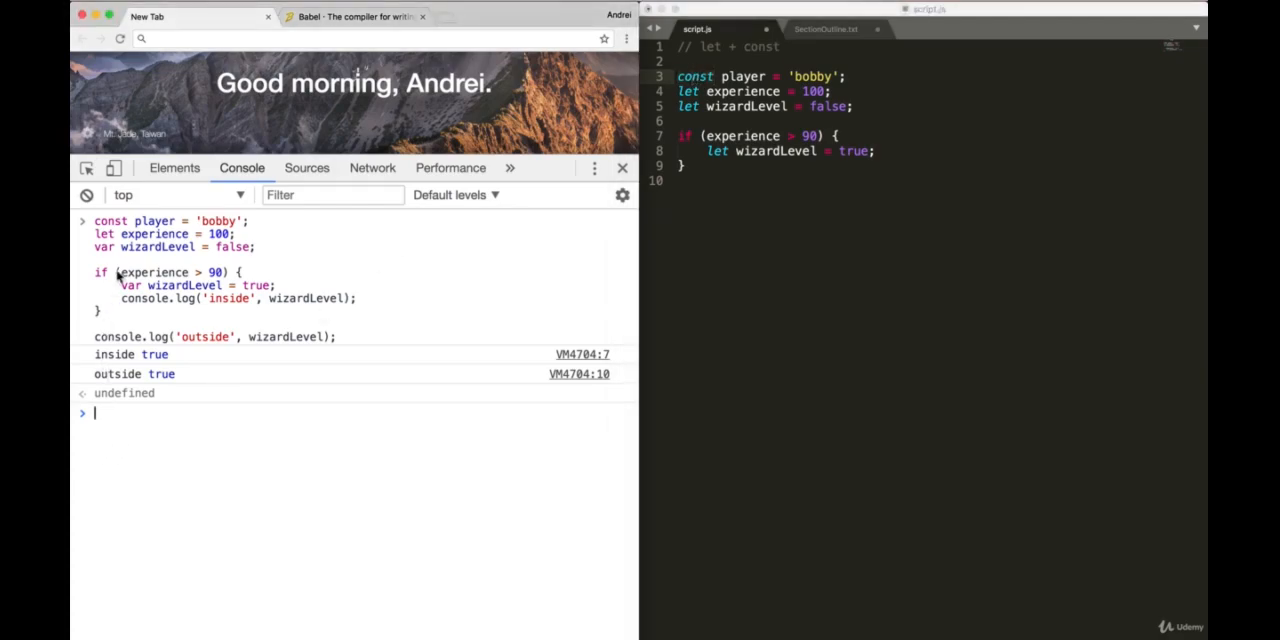
mouse_move(110, 435)
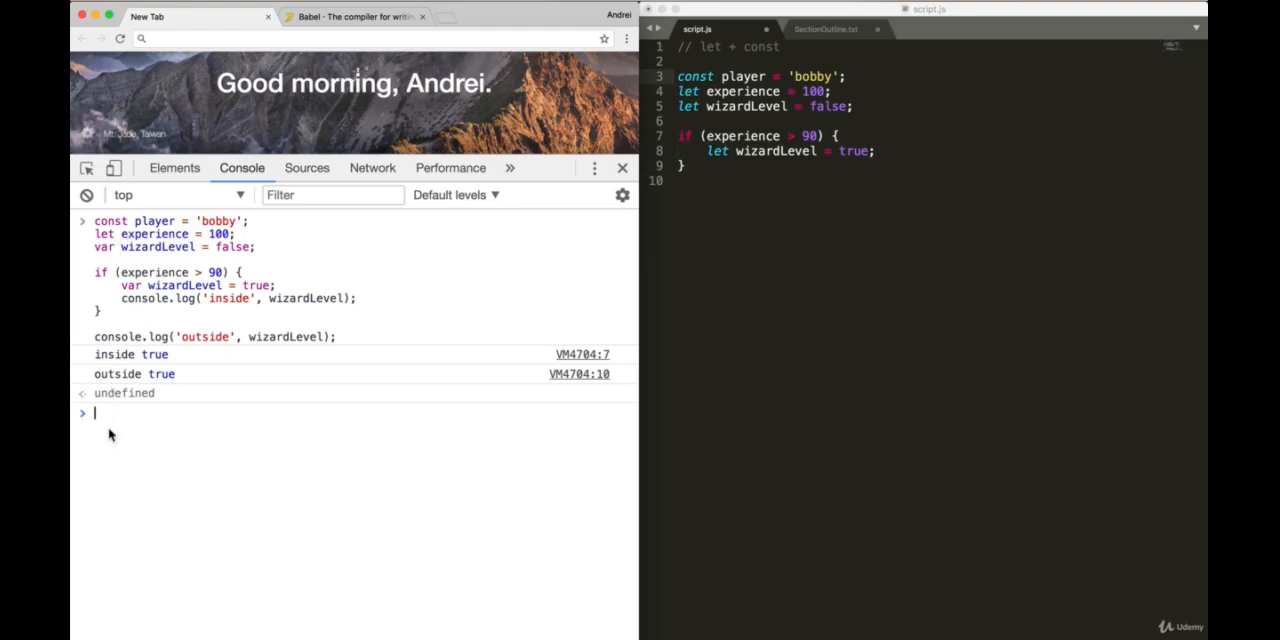
Step: Set experience = 80 in the console, then try player = "Sally" to hit the constant TypeError
type("experiencePoints")
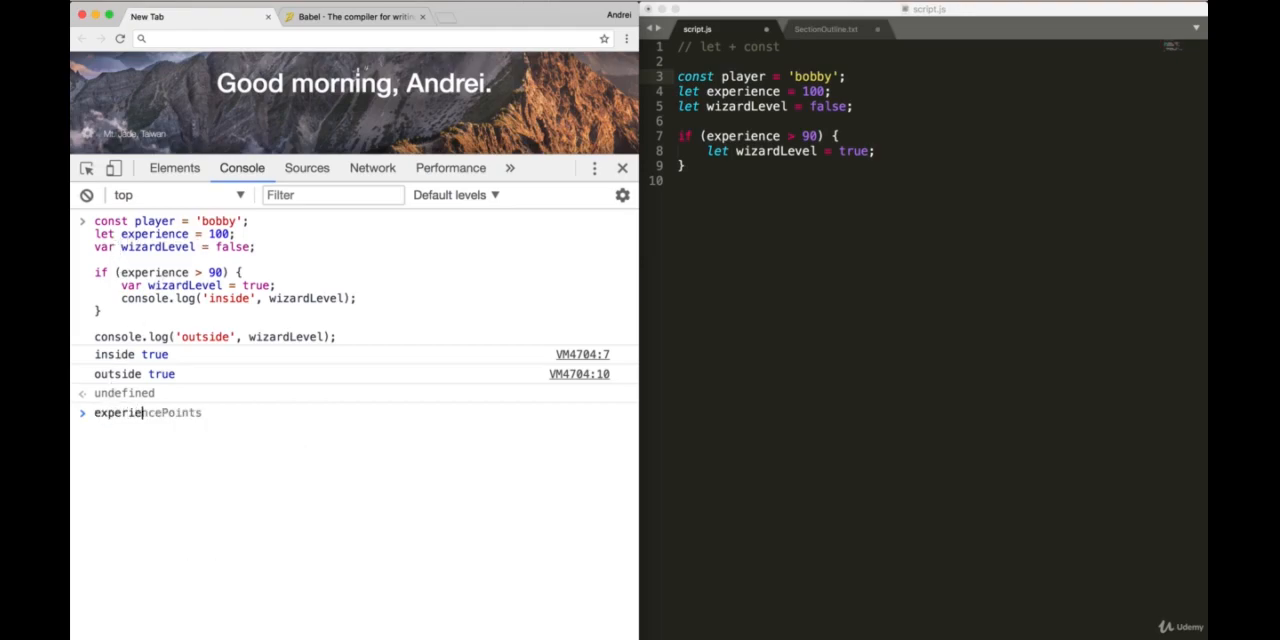
type("experience = 80")
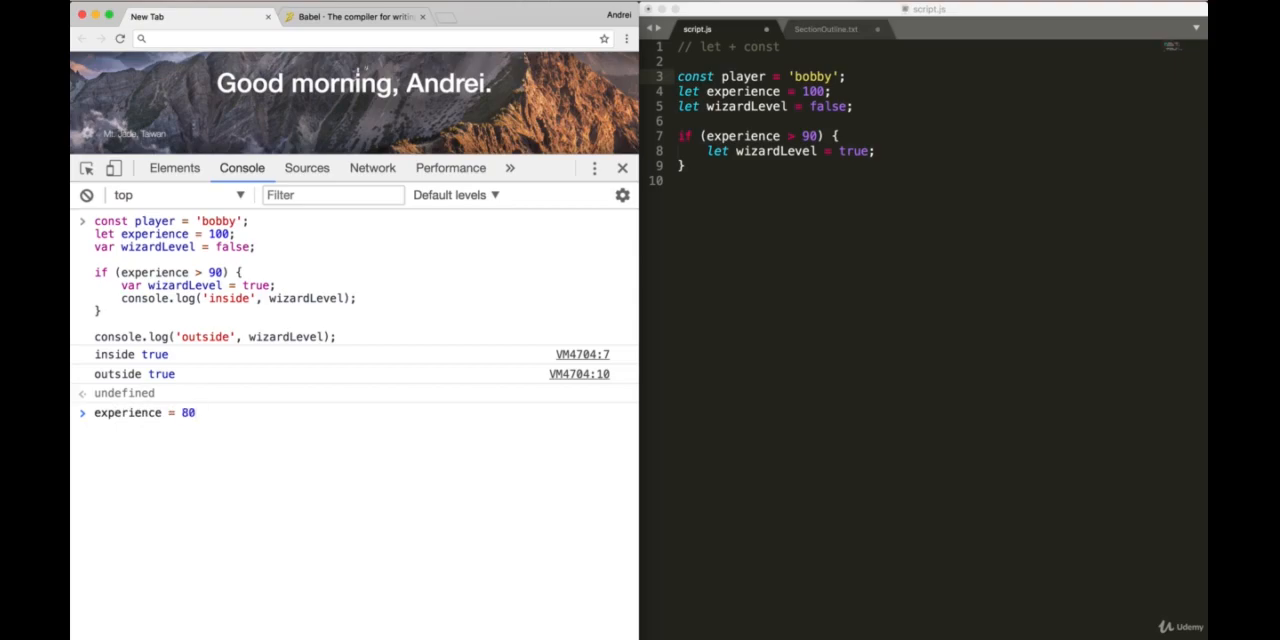
type("external")
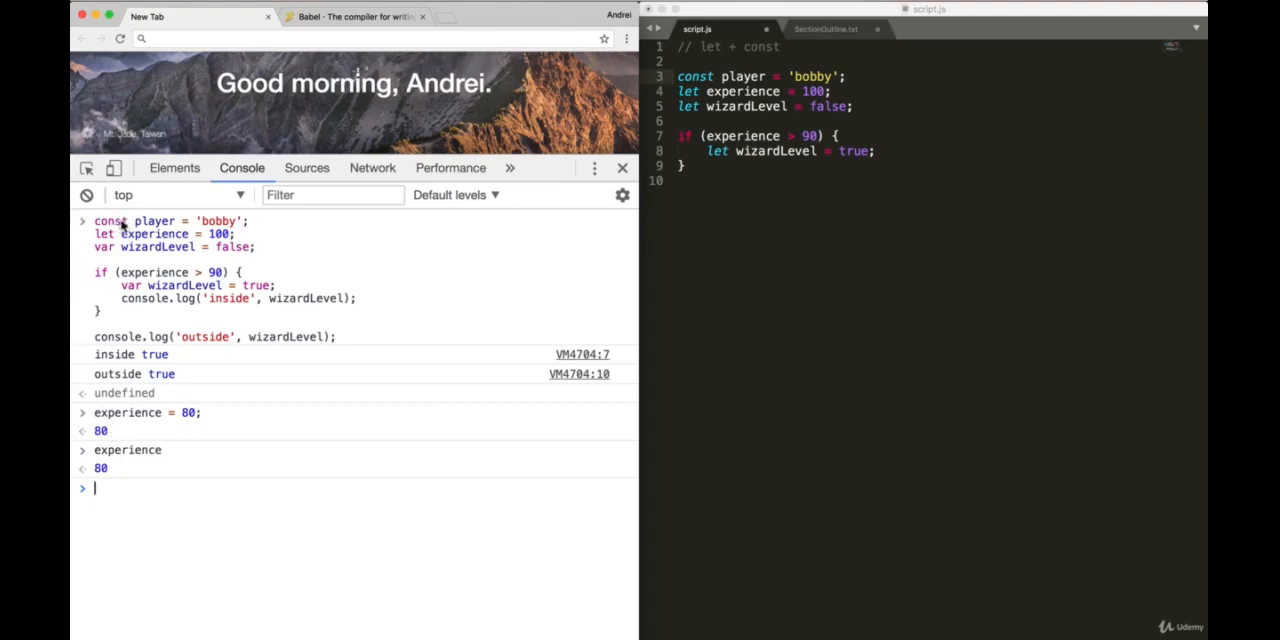
mouse_move(112, 493)
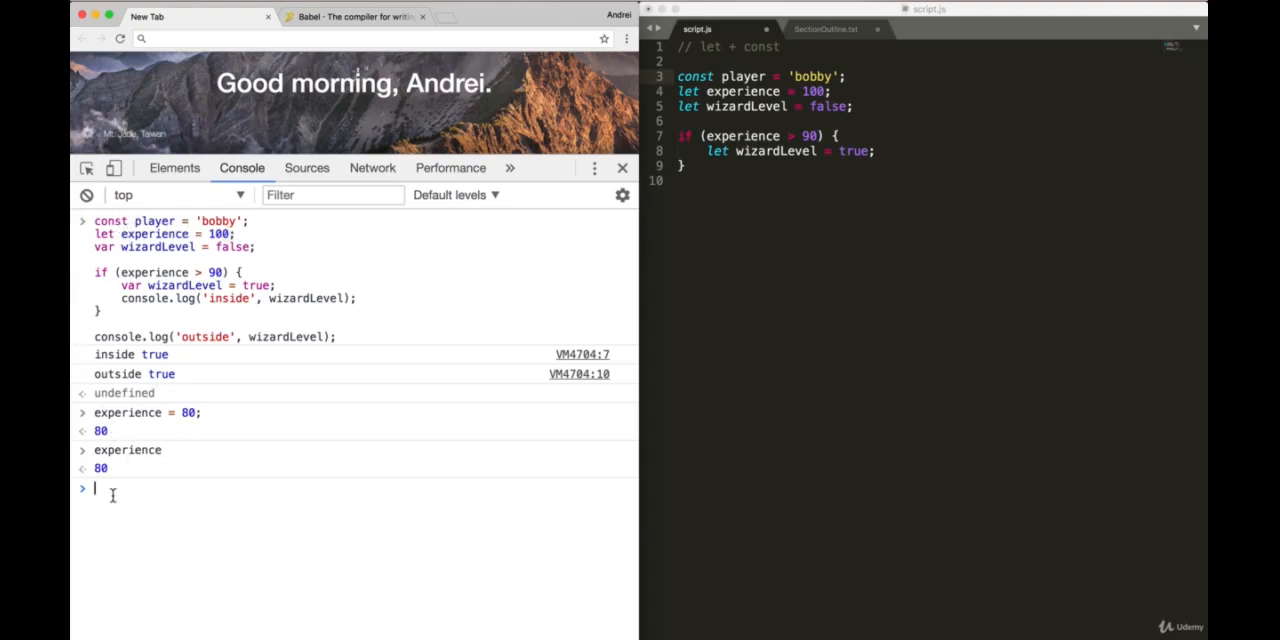
type("player")
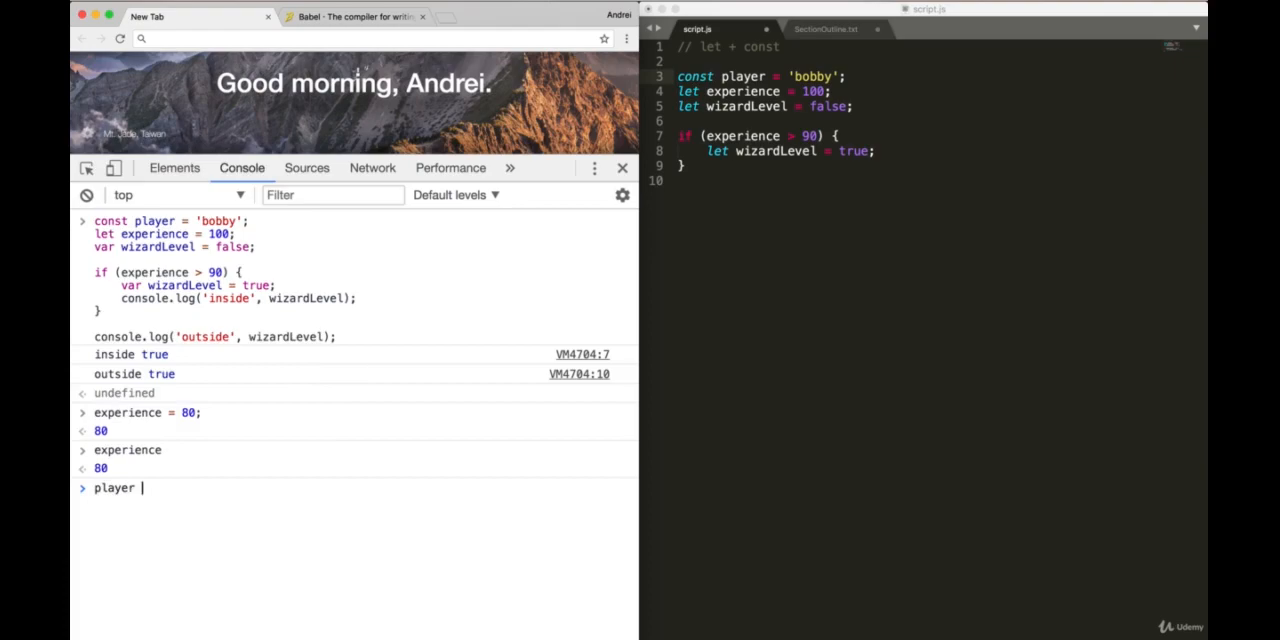
type("= \"Sally\"")
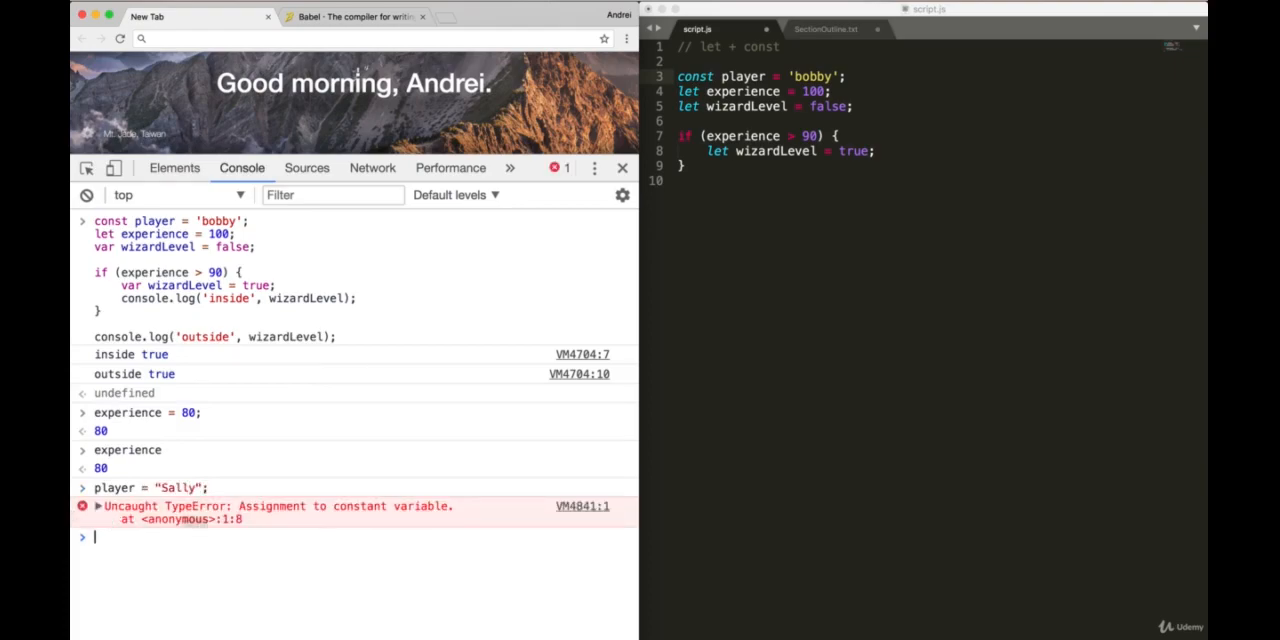
mouse_move(385, 515)
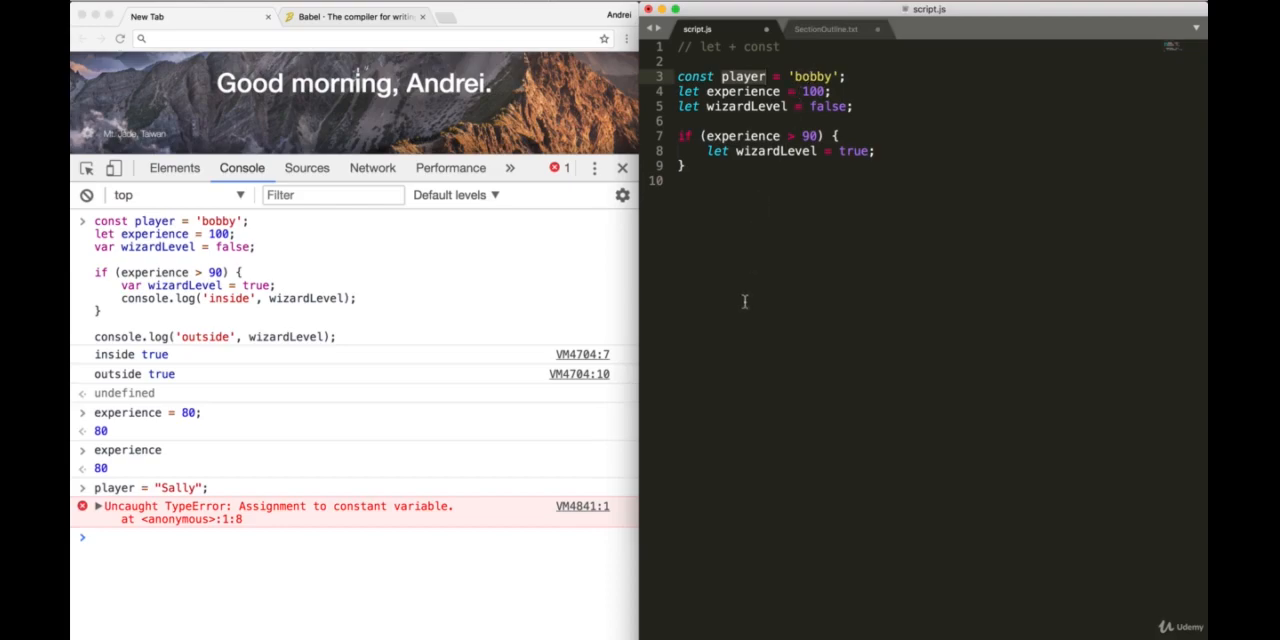
mouse_move(959, 160)
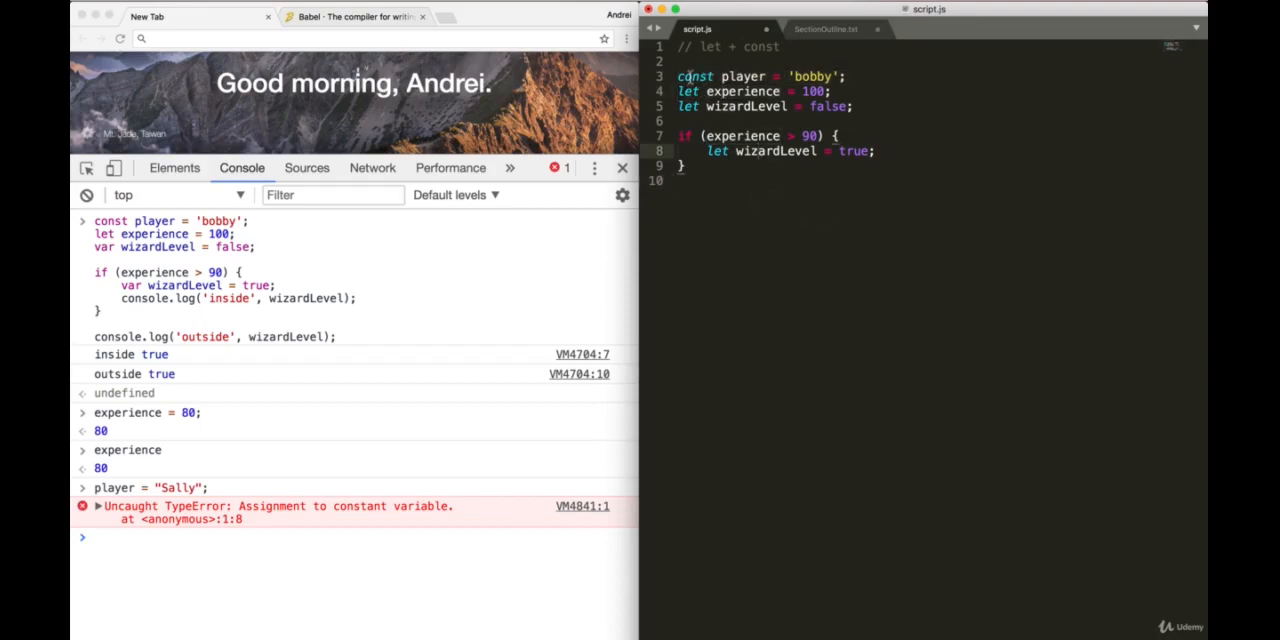
double_click(694, 76)
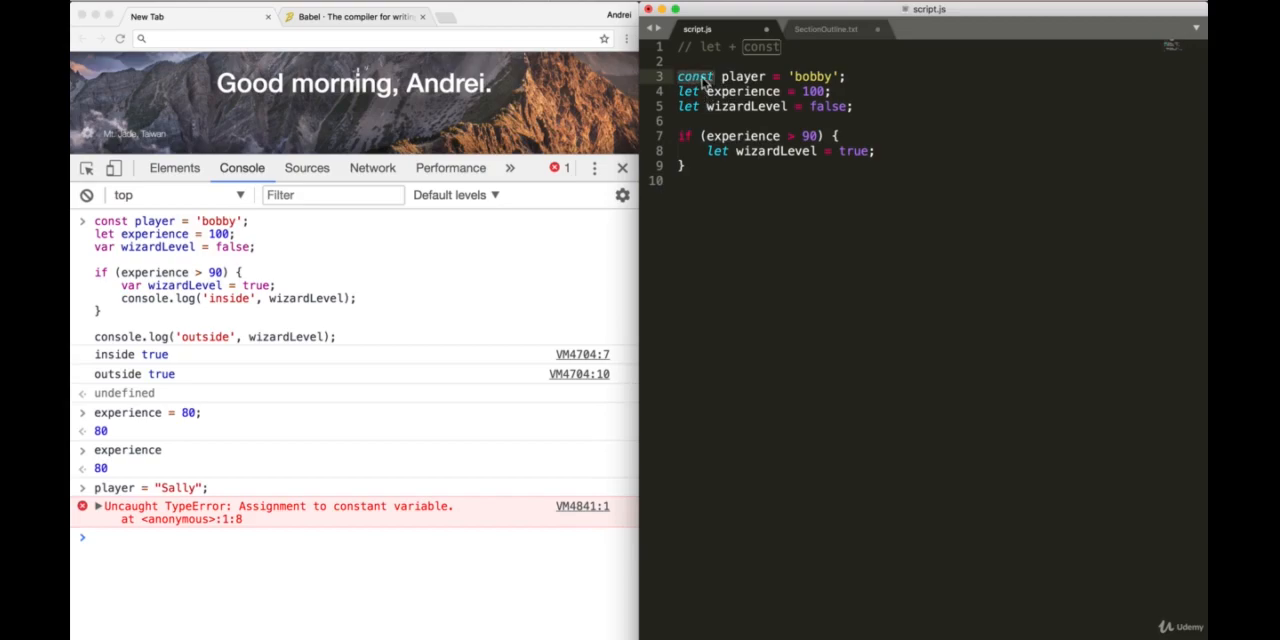
type("c")
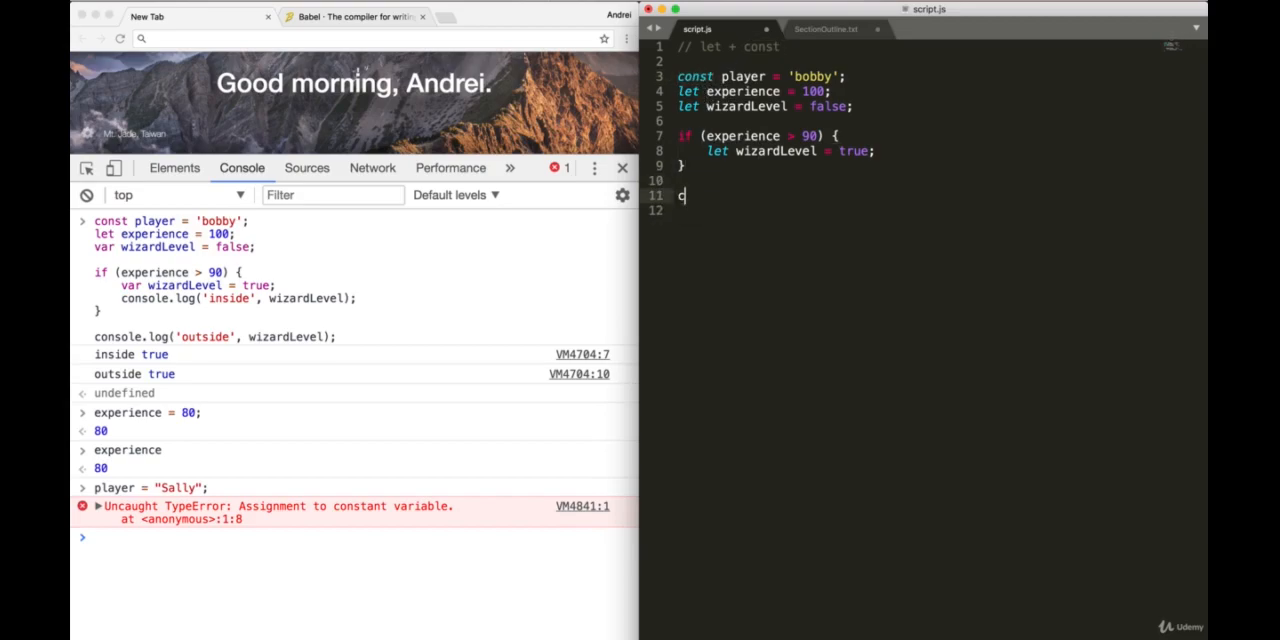
type("onst a")
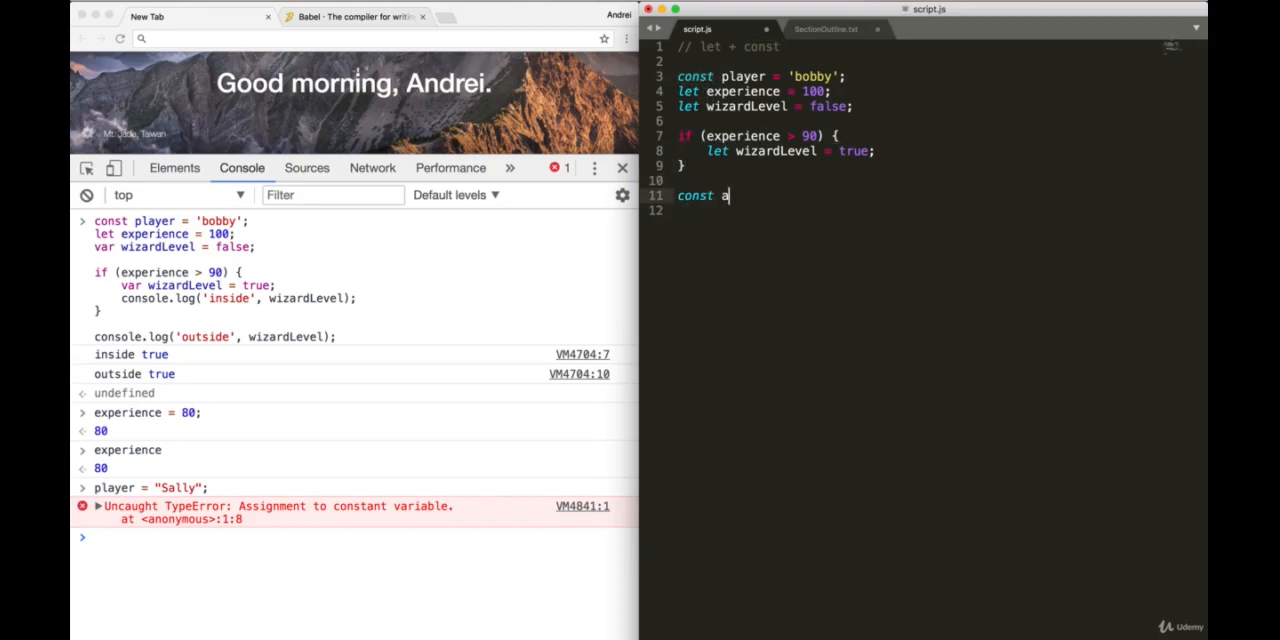
type("= function() {")
left_click(935, 210)
type("console.log('")
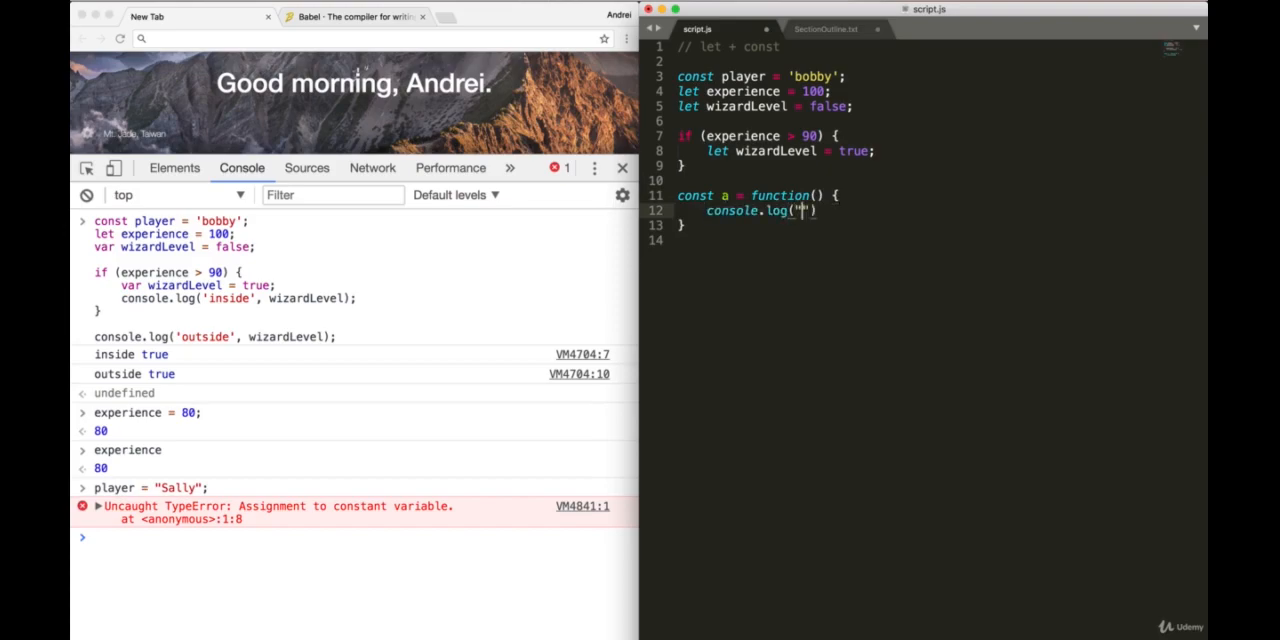
type("a")
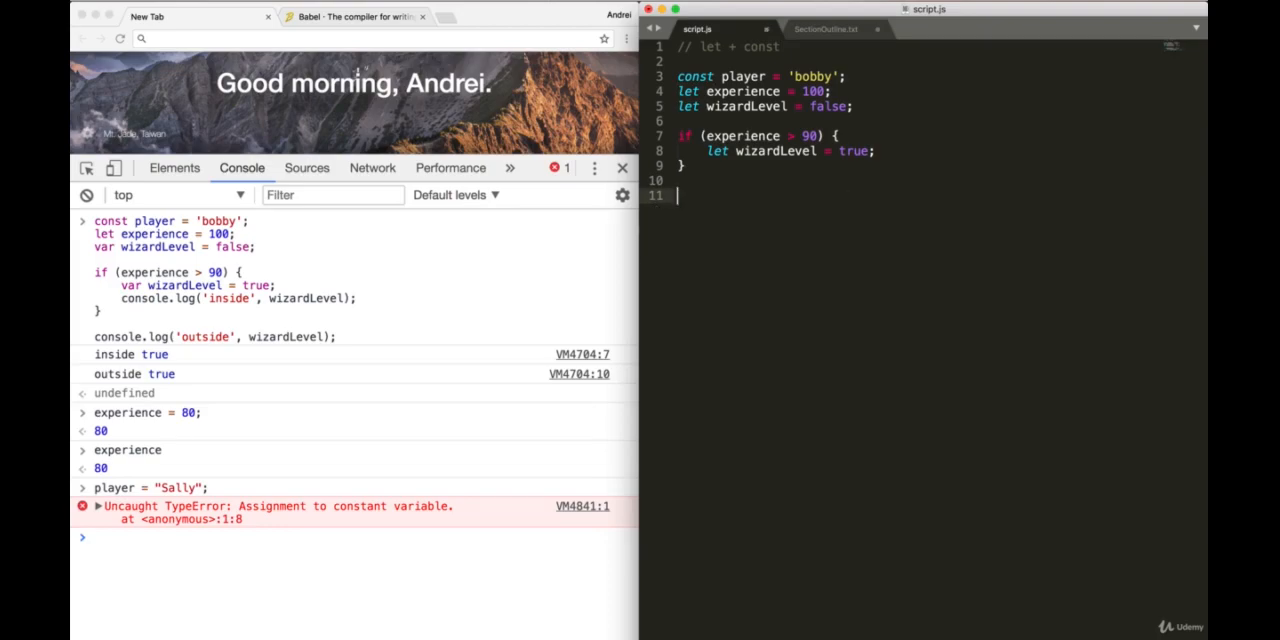
type("const")
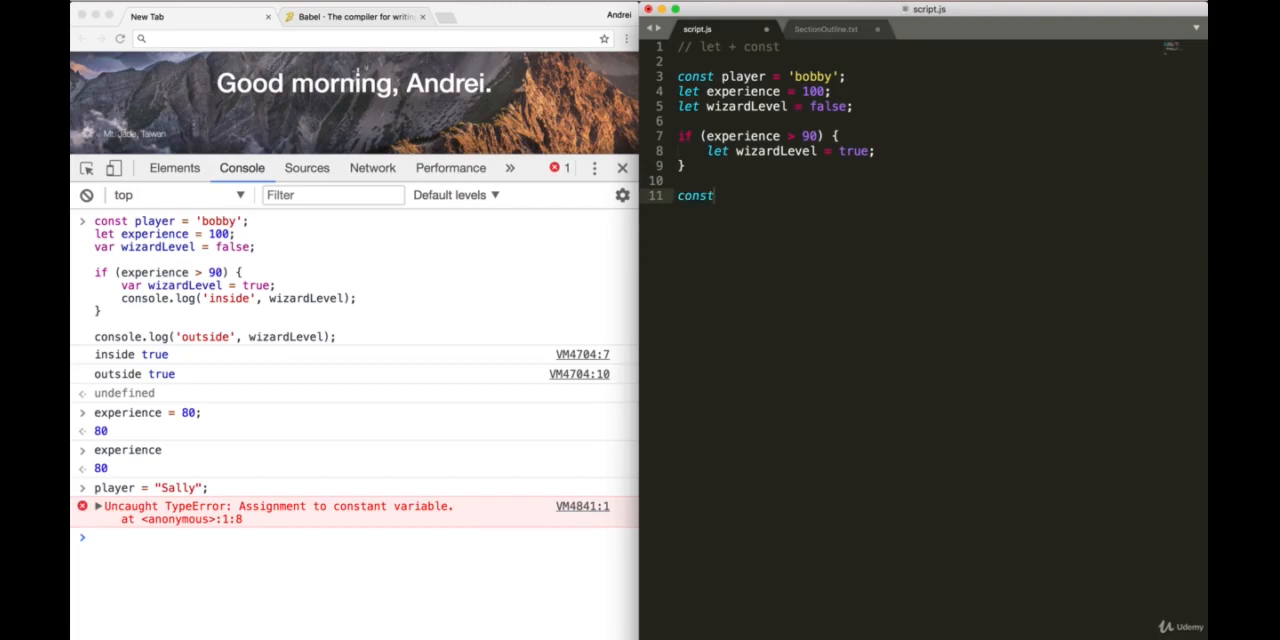
type("let")
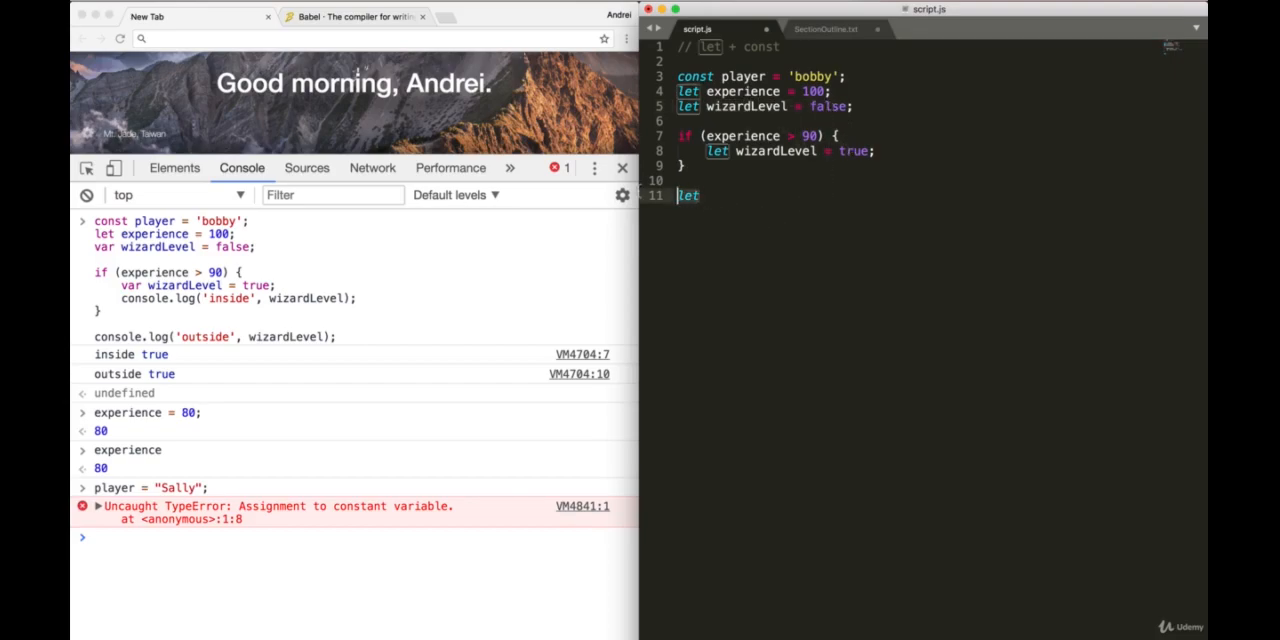
key("Backspace")
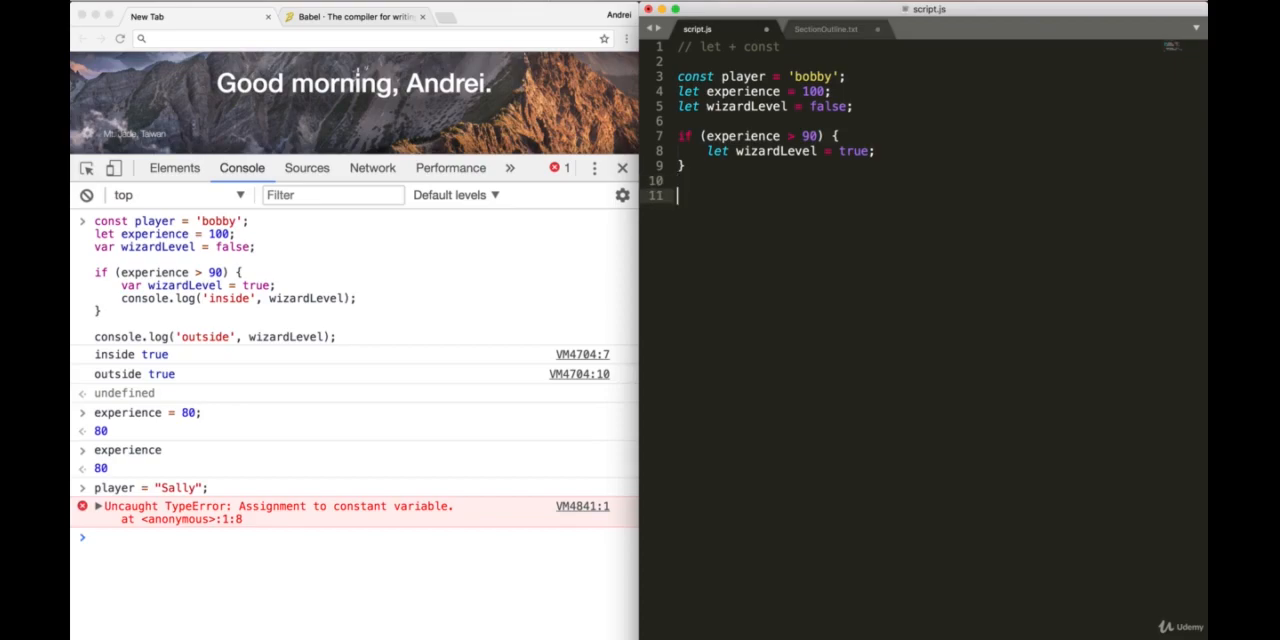
Step: Type const obj = { player: 'bobby', experience: 100, wizardLevel: false } on line 11
type("const obj")
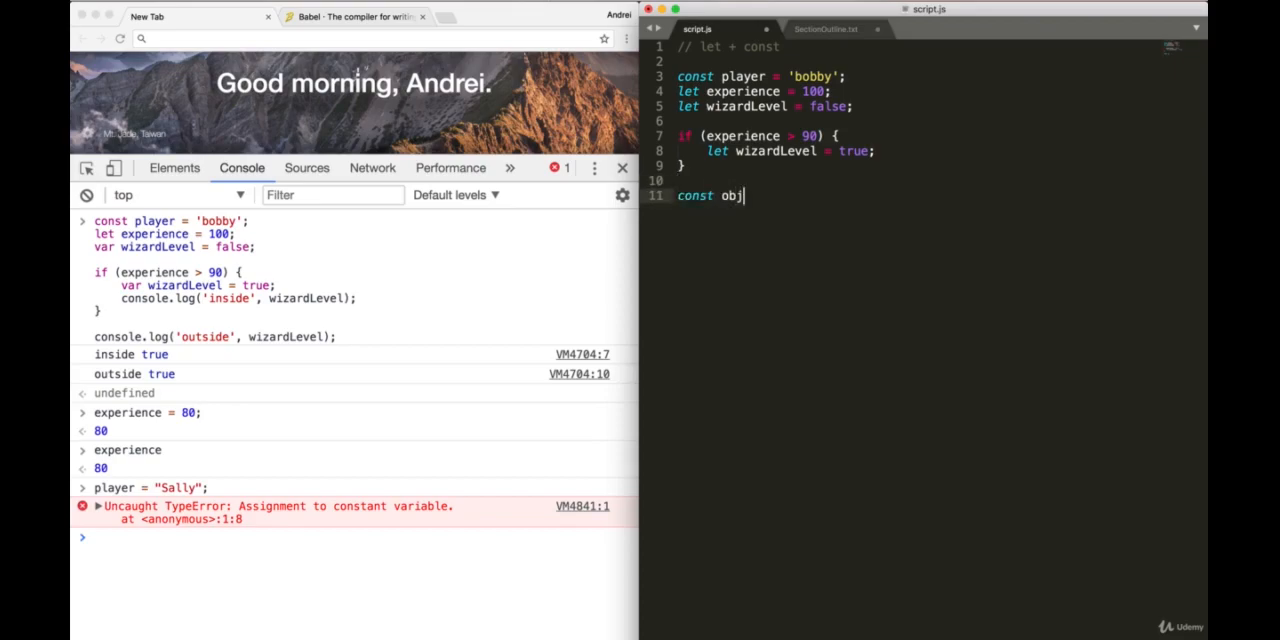
type("= {")
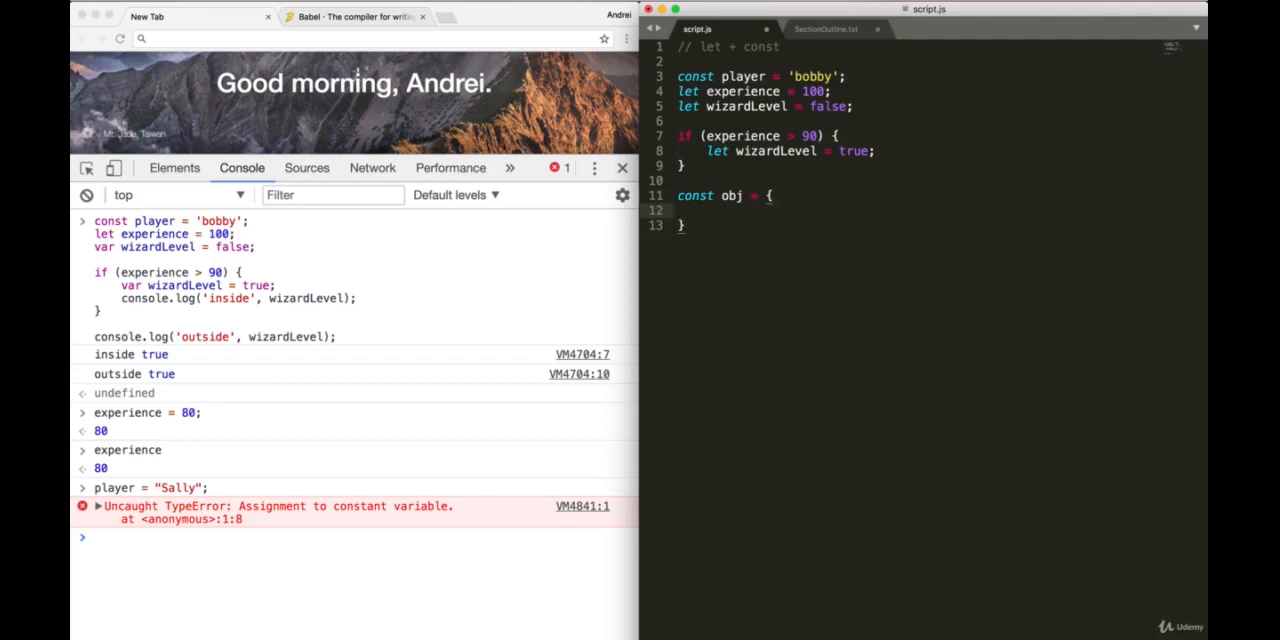
type("player: 'bobby',")
type("exper")
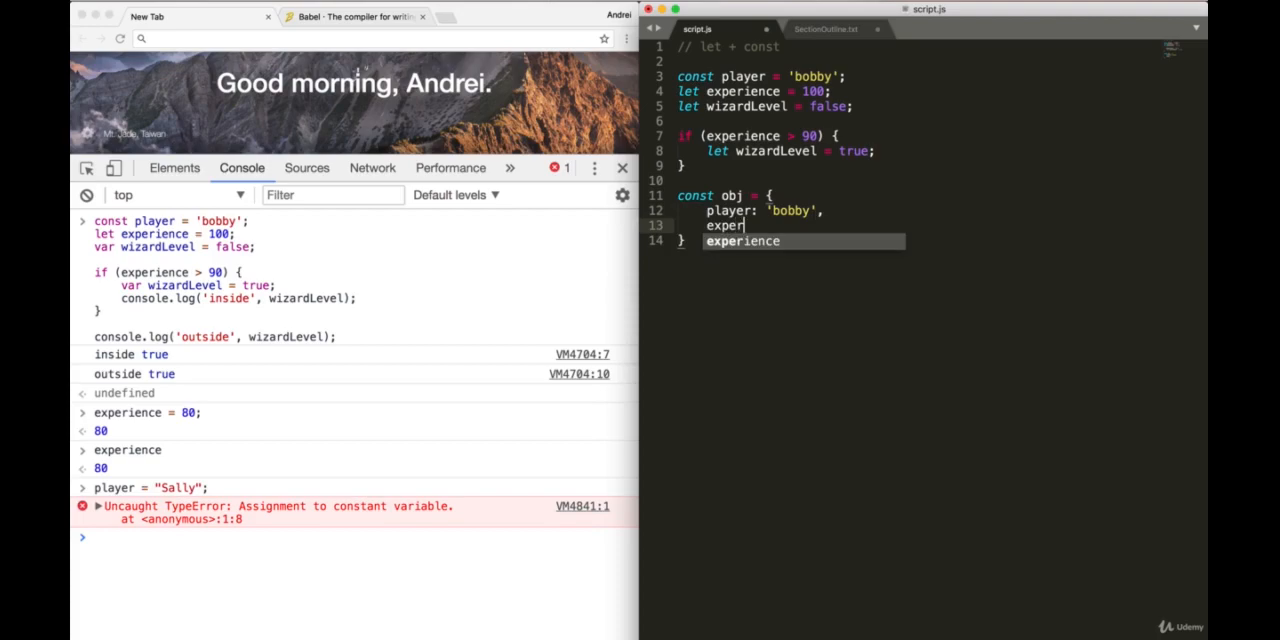
type("ience: 100")
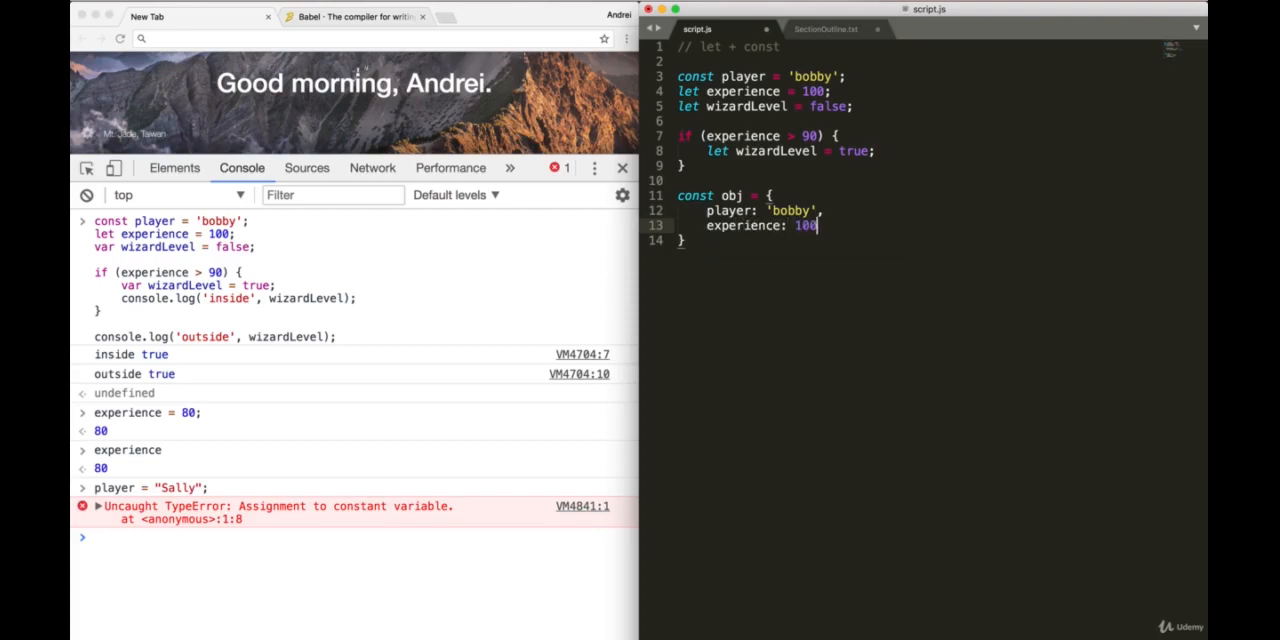
type("wizardLevel:")
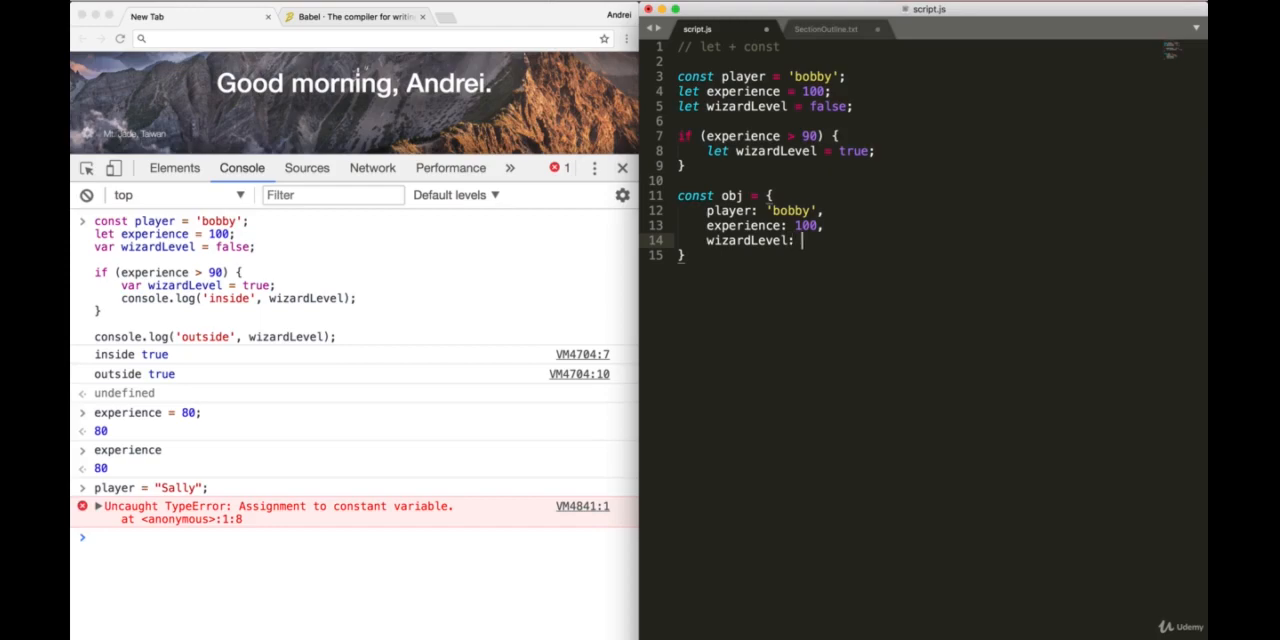
type("false")
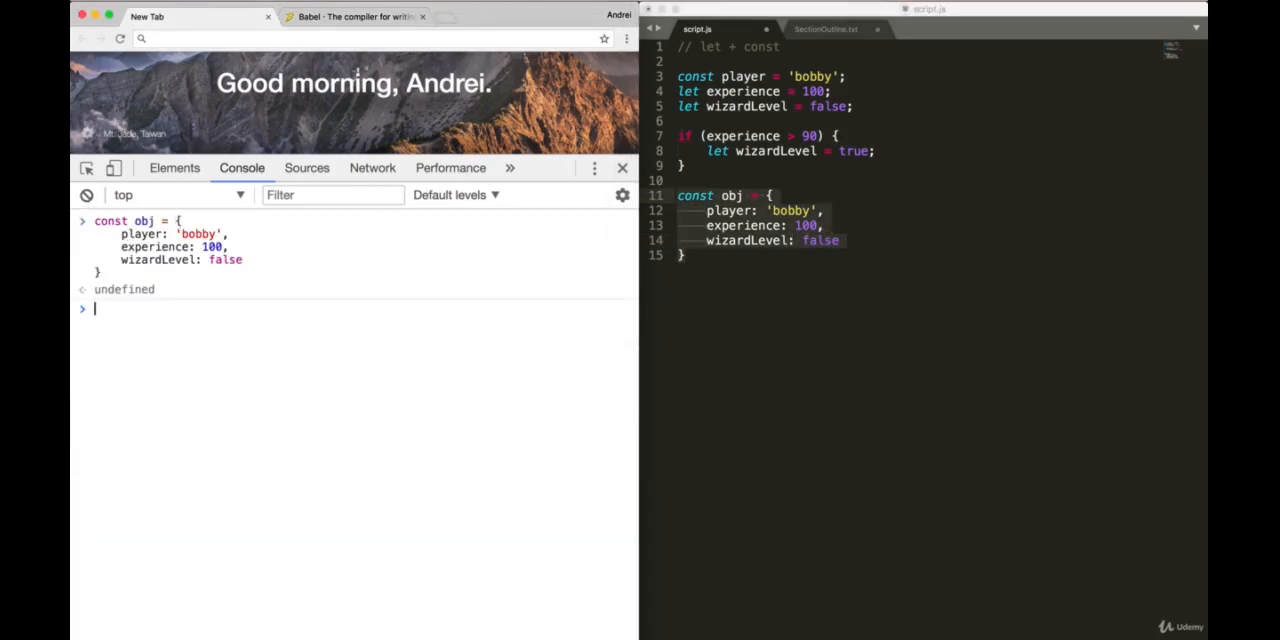
Step: Try reassigning obj, then set obj.wizardLevel = true and inspect obj in the console
type("obj")
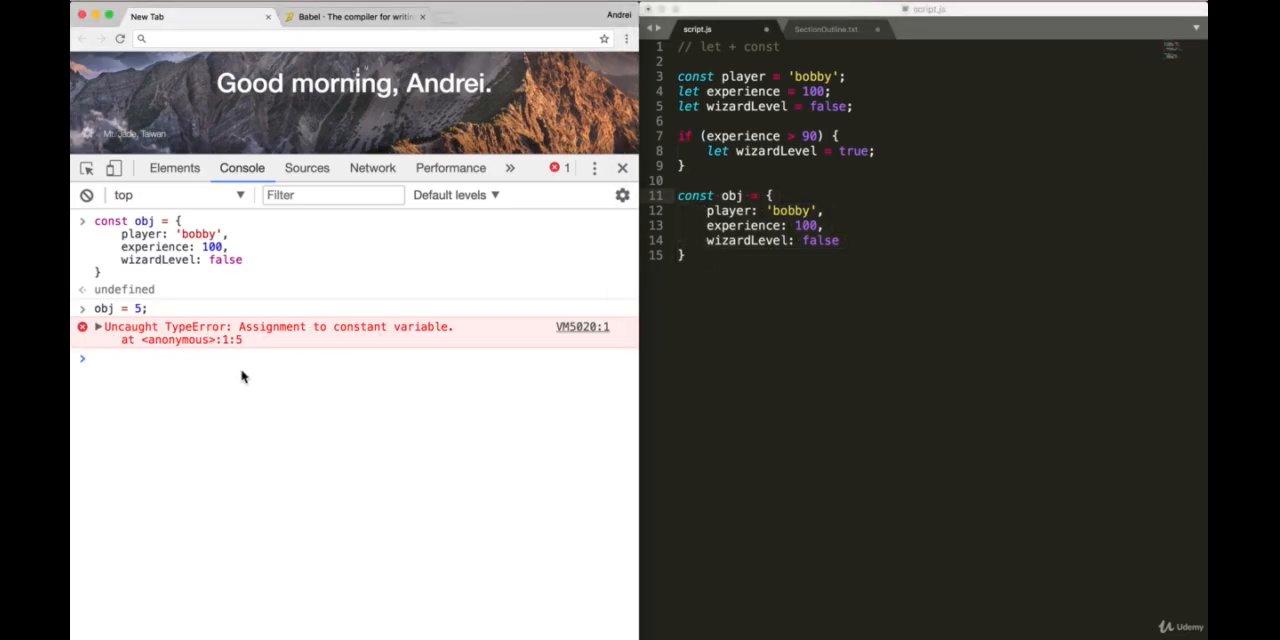
type("obj.experience")
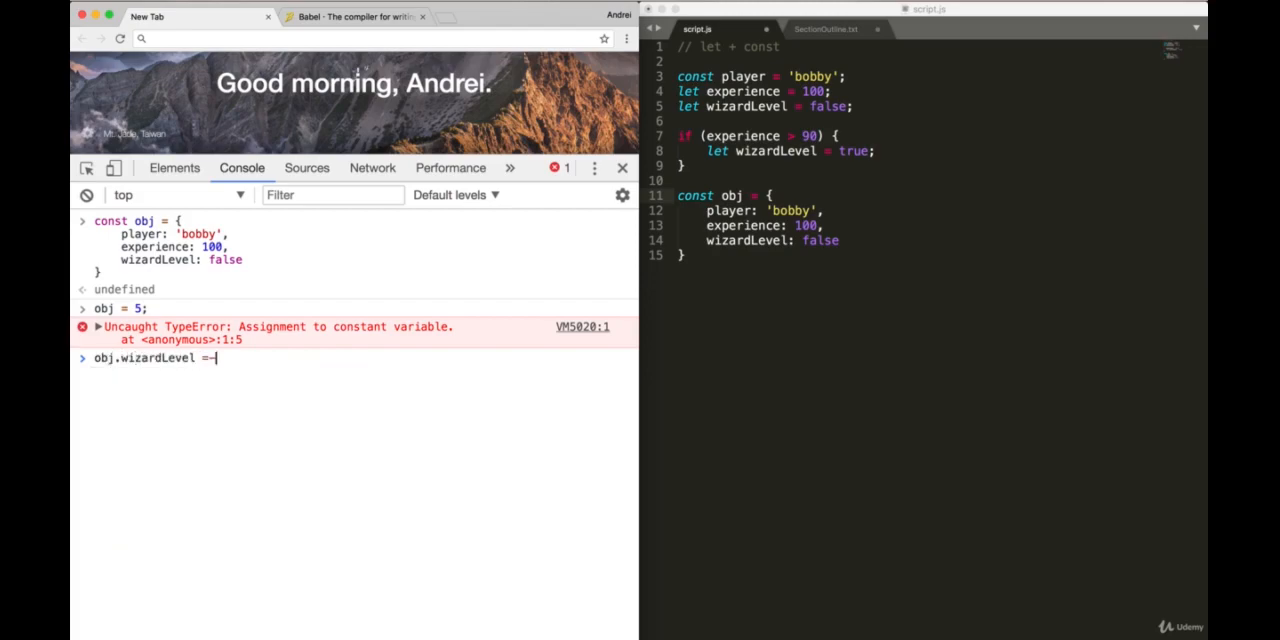
type("true;")
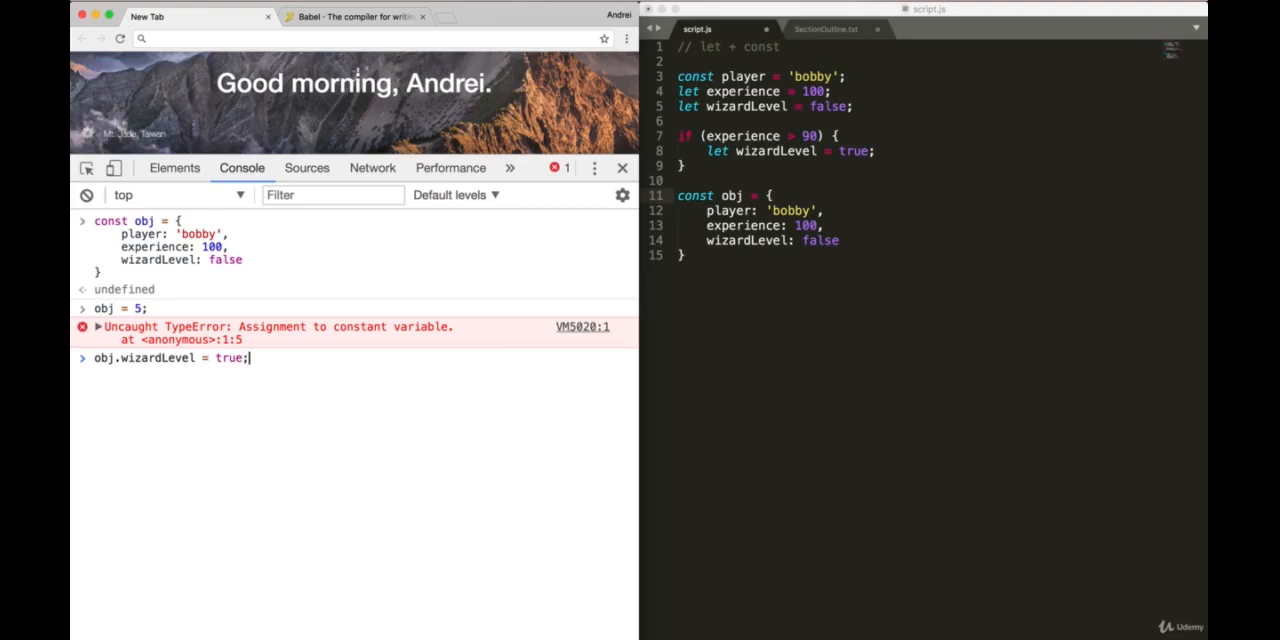
type("obj")
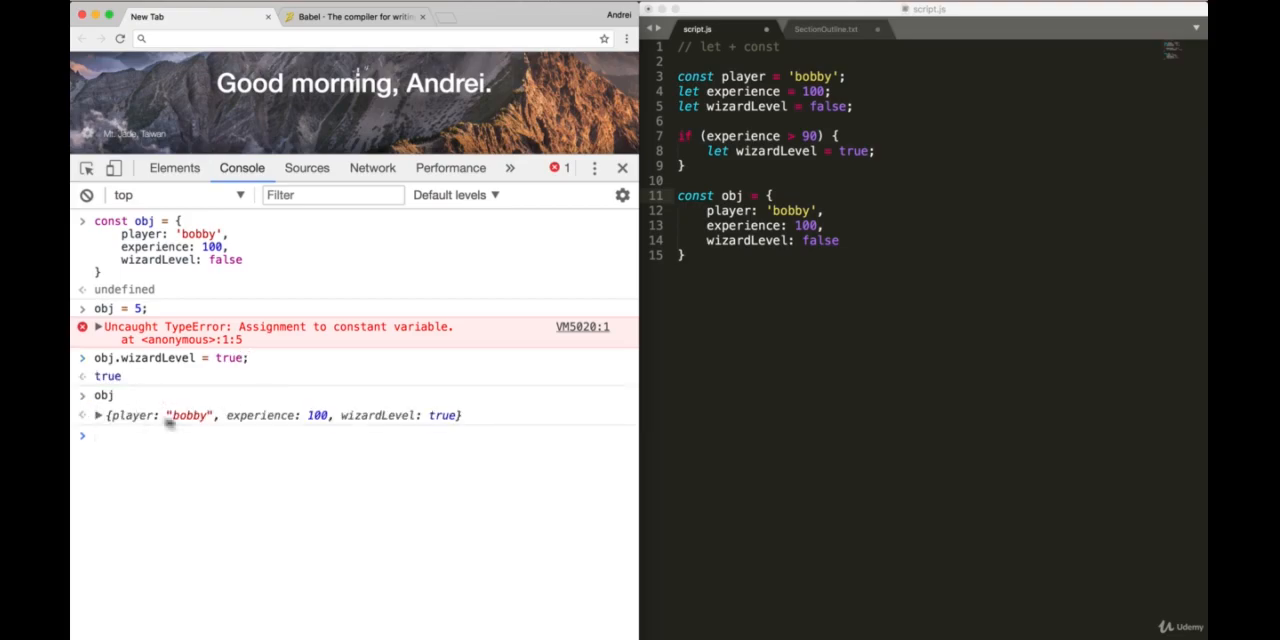
mouse_move(771, 293)
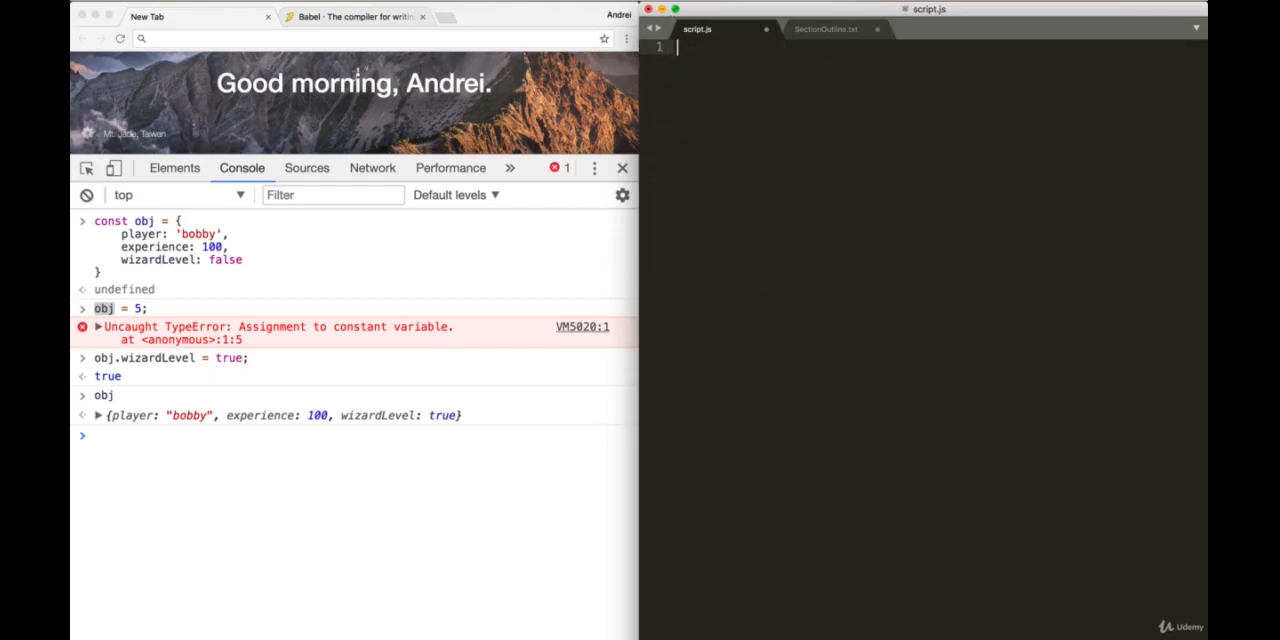
Step: Under a // Destructuring comment, paste obj and assign player, experience, wizardLevel from its properties
type("// Destructuring")
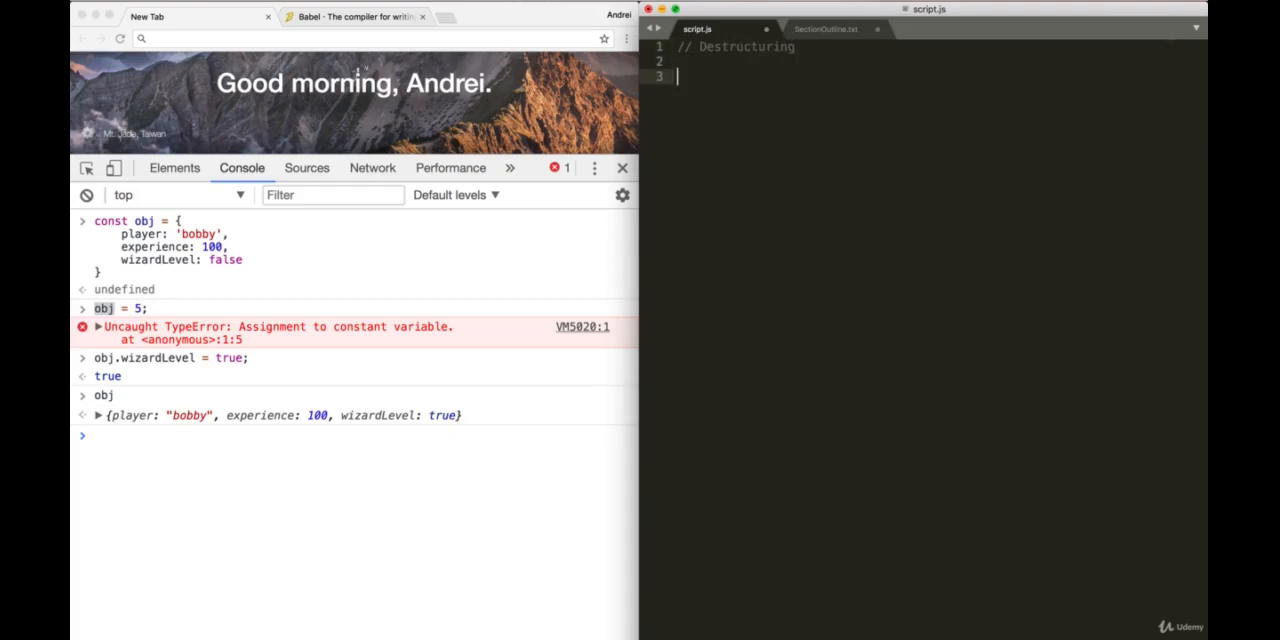
mouse_move(172, 281)
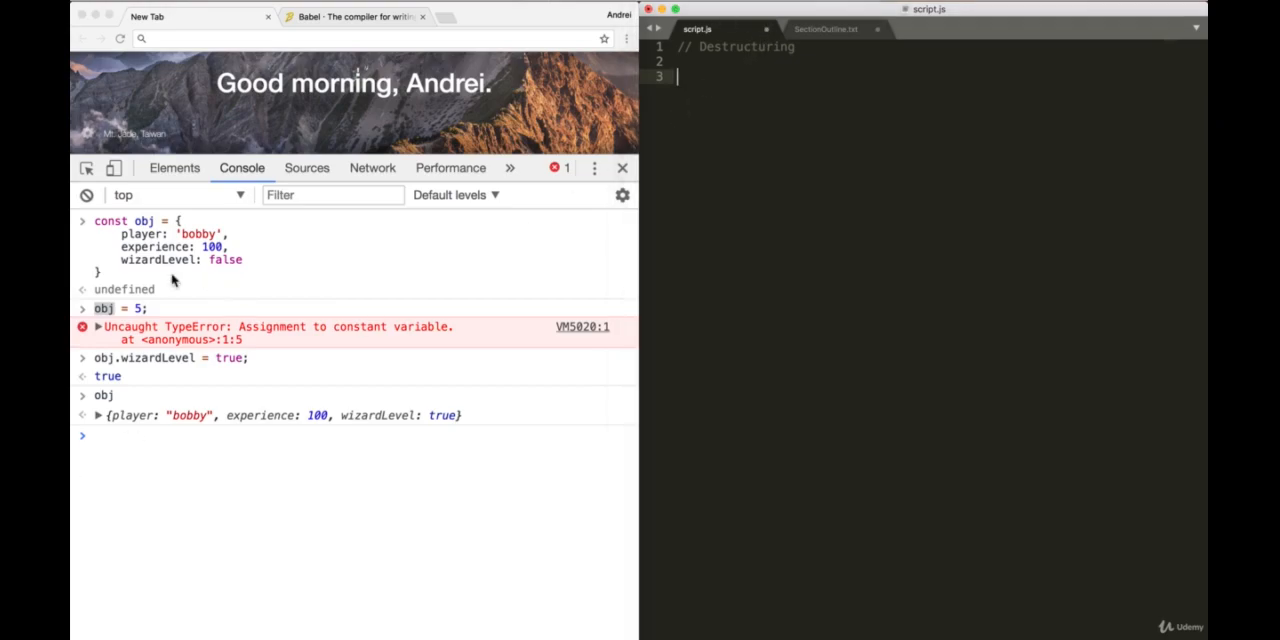
left_click_drag(95, 221, 245, 272)
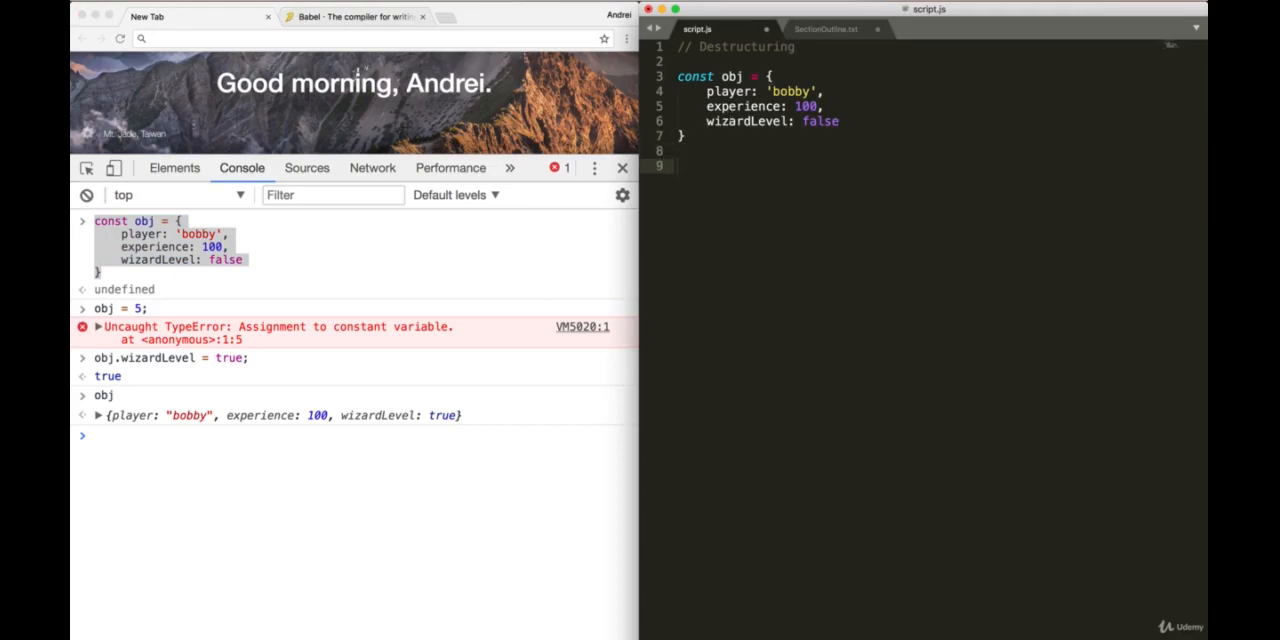
type("const")
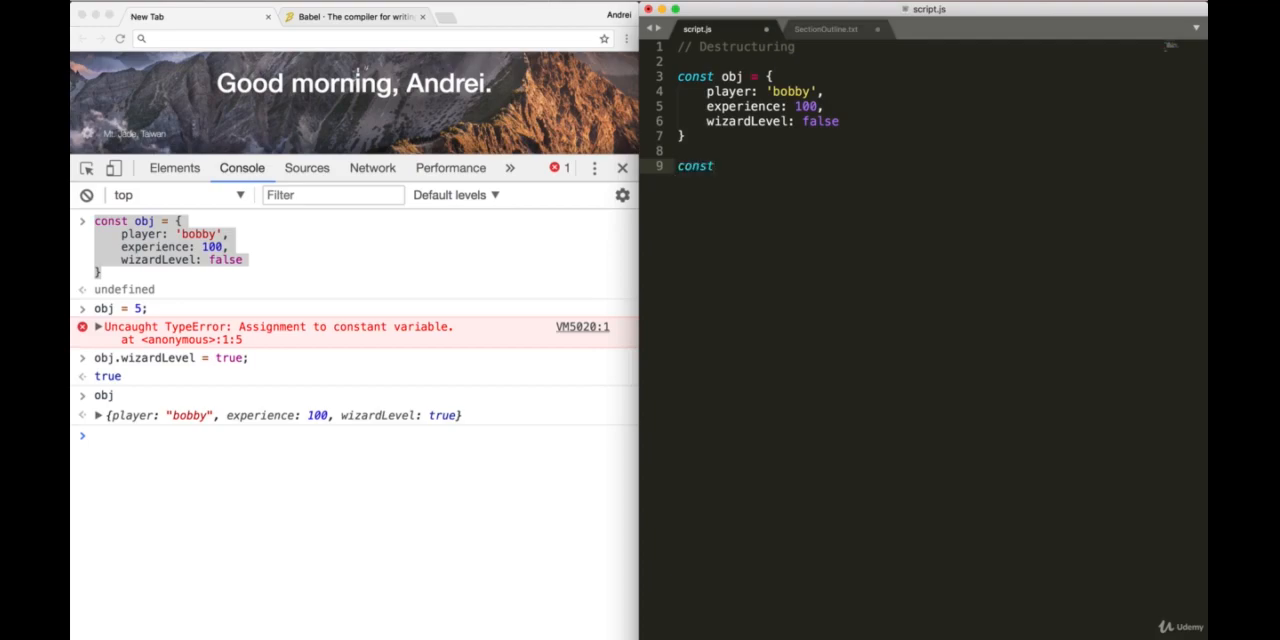
type("player =")
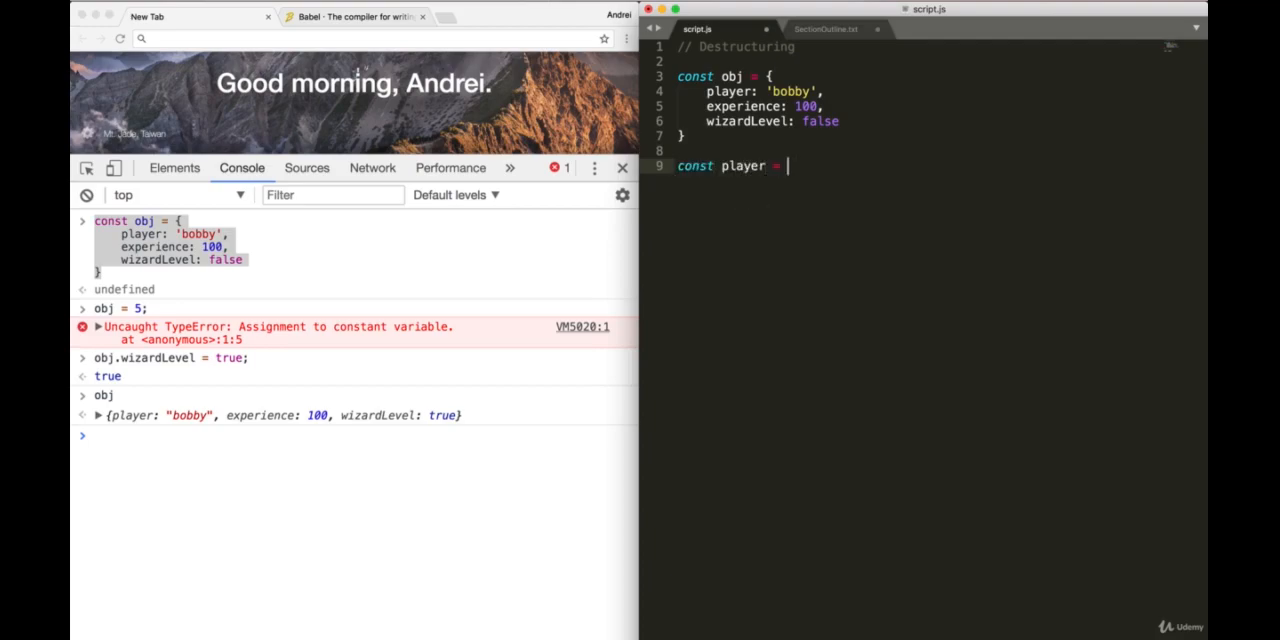
type("obj.player;")
type("const experience = obj")
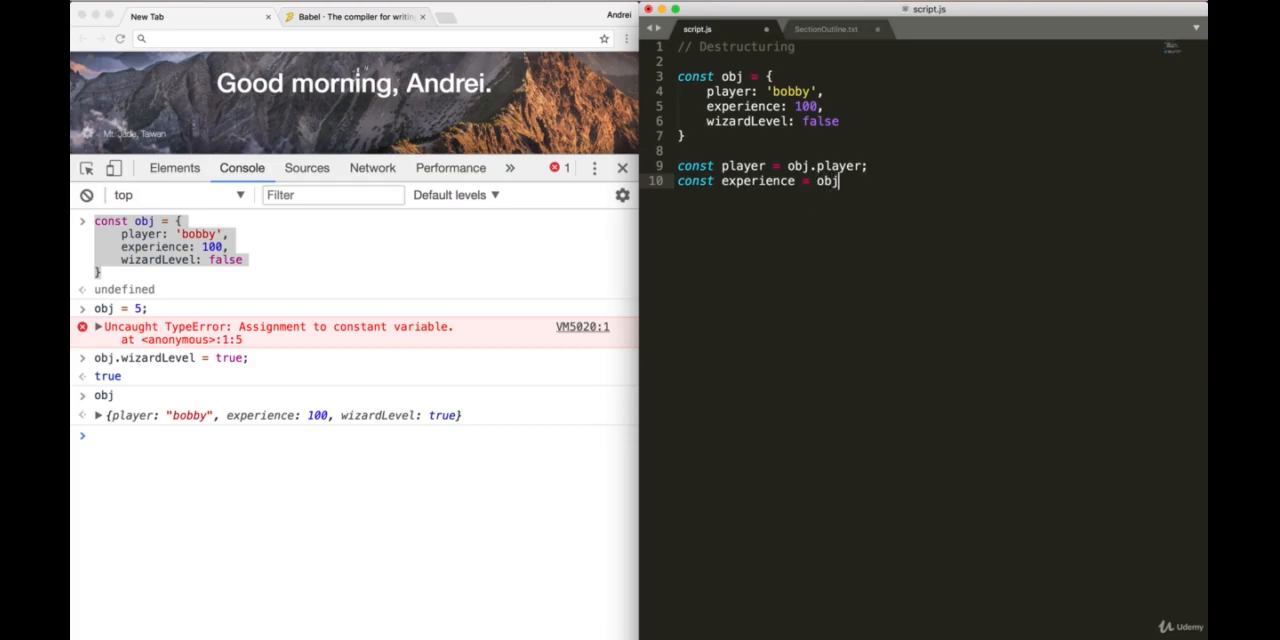
type(".ex")
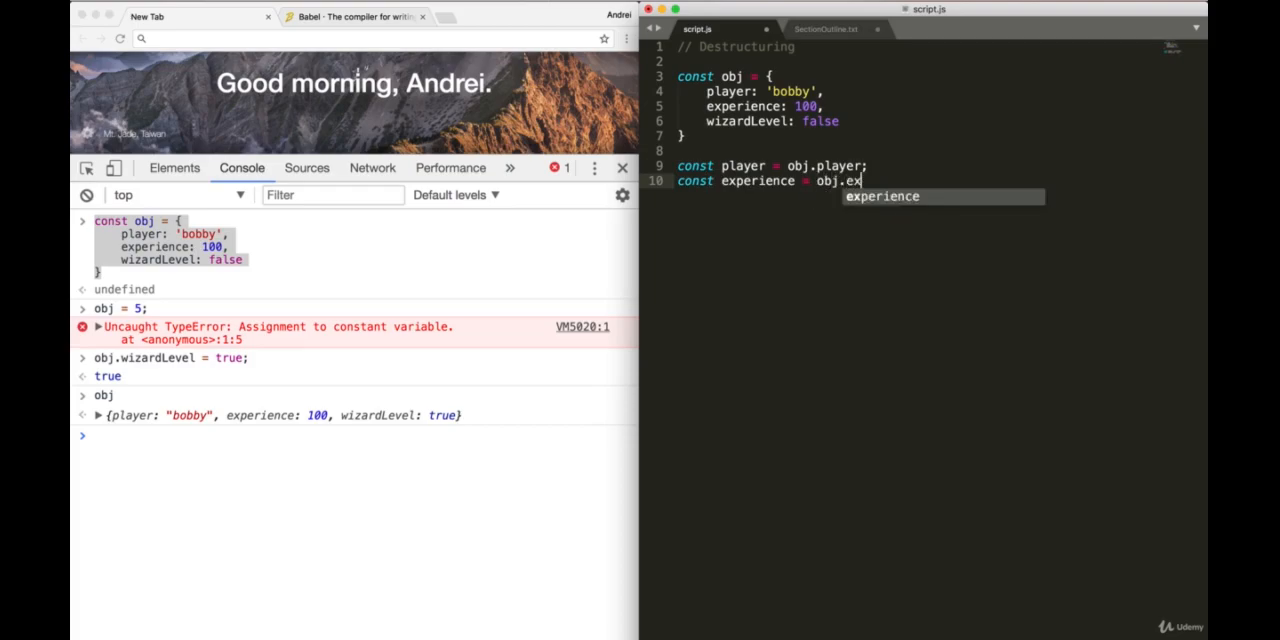
type("perience;")
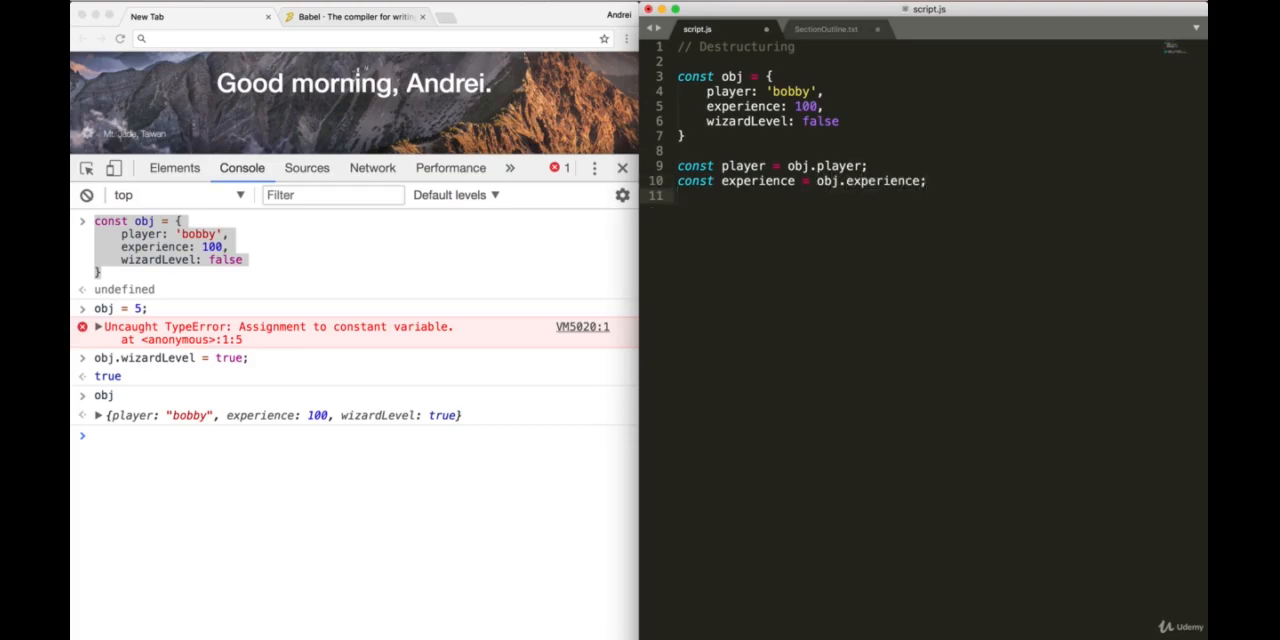
type("let wizardLevel = obj.")
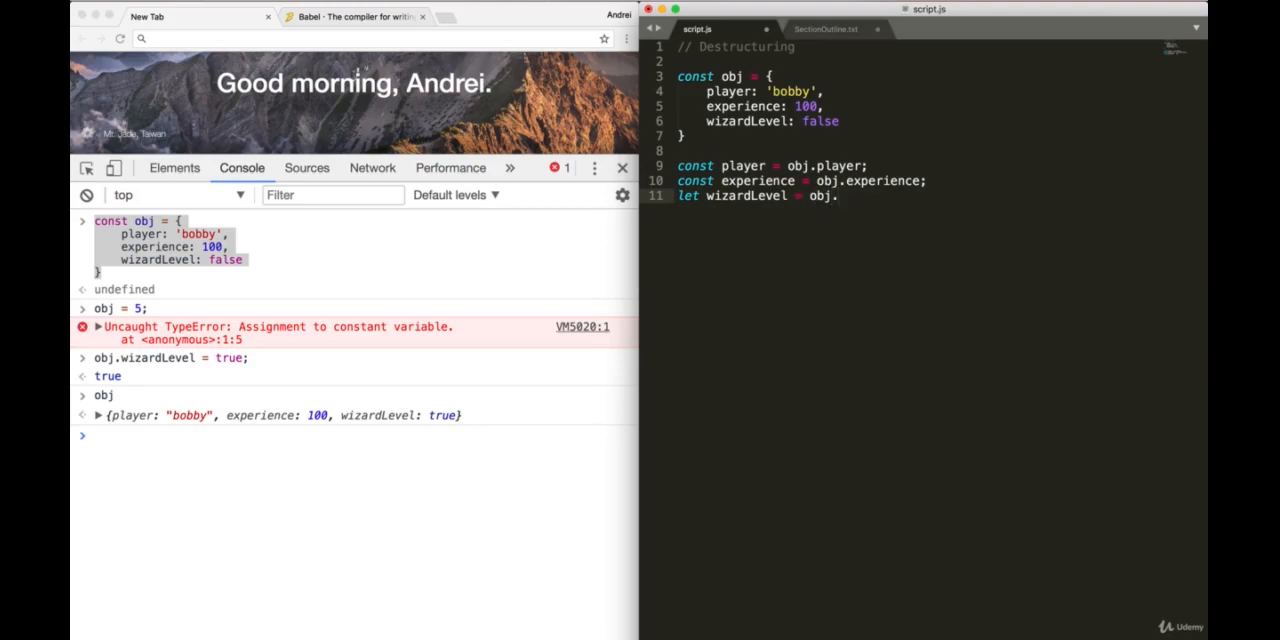
type("wizardLevel;")
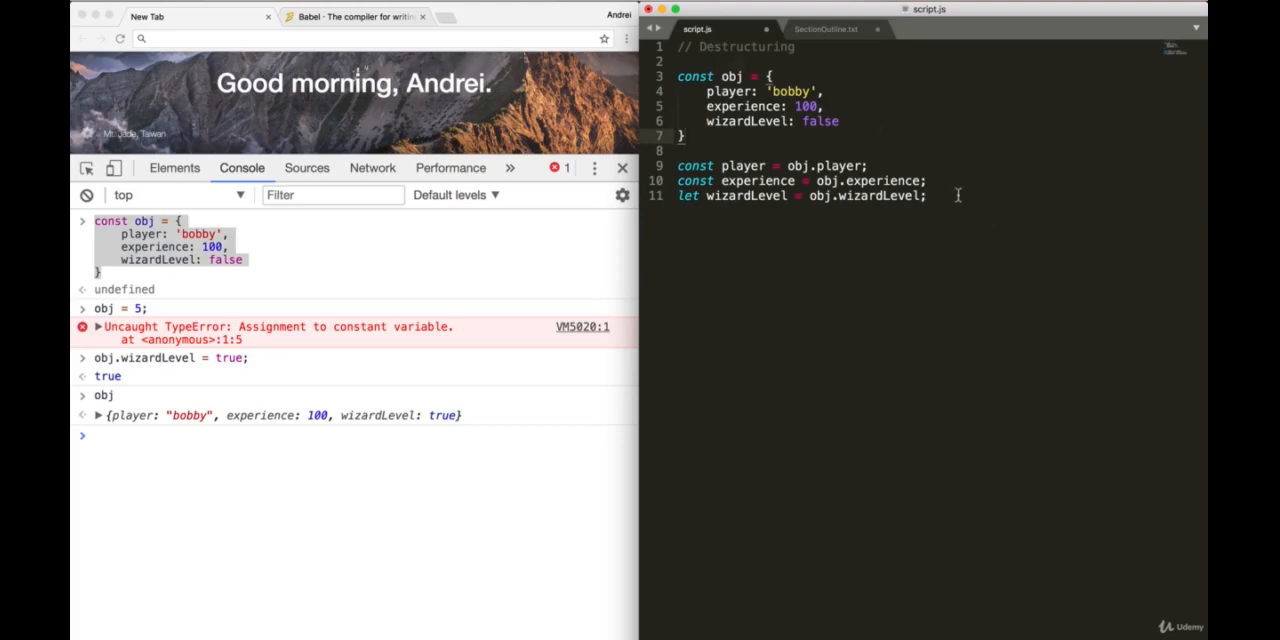
Step: Type const { player, experience } = obj; and begin a let { wizardLevel } line
type("c")
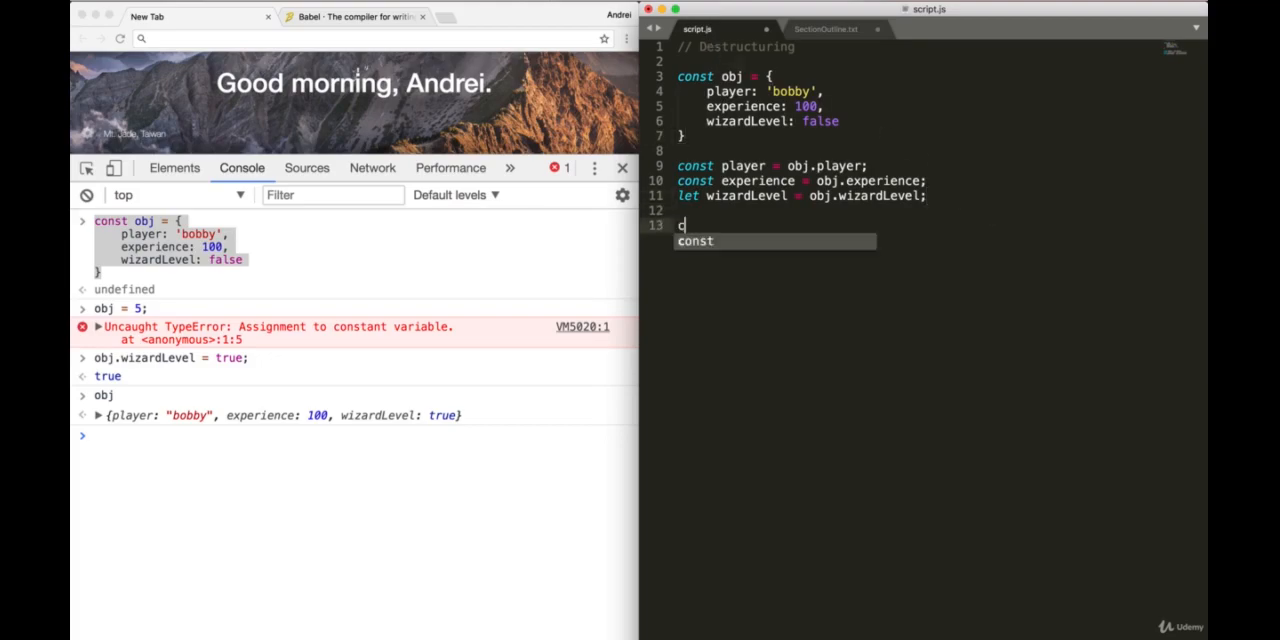
type("onst")
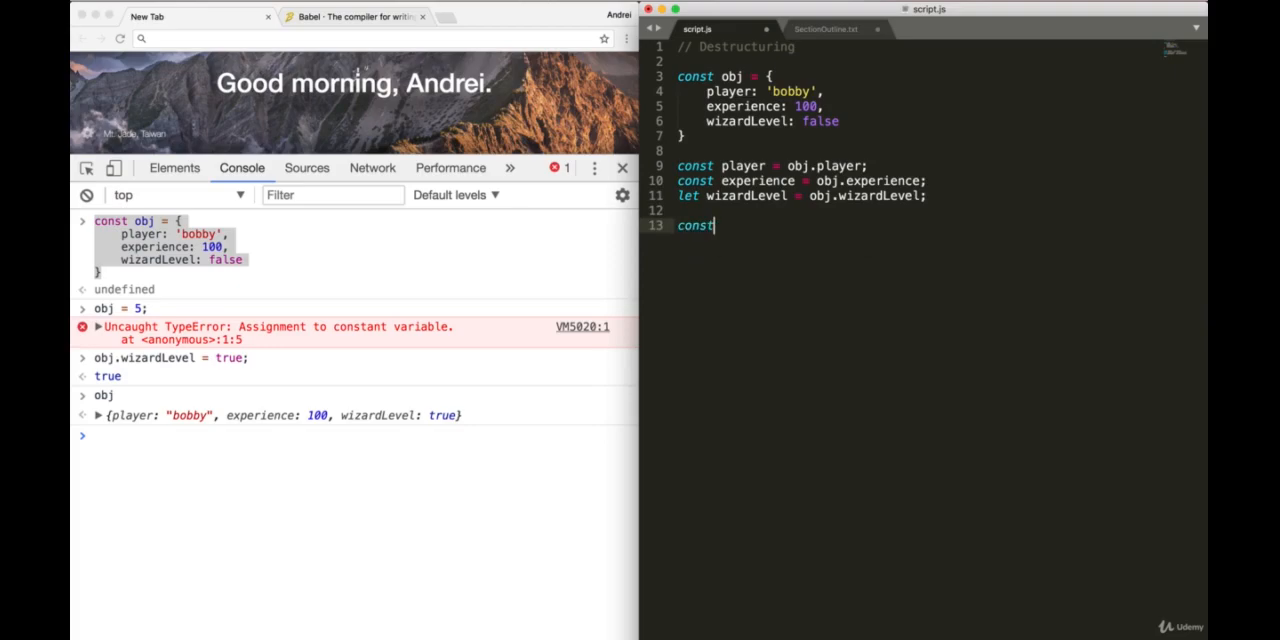
type("{ player, experience } =")
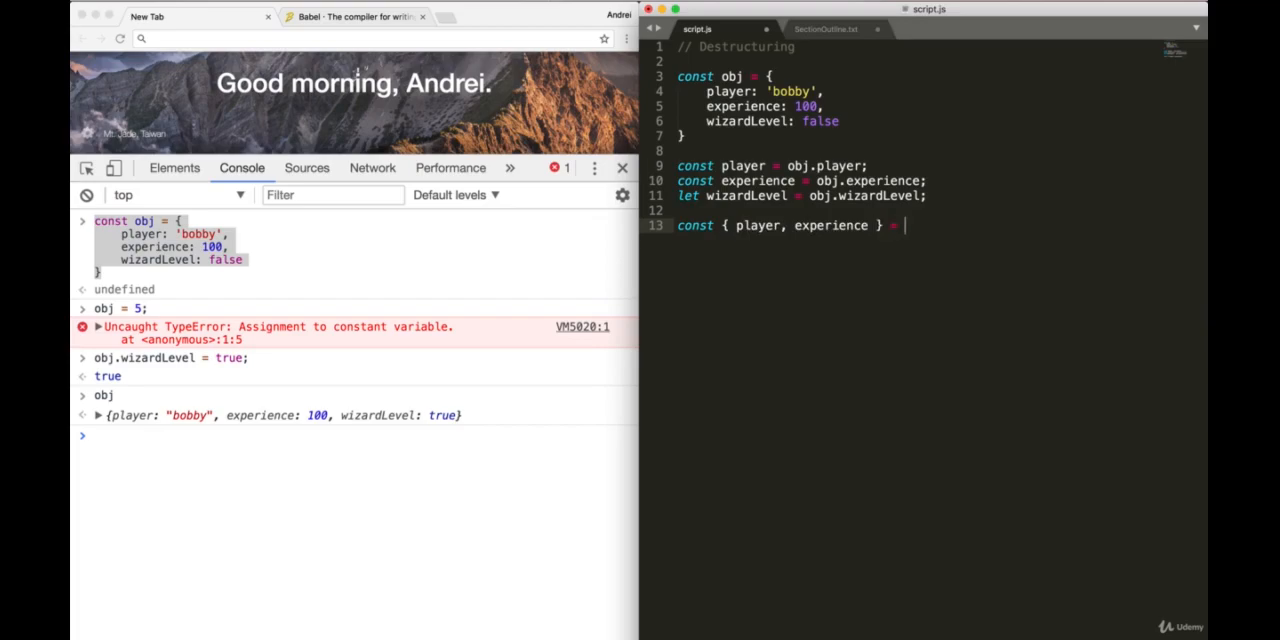
type("obj;")
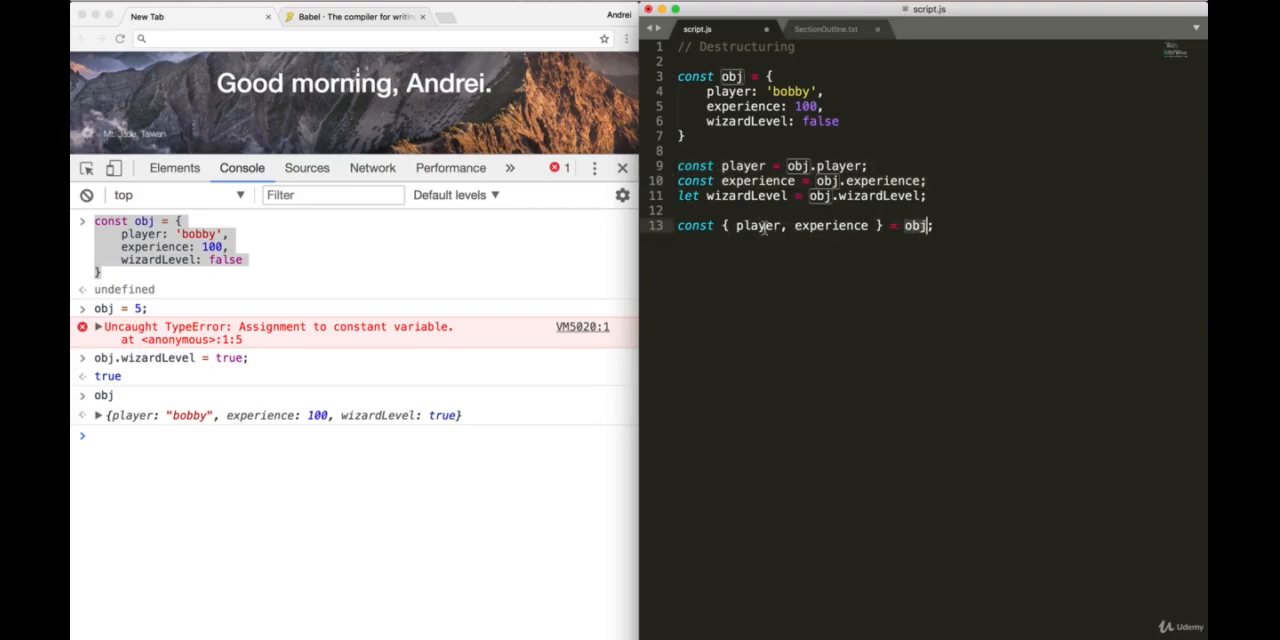
type("const")
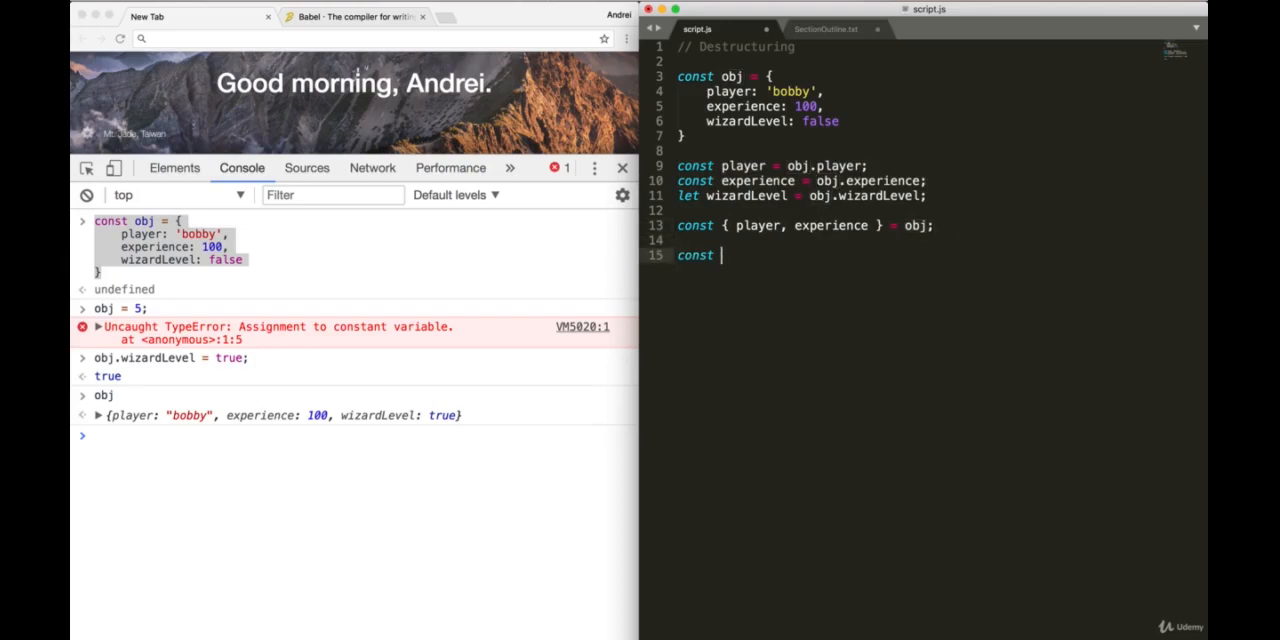
type("p")
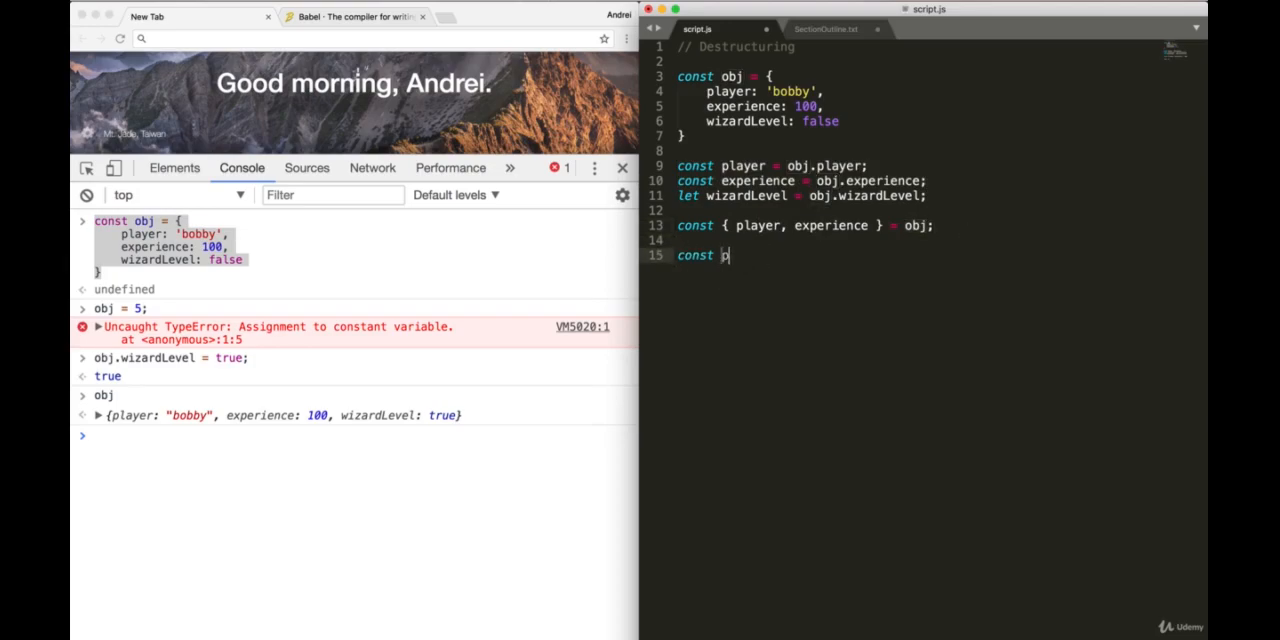
type("experi")
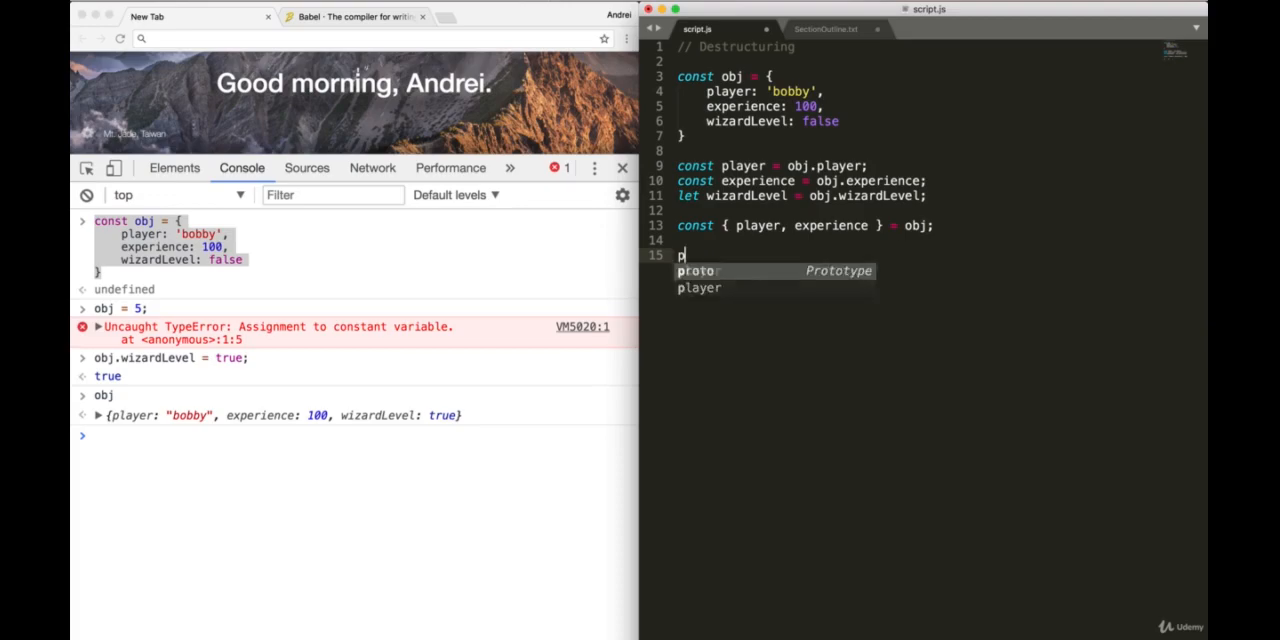
type("la")
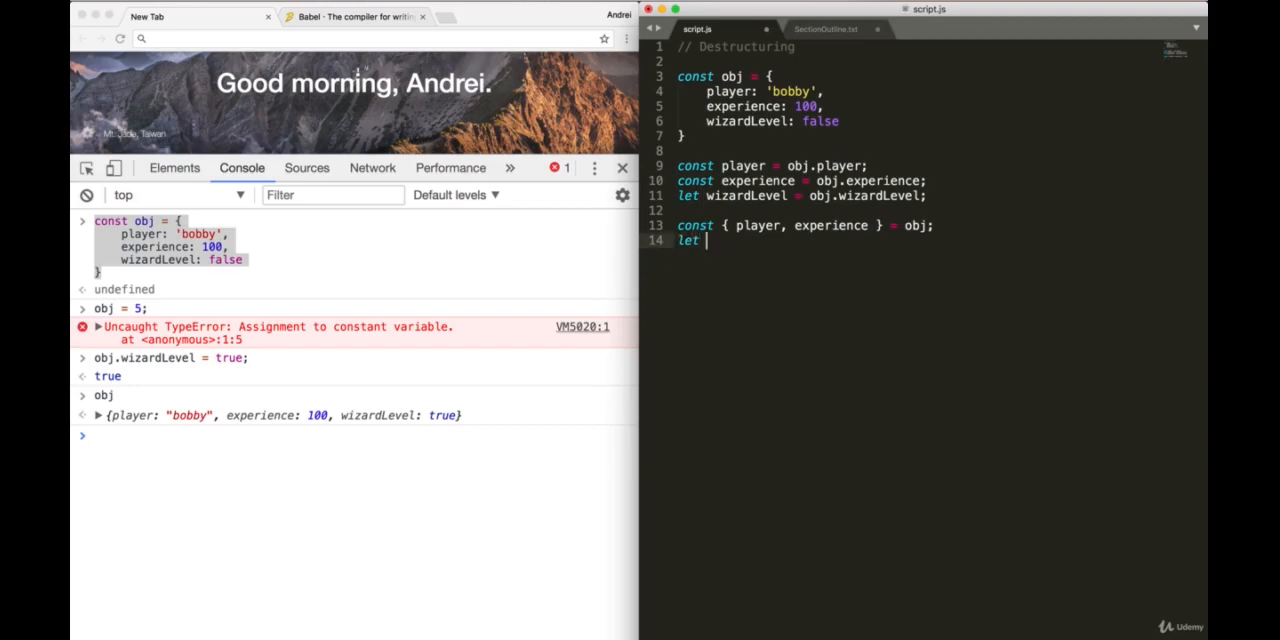
type("{ wizardLevel }")
left_click(930, 61)
type("const name = '")
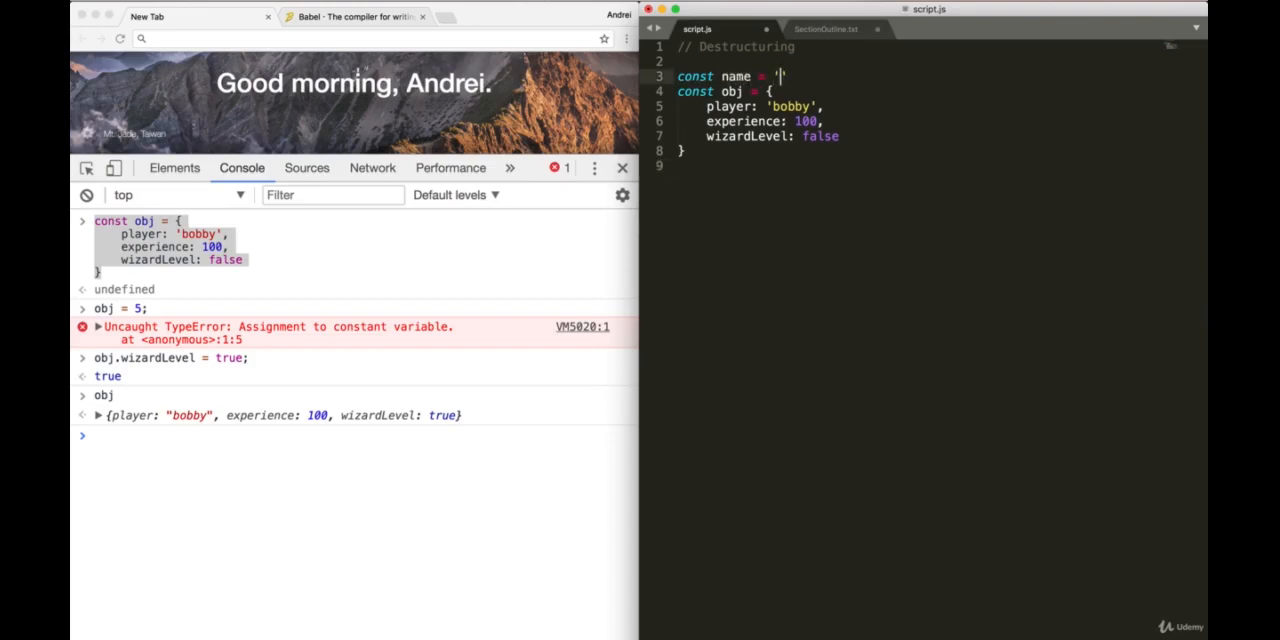
Step: Define name 'john snow' and obj with computed keys [name]: 'hello' and [1 + 2]: 'hihi'
type("john snow")
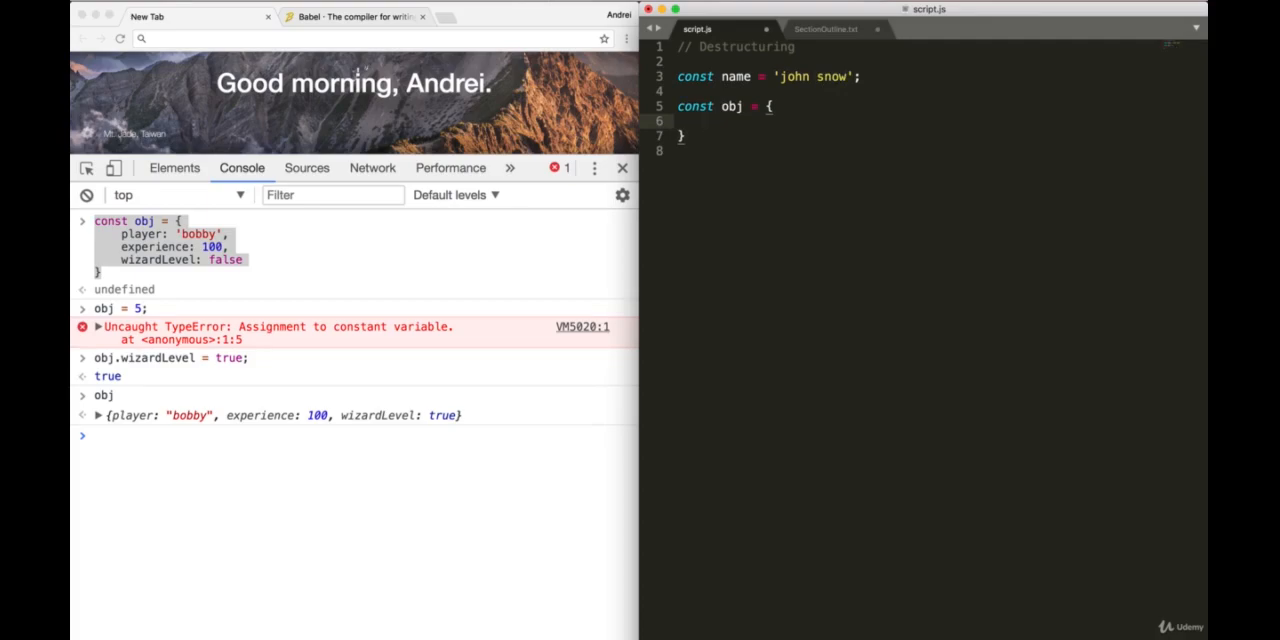
type("[name]")
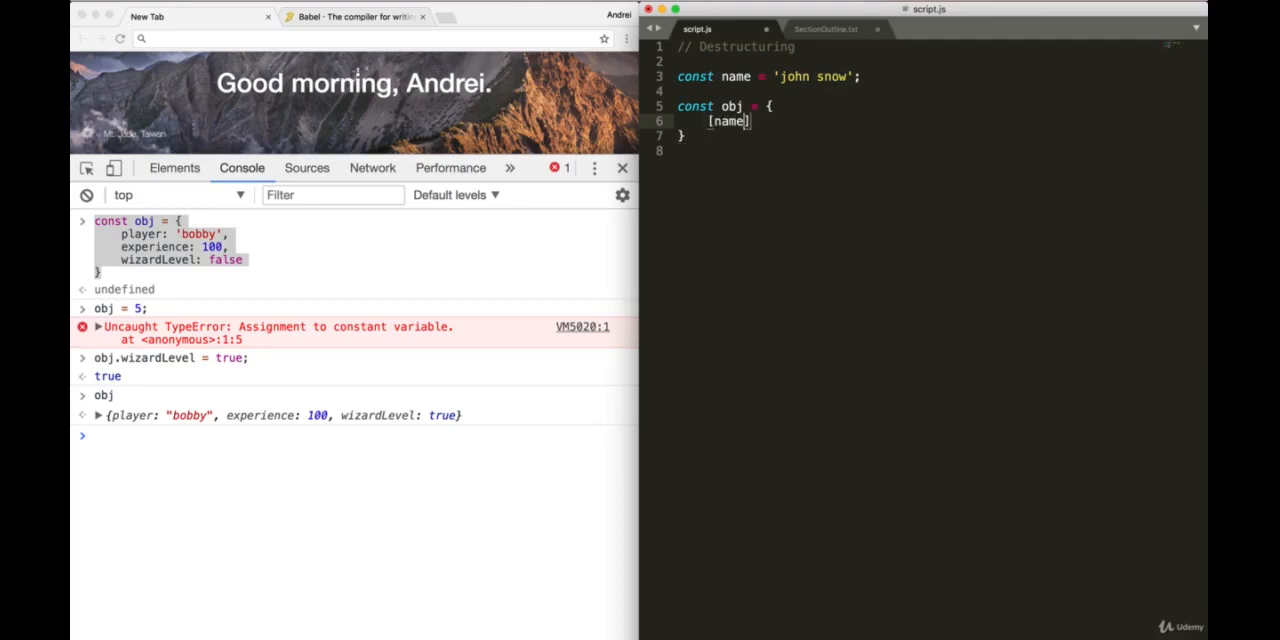
type(": 'hello',")
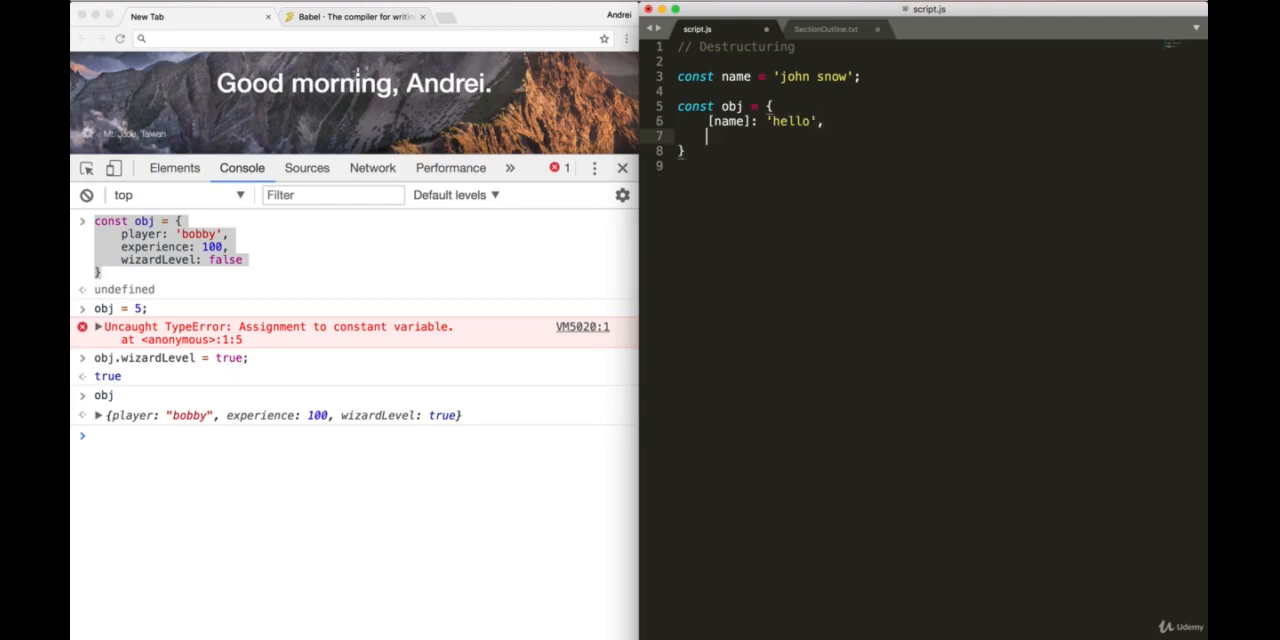
type("['']")
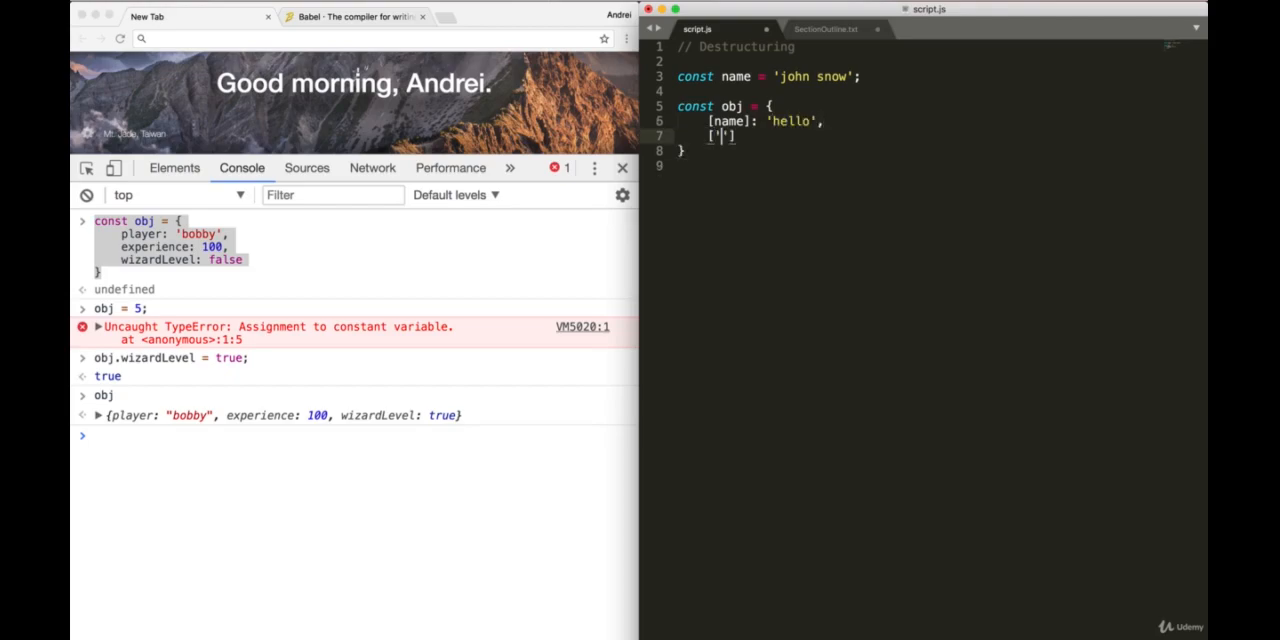
type("ray")
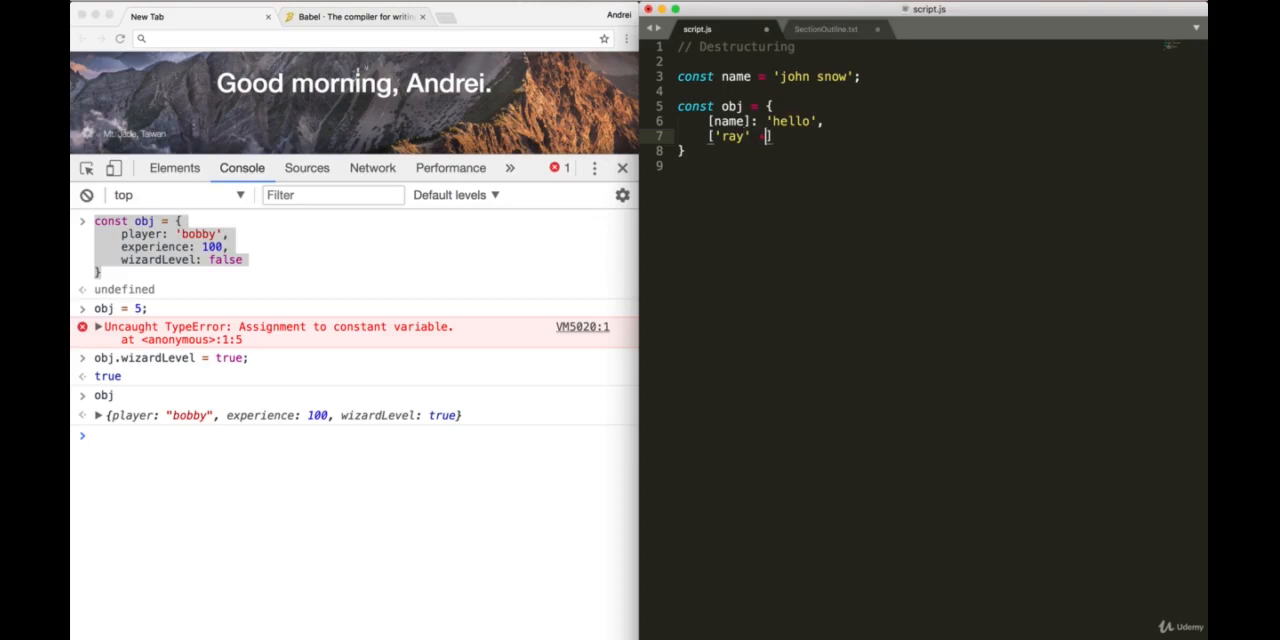
type("+ 'smith']: ''")
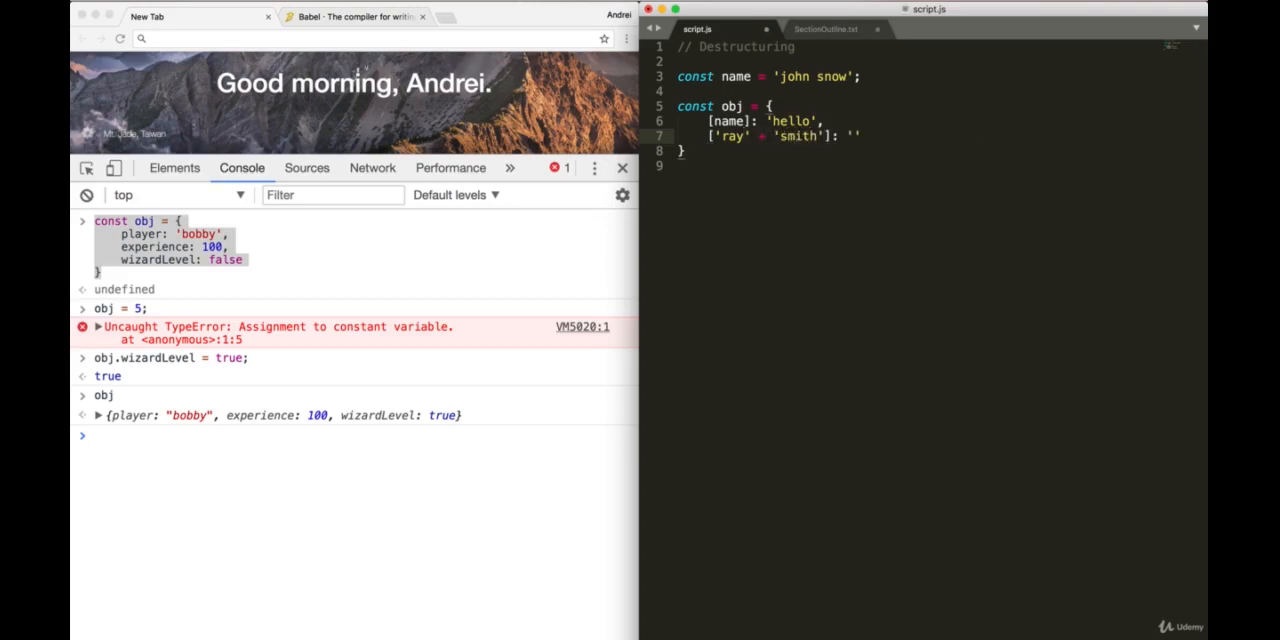
type("hihi")
left_click(788, 47)
type("//Object")
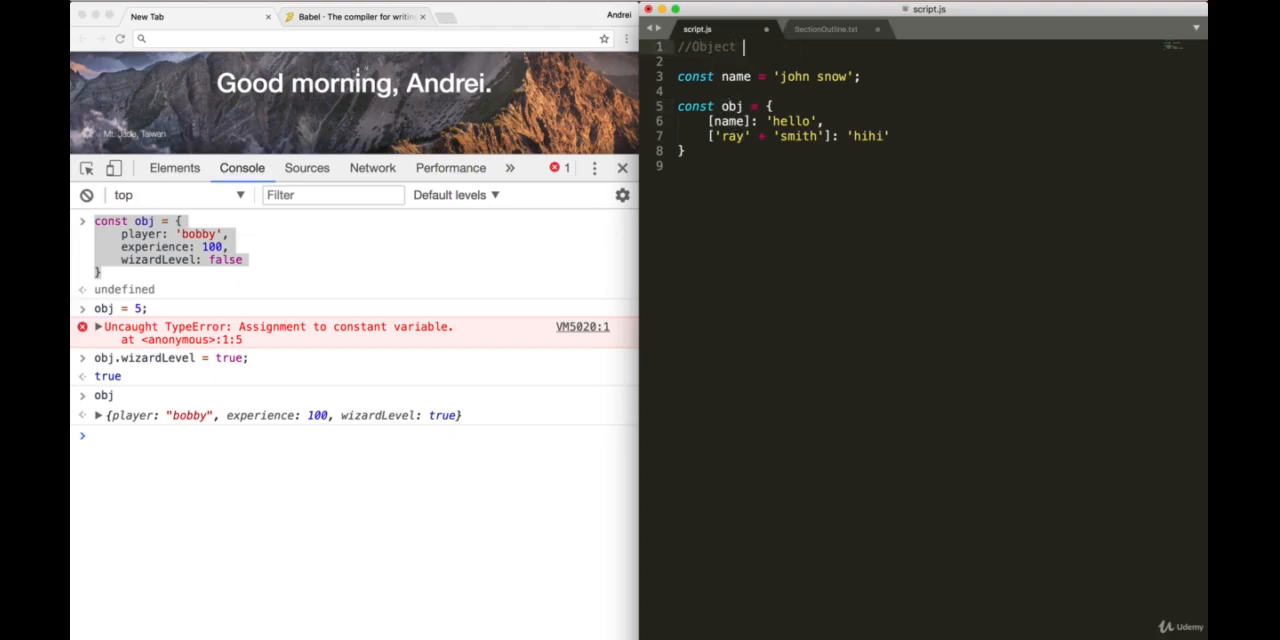
type("properties")
left_click(800, 136)
type("1")
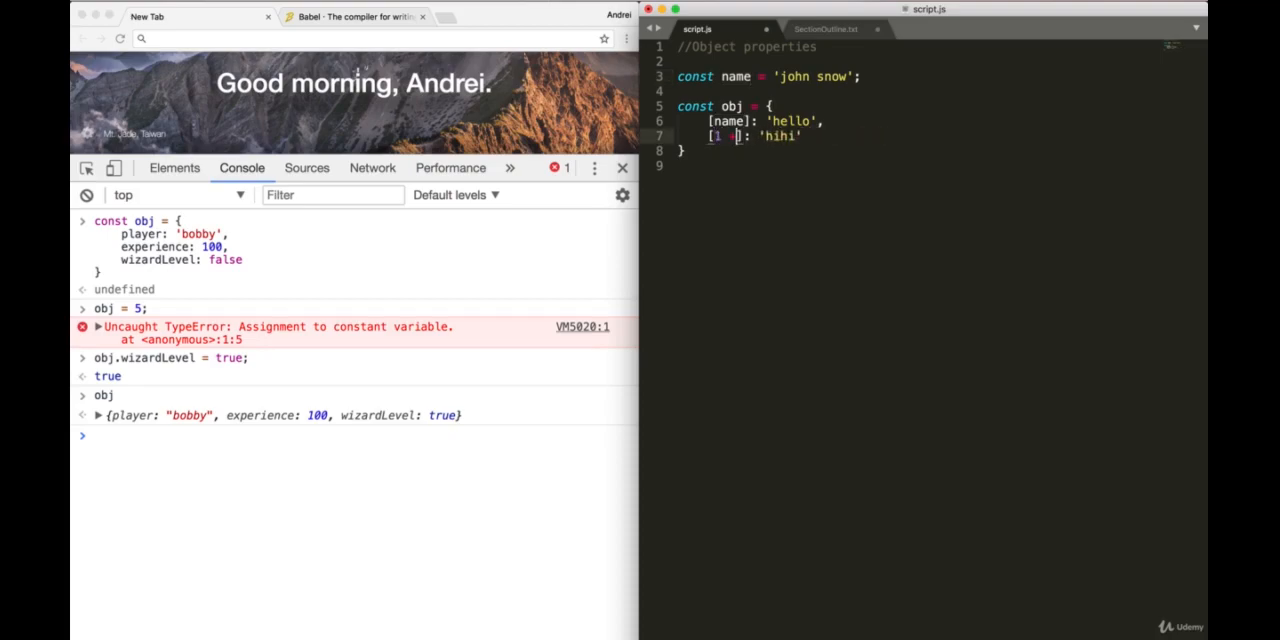
type("+ 2")
left_click(358, 436)
type("obj")
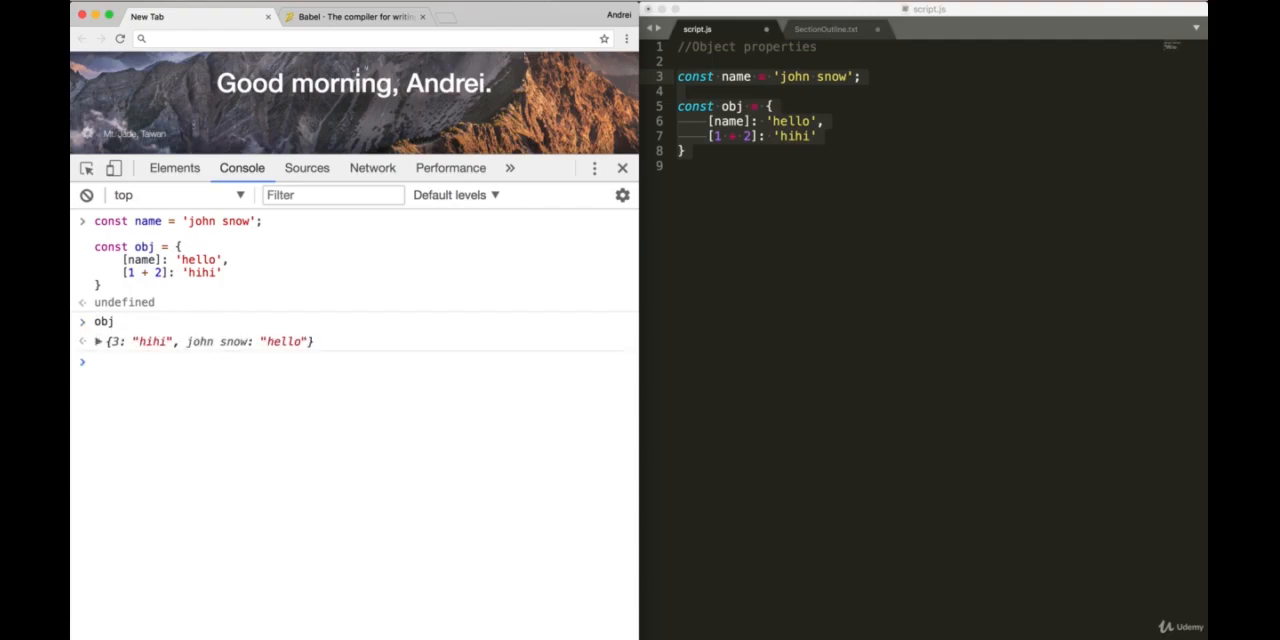
mouse_move(138, 355)
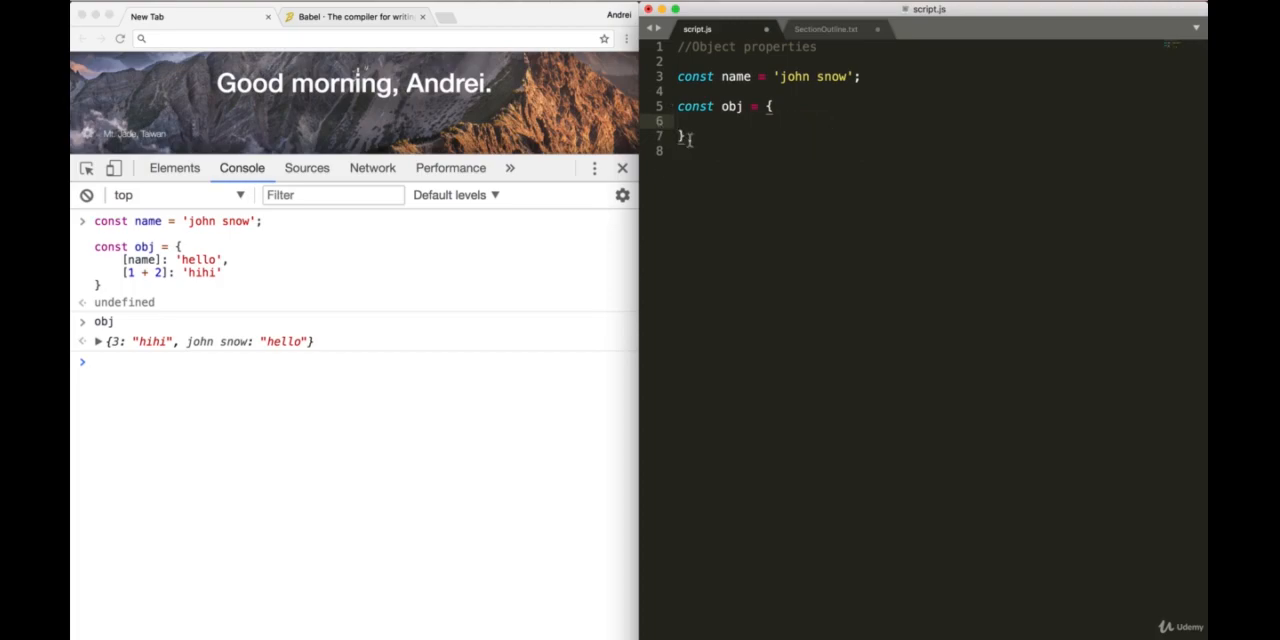
mouse_move(732, 181)
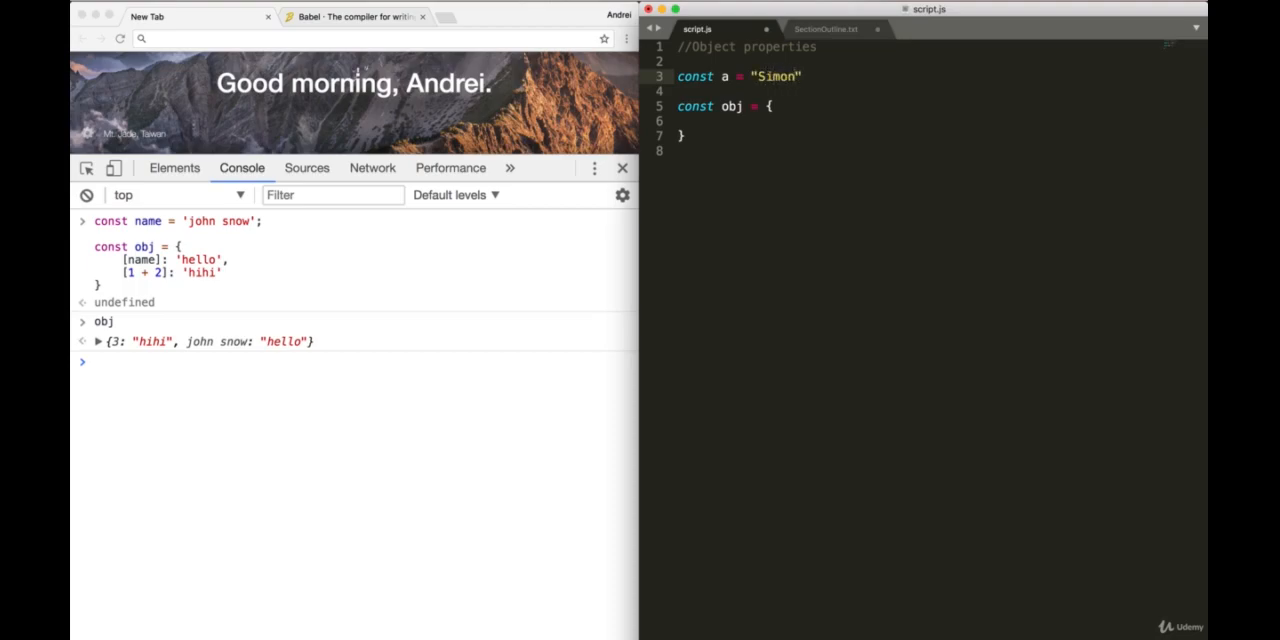
Step: Declare a = "Simon", b = true, c = {} and list a: a, b: b, c inside obj
type("const b = \"")
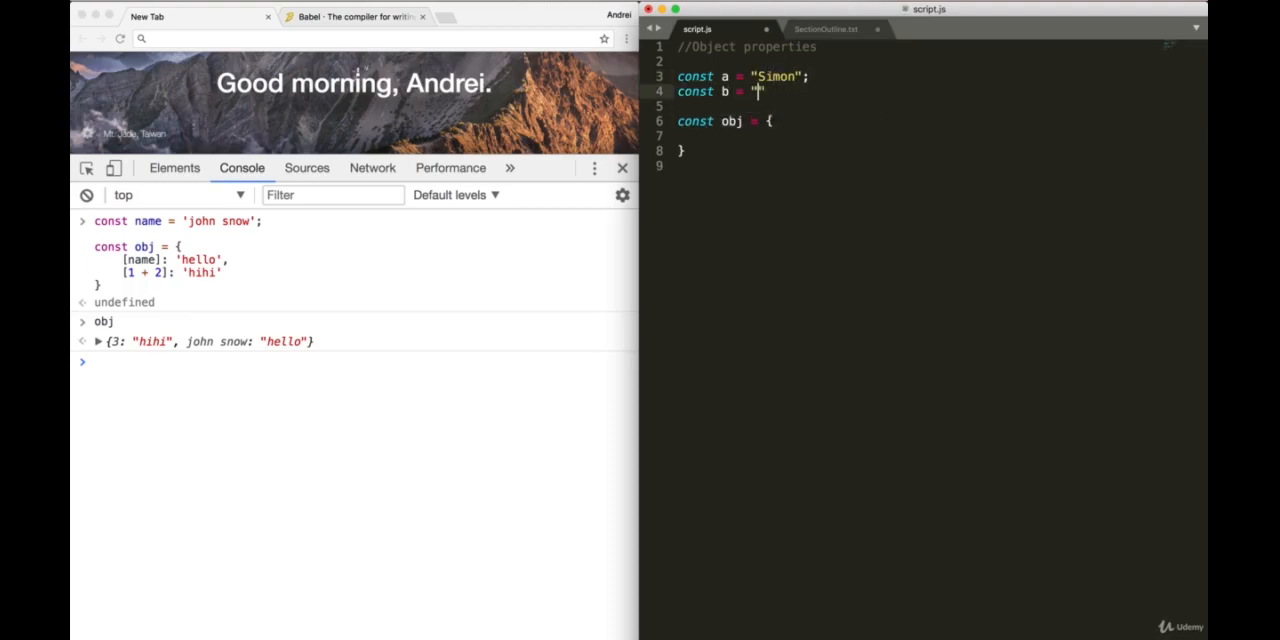
type("true")
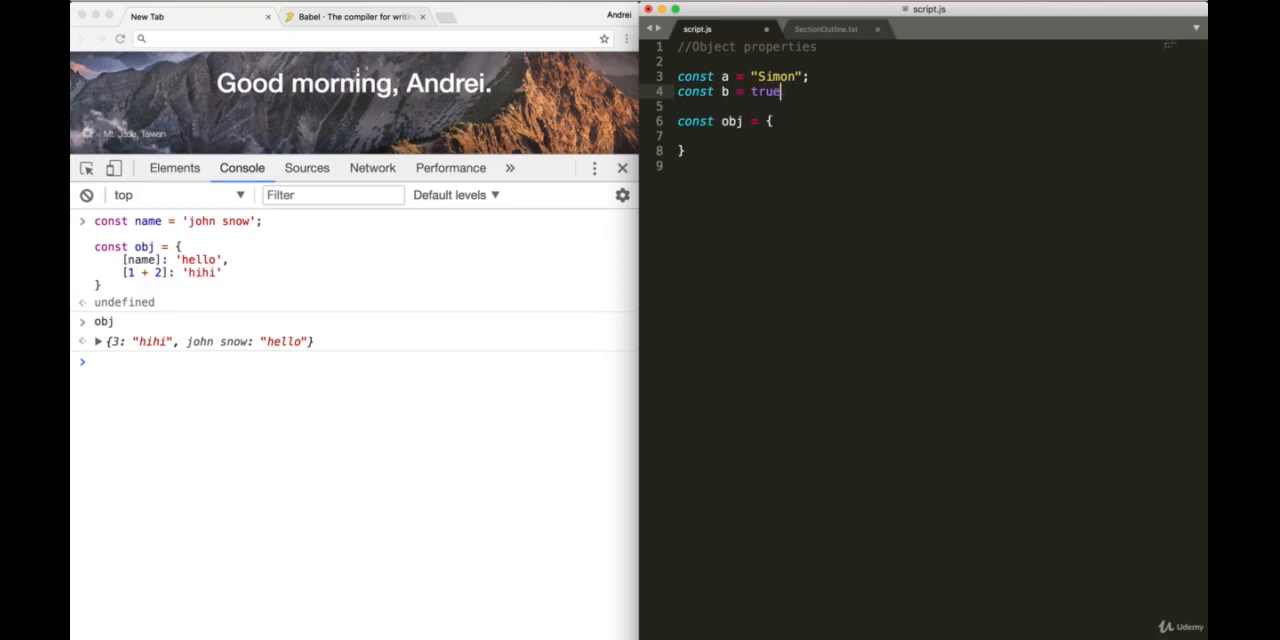
type("const c = {};")
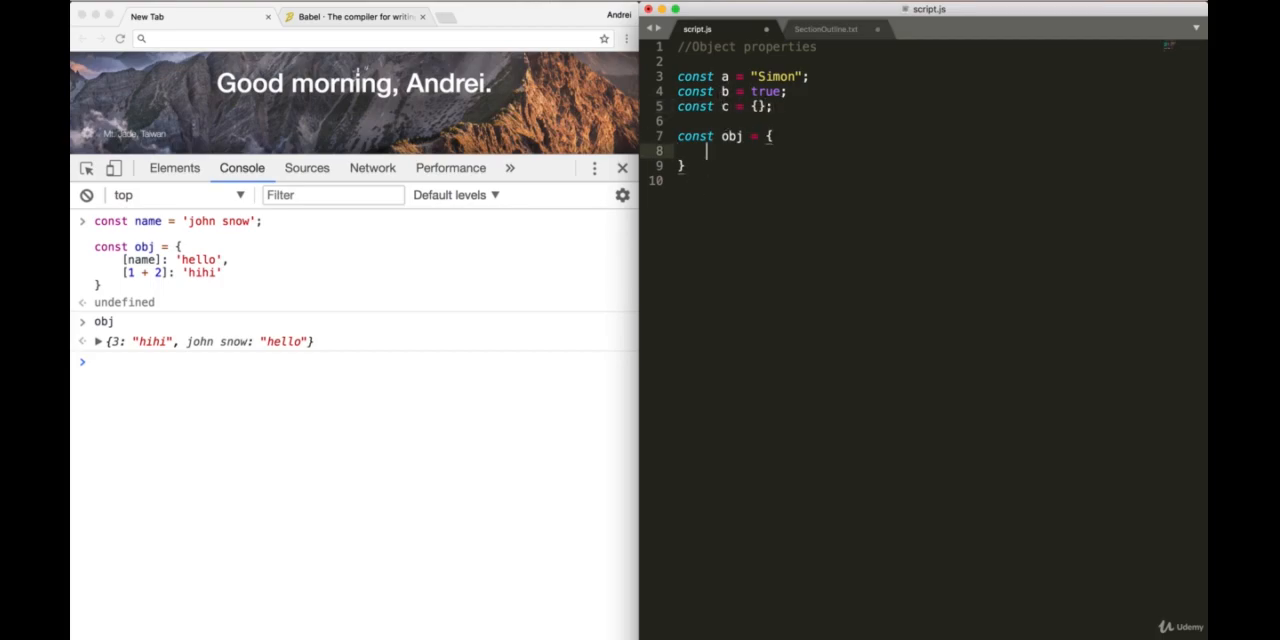
type("a: a,")
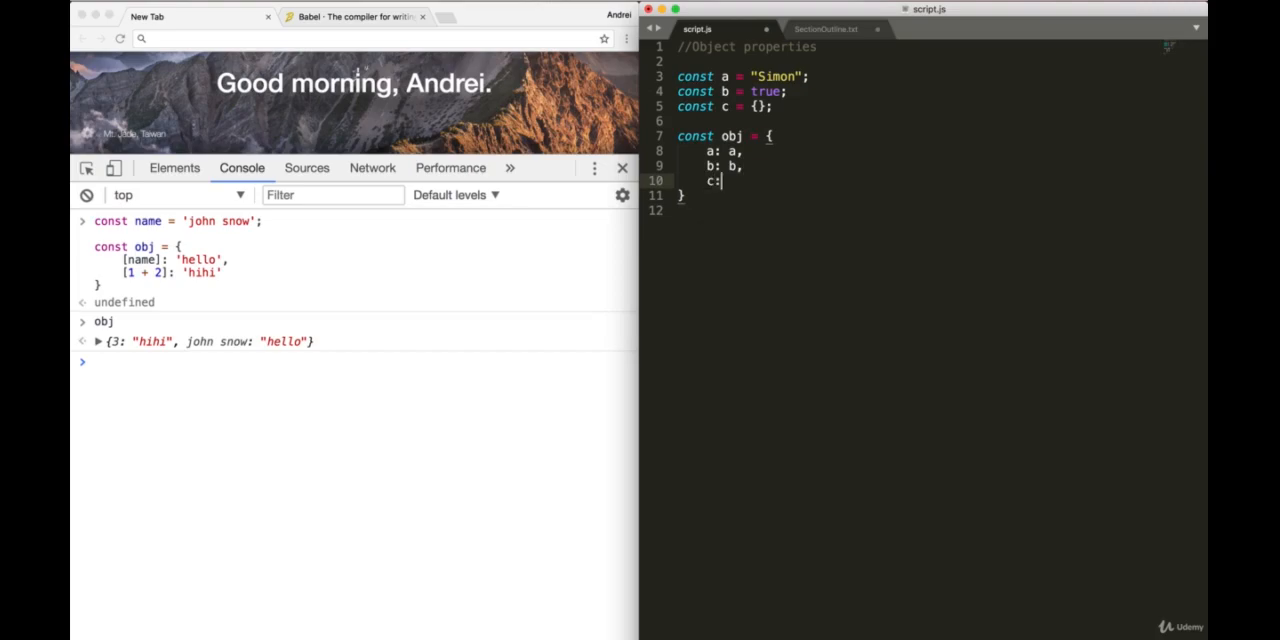
type("c")
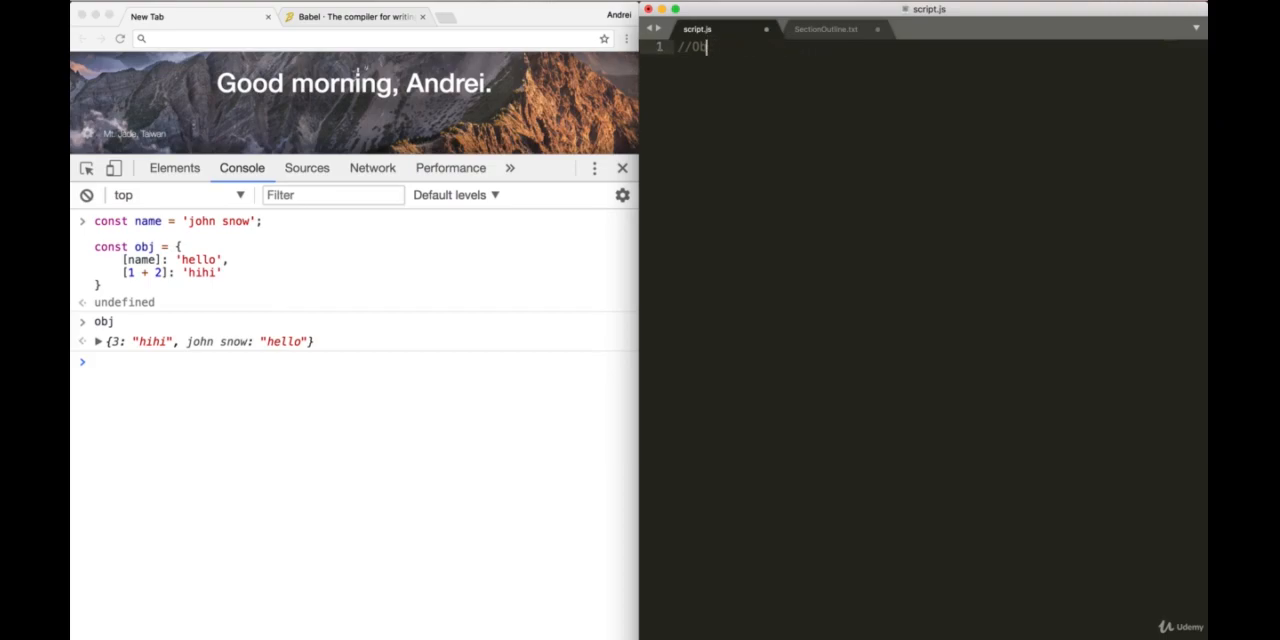
Step: Write //Template strings and a greeting concatenating "Hello ", name, " you seem to be doing " and "!"
type("Template")
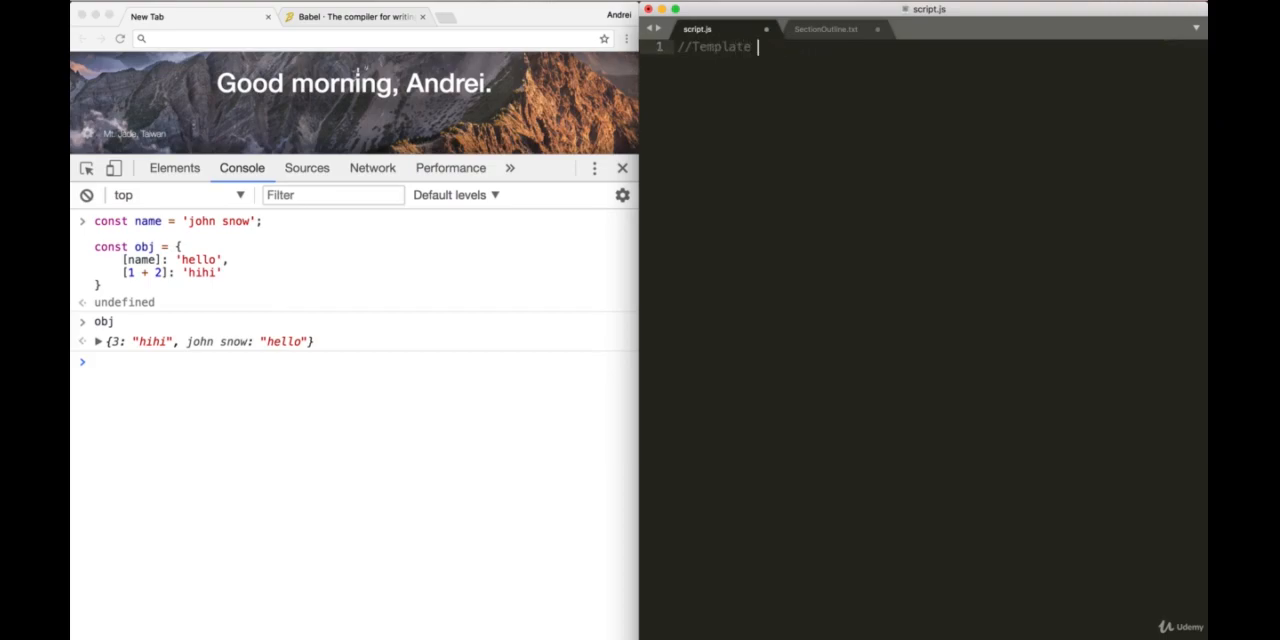
type("strings")
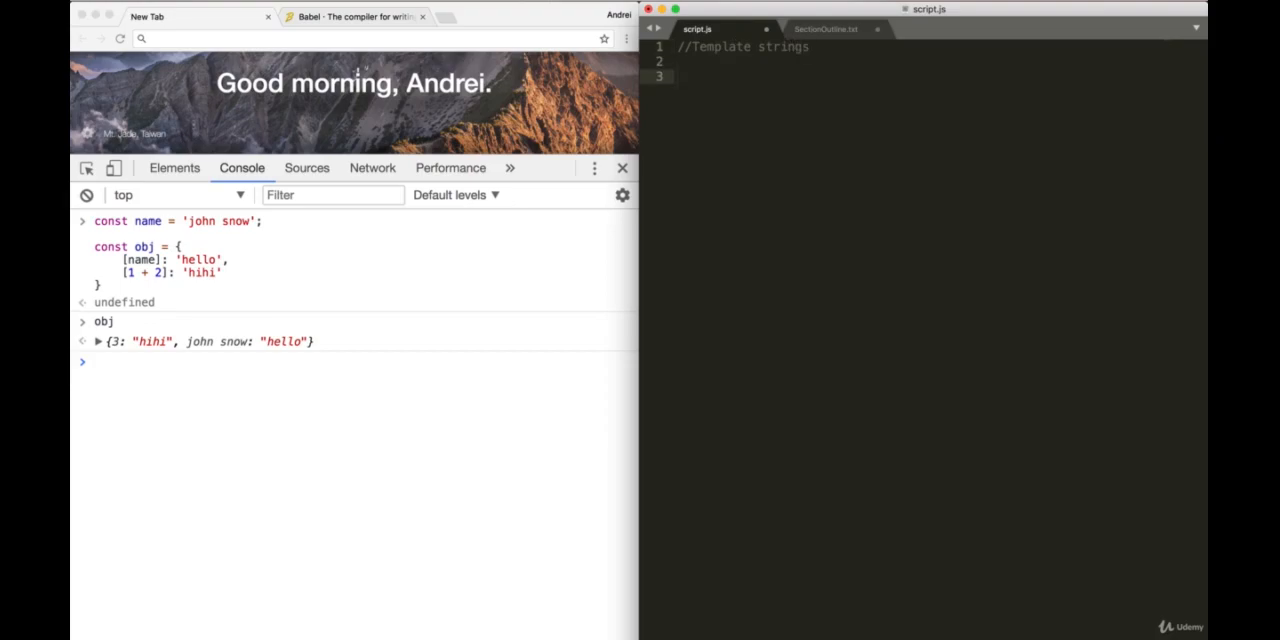
type("const greeting = \"")
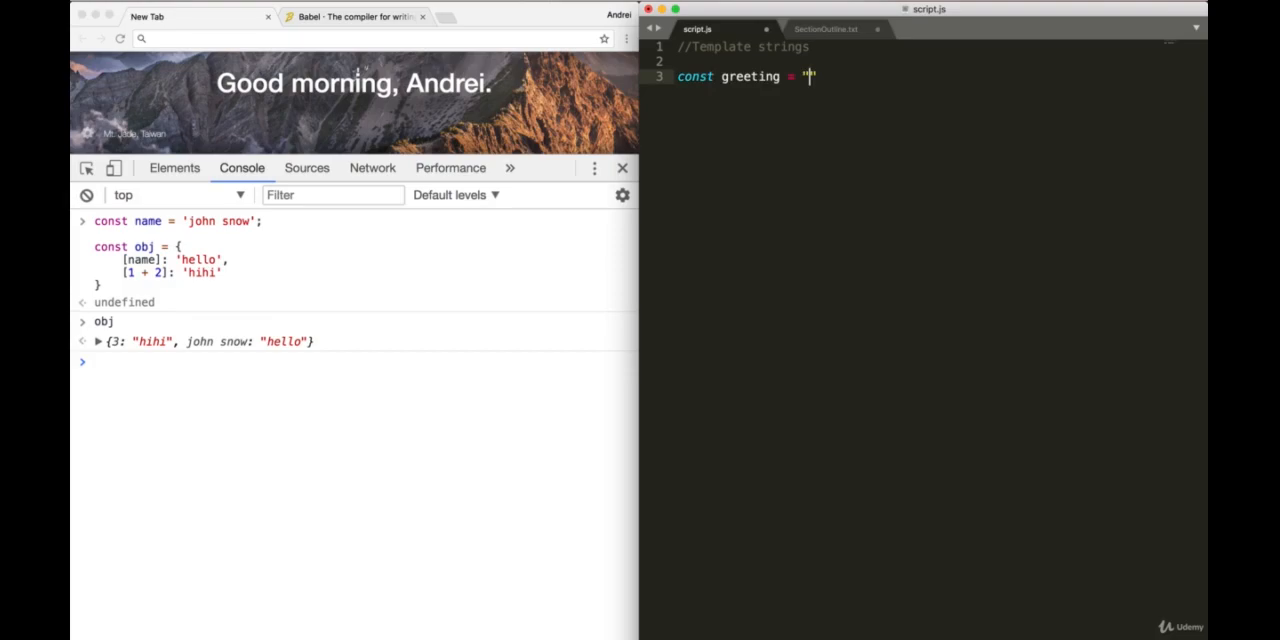
type("He")
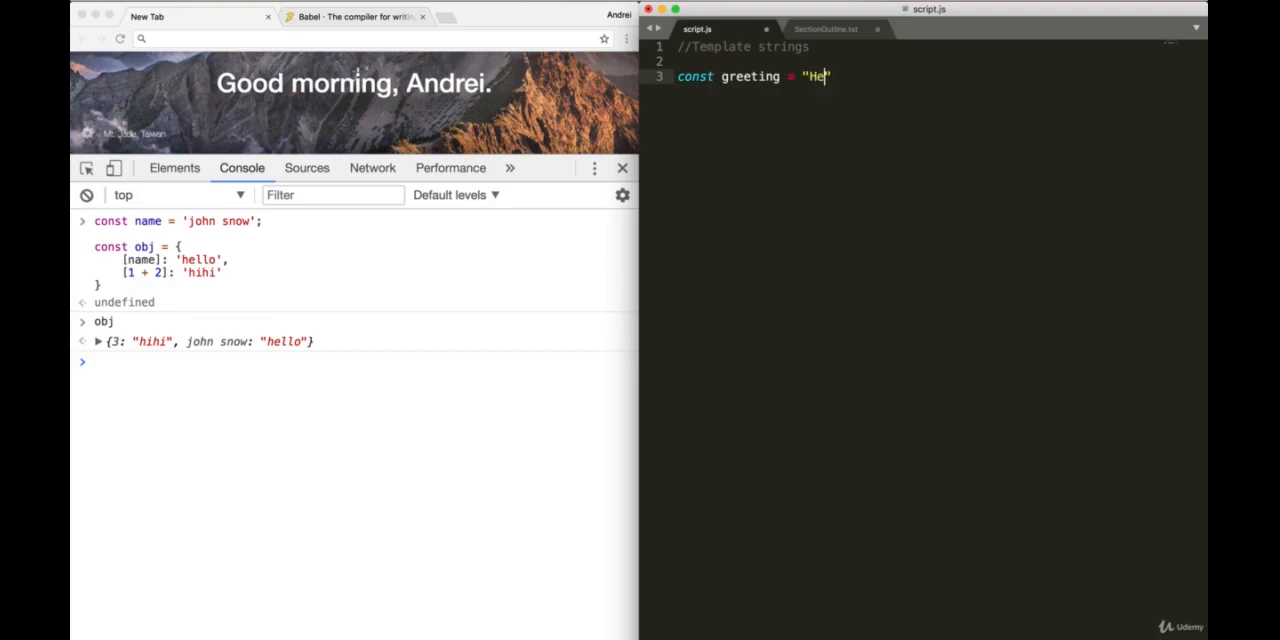
type("llo")
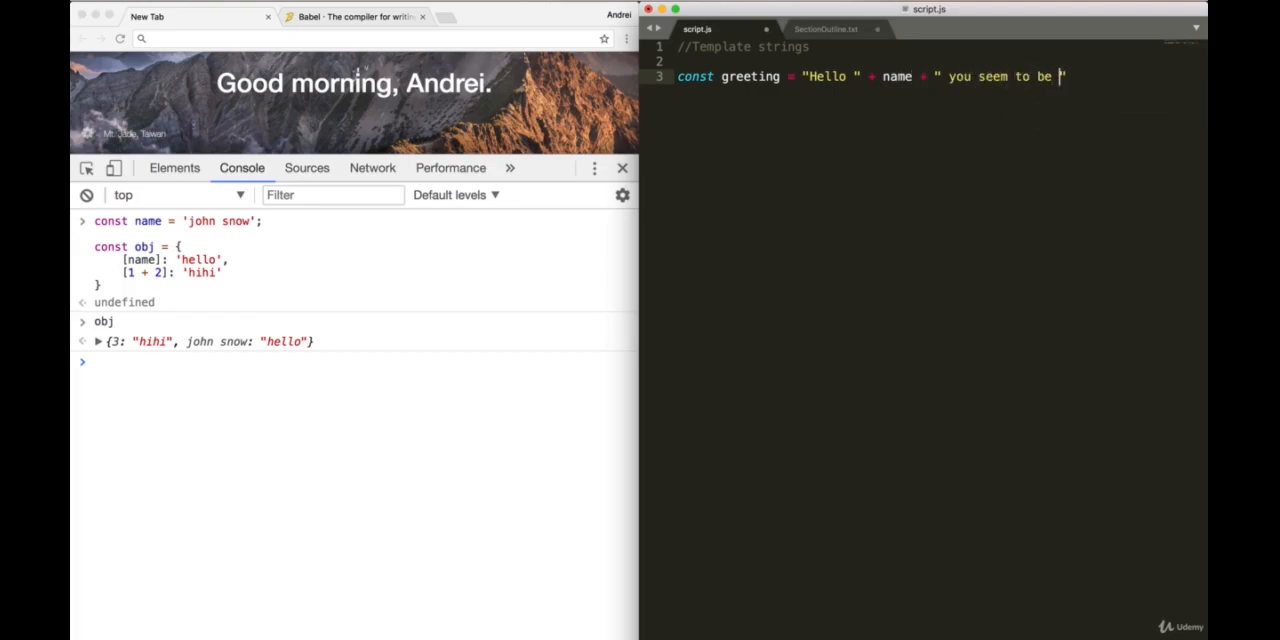
type("doing")
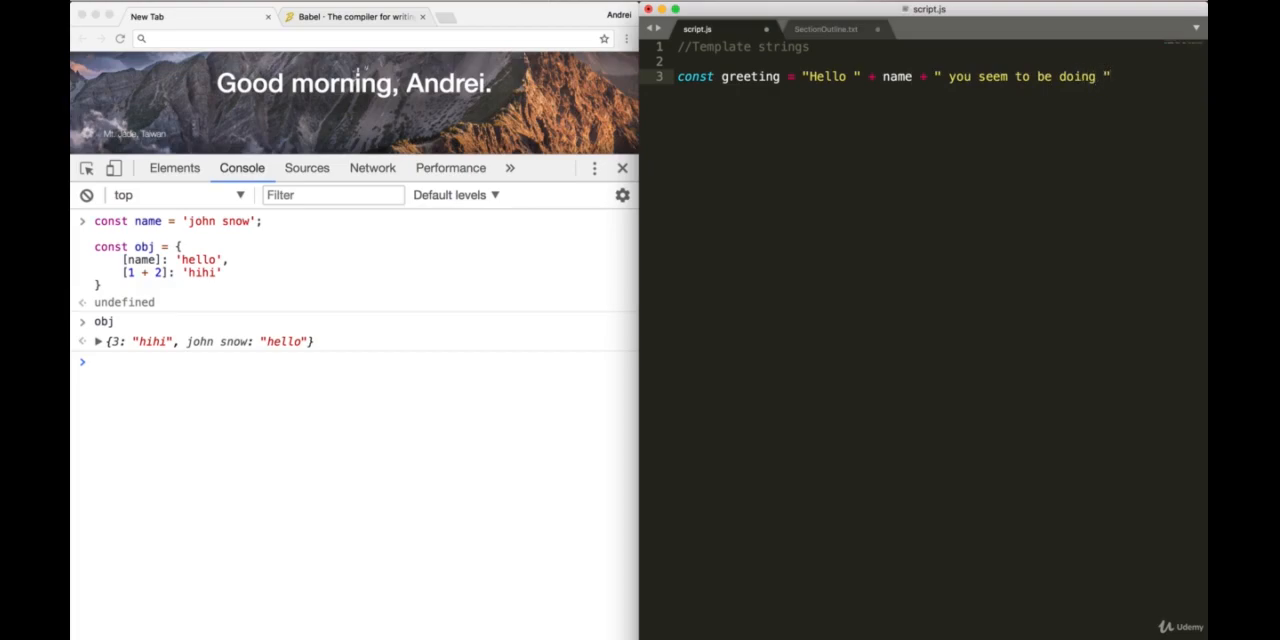
type("greeting + \"")
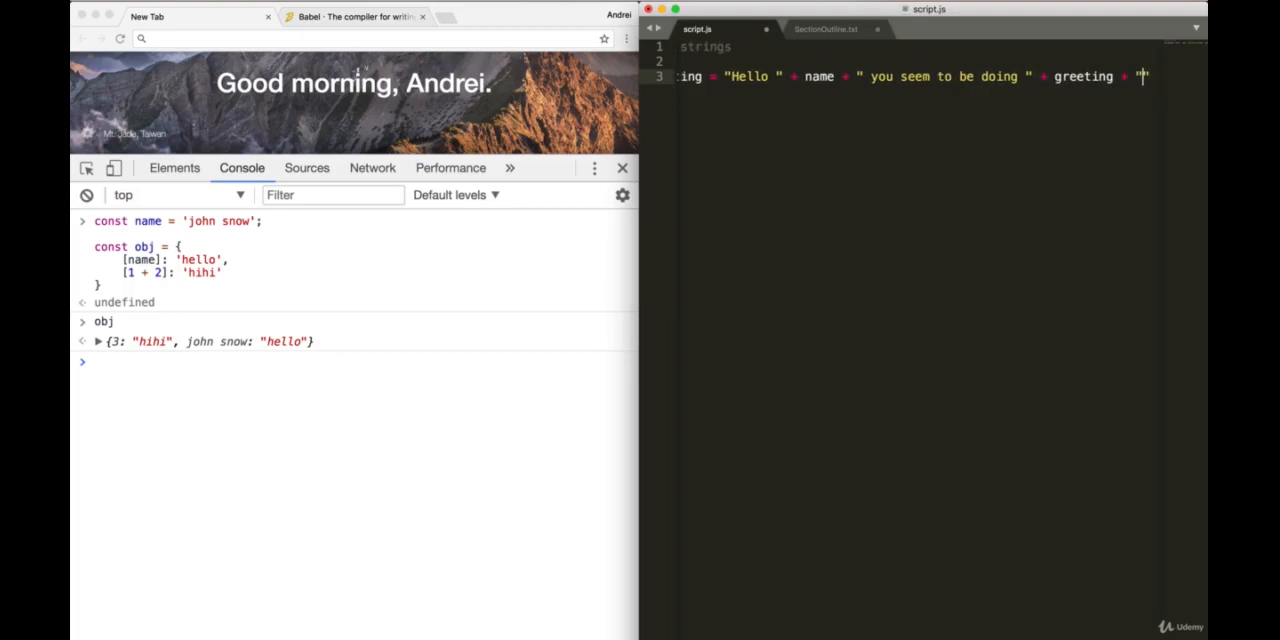
type("!")
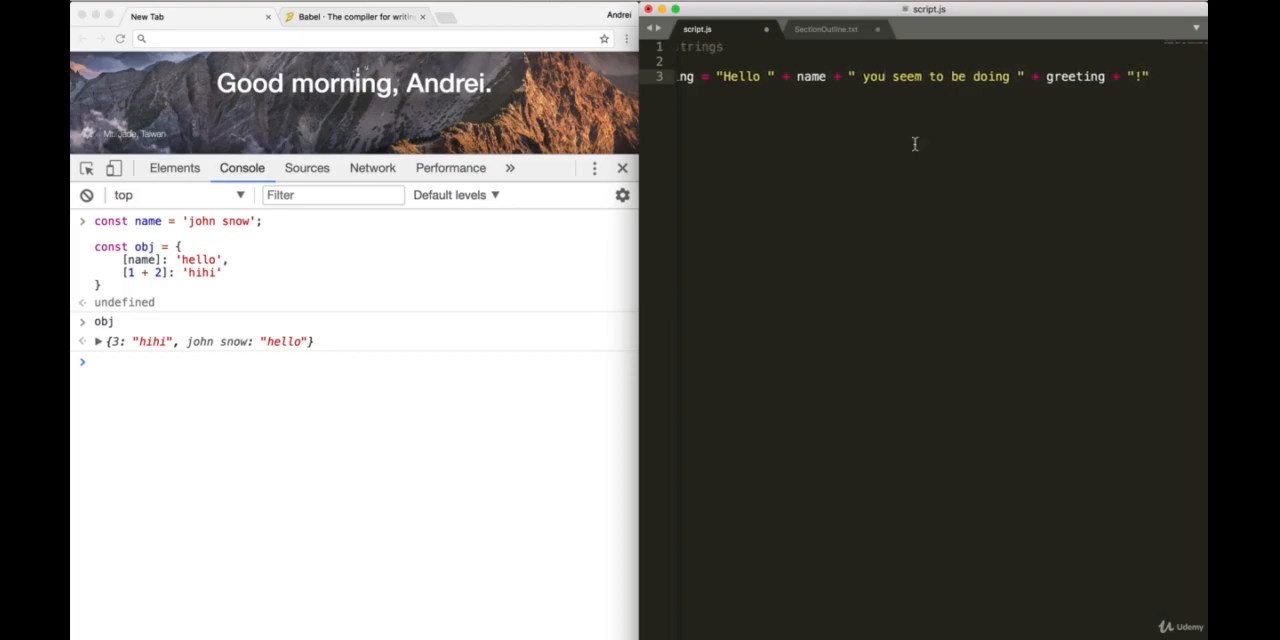
left_click(884, 76)
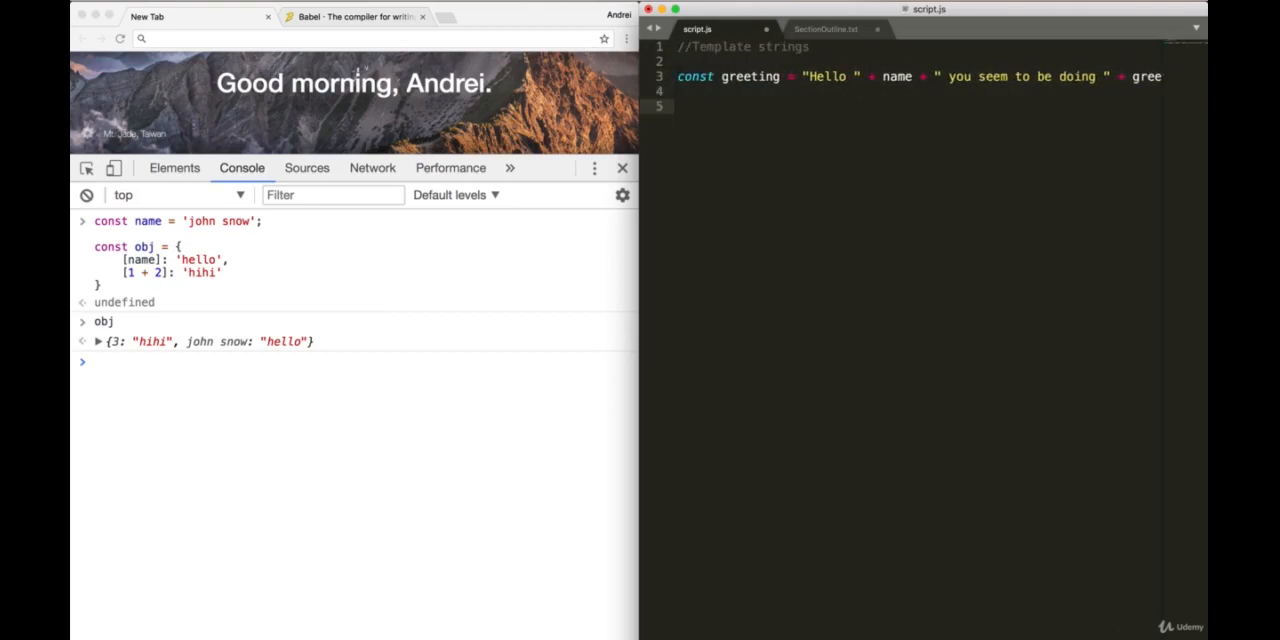
Step: Start a new greeting constant using a backtick template string
type("const greetingBest =")
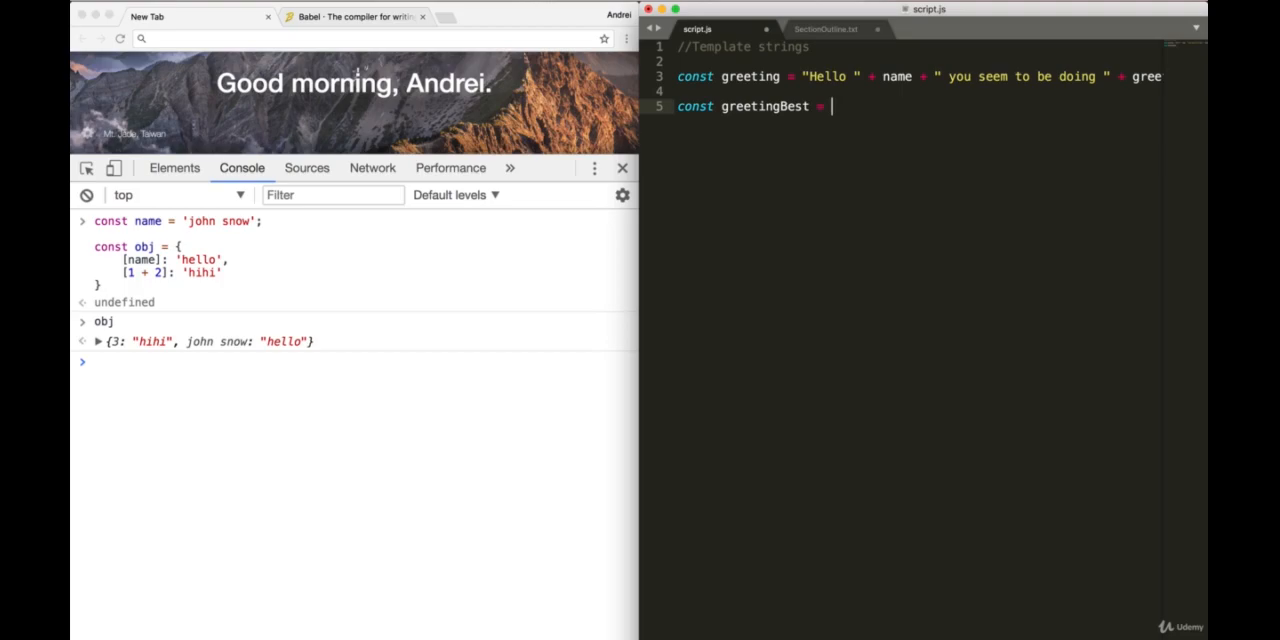
type("``")
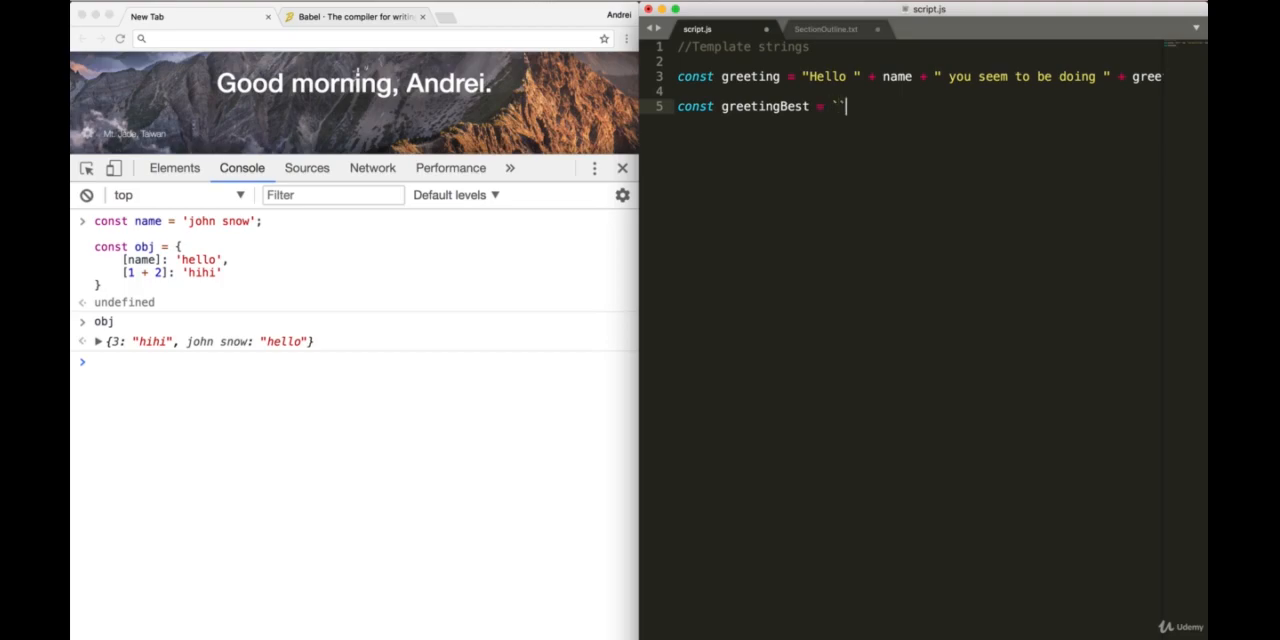
key("Backspace")
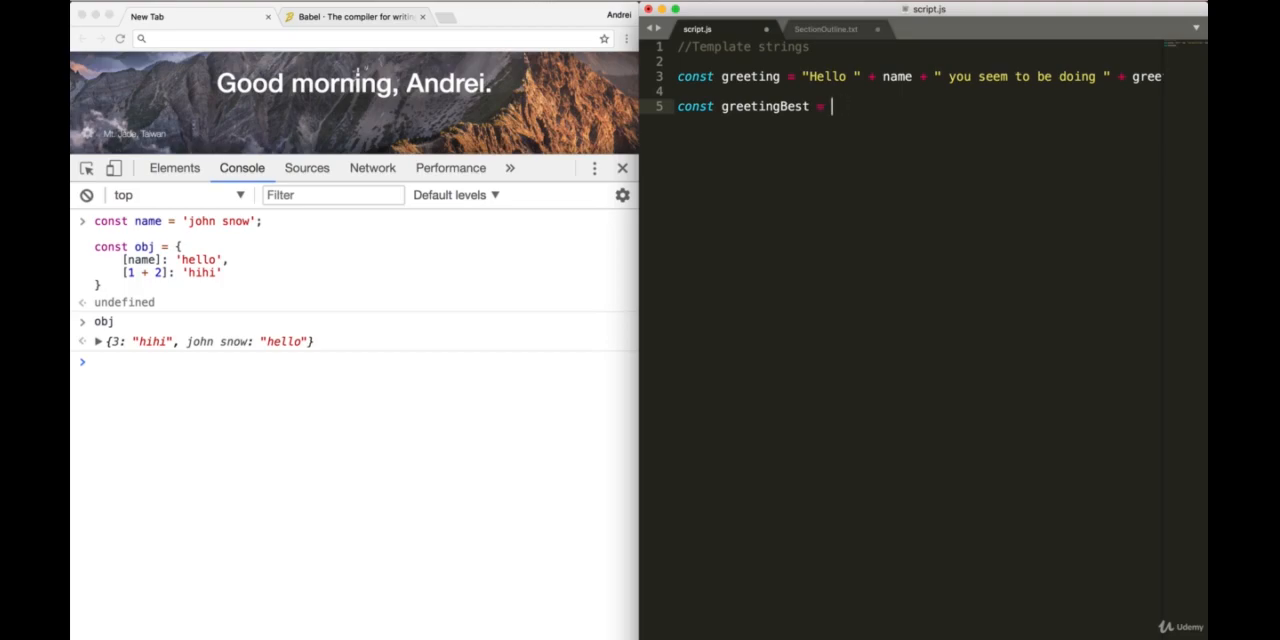
type("``")
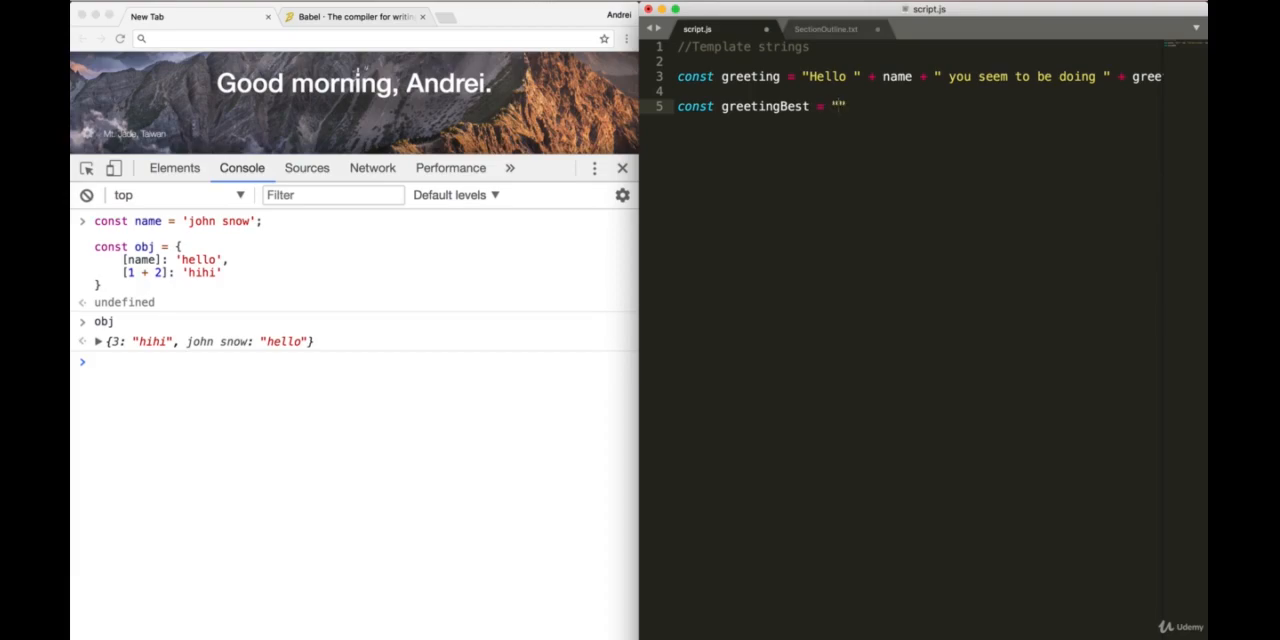
key("Backspace")
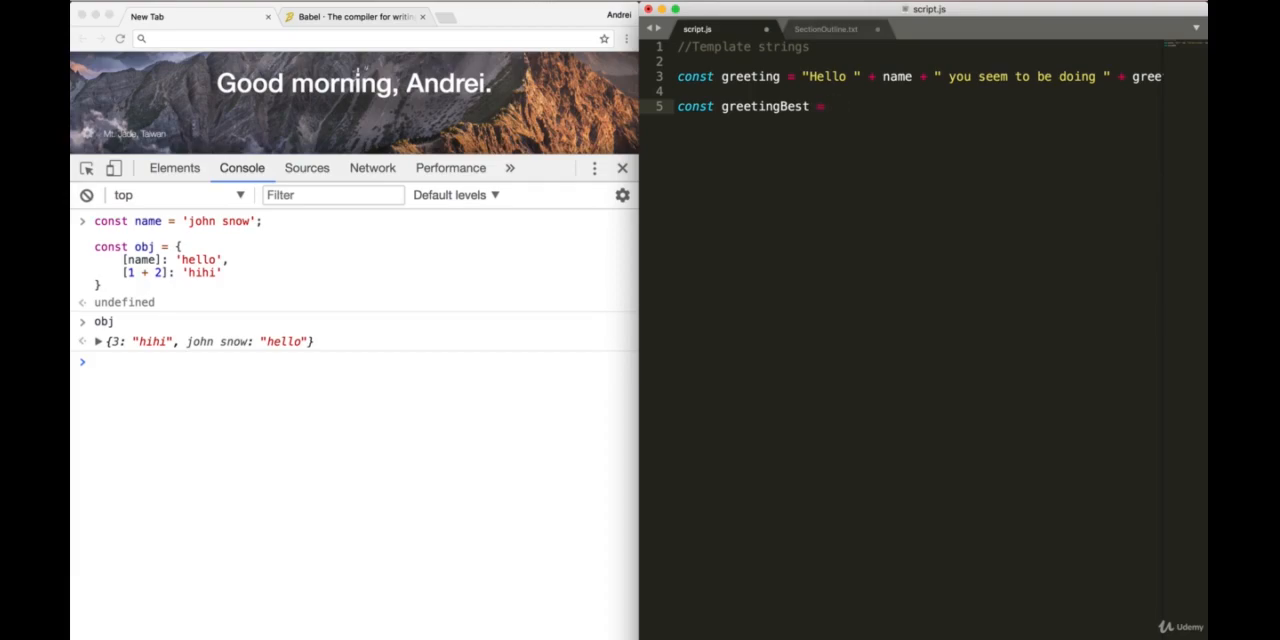
type("``")
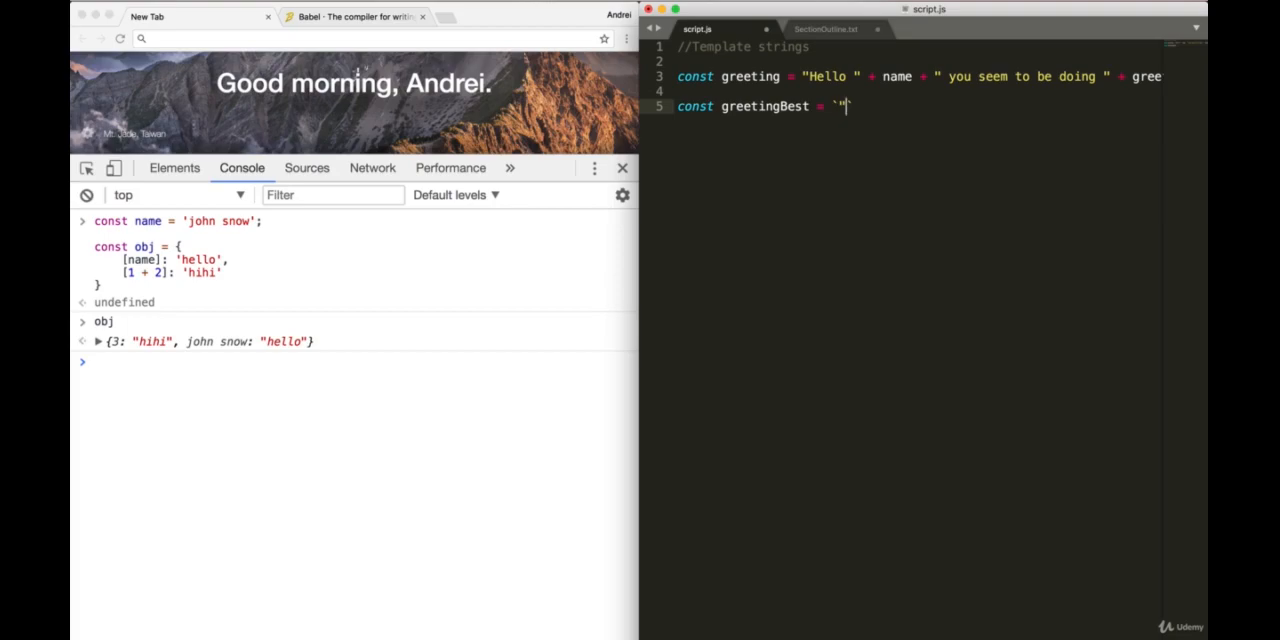
type("\"")
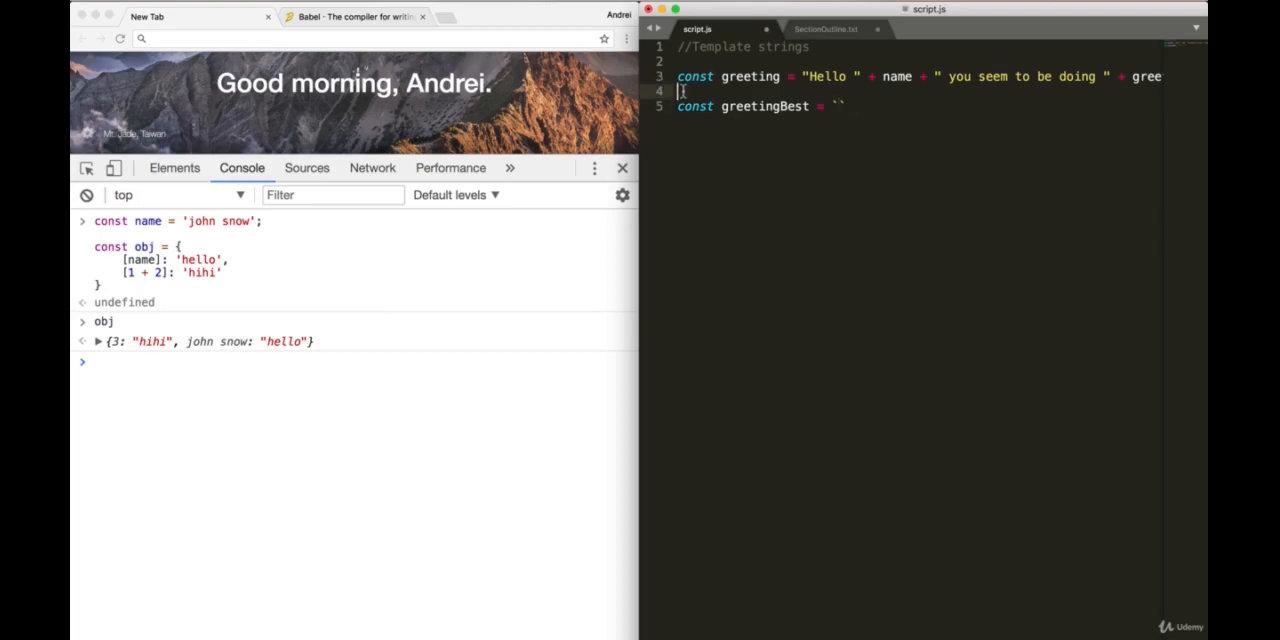
Step: Declare constants name = "Sally", age = 34 and pet = horse
type("const name =")
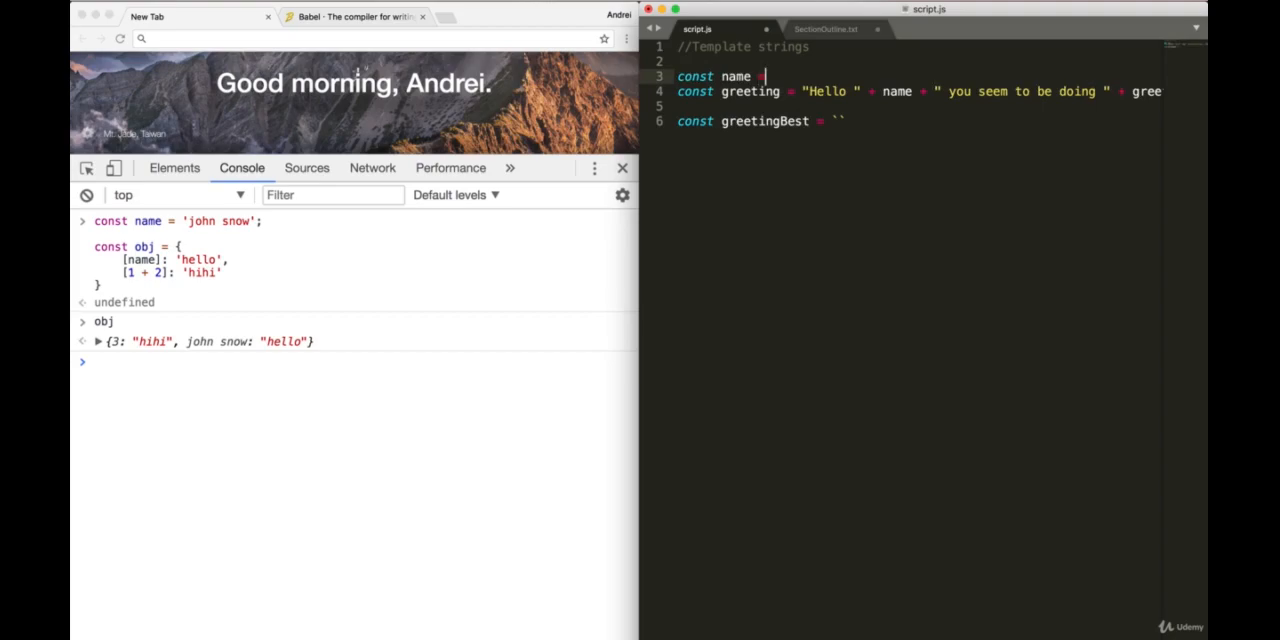
type("\"Sally\";")
type("const age")
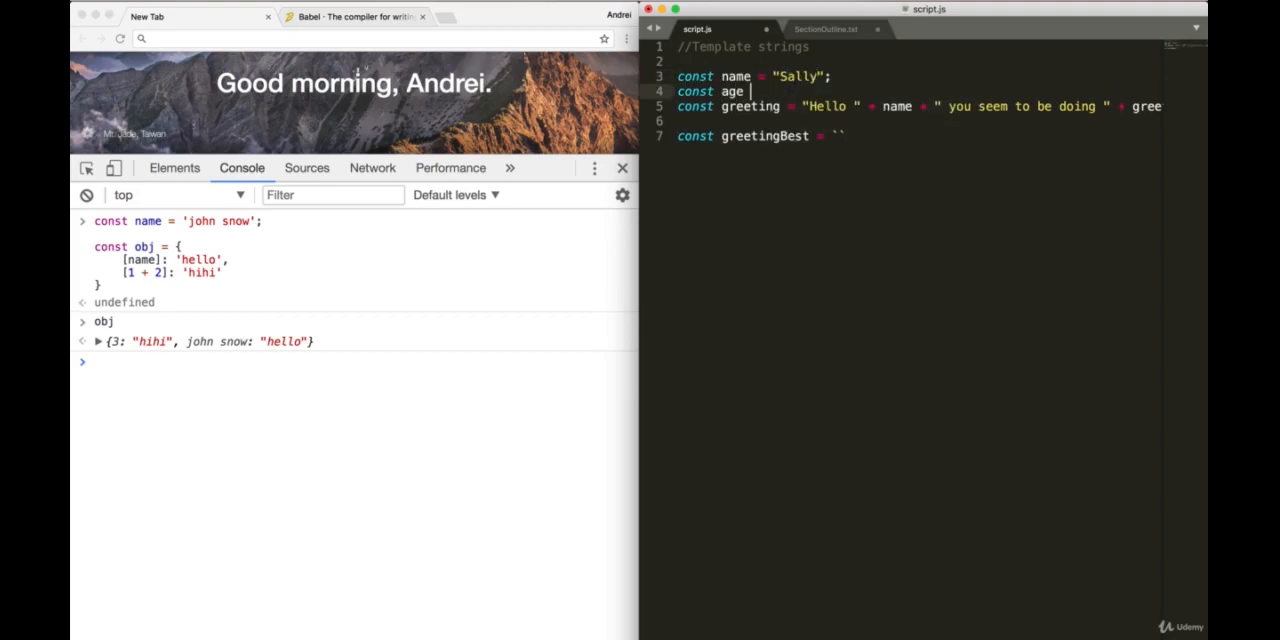
type("= 34;")
type("const pet = \"")
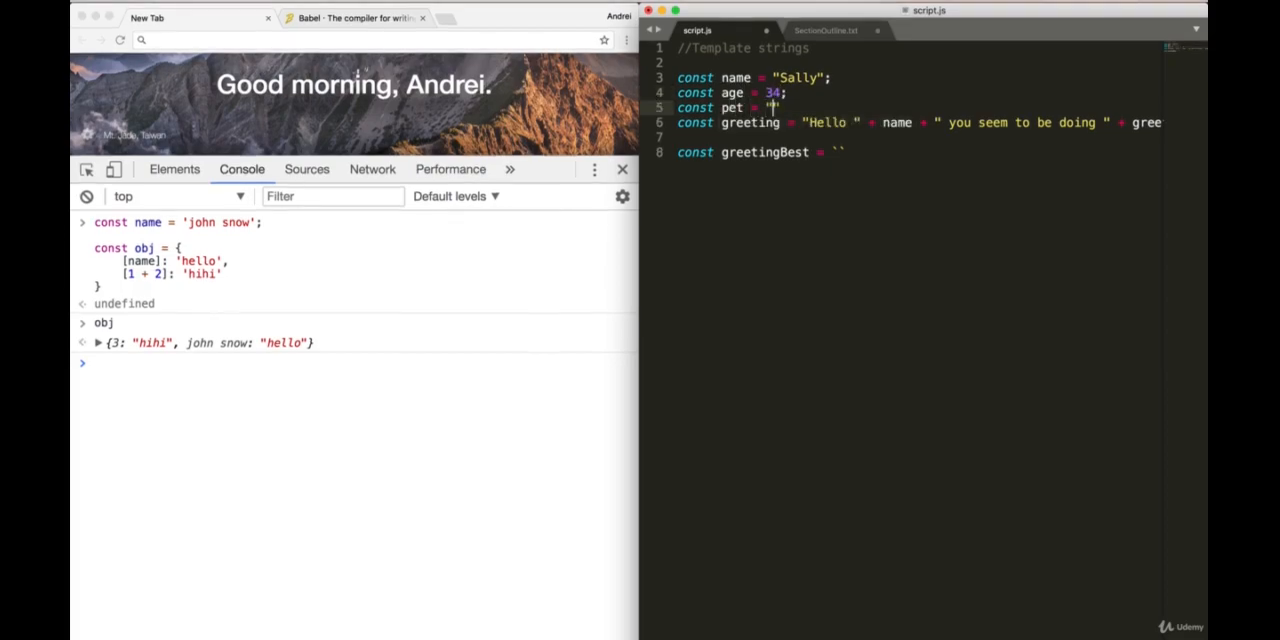
type("horse")
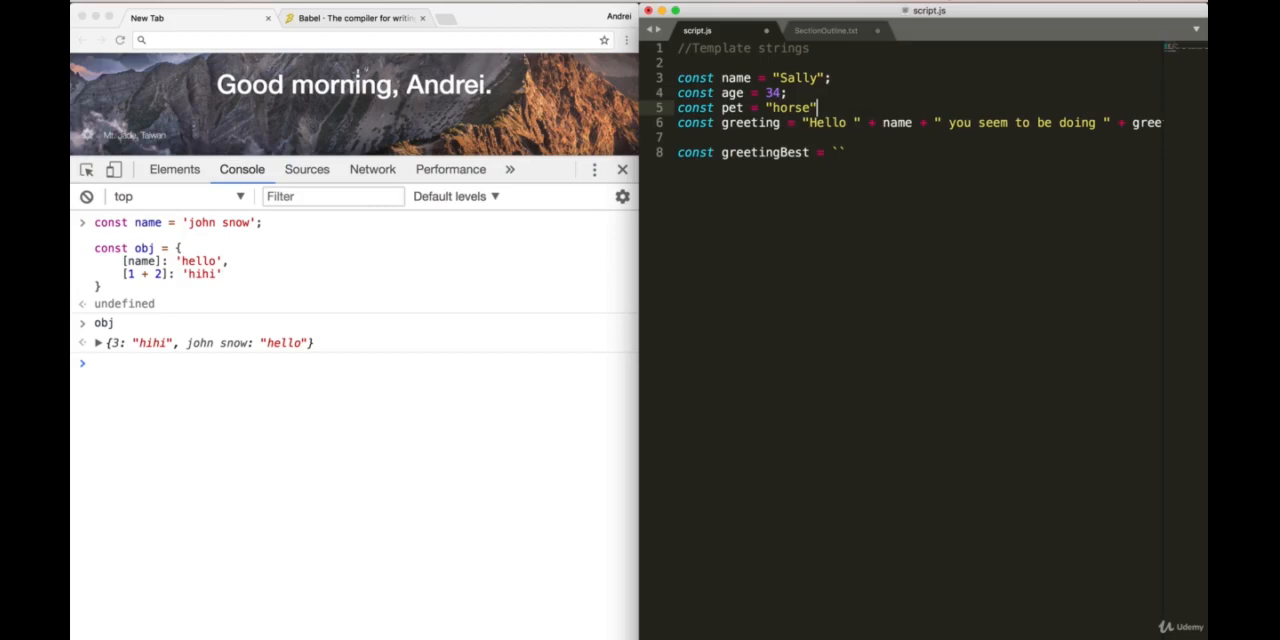
Step: Fill the template with `Hello ${name} you seem to be ${age-10}` and ${pet}
type("Hello")
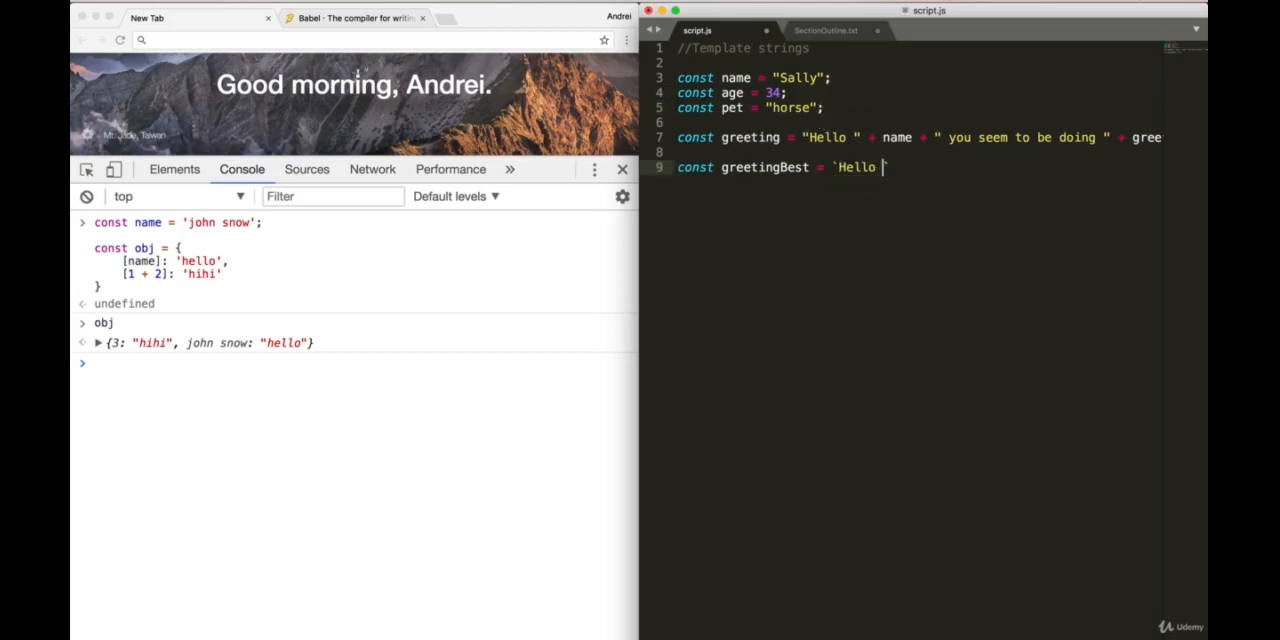
type("${}")
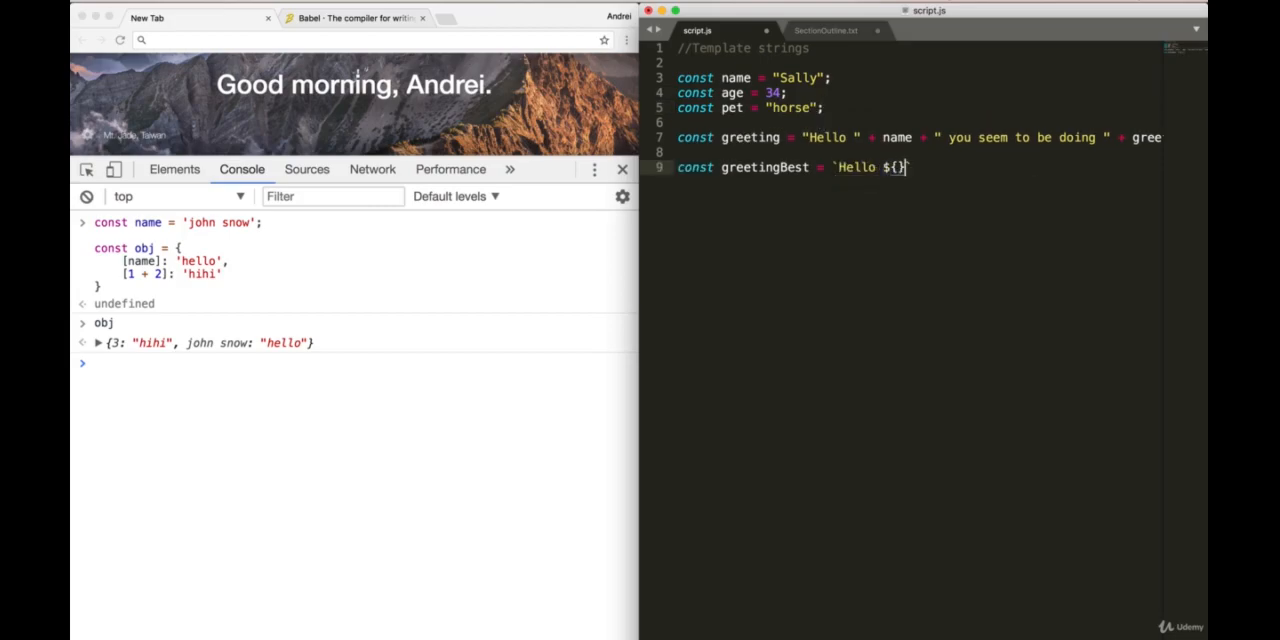
type("name} you")
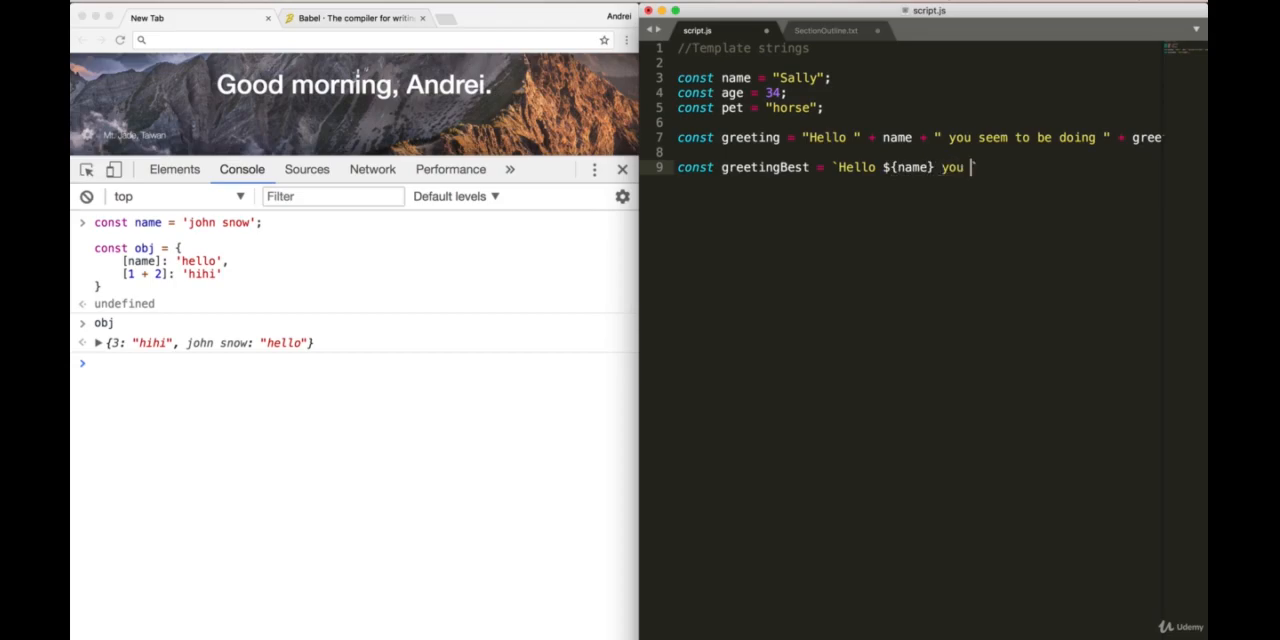
type("seem to b")
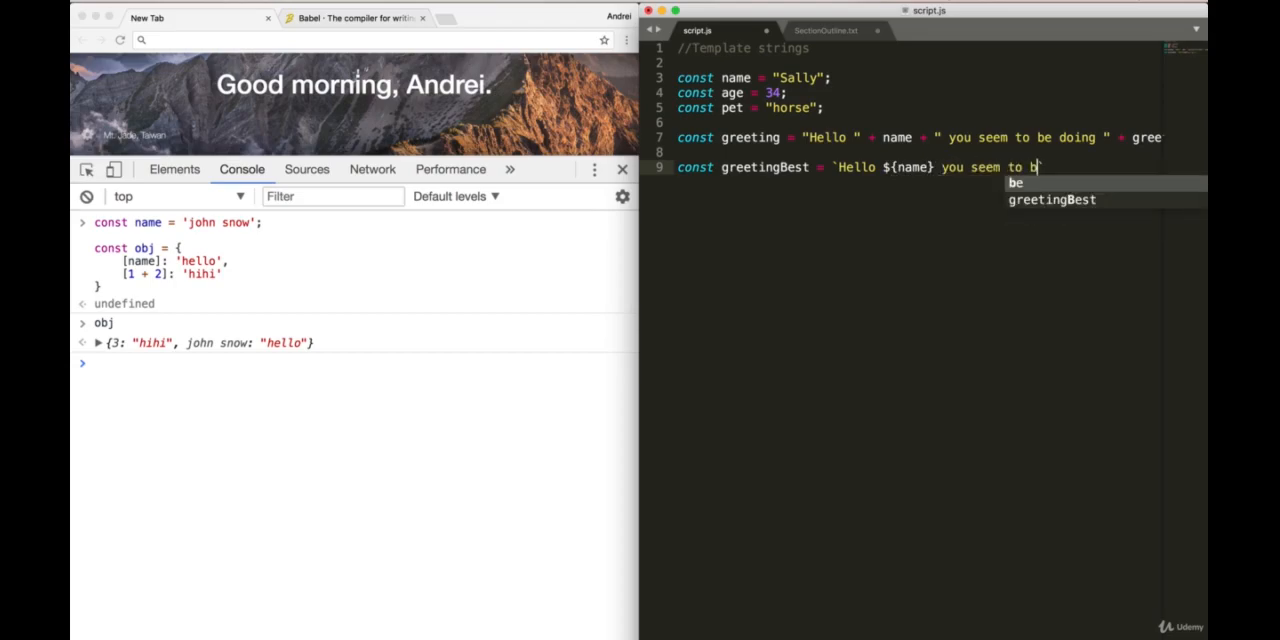
type("${}`")
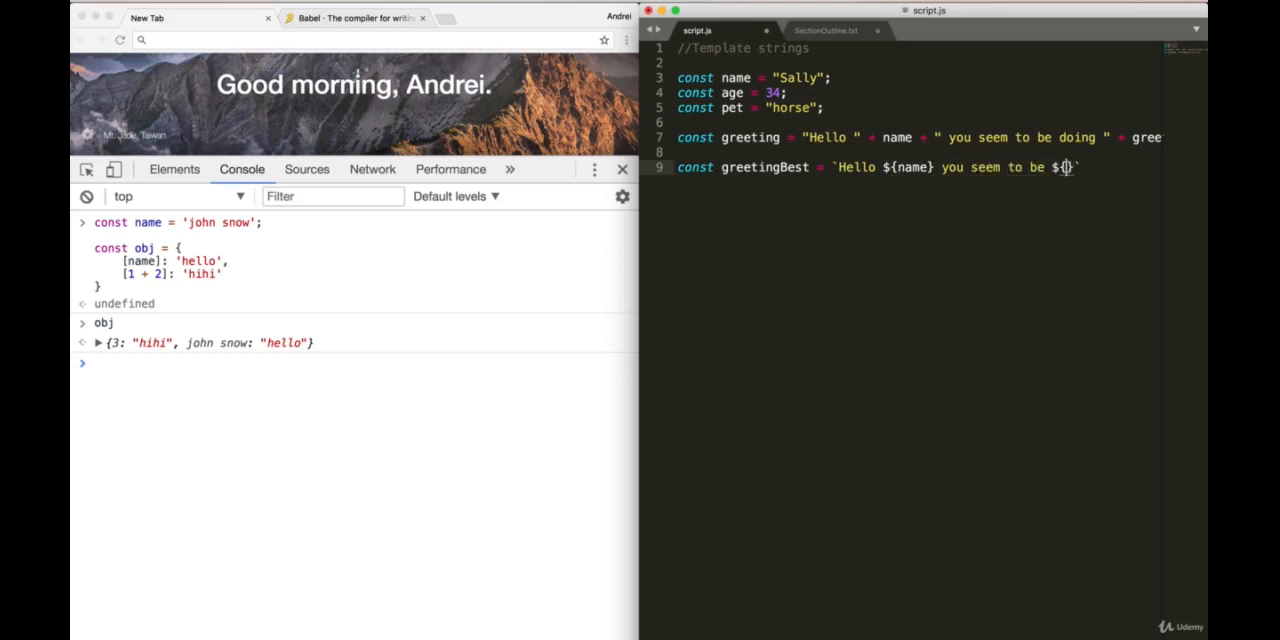
type("age")
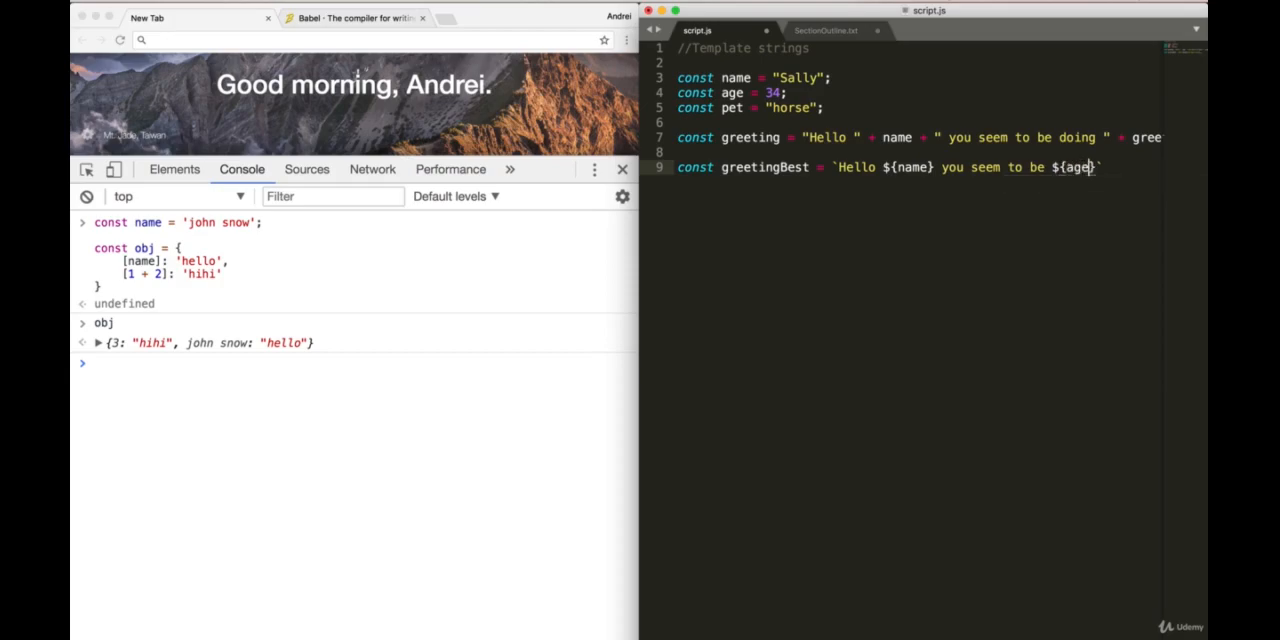
type("10")
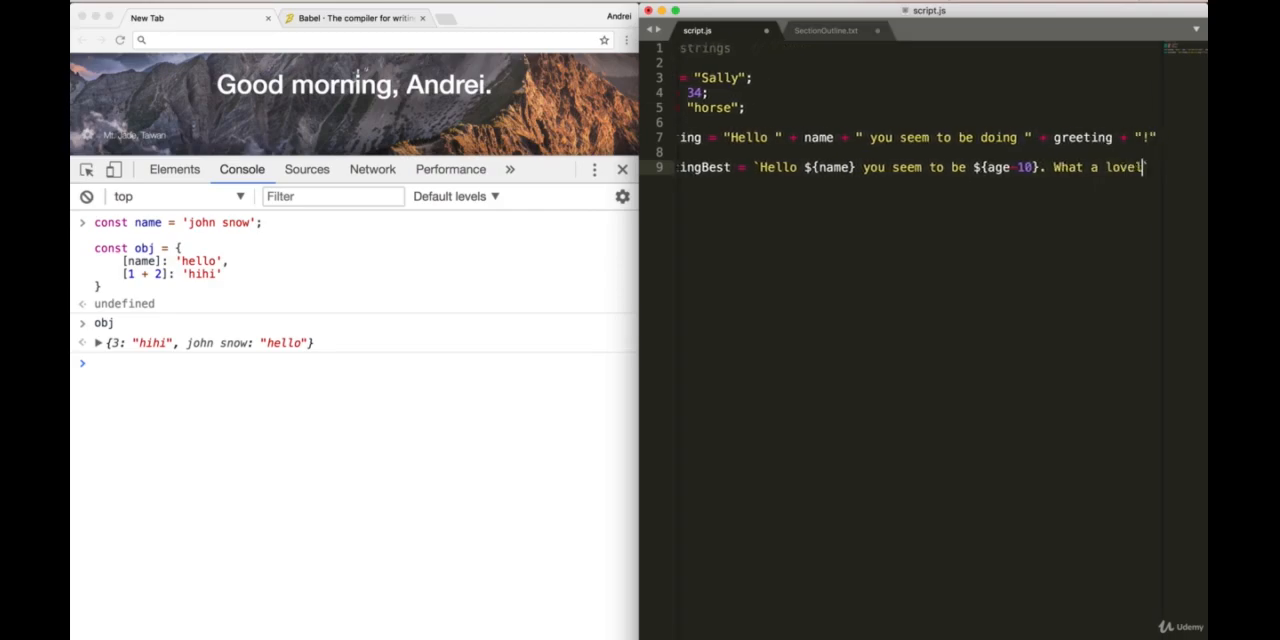
type("${pet}")
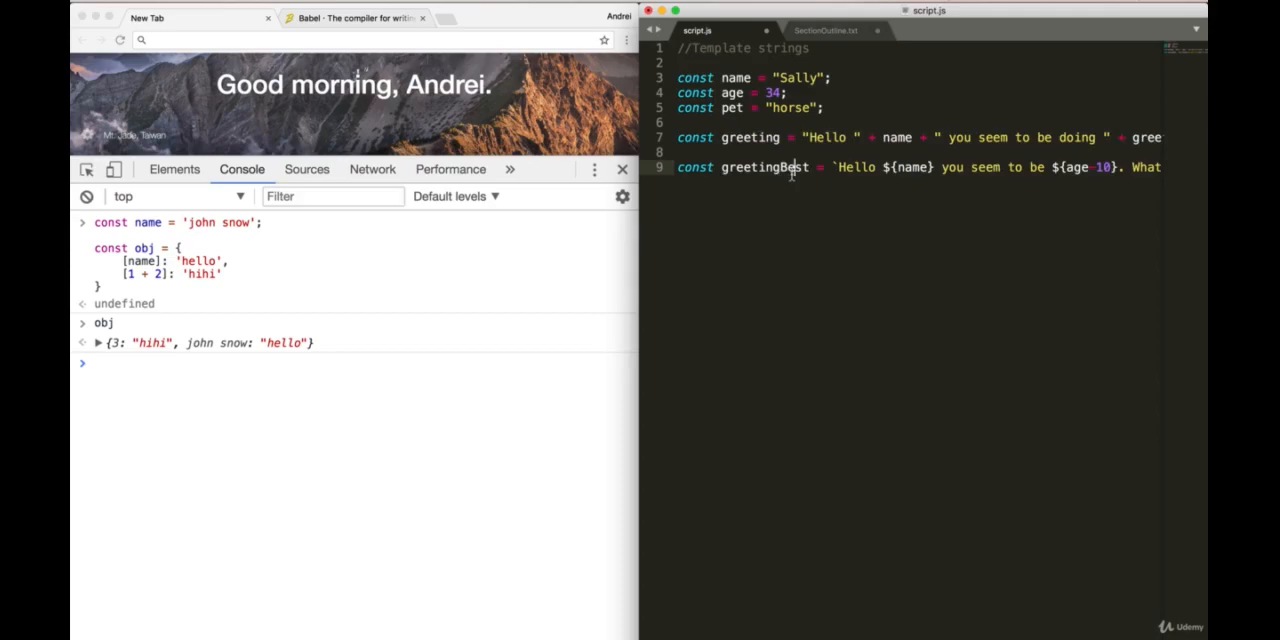
mouse_move(747, 207)
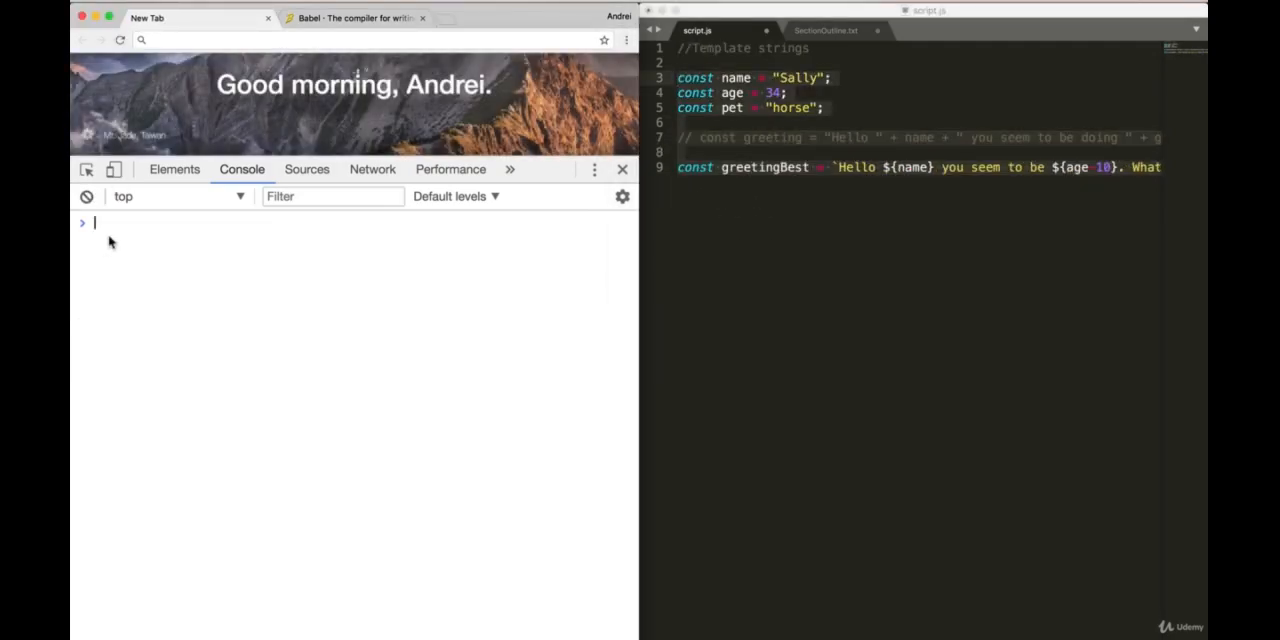
Step: Run the template-string code in the Chrome console and evaluate greetingBest
key("Enter")
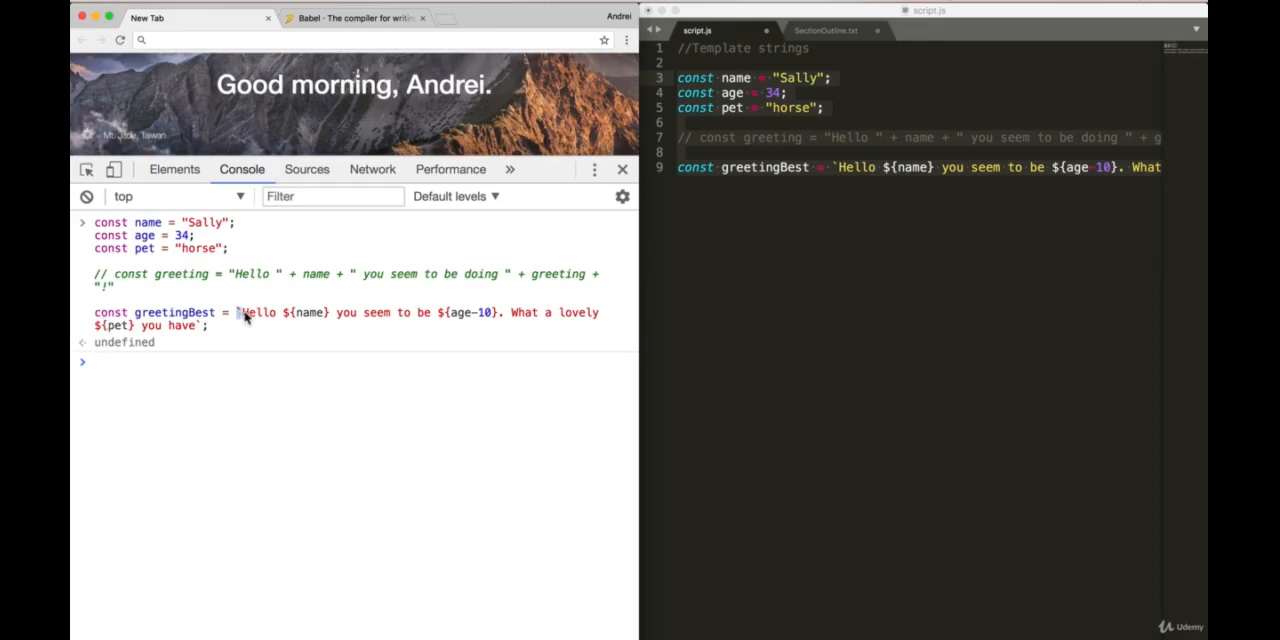
left_click_drag(237, 312, 330, 312)
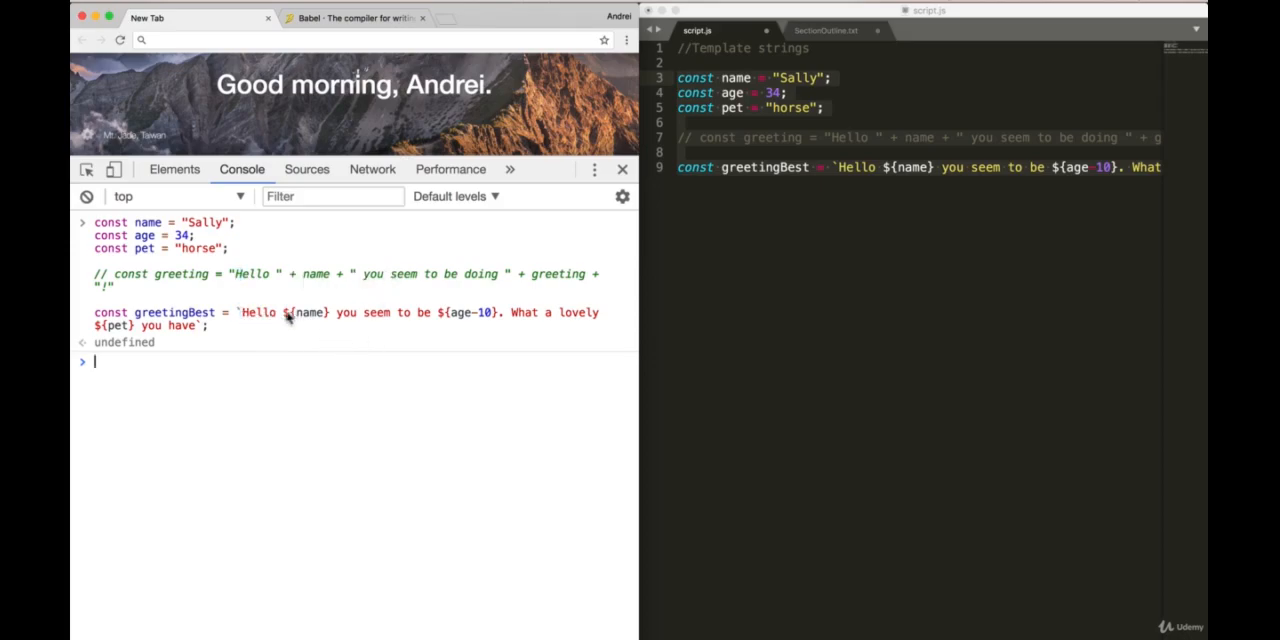
mouse_move(247, 315)
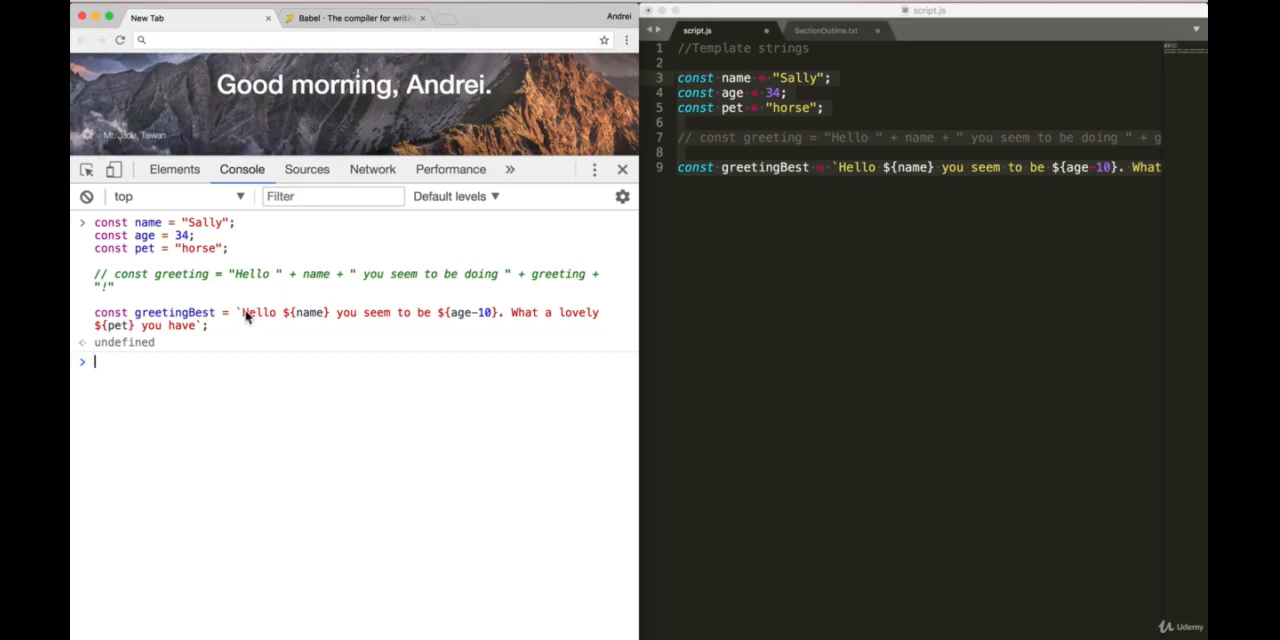
mouse_move(284, 318)
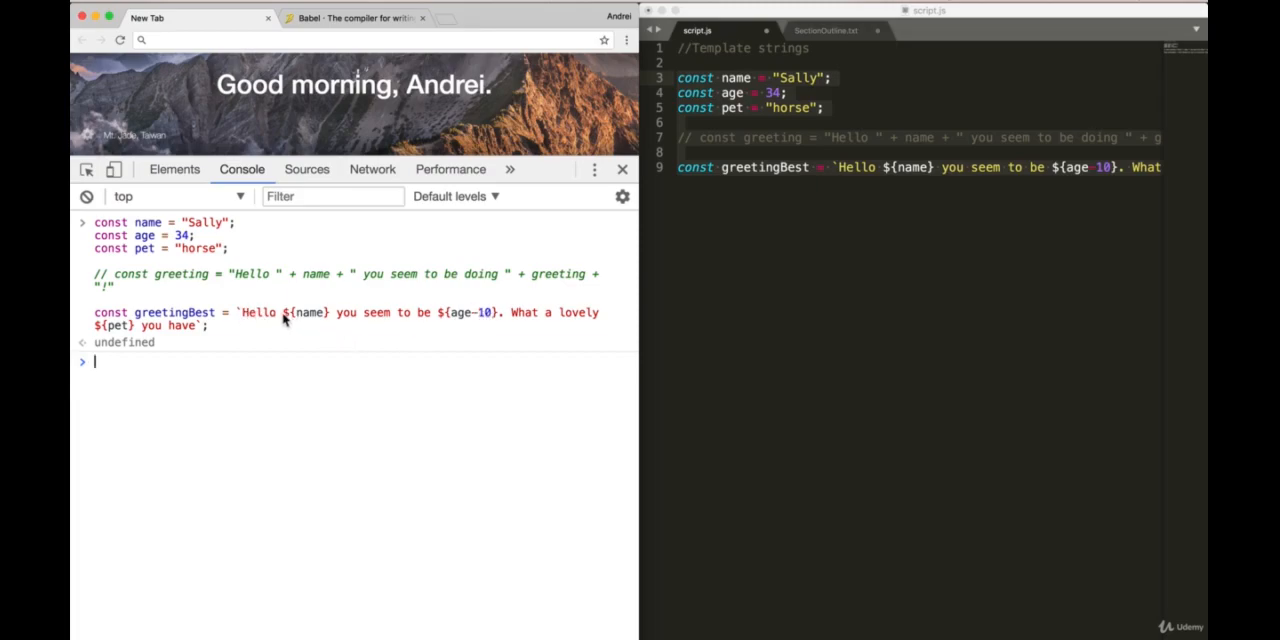
double_click(306, 312)
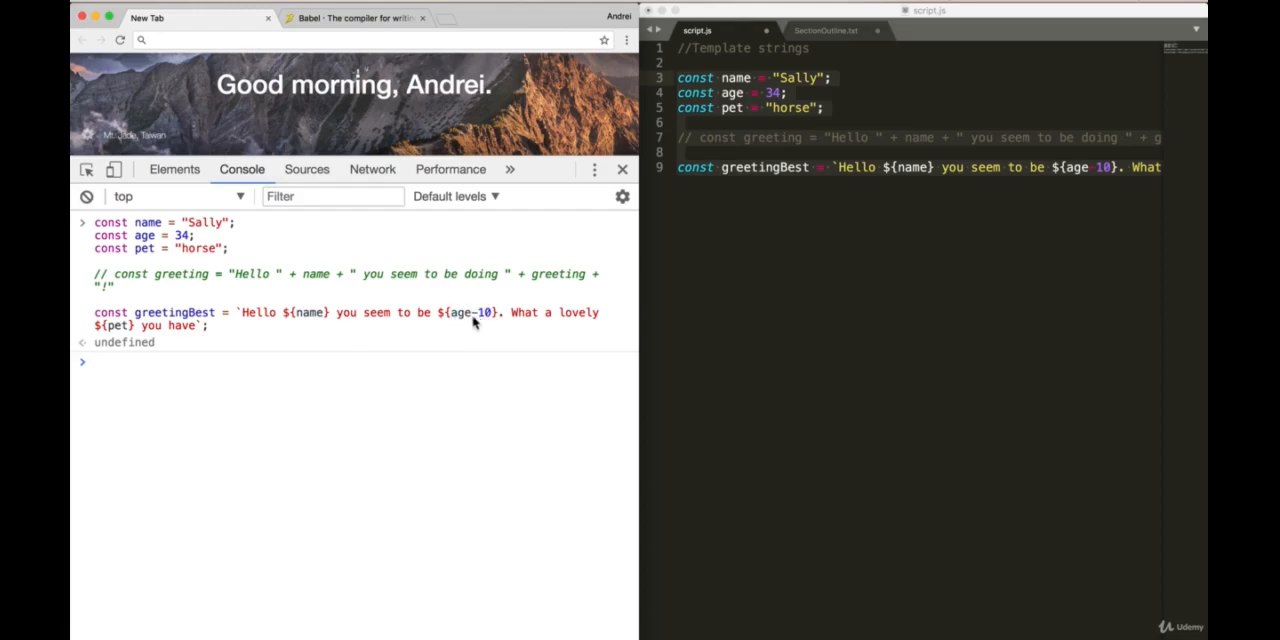
mouse_move(112, 330)
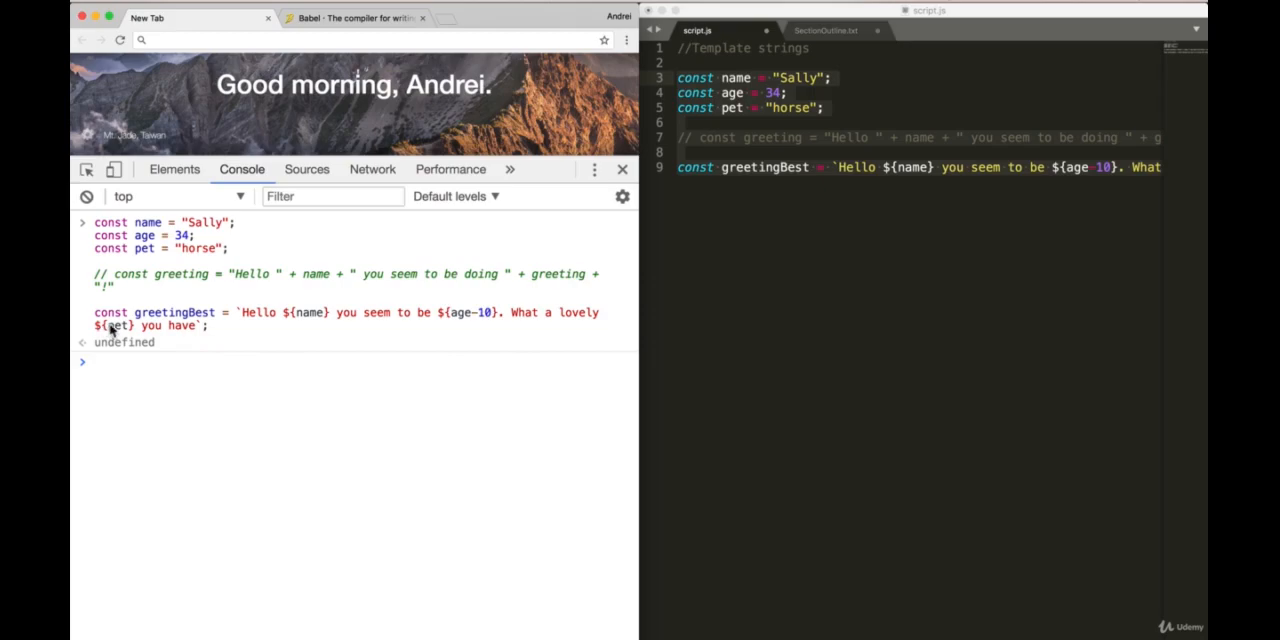
type("greetingBest")
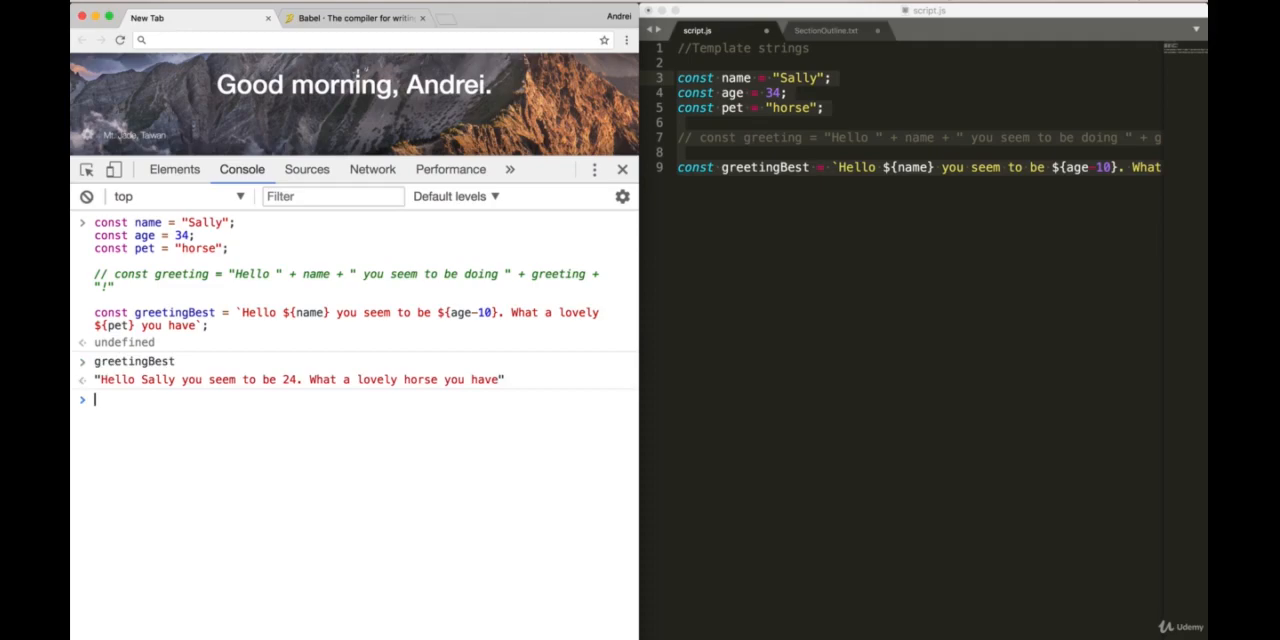
mouse_move(293, 389)
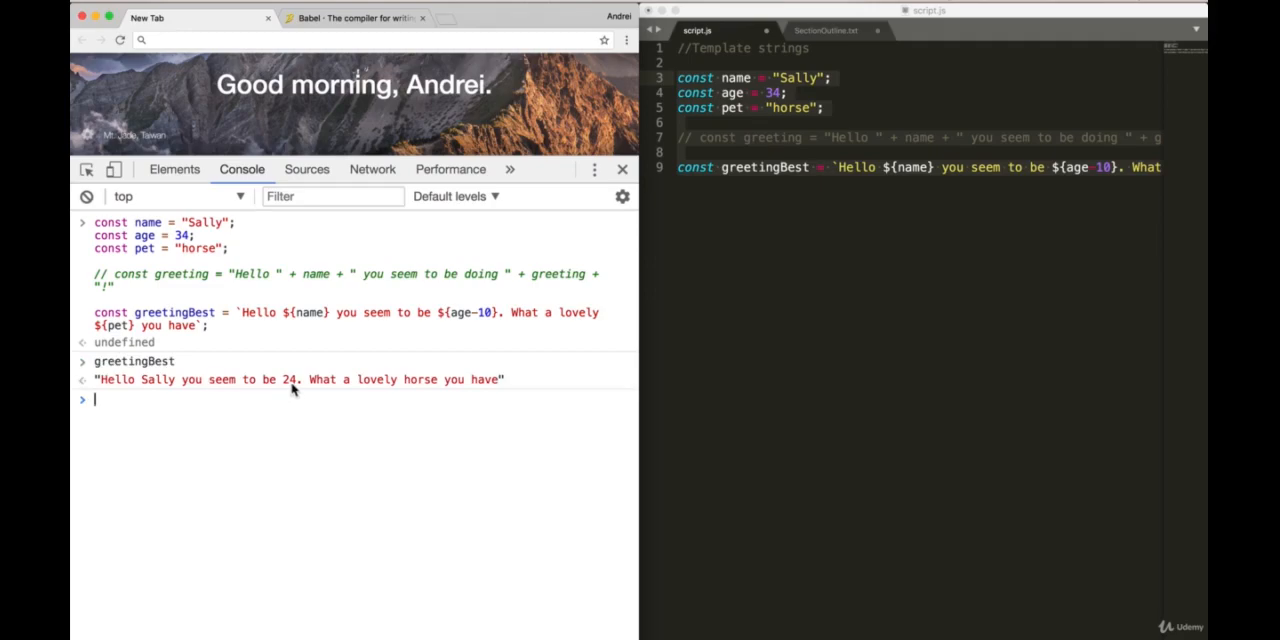
mouse_move(530, 392)
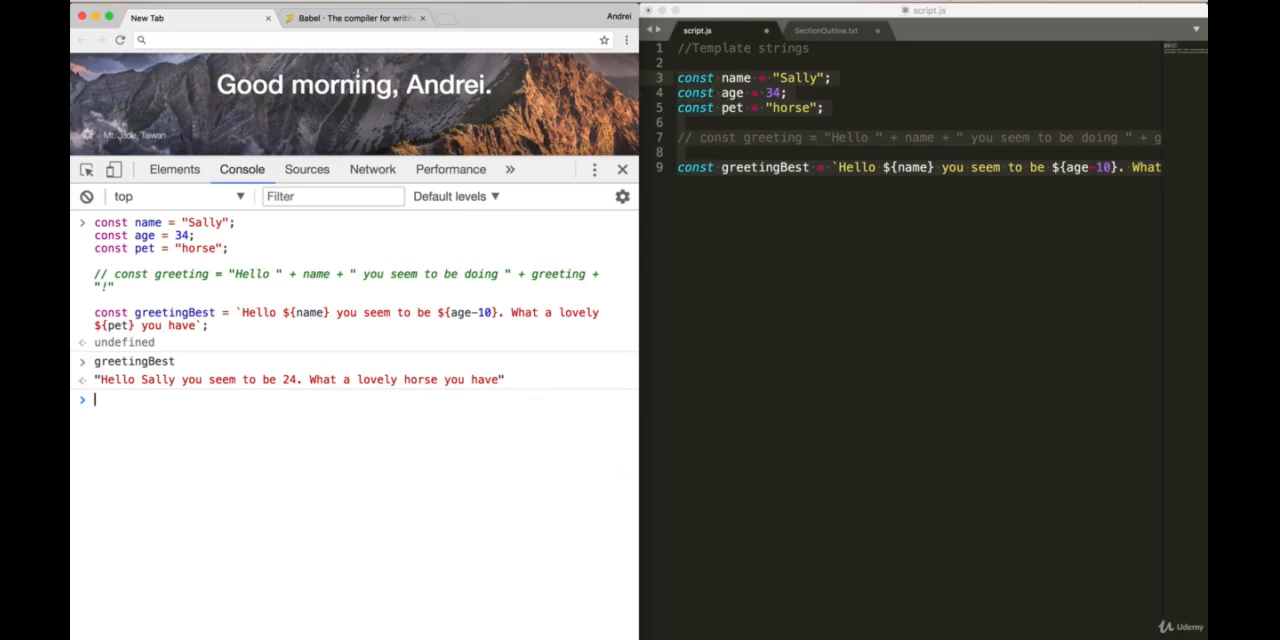
left_click(87, 196)
type("//")
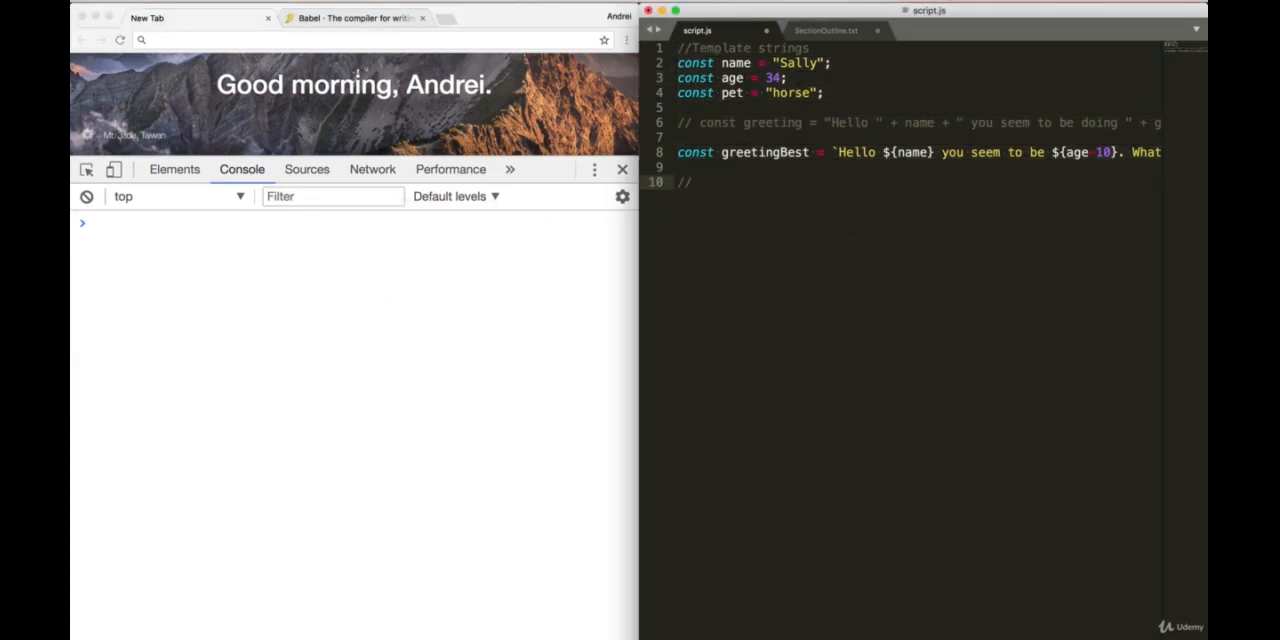
Step: Add a //default arguments comment and function greet(name='', age=30, pet='cat')
type("default")
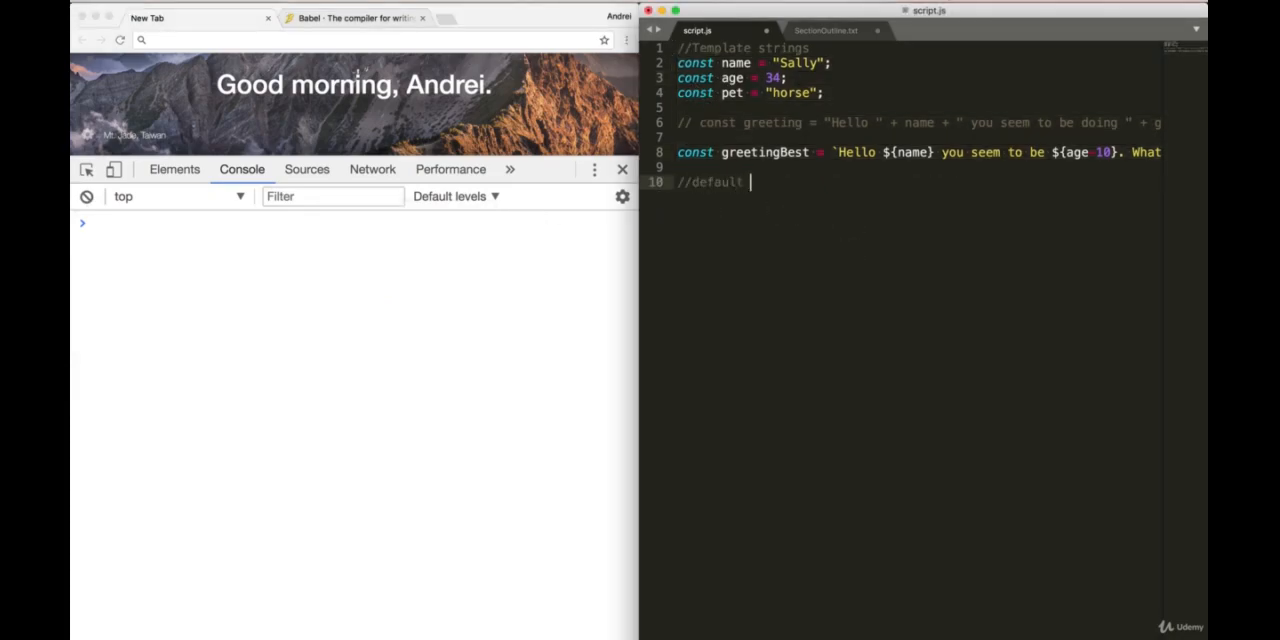
type("arguments")
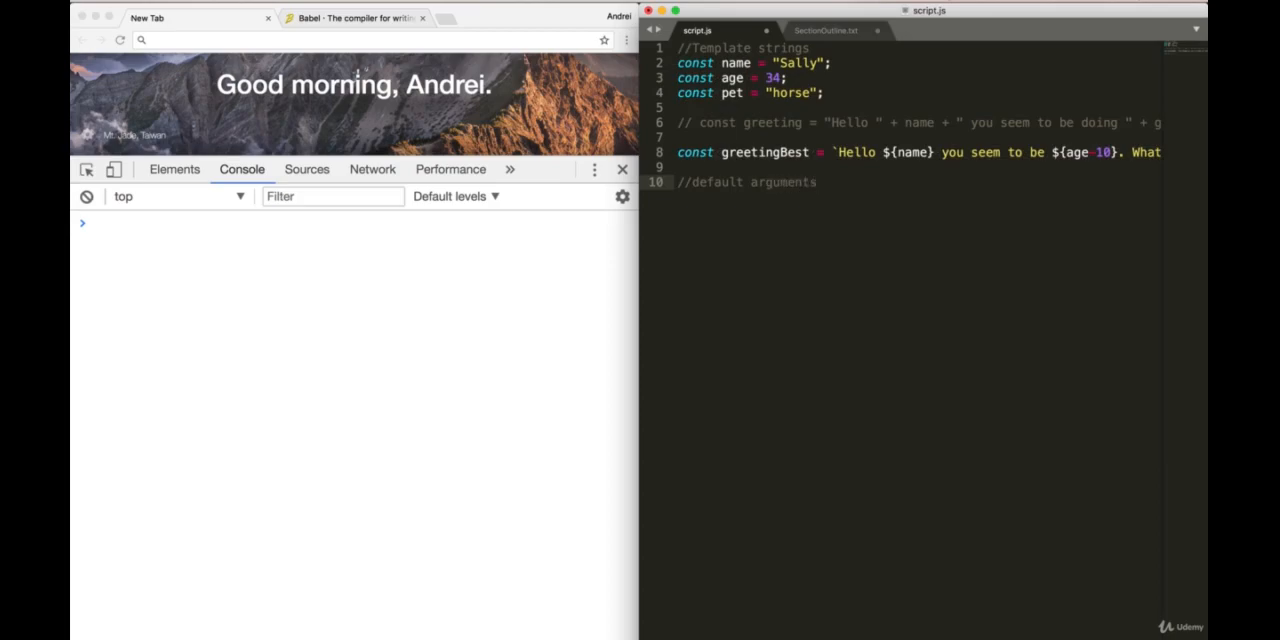
type("function greet")
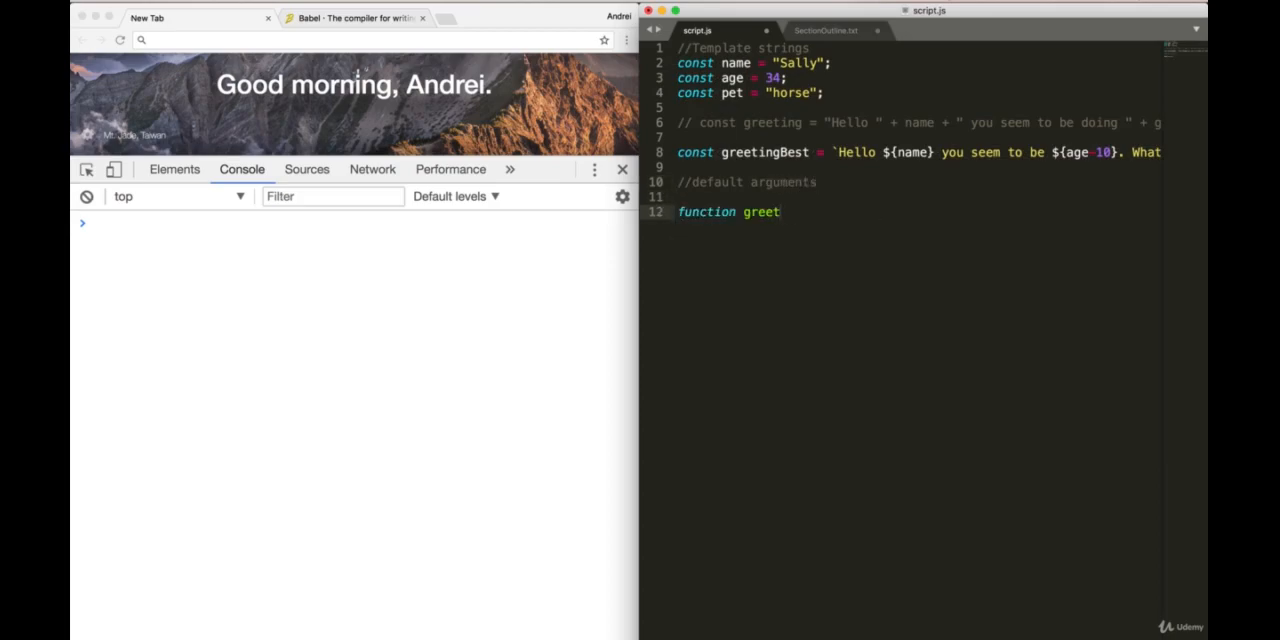
type("(name='', a")
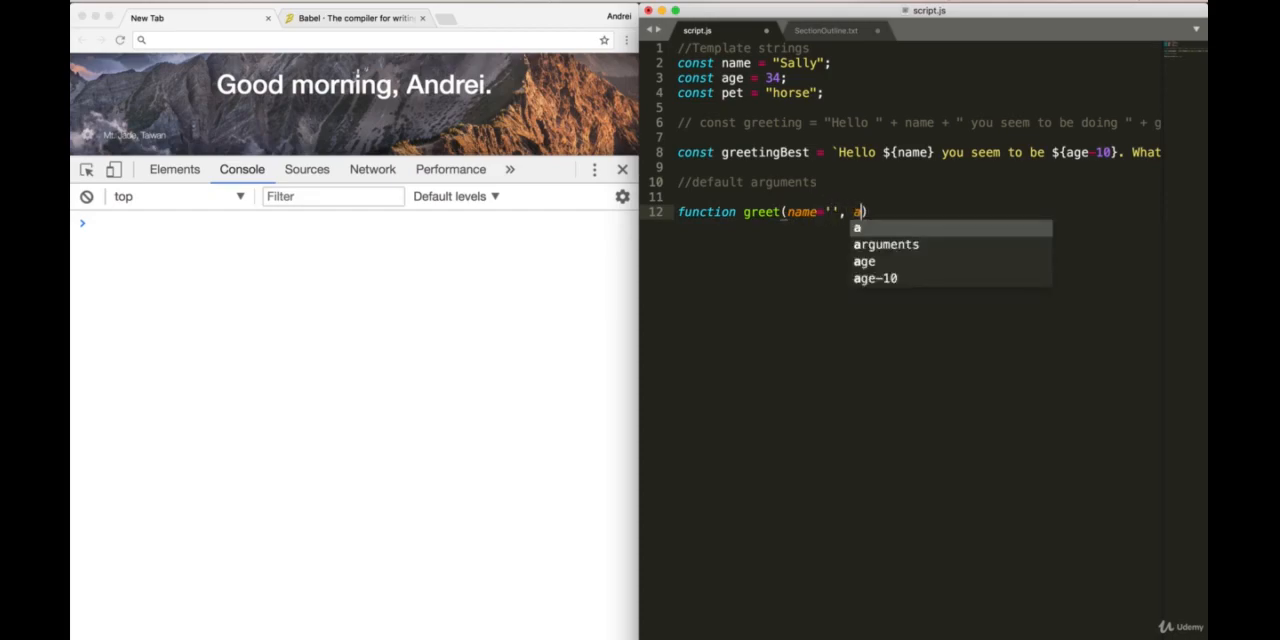
type("ge=30, a")
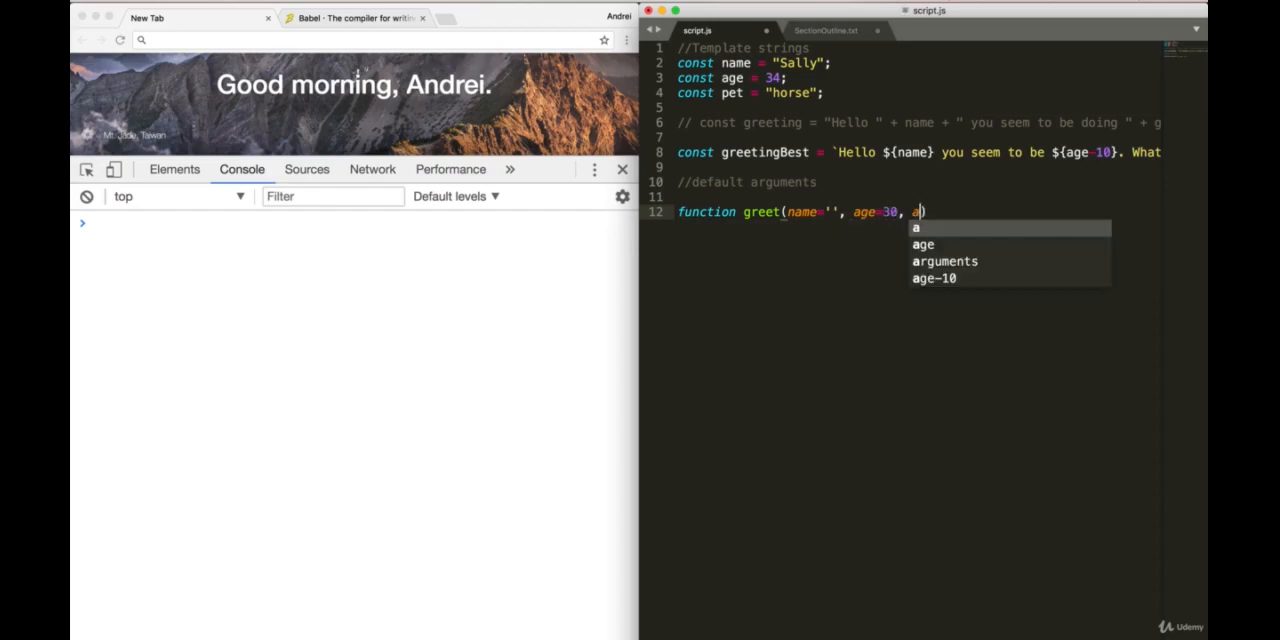
type("pet='cat")
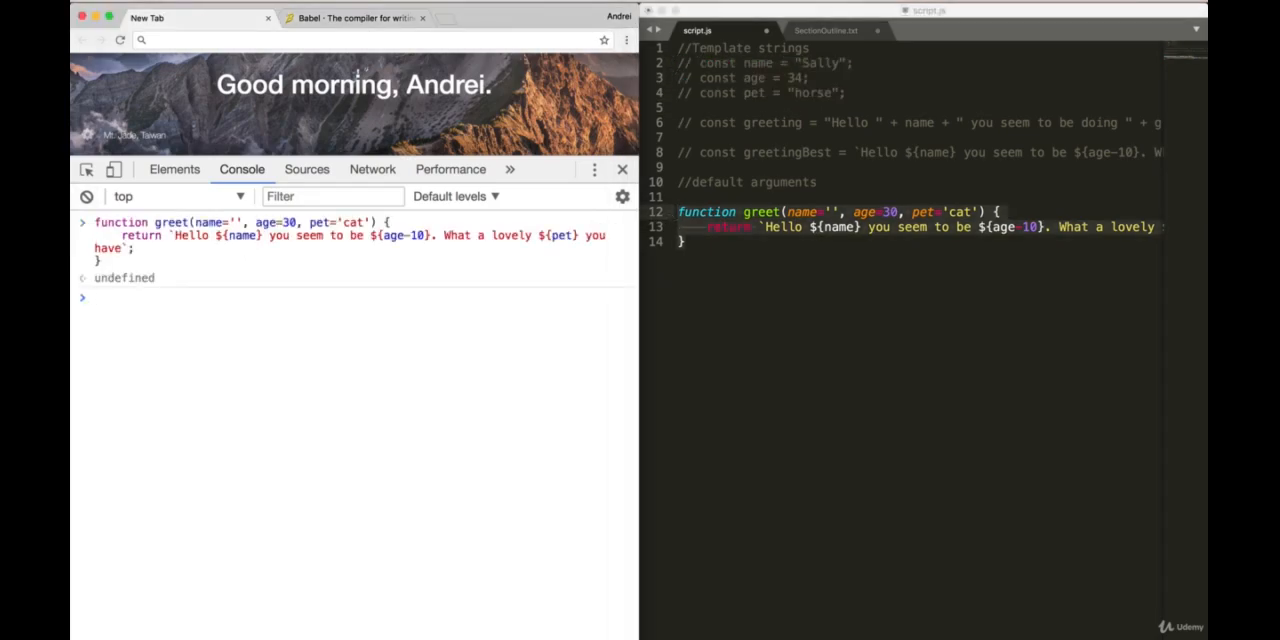
Step: Call greet() in the Chrome console to get the default 20-year-old cat greeting
type("greet()")
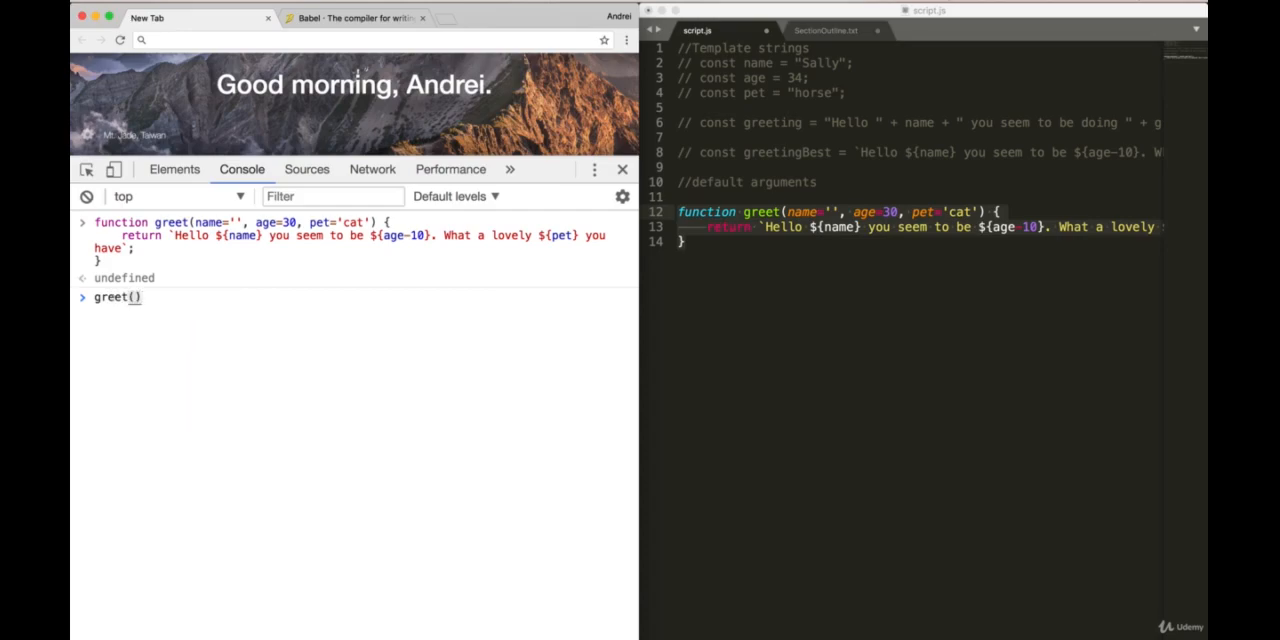
key("Enter")
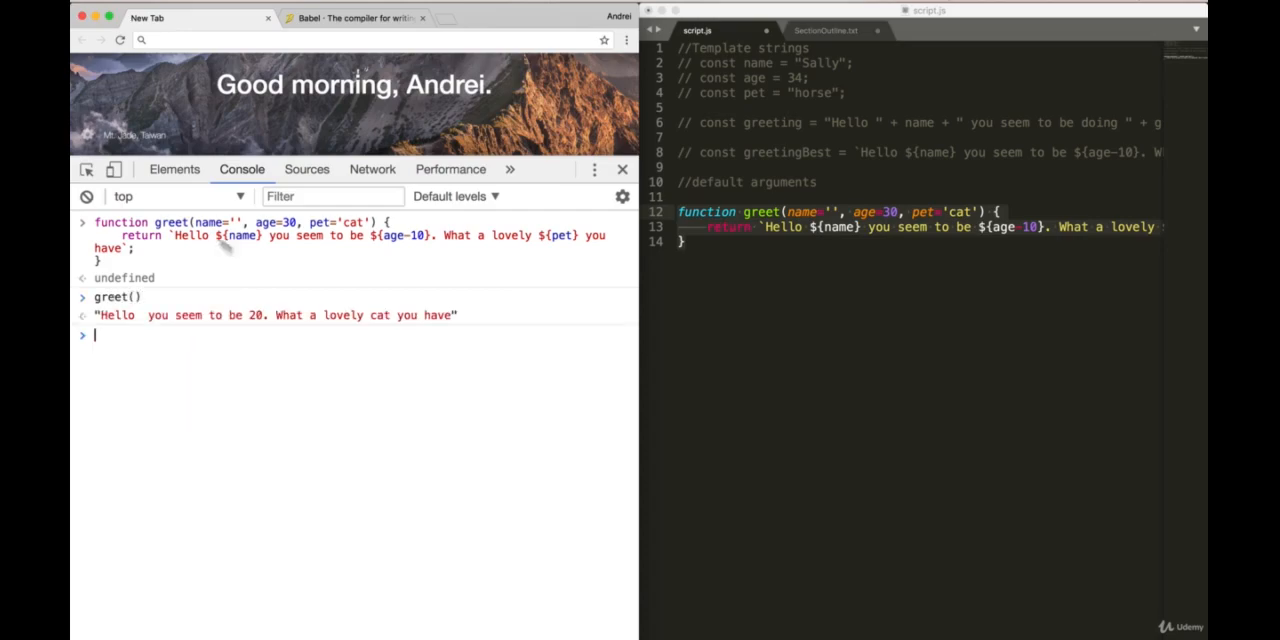
mouse_move(348, 318)
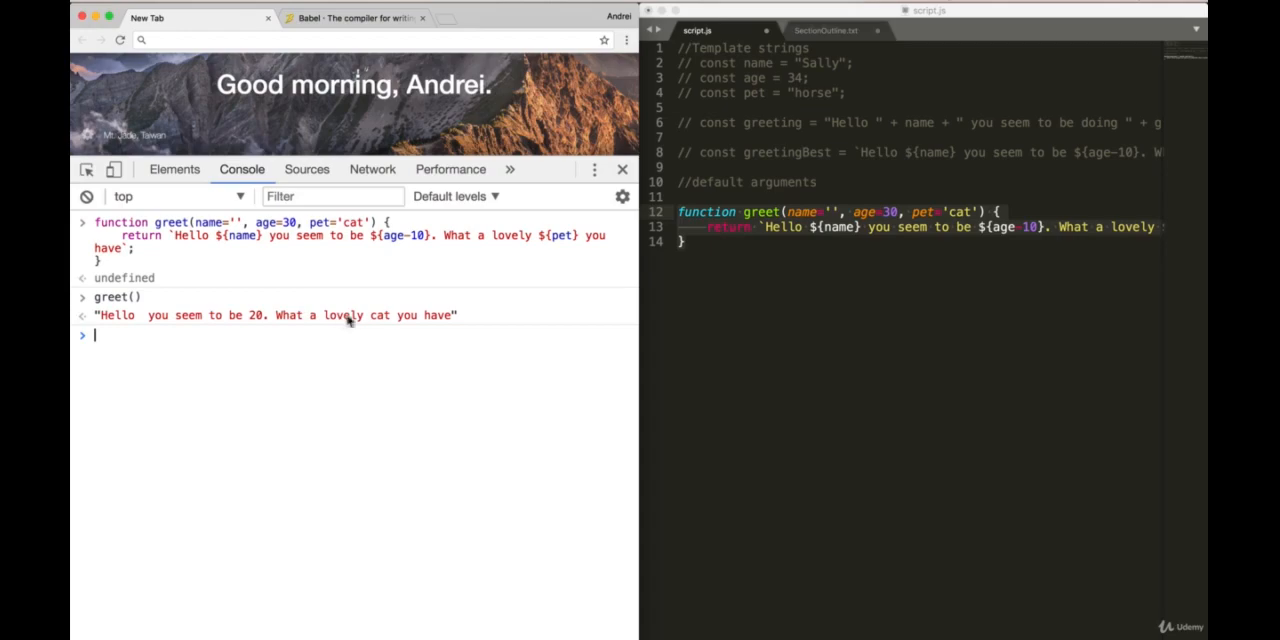
mouse_move(530, 330)
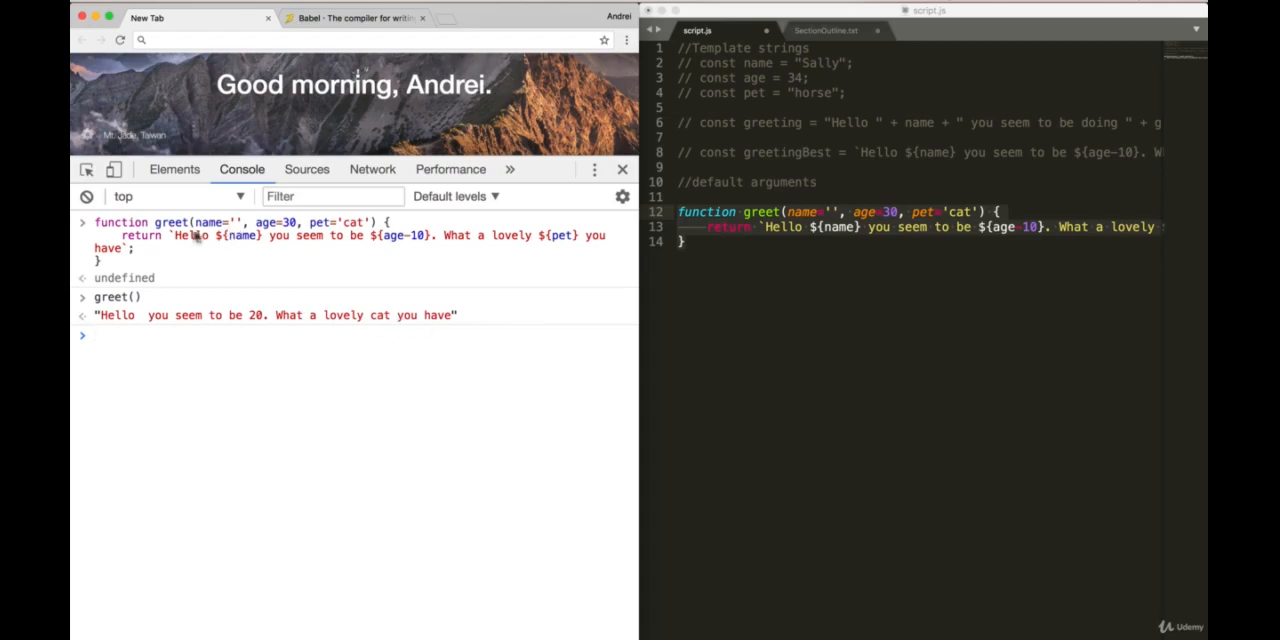
mouse_move(198, 271)
type("age")
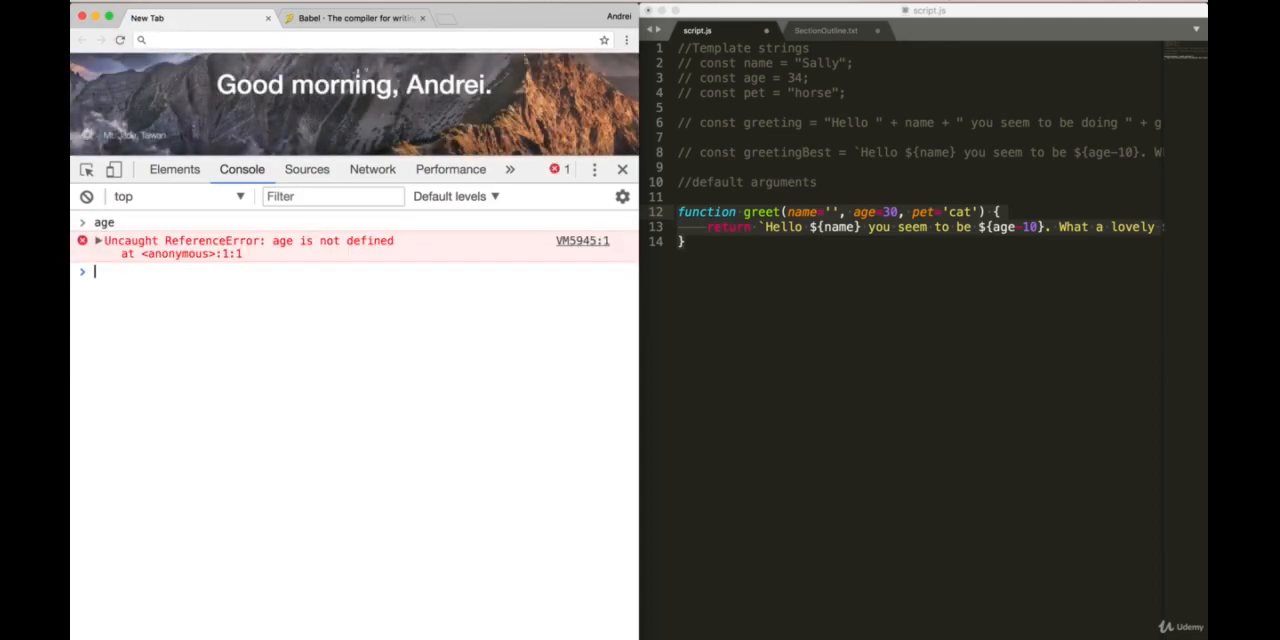
Step: Call greet("john", 50, "monkey") in the console to get the custom monkey greeting
type("pet")
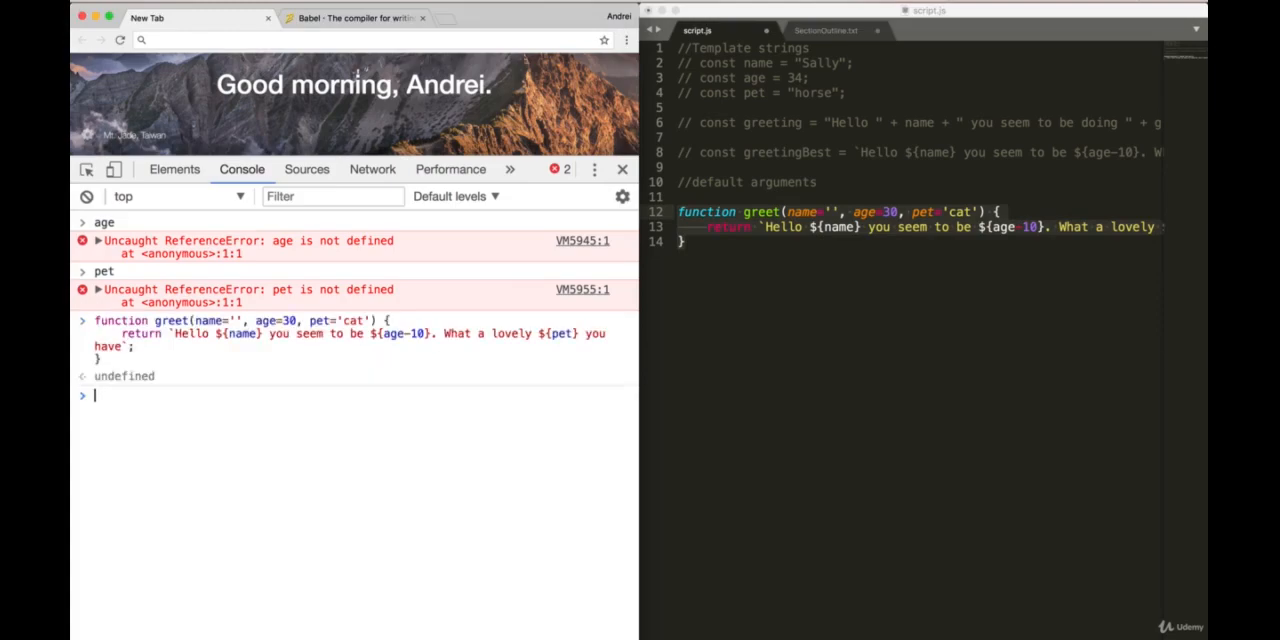
type("greet")
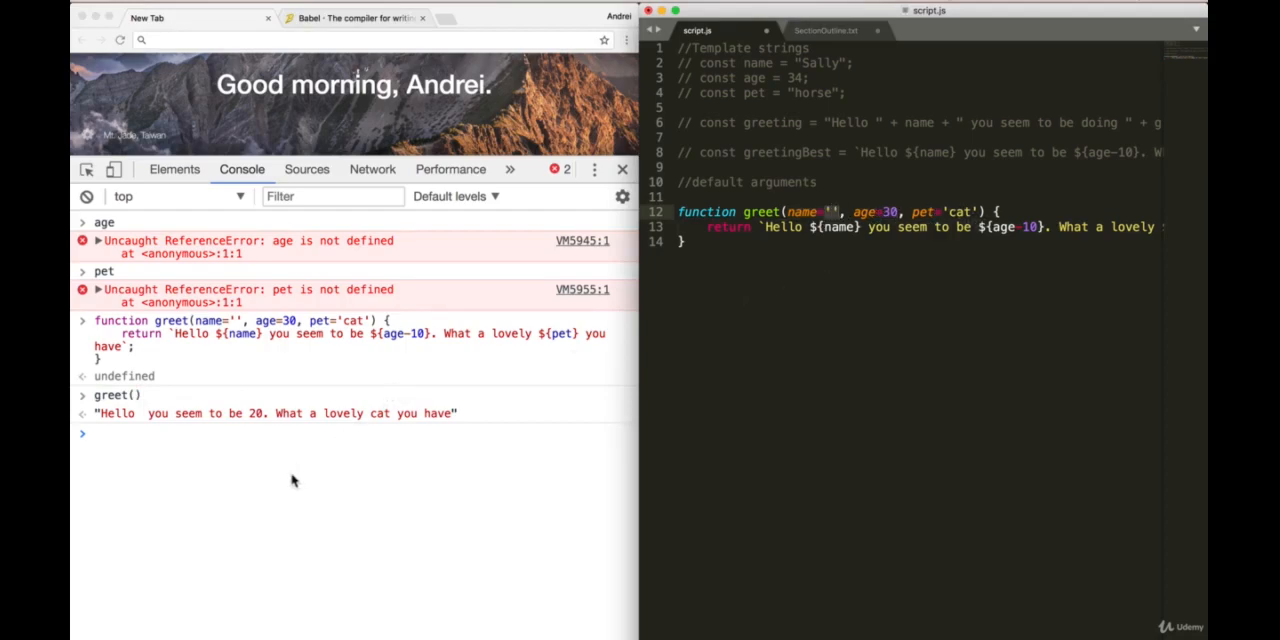
type("greet")
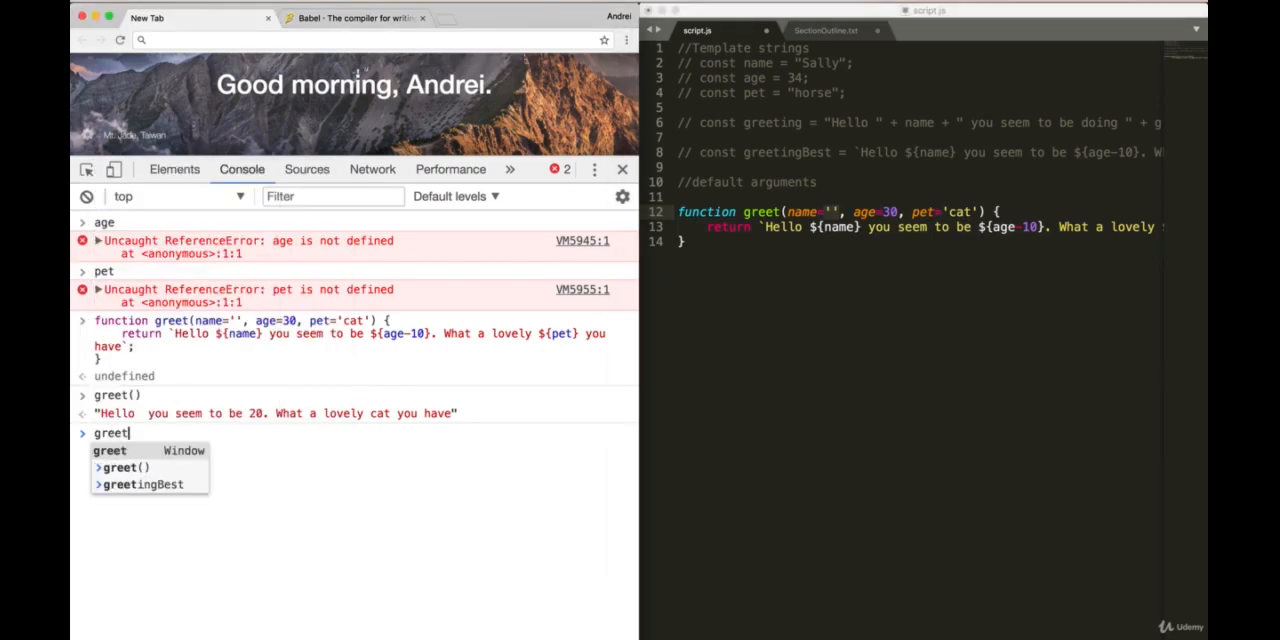
type("(\"jo")
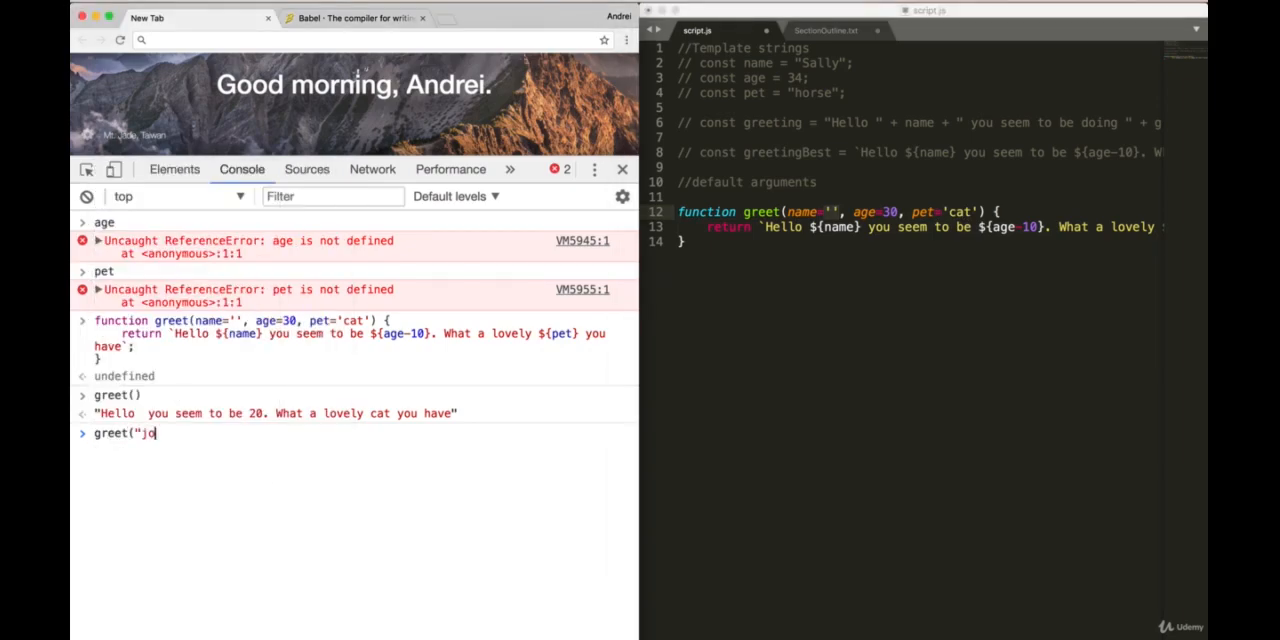
type("hn\", 50,")
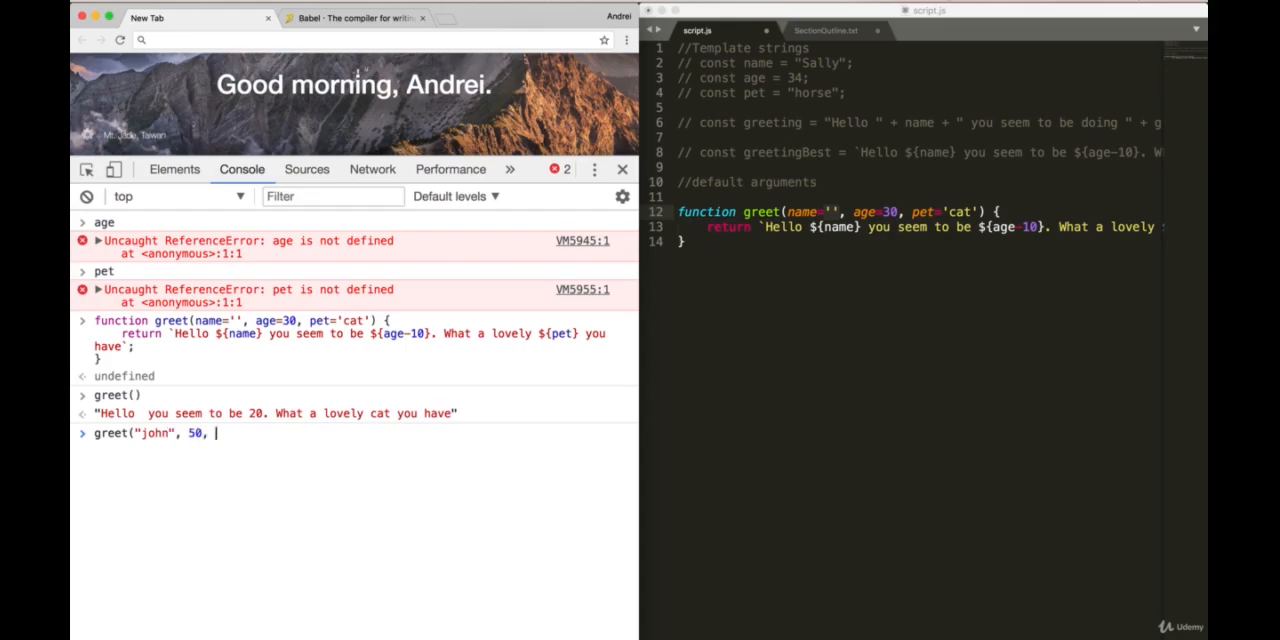
type("\"m")
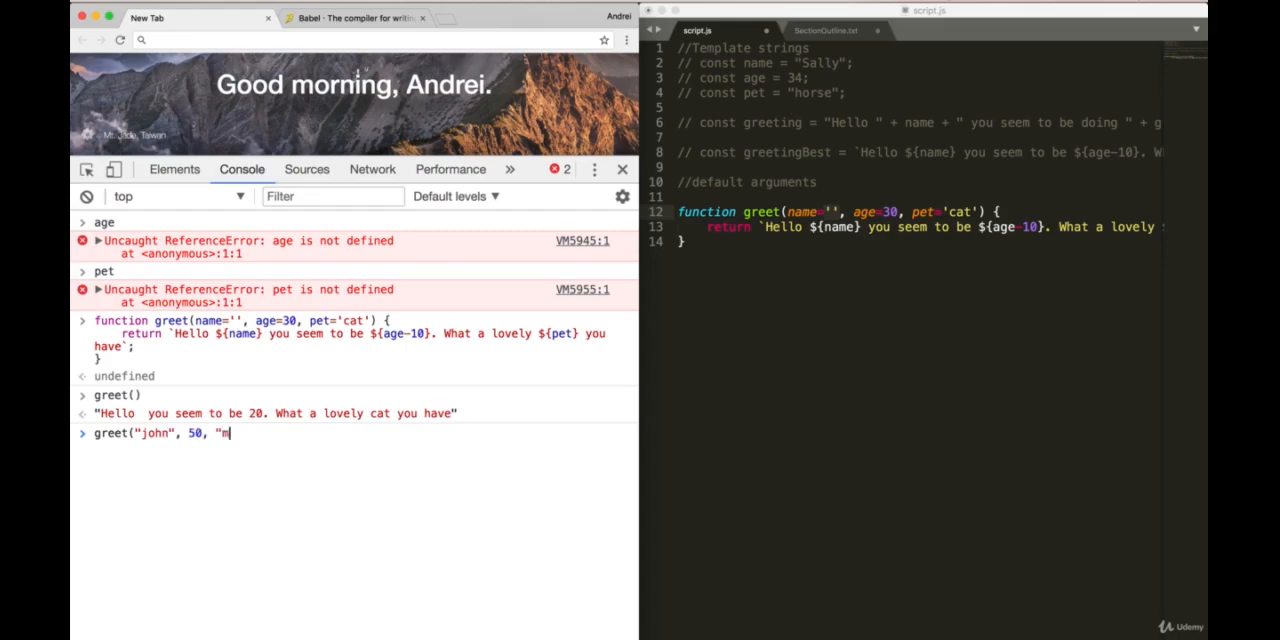
key("Enter")
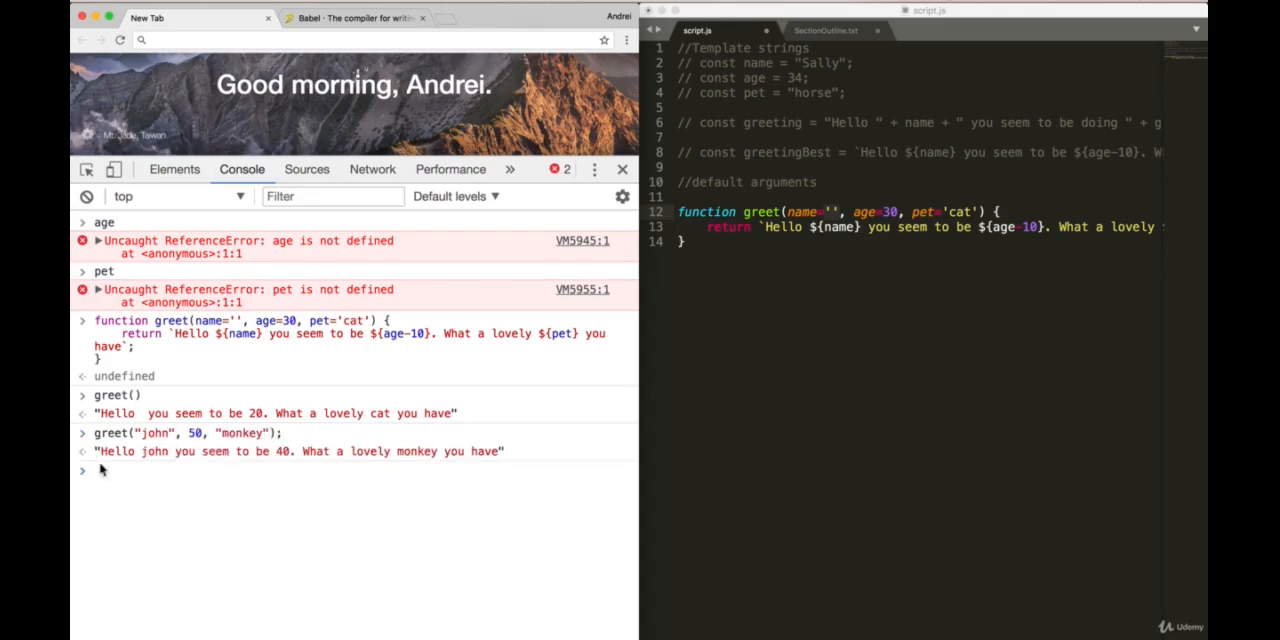
mouse_move(375, 468)
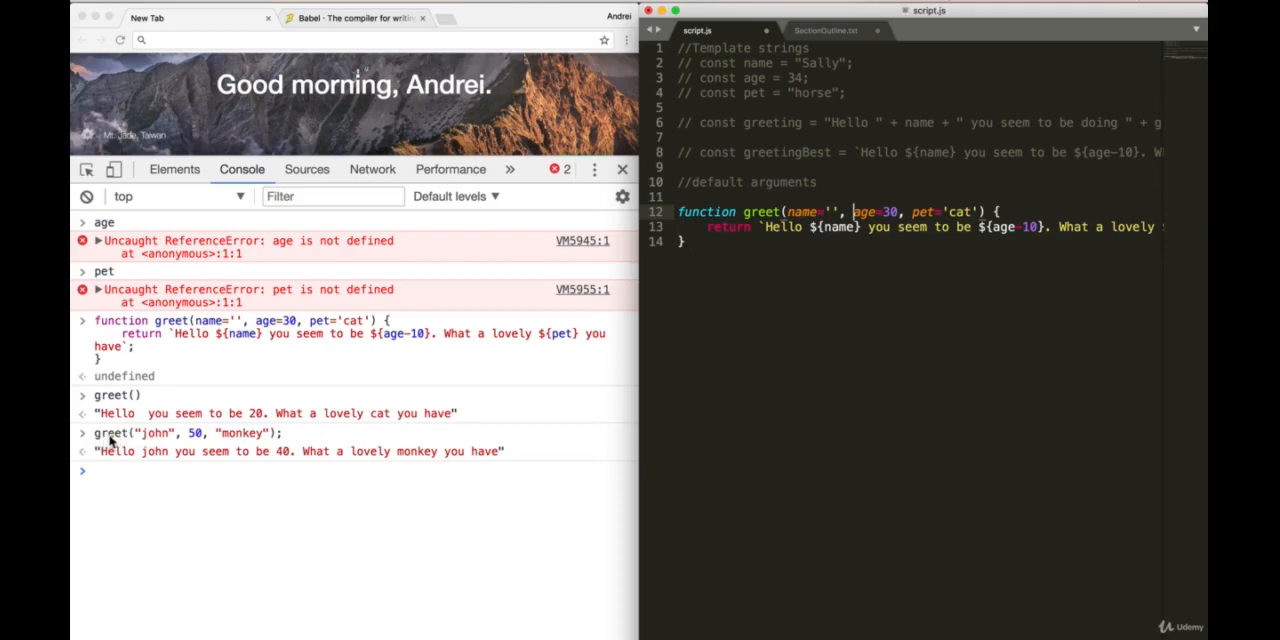
mouse_move(305, 433)
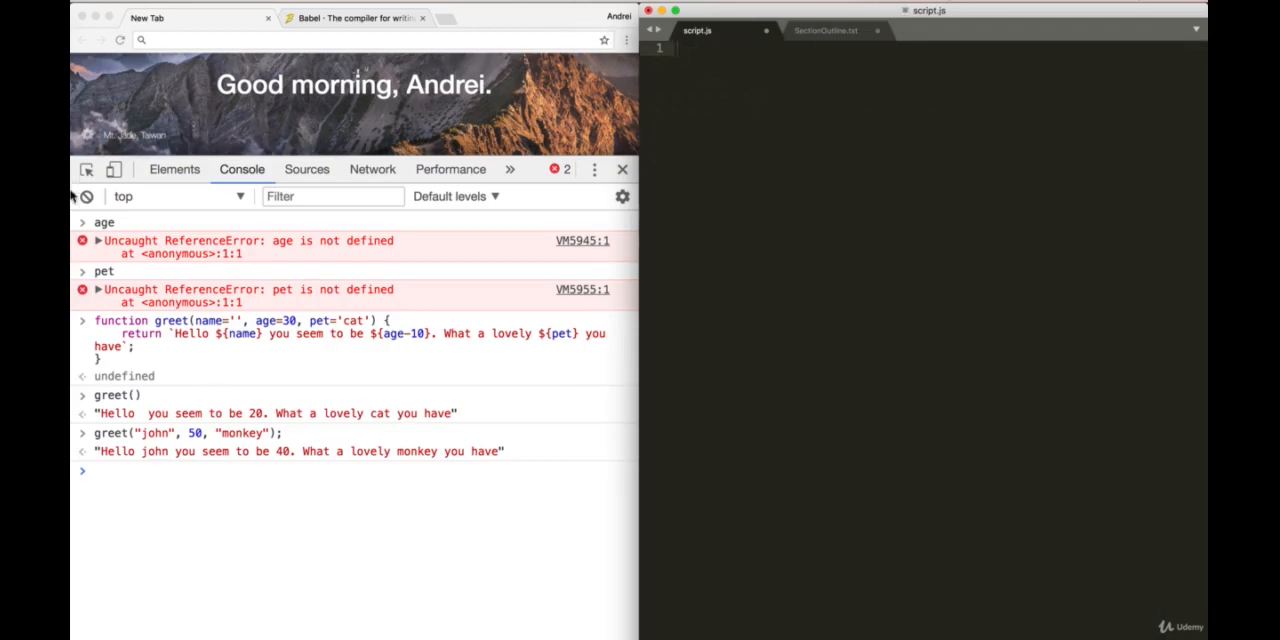
Step: Clear the Chrome console, glance at the section outline notes, then return to script.js
left_click(87, 196)
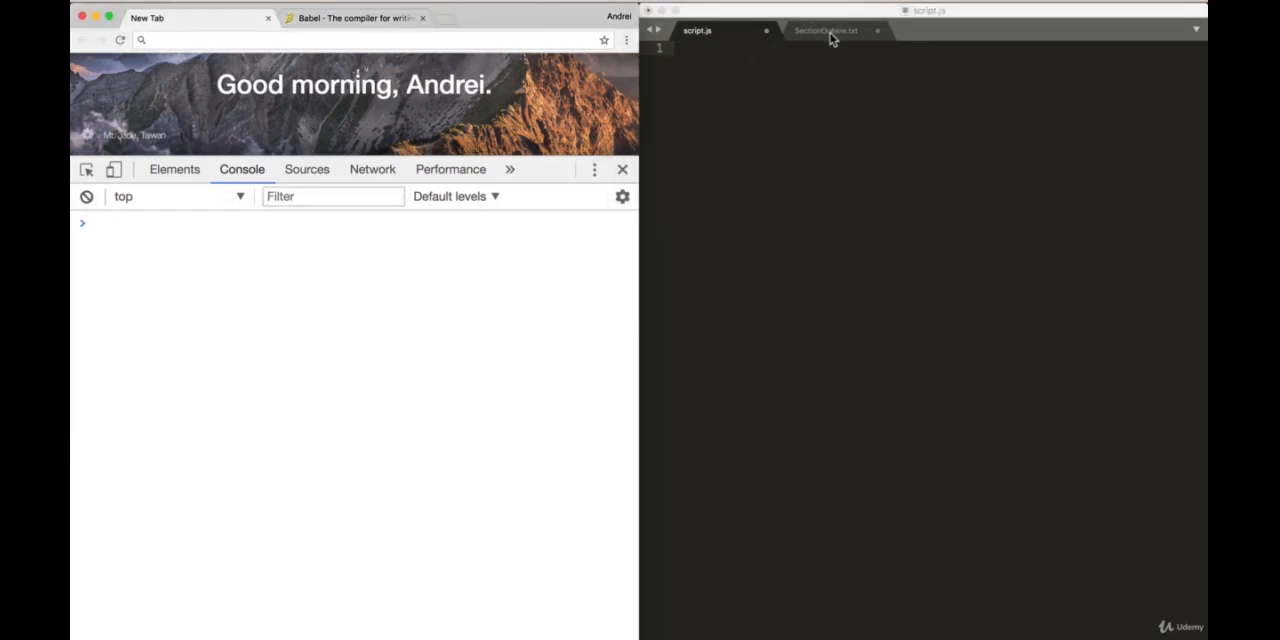
left_click(825, 30)
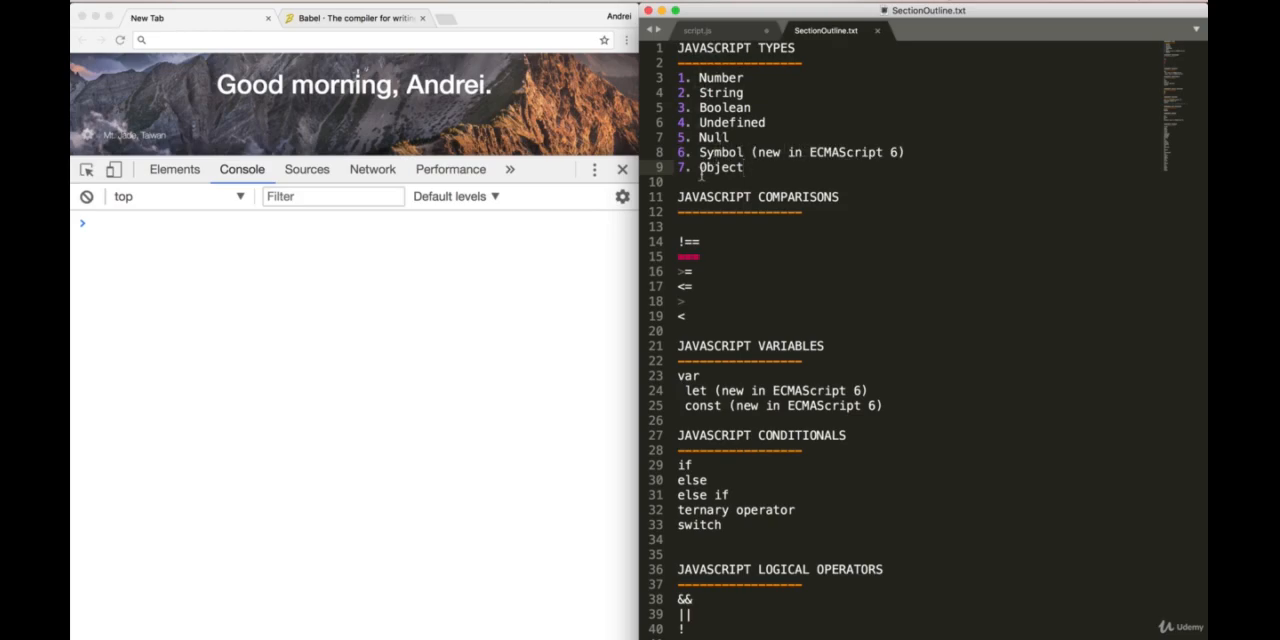
left_click(697, 30)
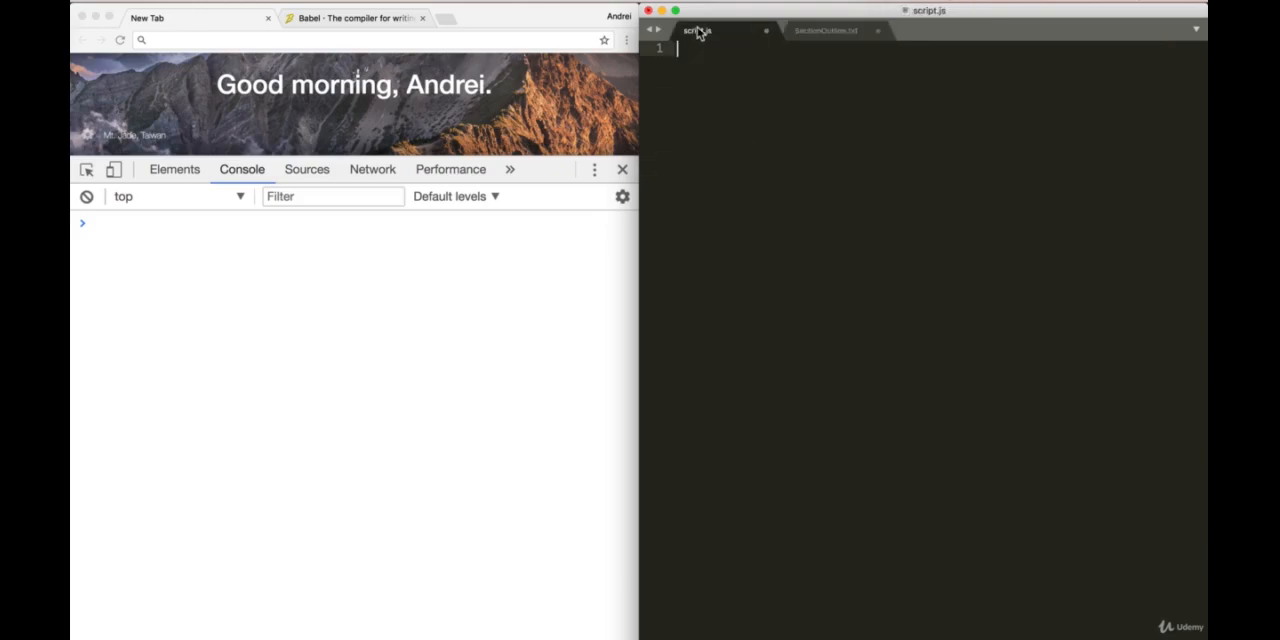
Step: Under a //Symbol comment, declare sym1 = Symbol() and sym2, sym3 = Symbol('foo')
type("//")
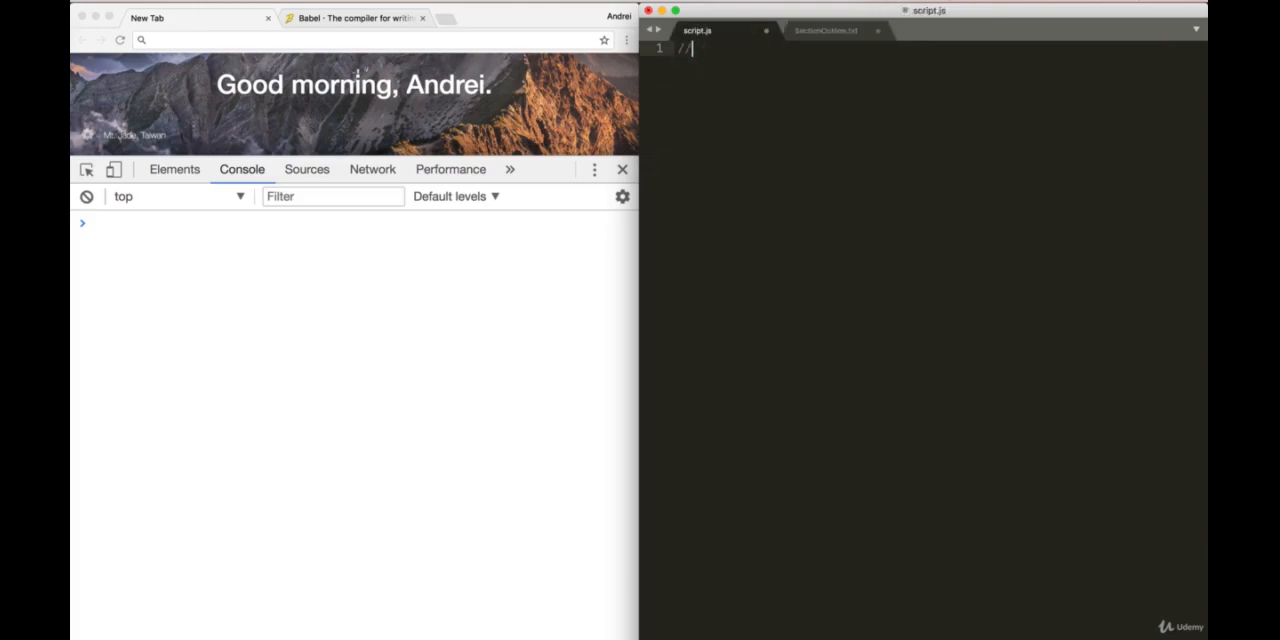
type("Symbol")
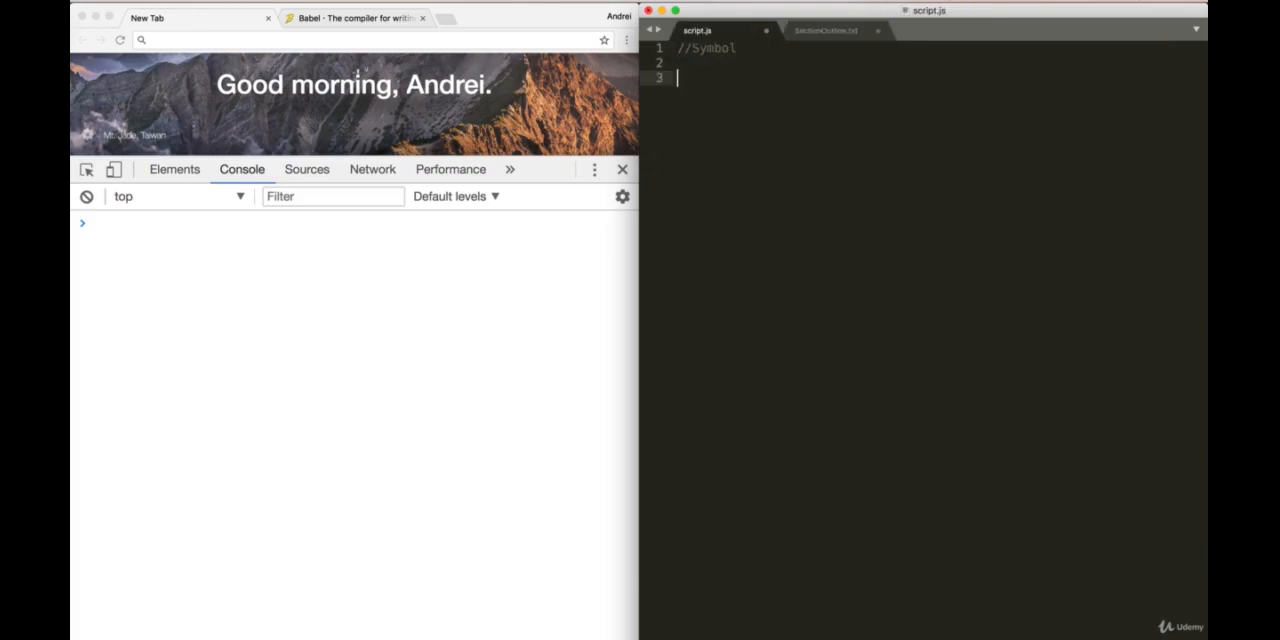
type("var sym1 = S")
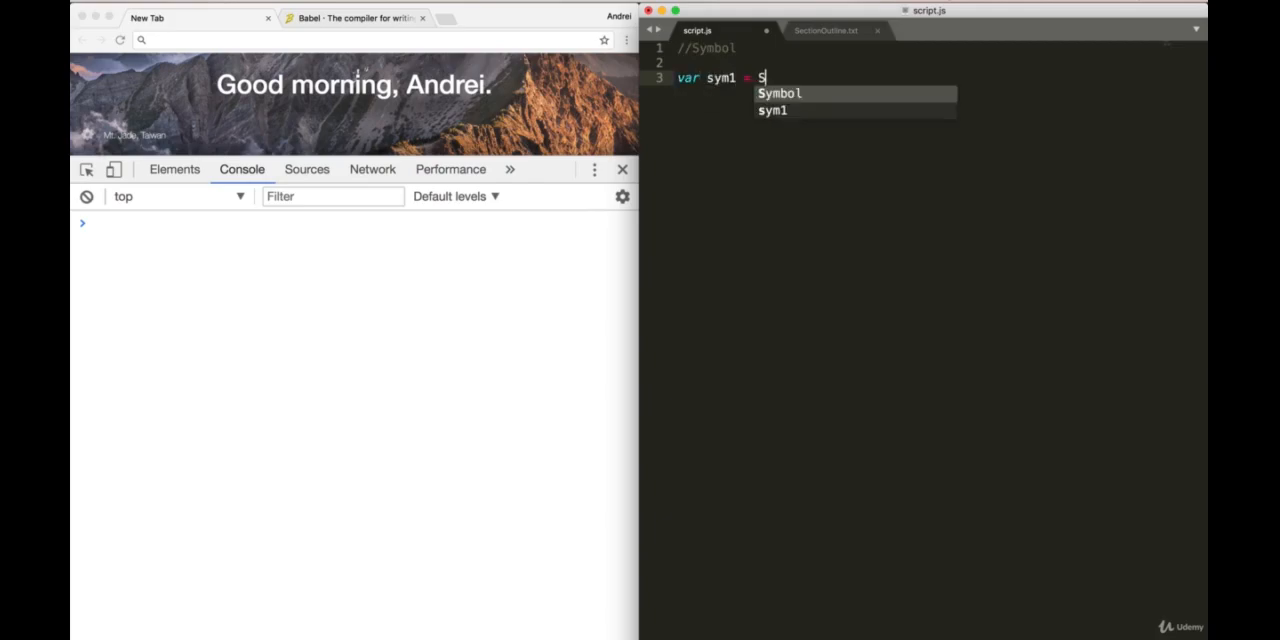
type("ymbol();")
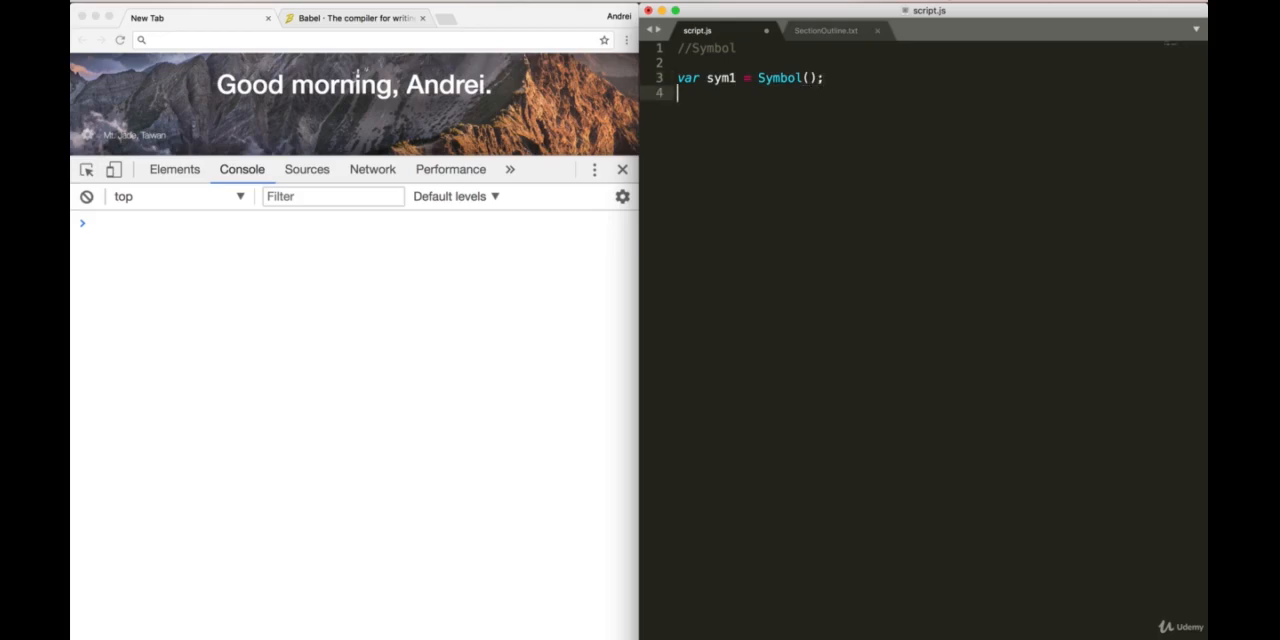
type("var sym")
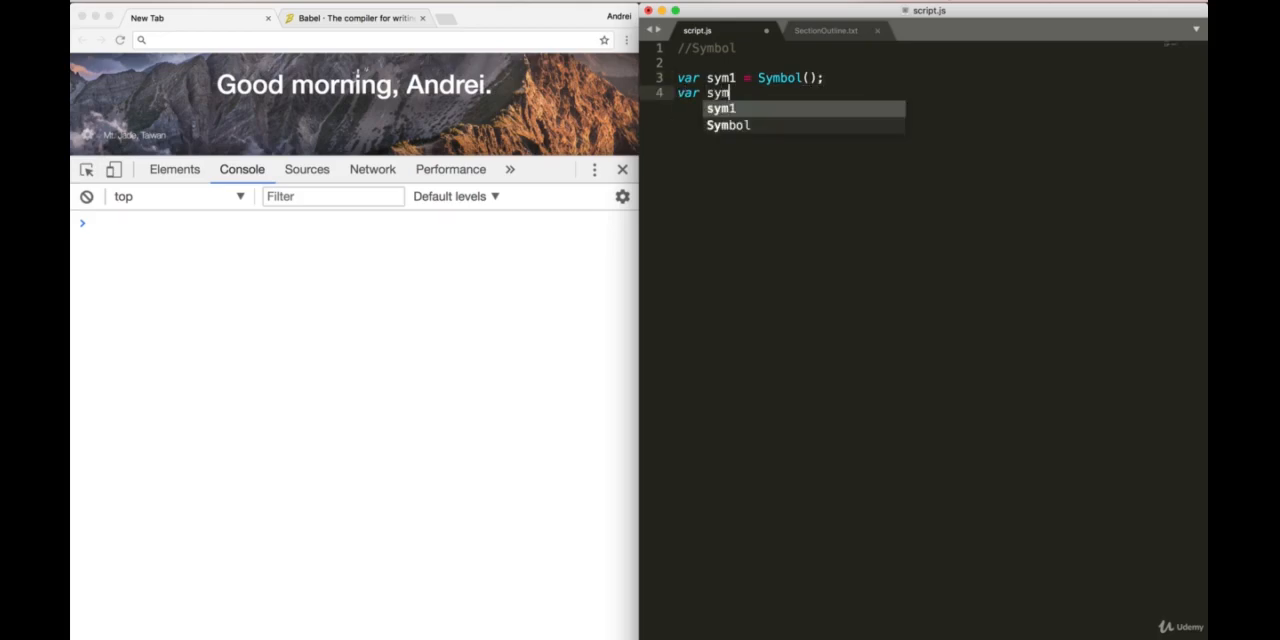
type("2 = Symbol();")
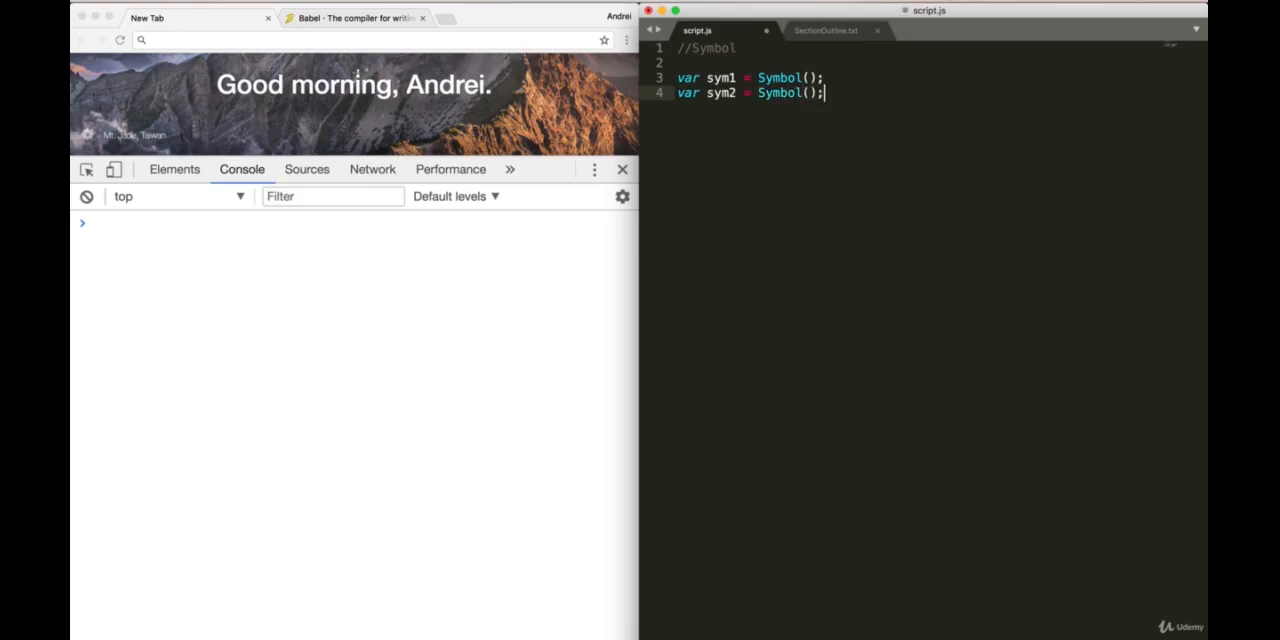
type("''")
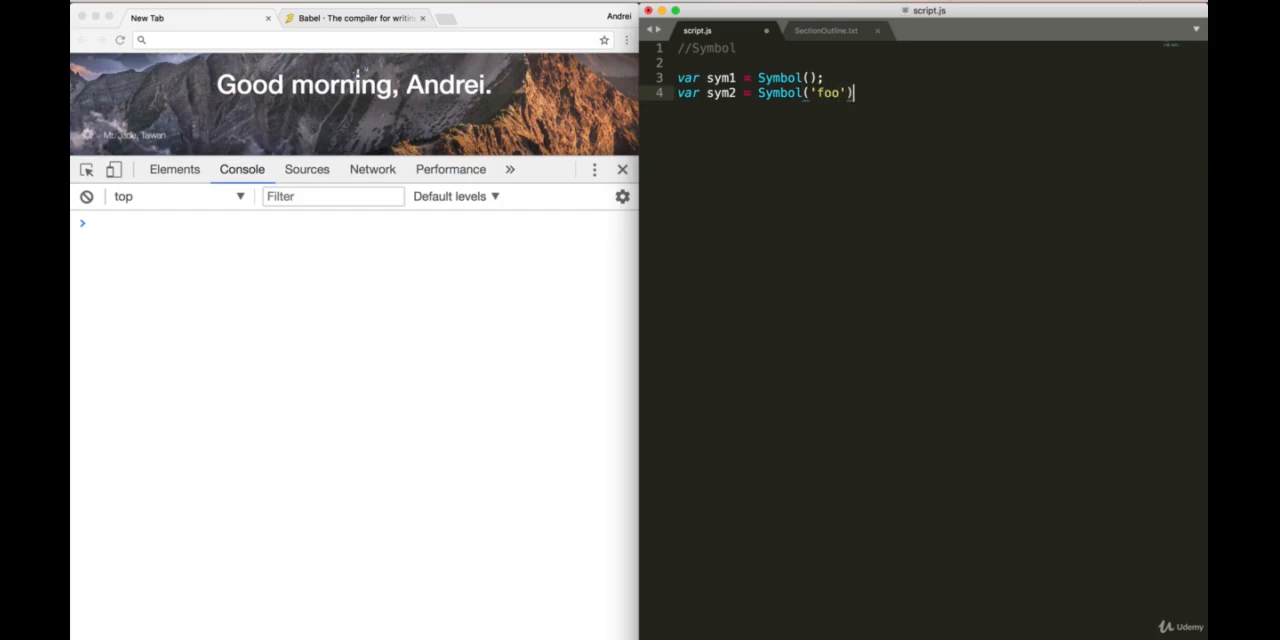
type("vba")
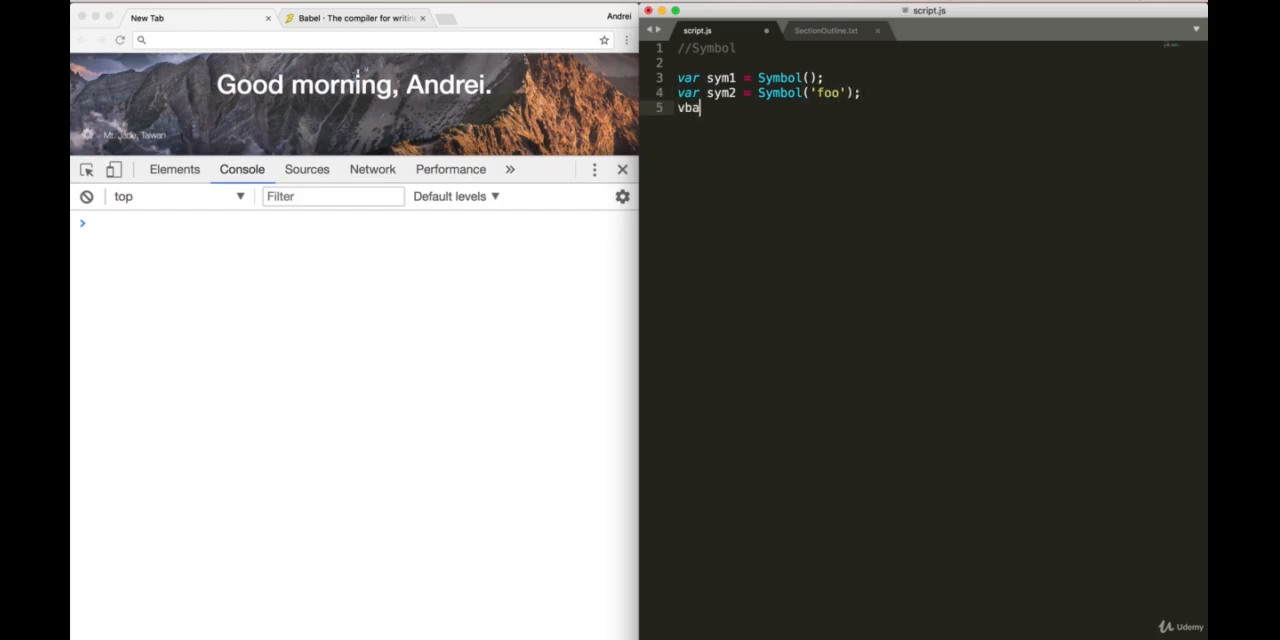
type("var s")
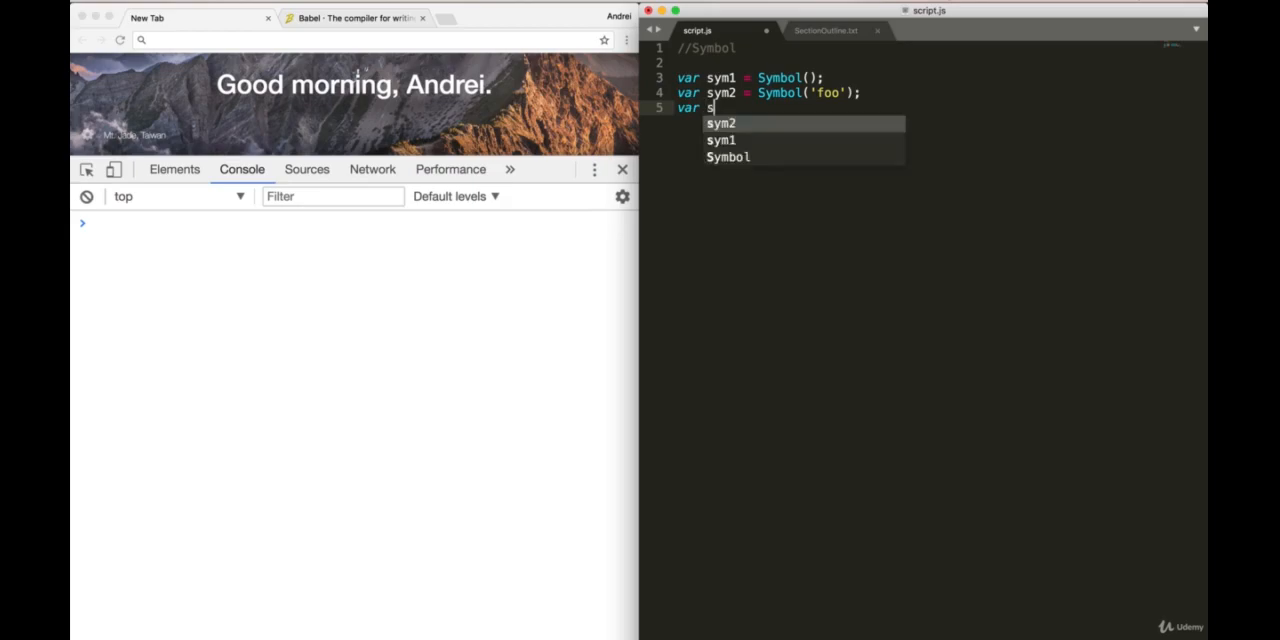
type("ym3.")
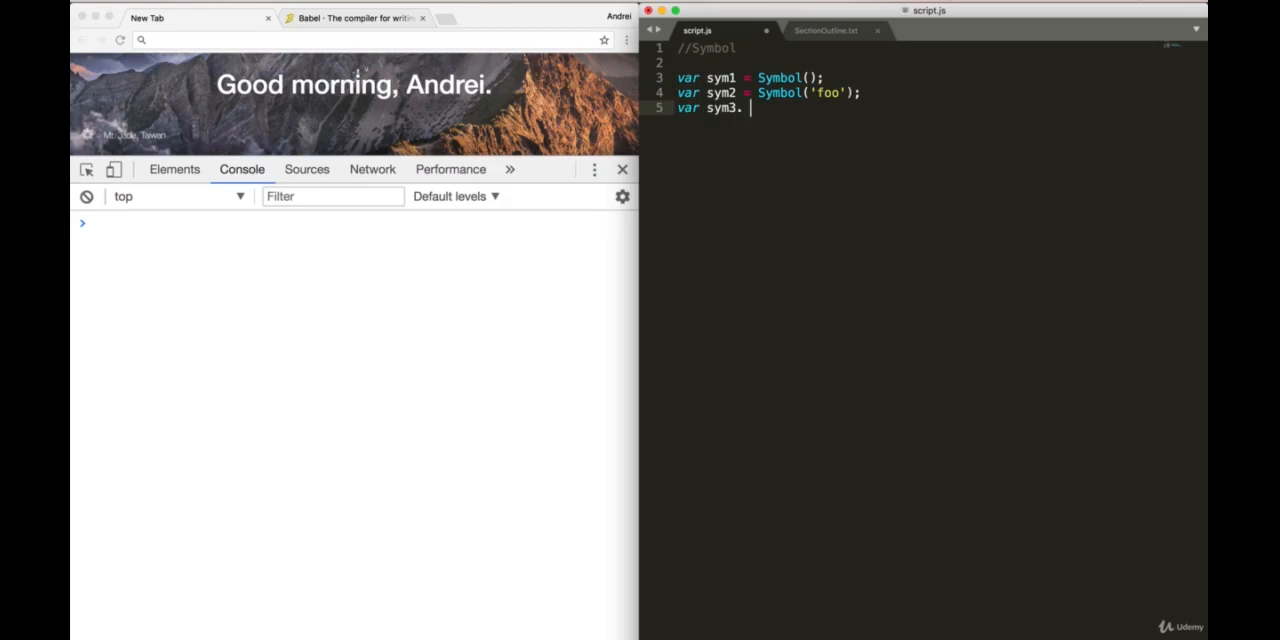
type("Symbol('")
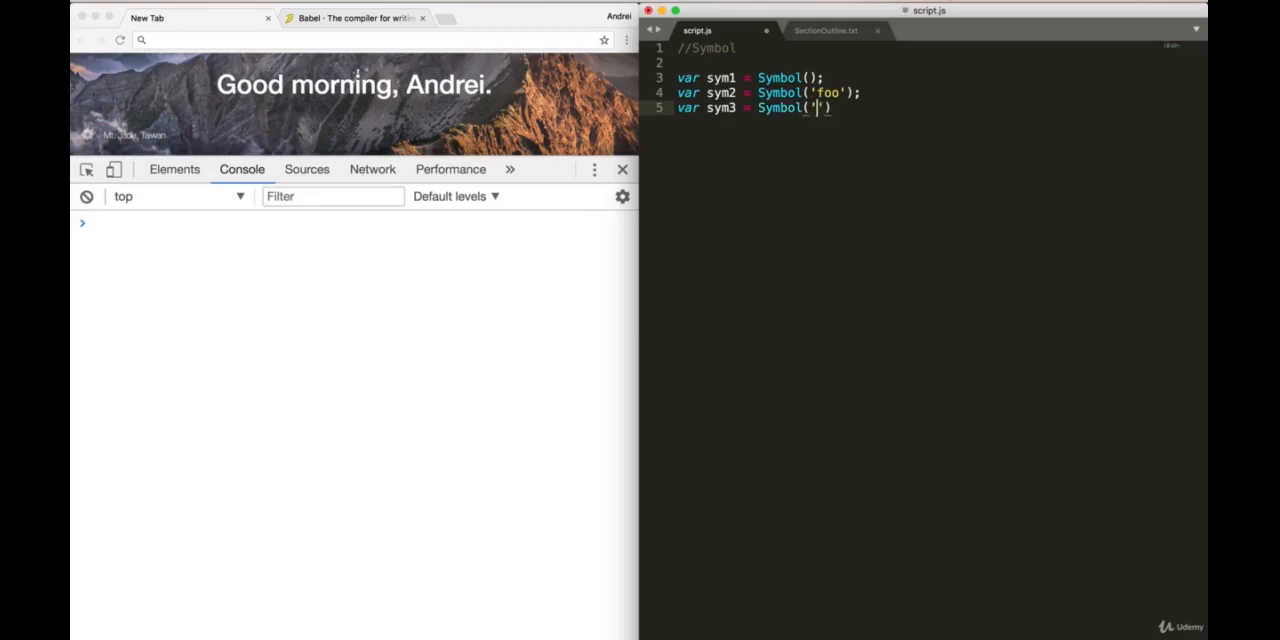
type("foo');")
left_click(753, 77)
type("let")
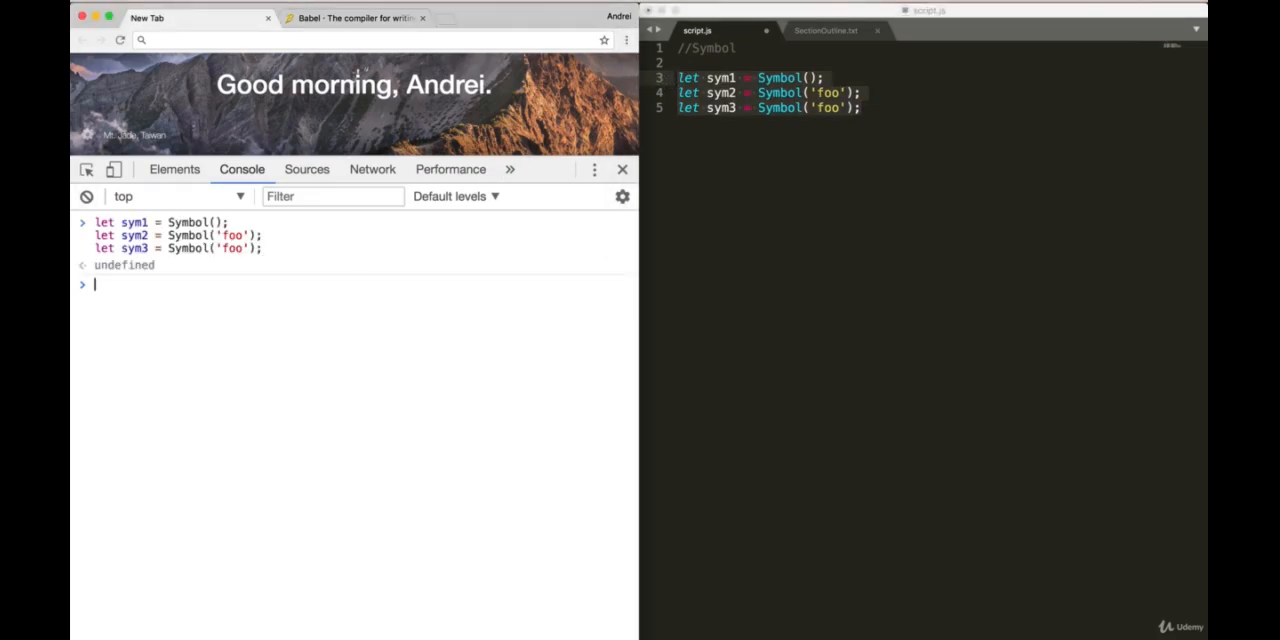
Step: Evaluate sym1, sym2, sym3 and sym2 === sym3 in the console, which returns false
type("sym1")
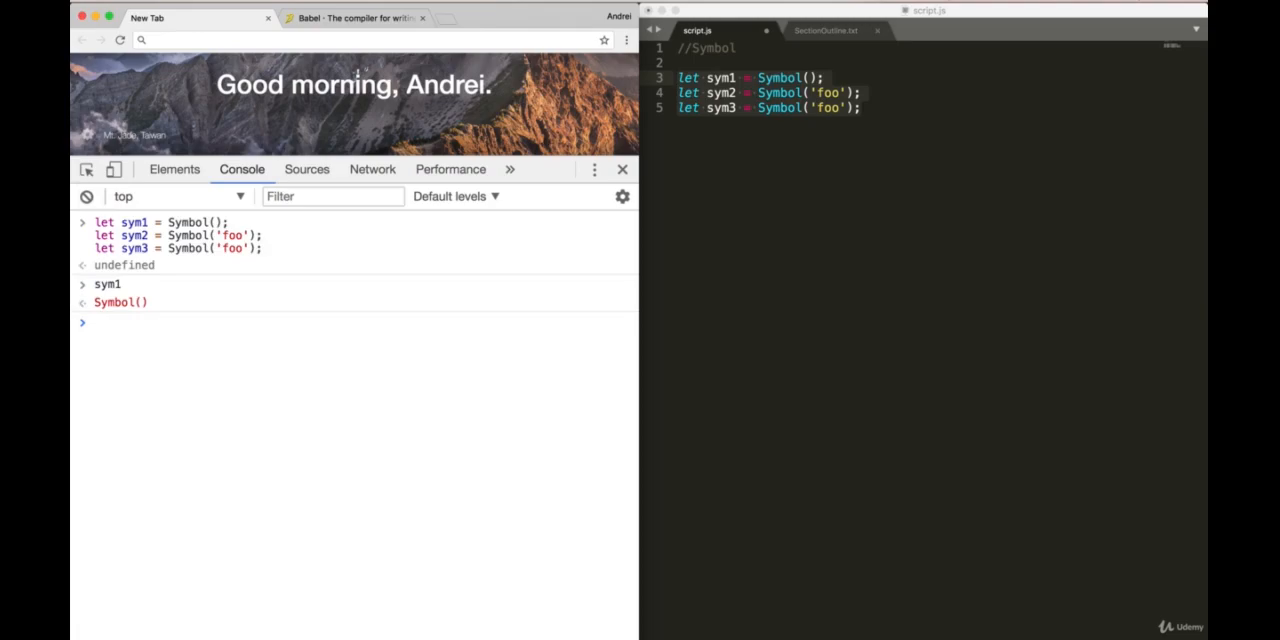
type("sym")
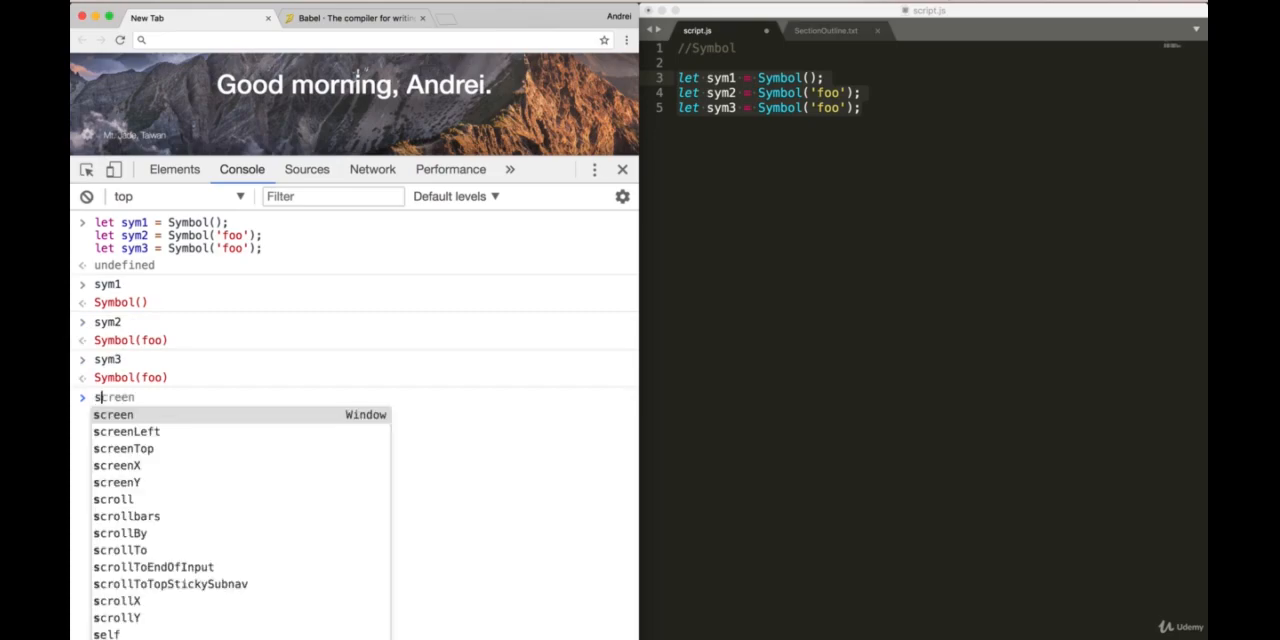
type("sym2 =")
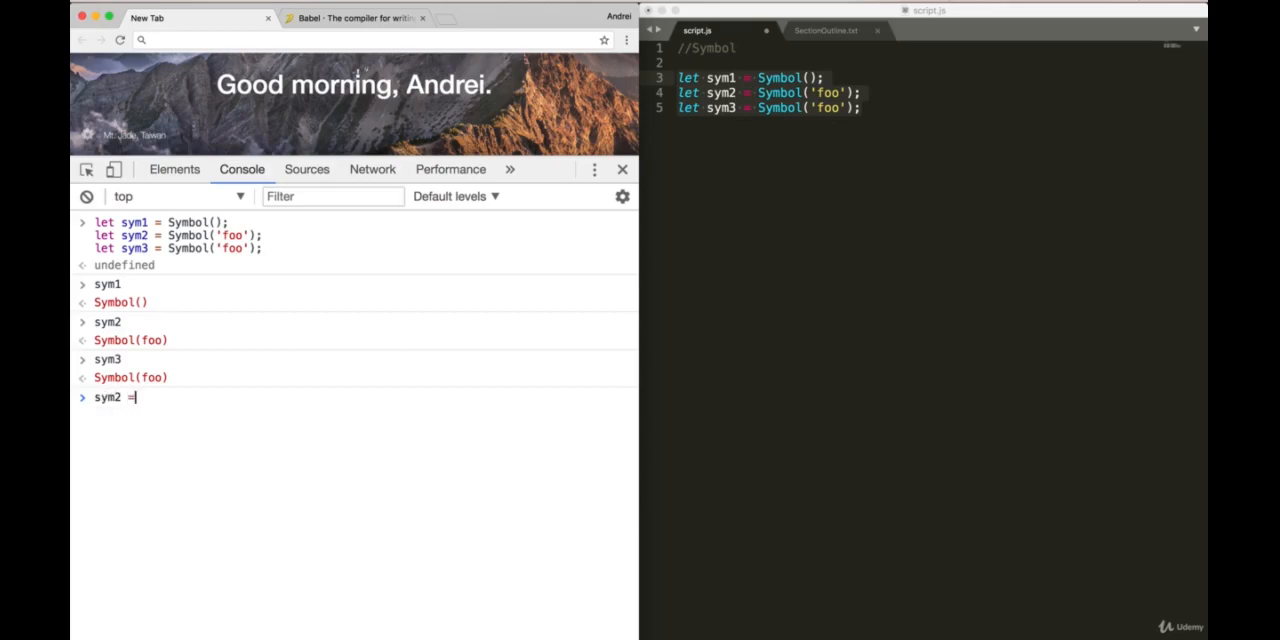
type("== sym")
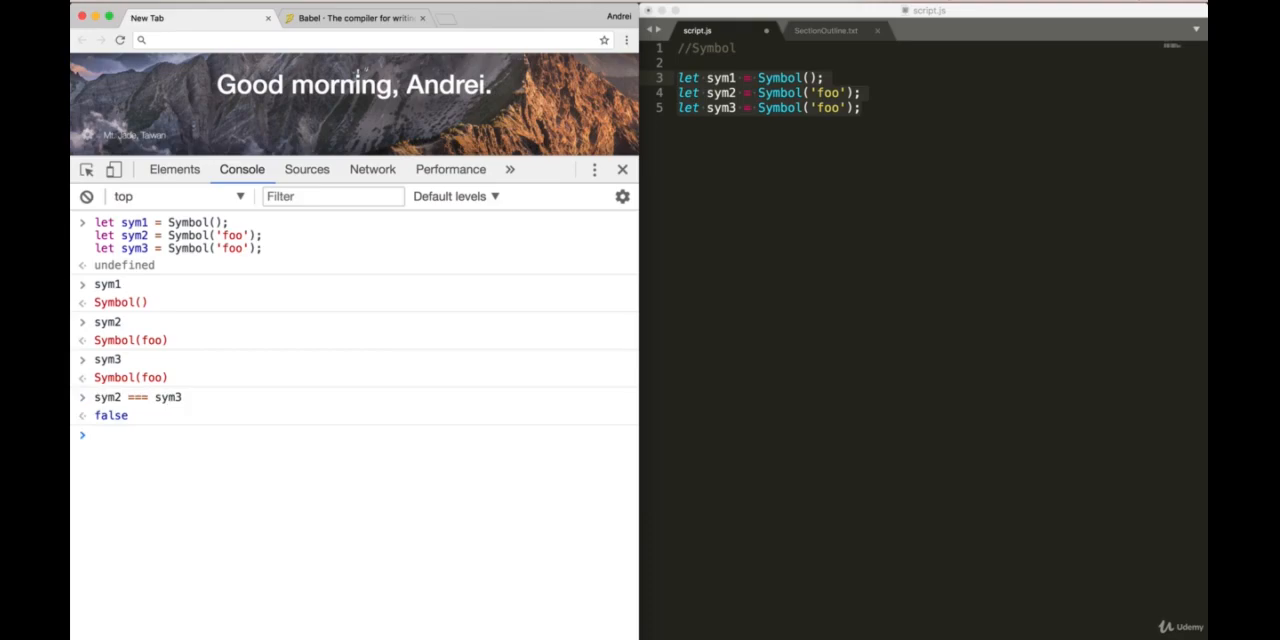
mouse_move(108, 355)
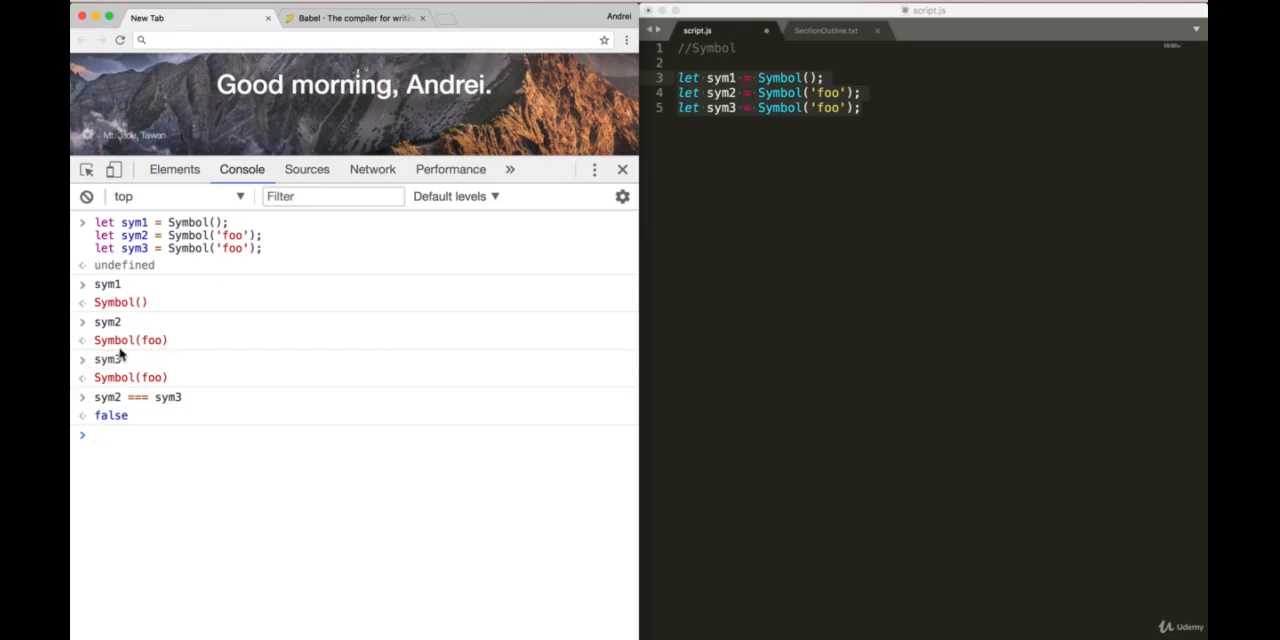
mouse_move(157, 372)
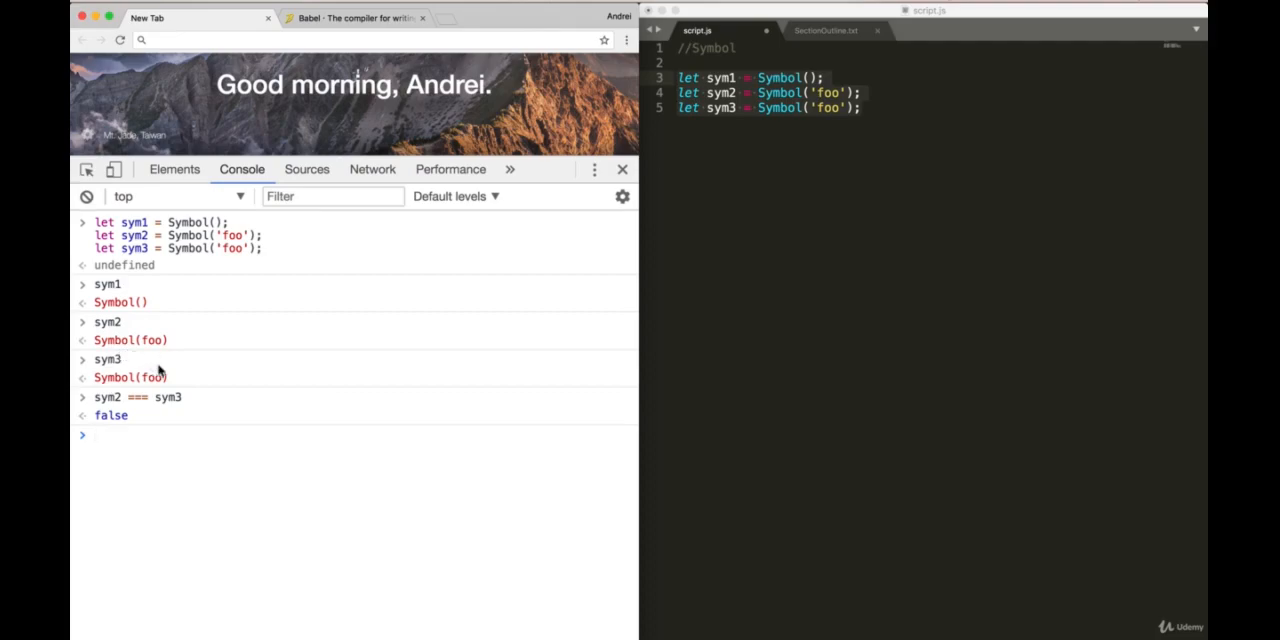
mouse_move(197, 432)
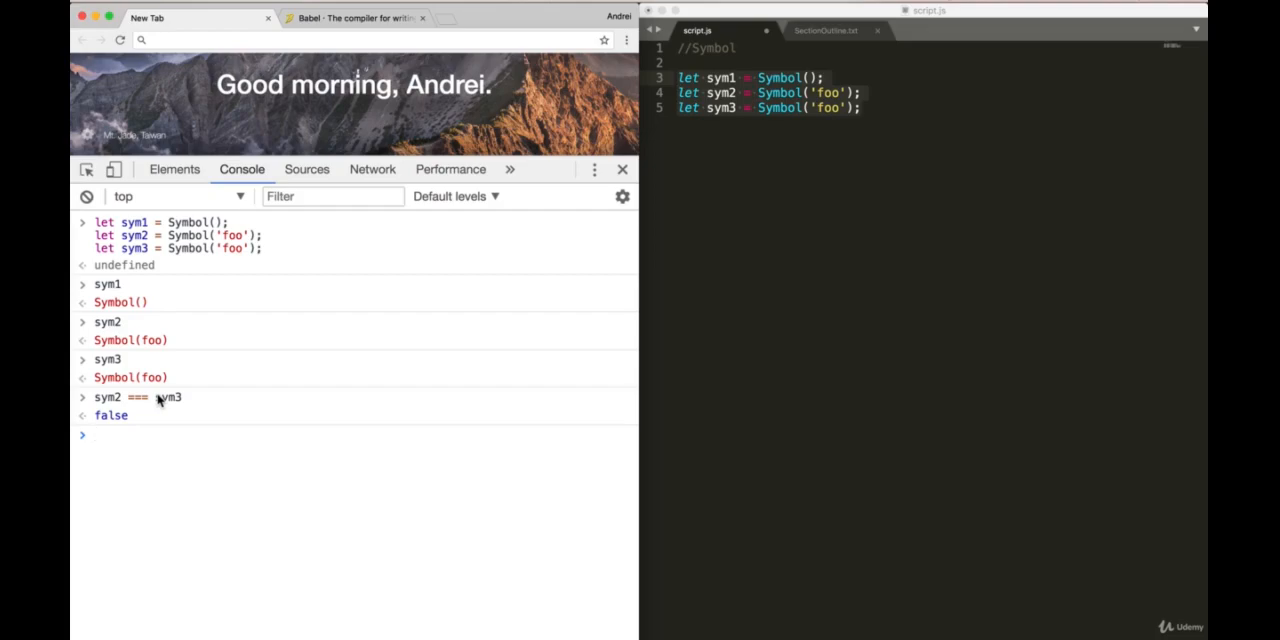
mouse_move(221, 403)
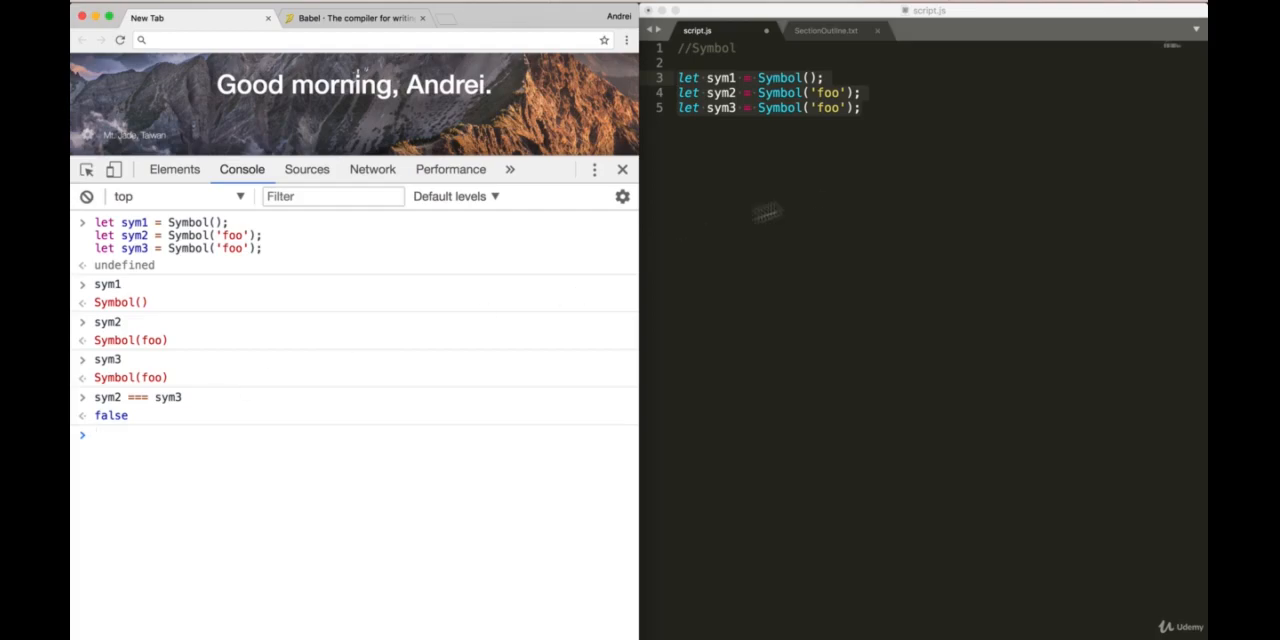
mouse_move(247, 453)
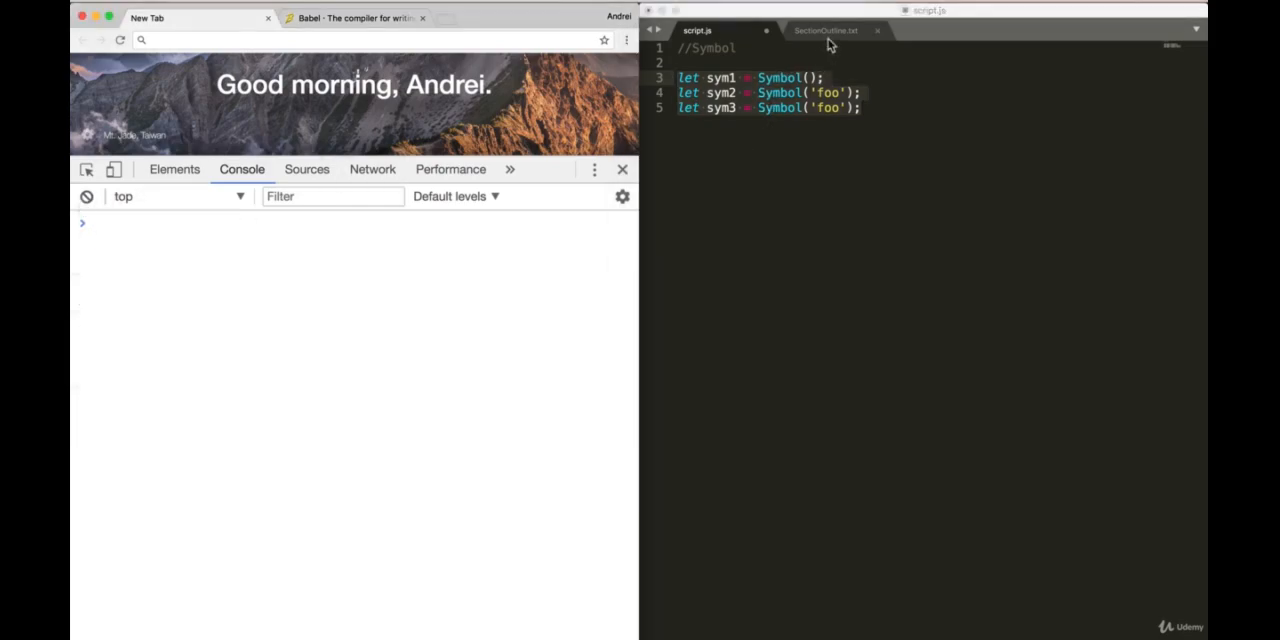
Step: Check the section outline notes and come back to script.js
left_click(825, 30)
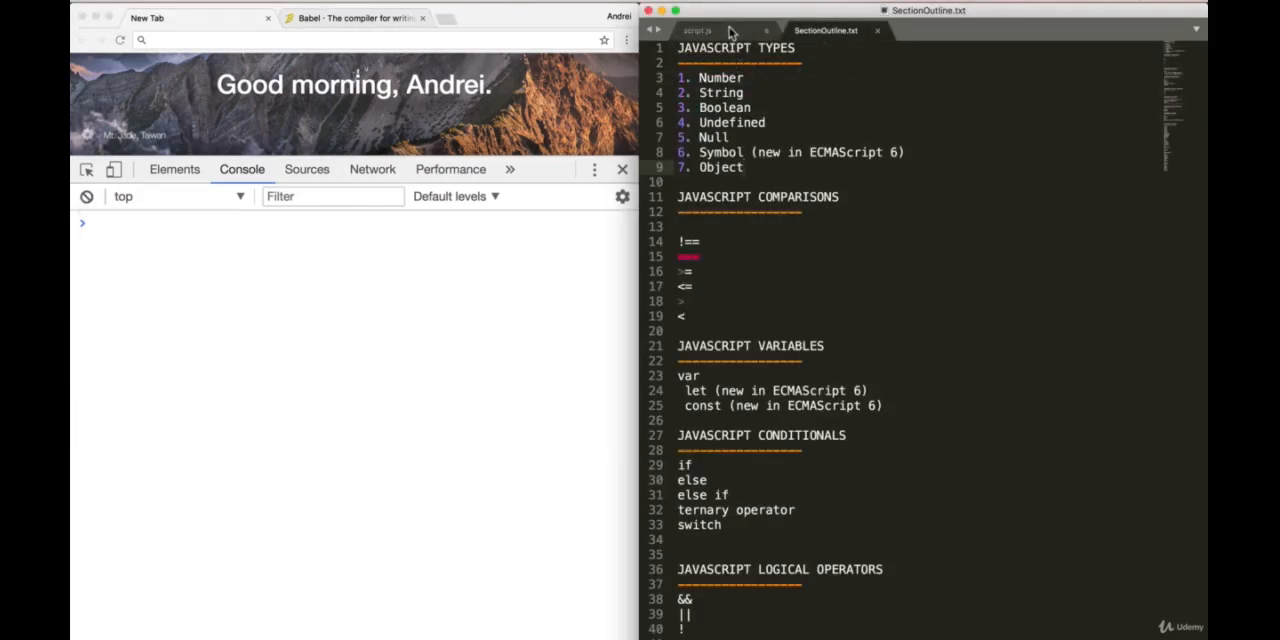
left_click(697, 30)
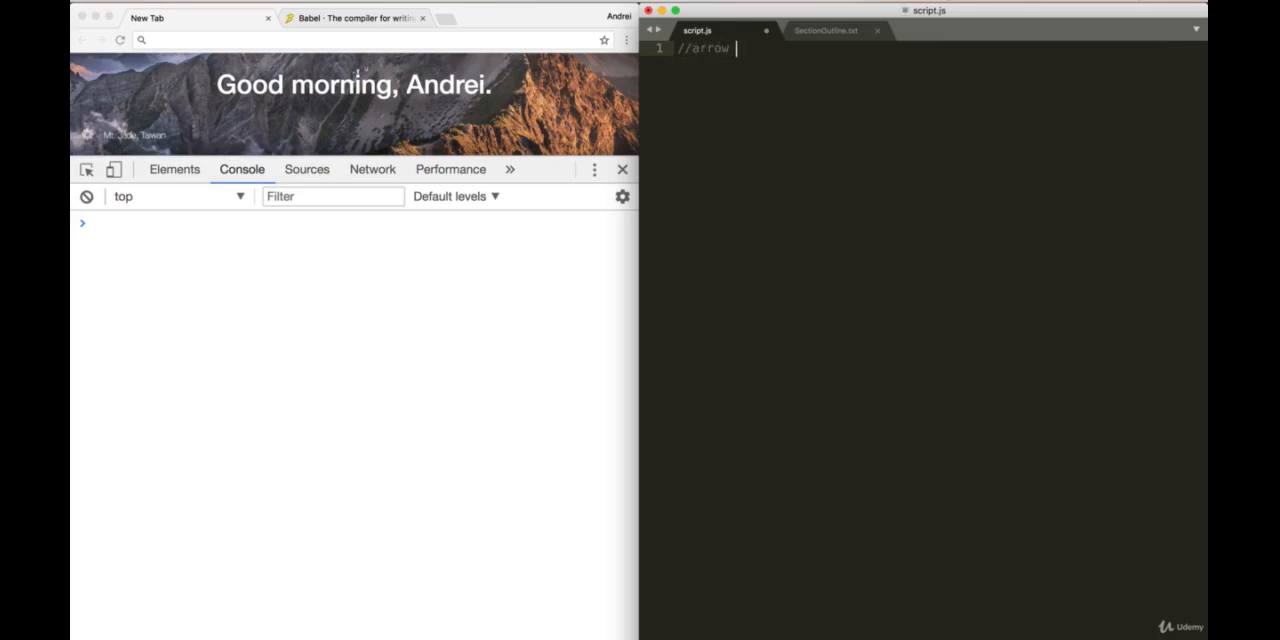
Step: Write a regular function add(a, b) that returns a + b
type("functions")
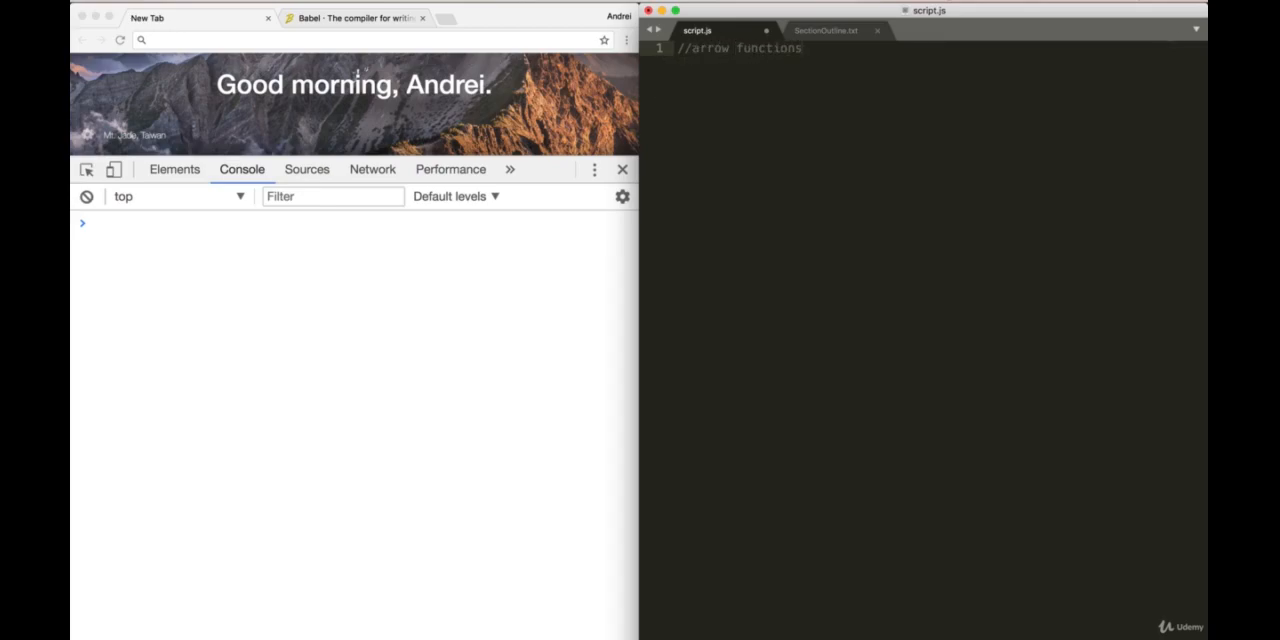
type("function add")
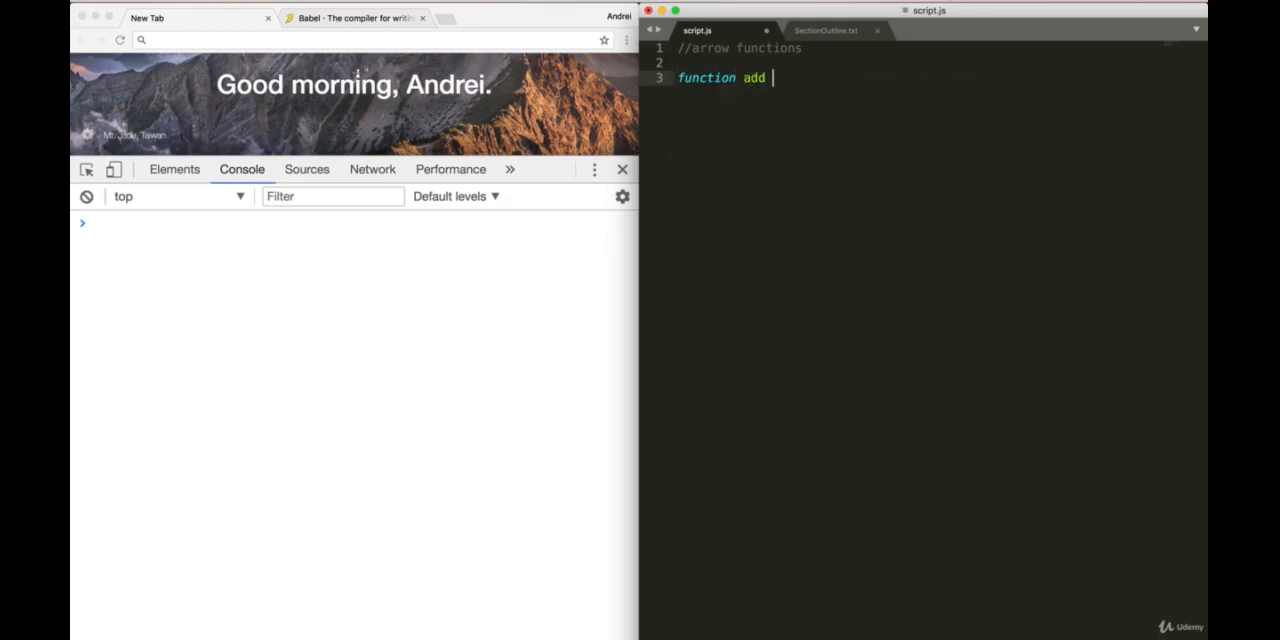
type("(a,")
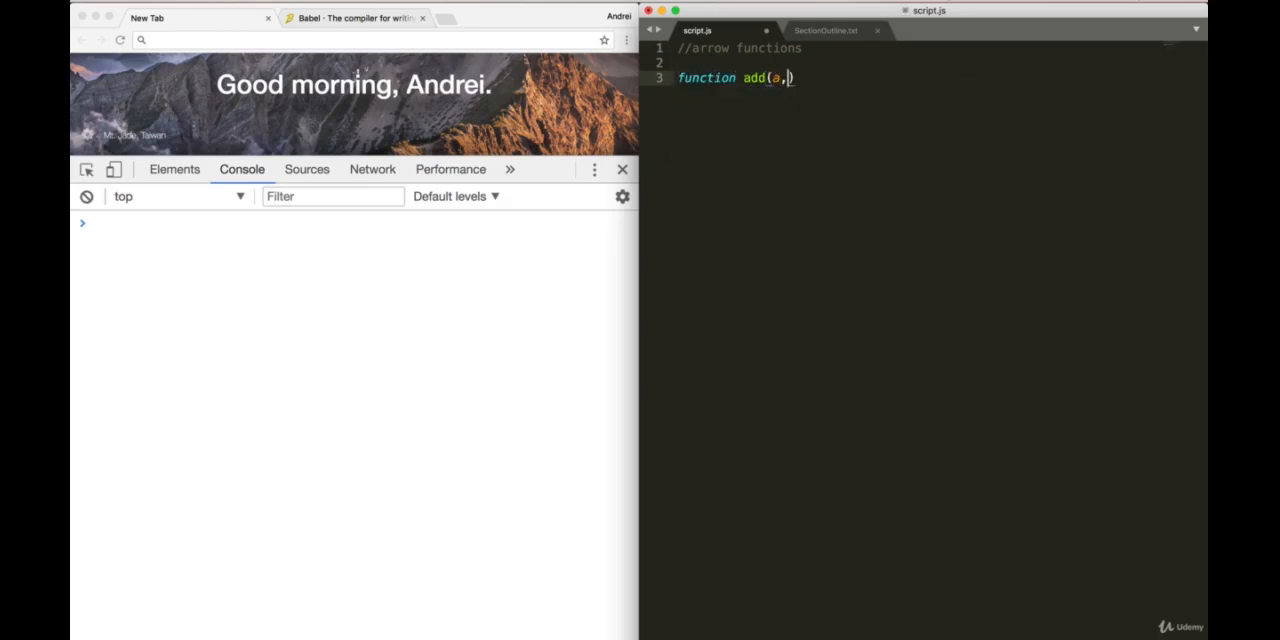
type("b) {")
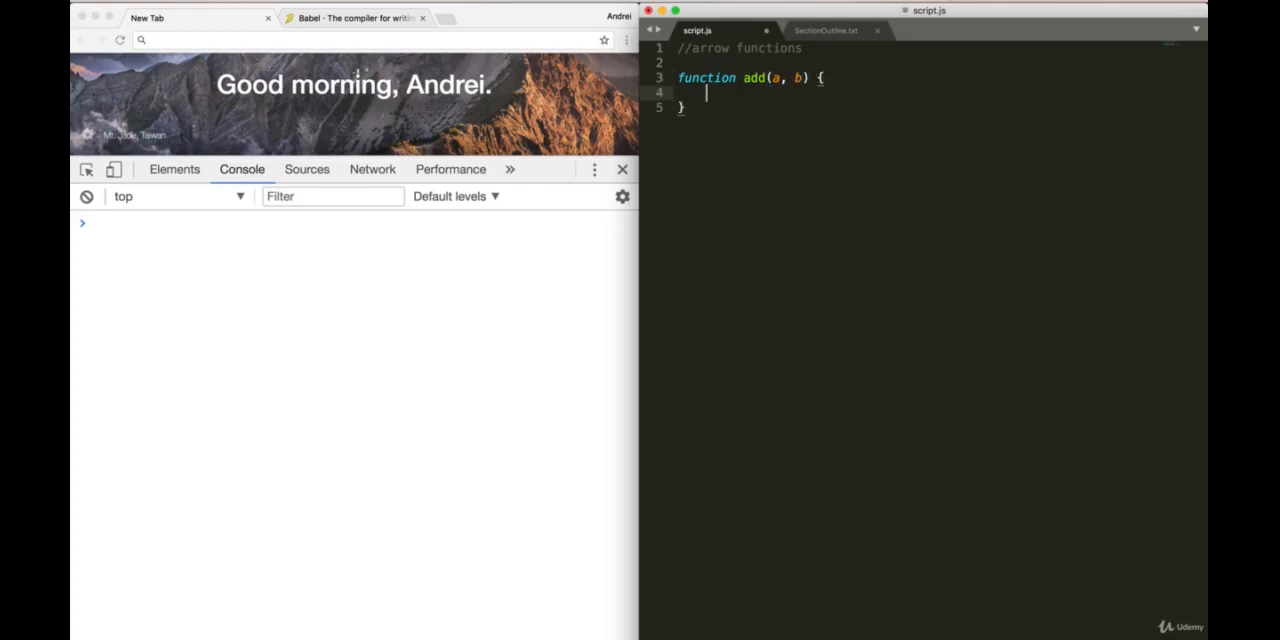
type("return a")
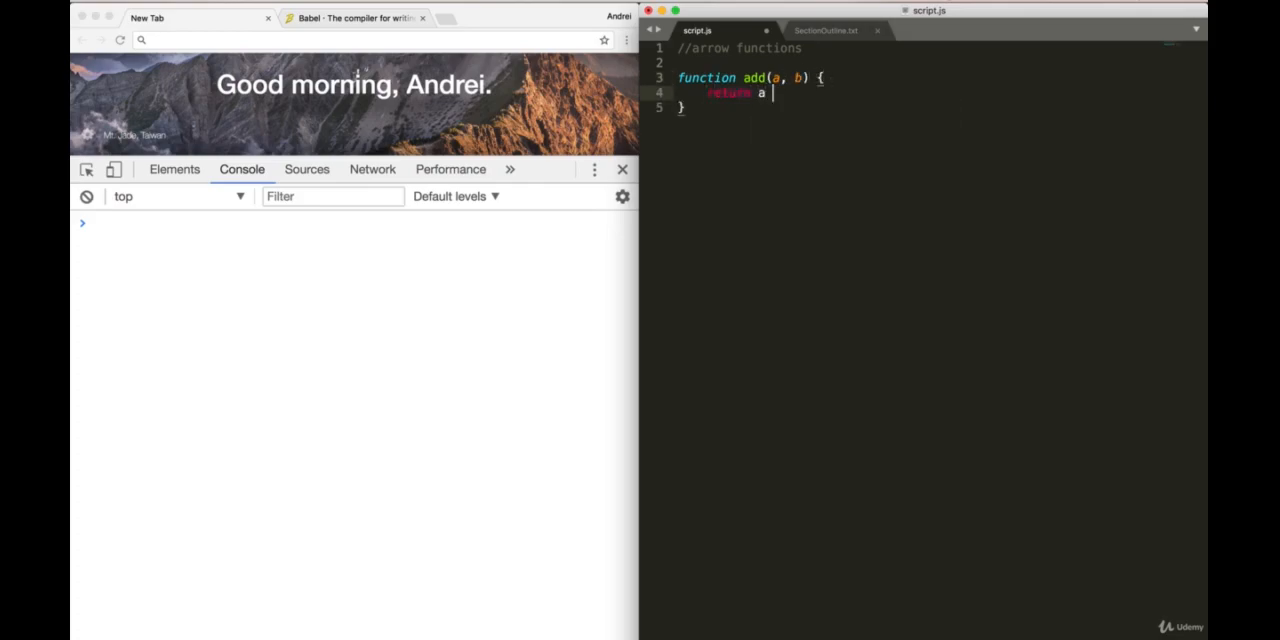
type("+ b;")
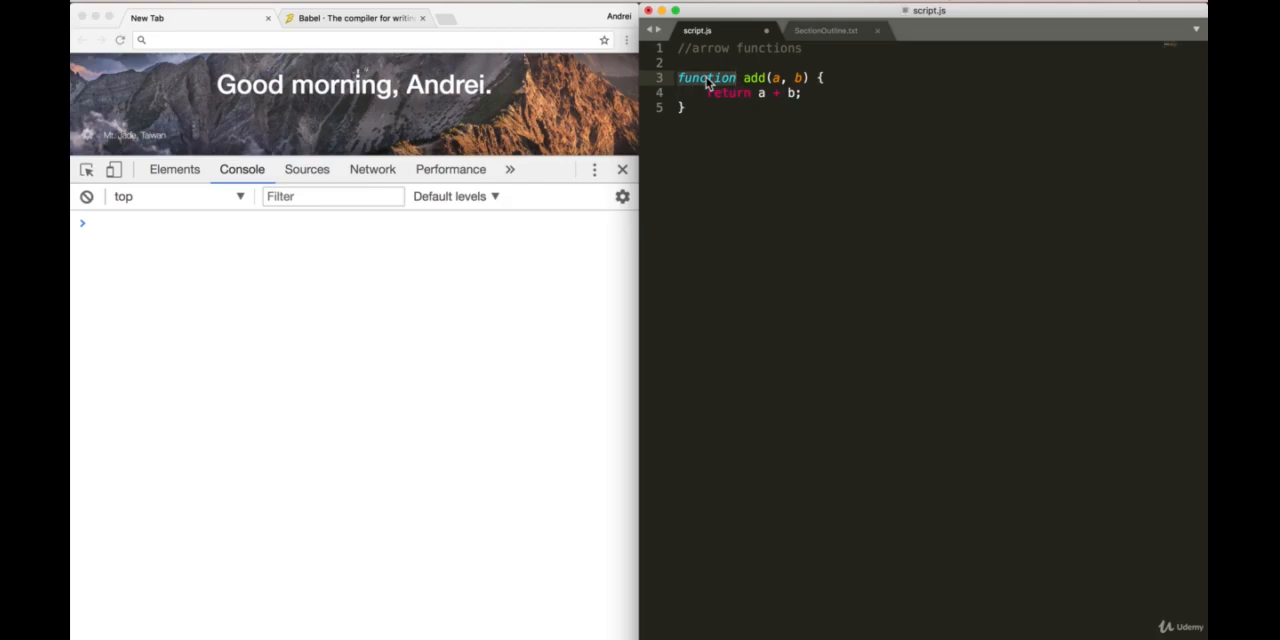
Step: Below it, write the arrow version const add = (a, b) => a + b;
left_click(722, 130)
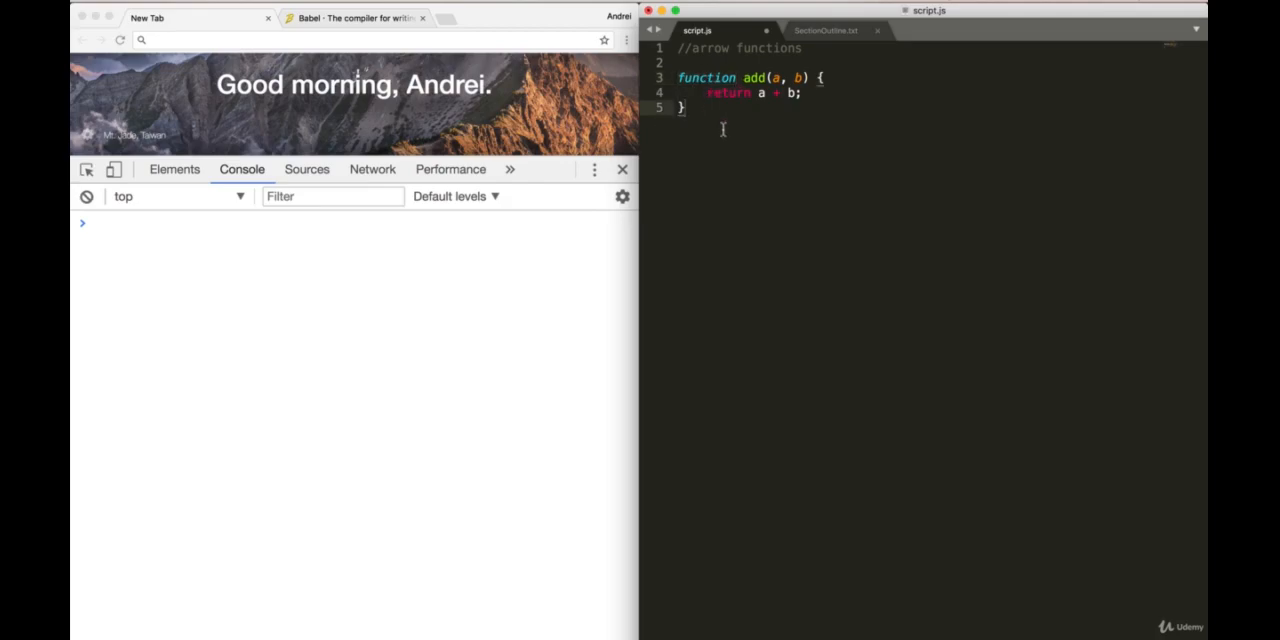
type("const add")
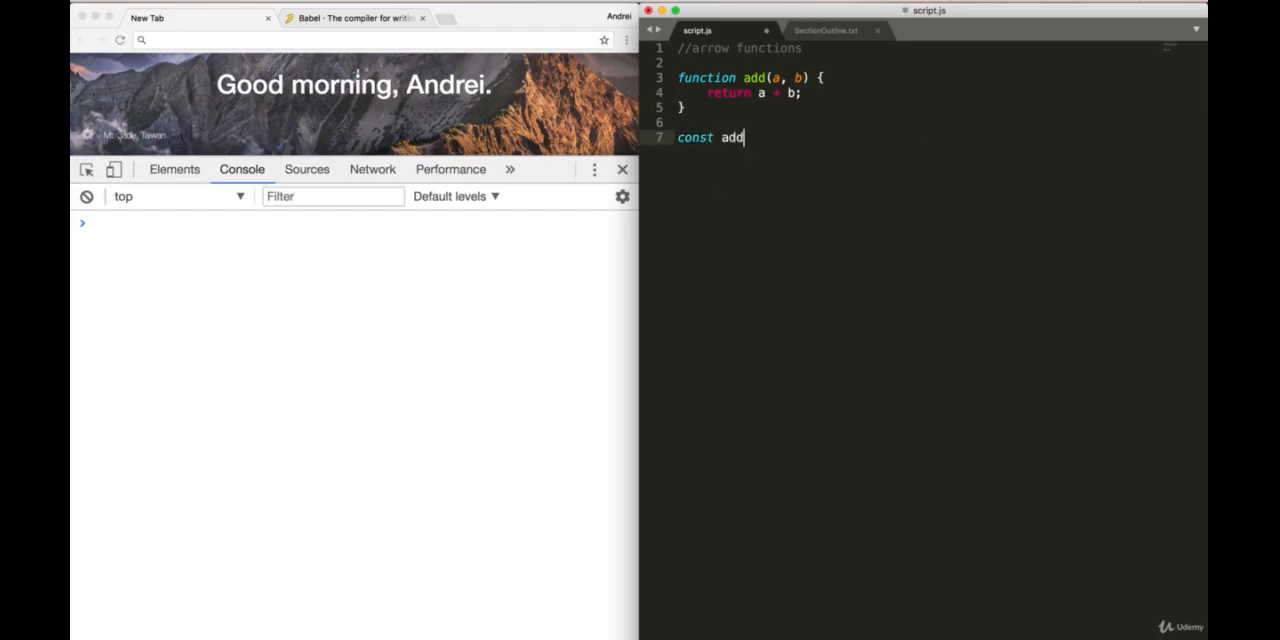
type("= () =>")
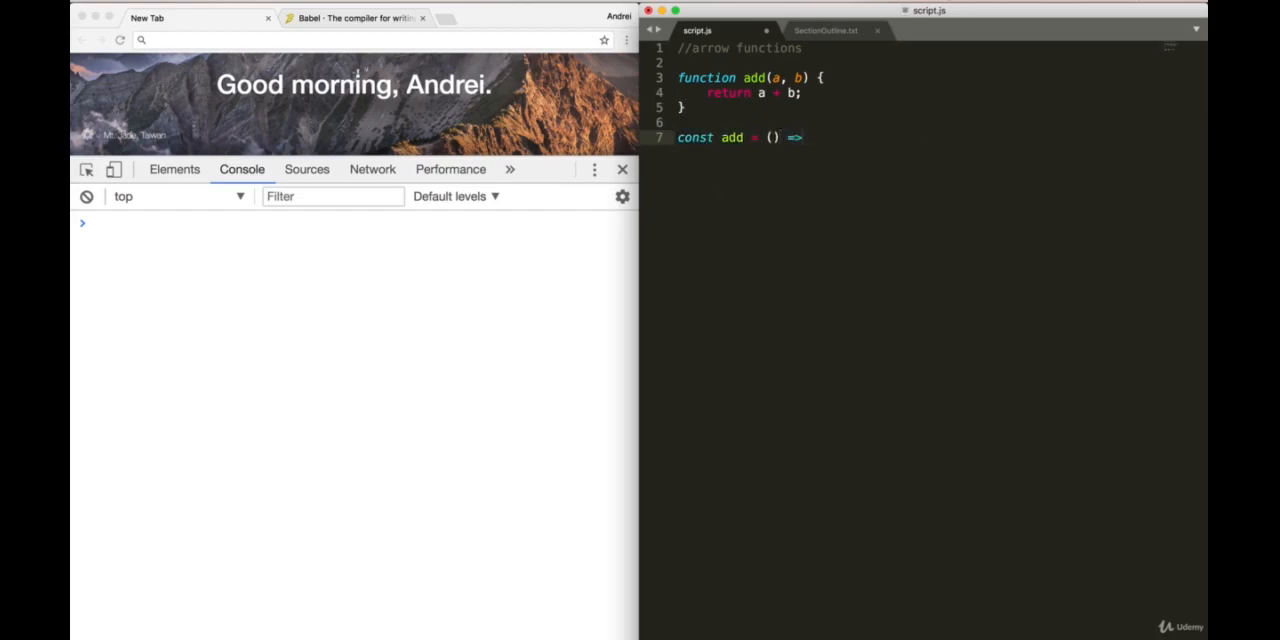
type("a")
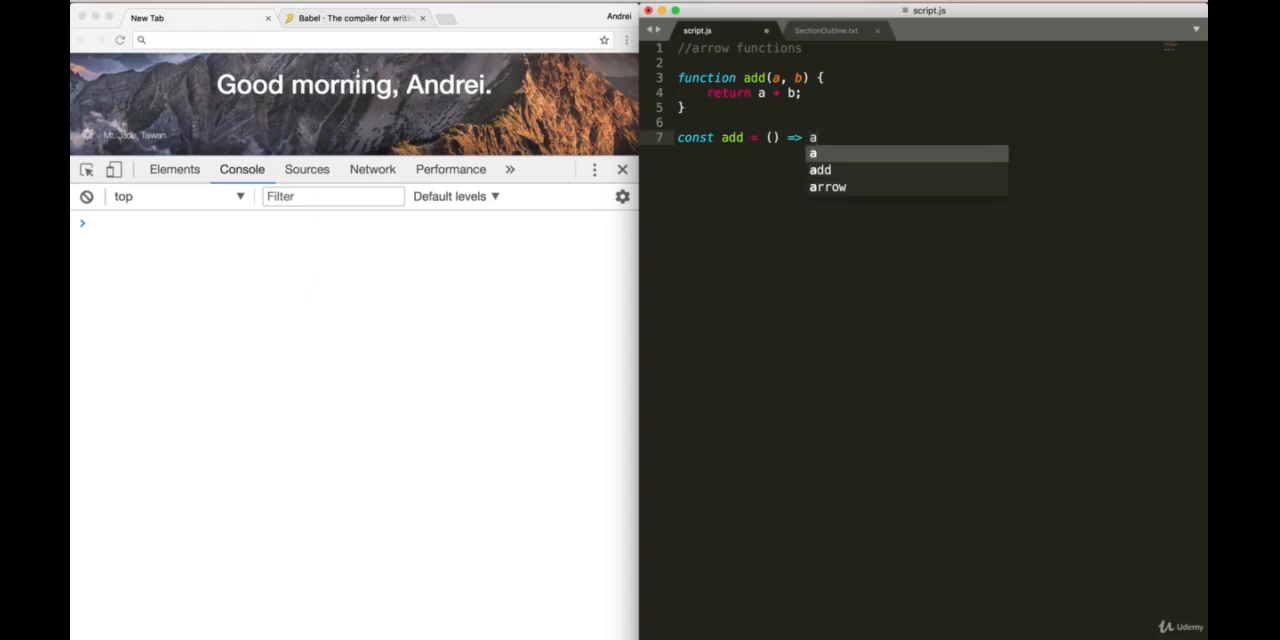
type("+ b'")
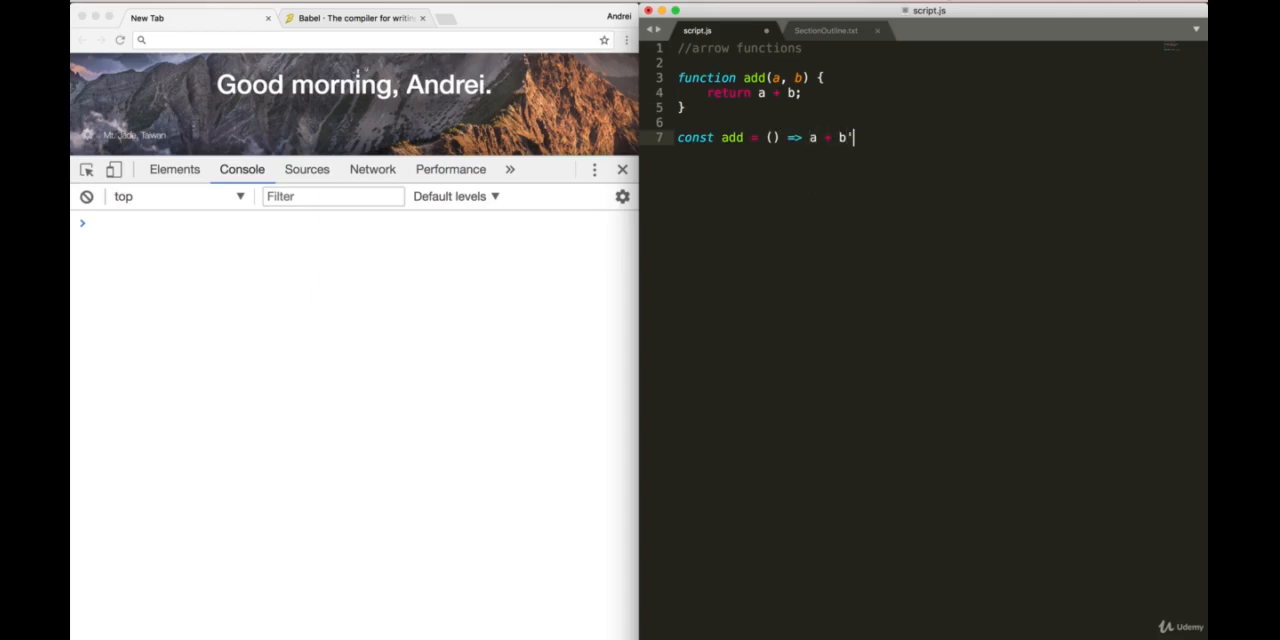
type(";")
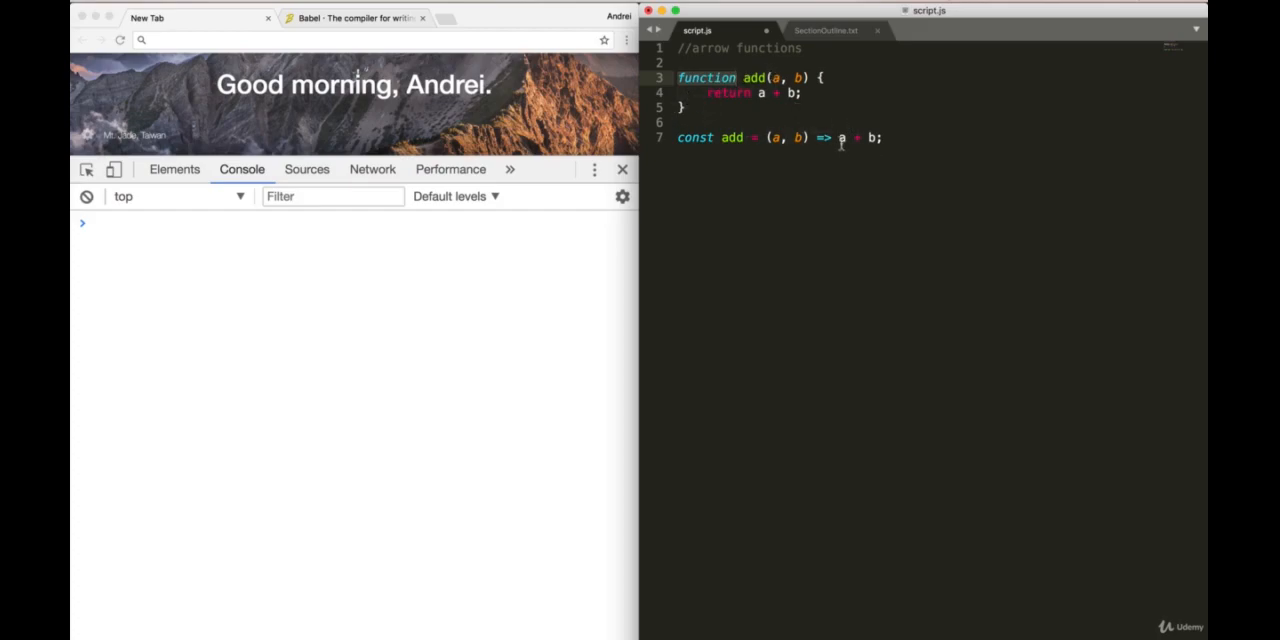
Step: Try a braced body on the arrow add and select its return keyword for editing
type("{")
type("return a + b;")
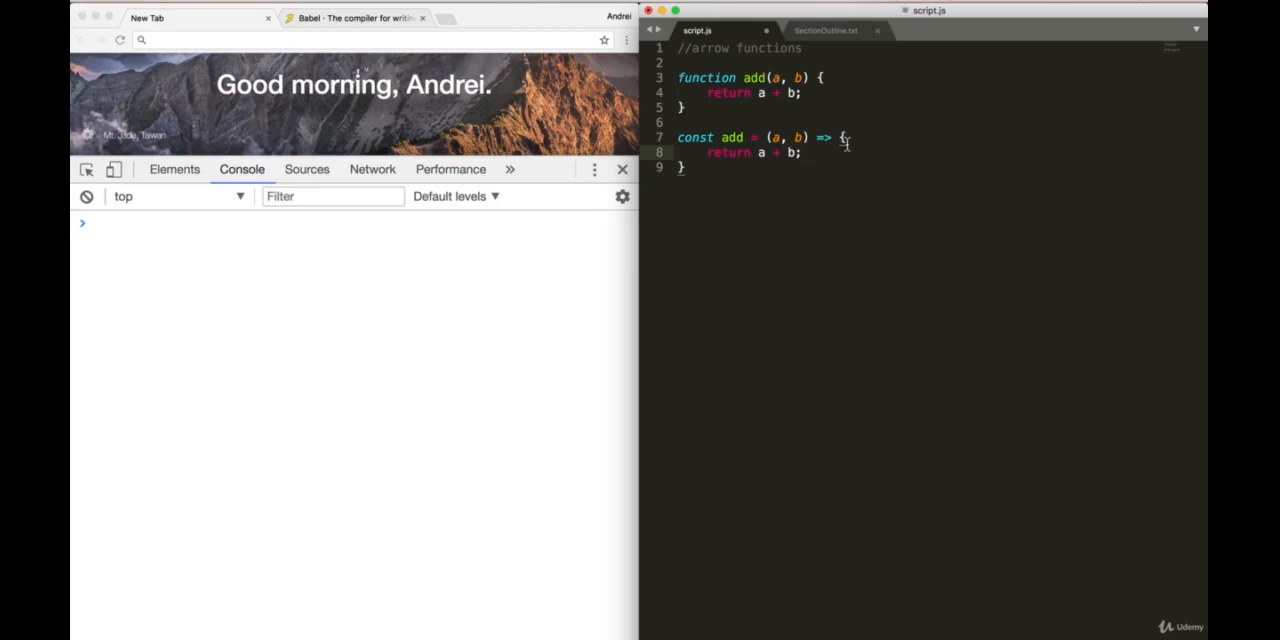
double_click(729, 152)
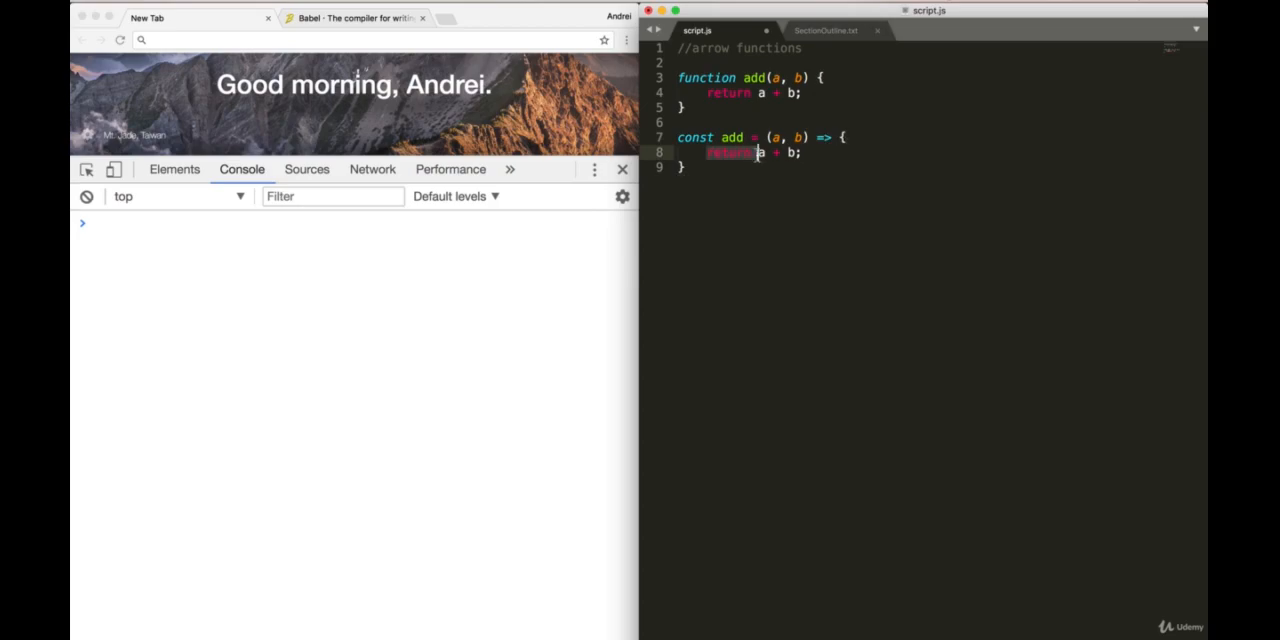
mouse_move(758, 158)
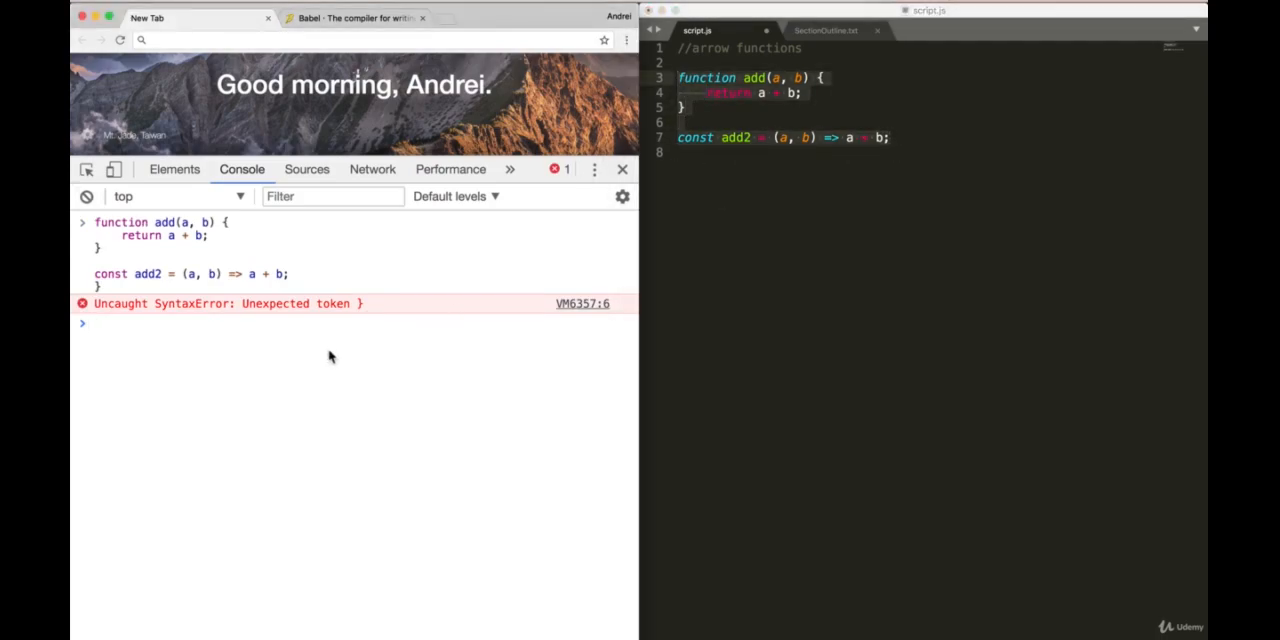
Step: Run add(4,2) and add2(4,2) in the console, both returning 6
type("add")
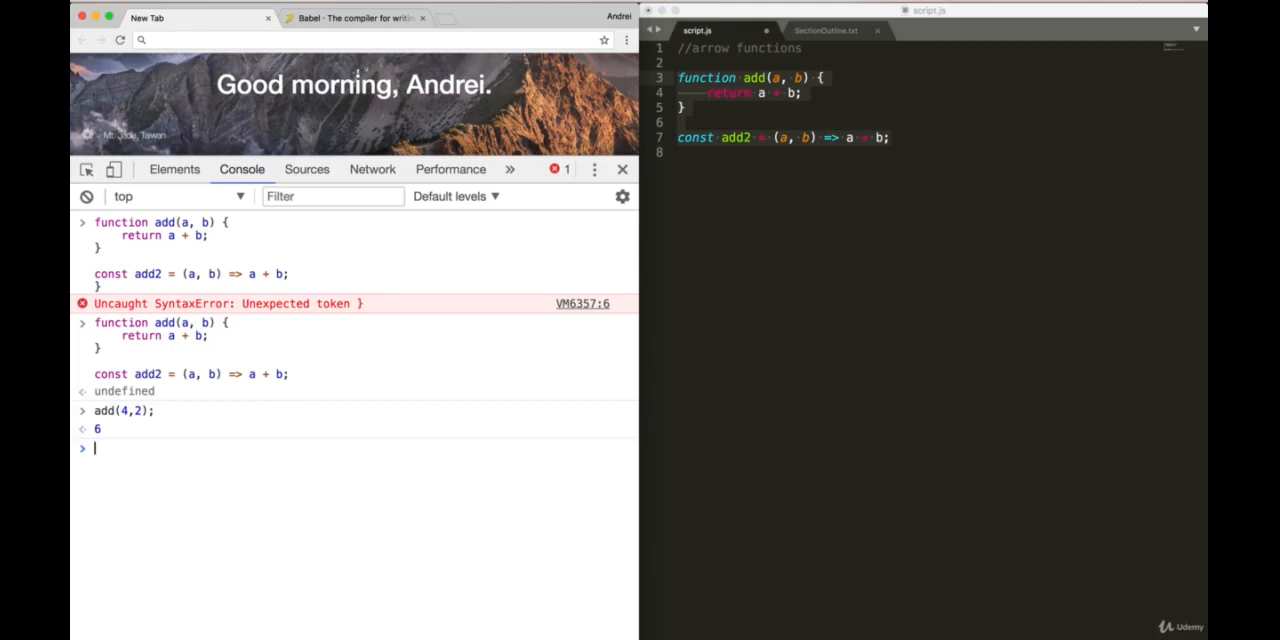
type("add")
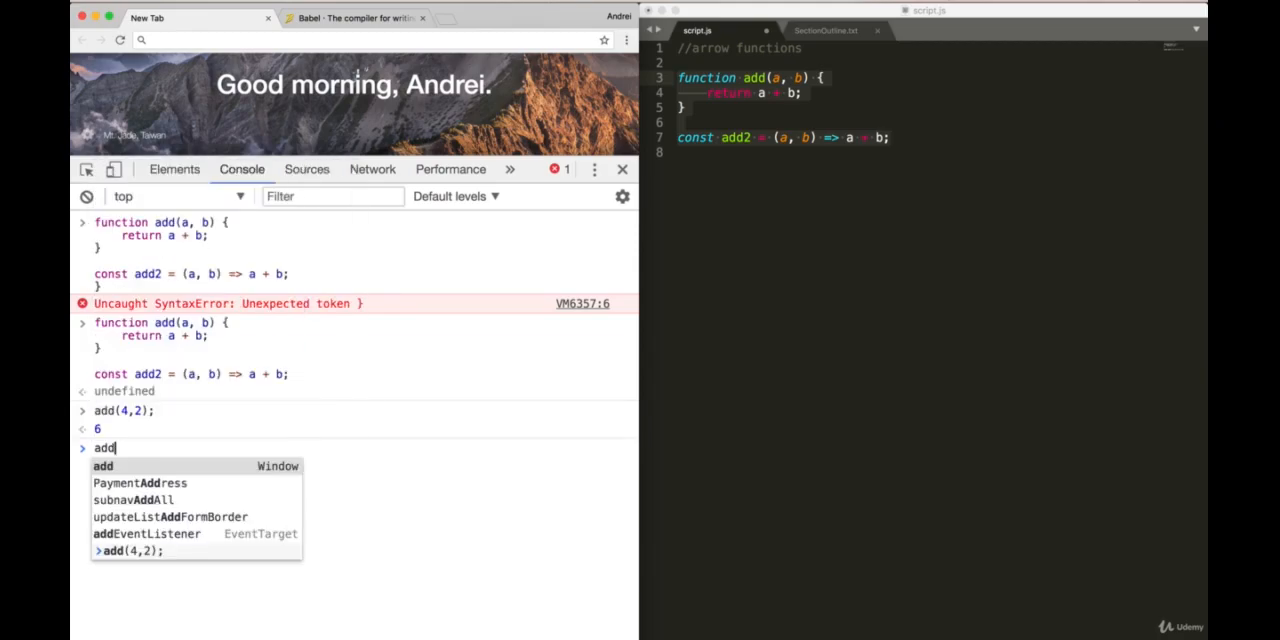
type("2(4,2")
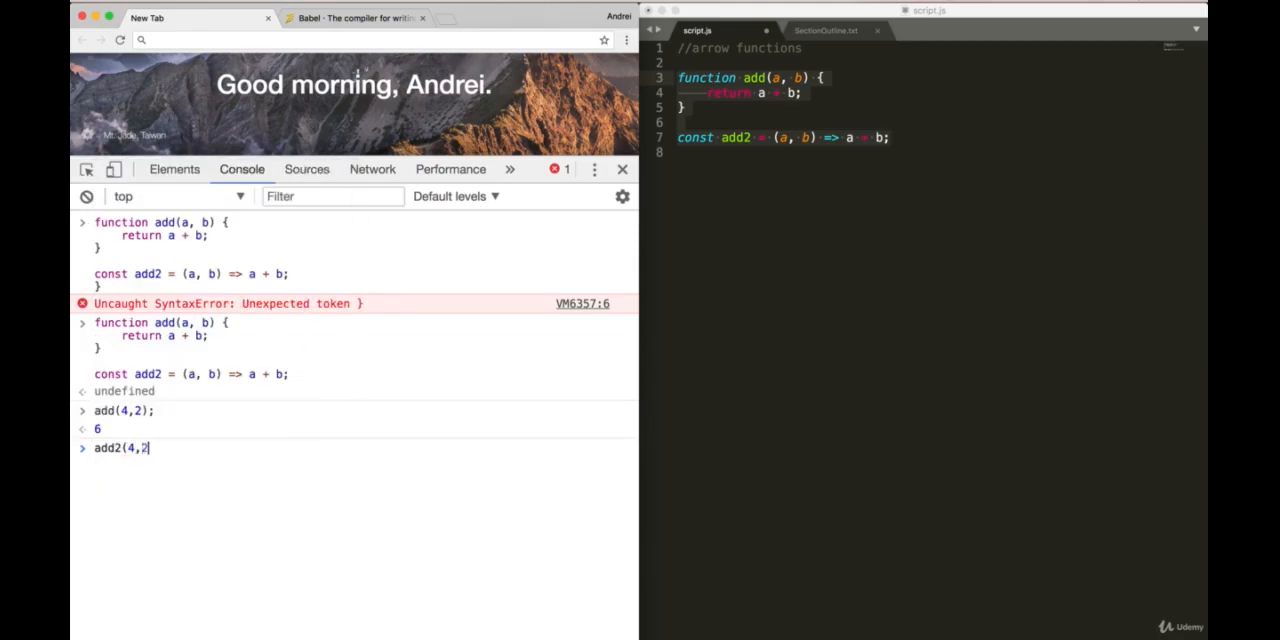
key("Enter")
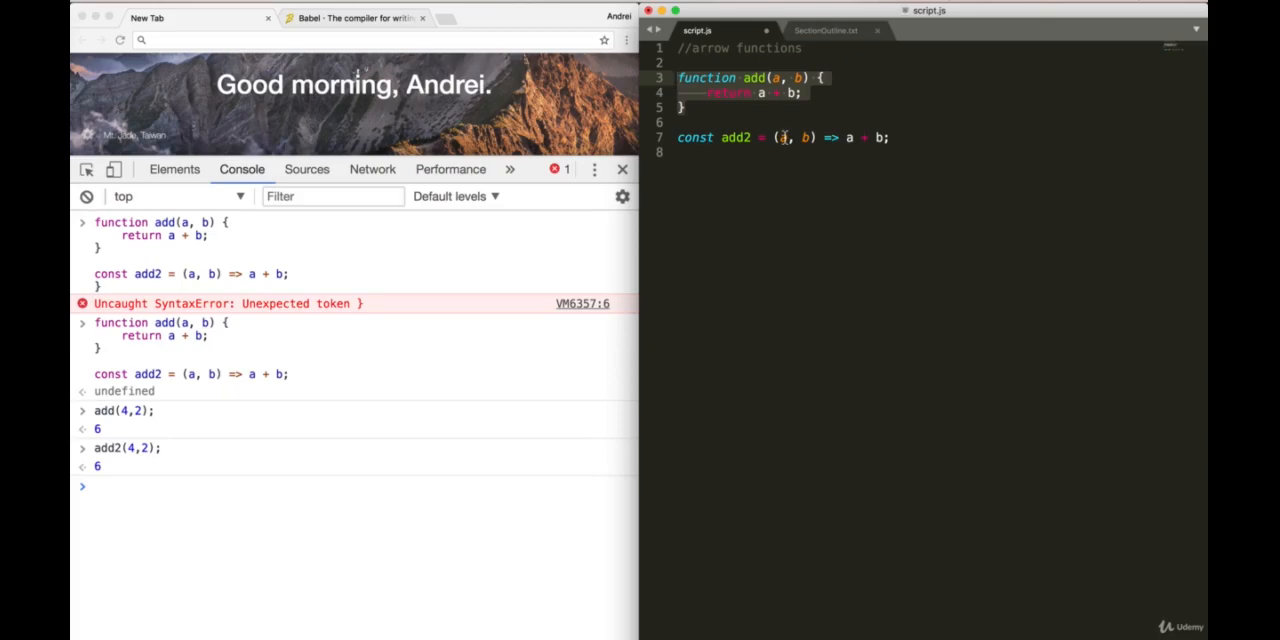
Step: Uncomment the () => arrow entry under JAVASCRIPT FUNCTIONS, then return to script.js
left_click(826, 30)
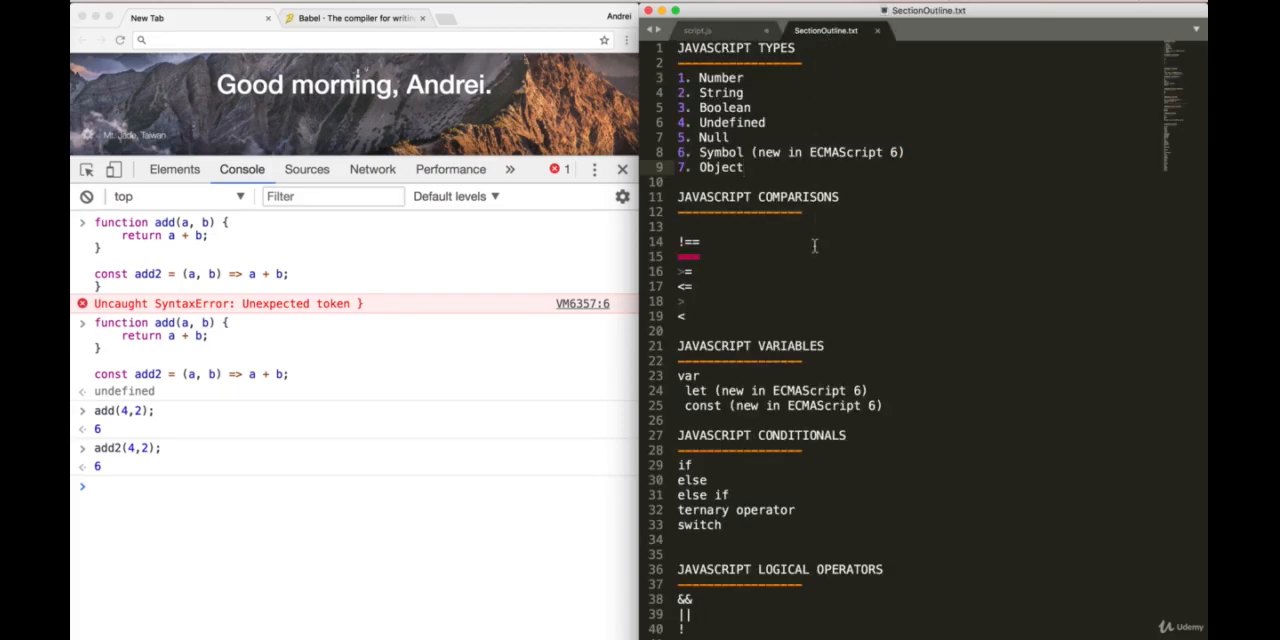
scroll("down", 3)
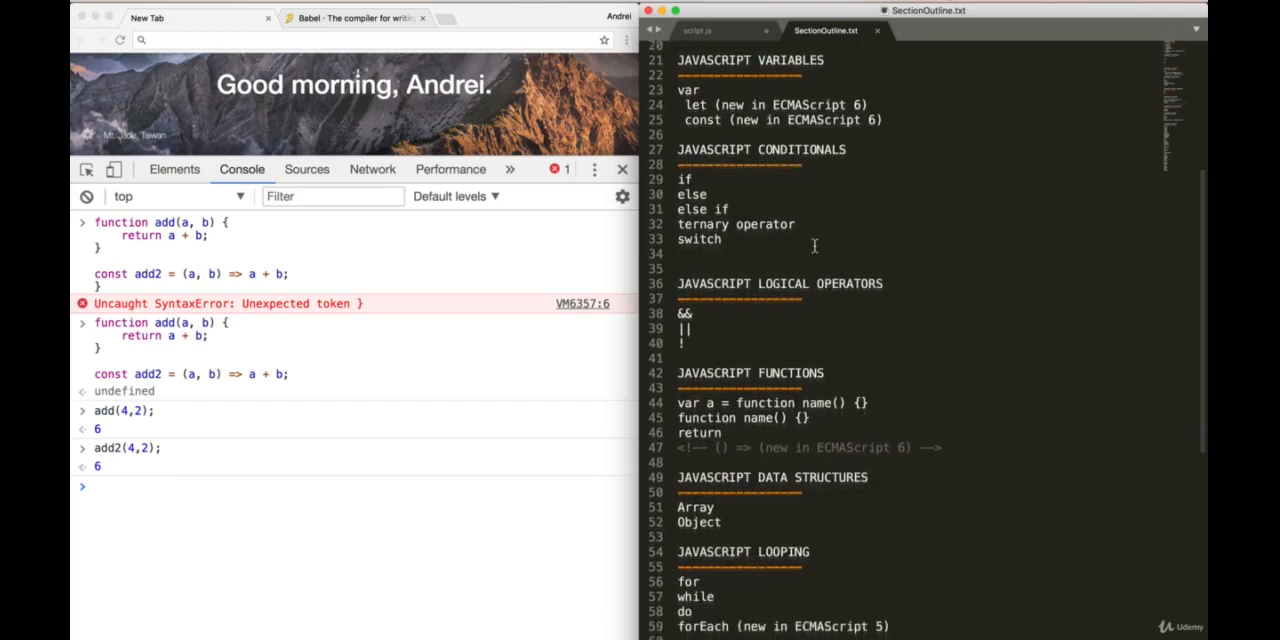
scroll("down", 3)
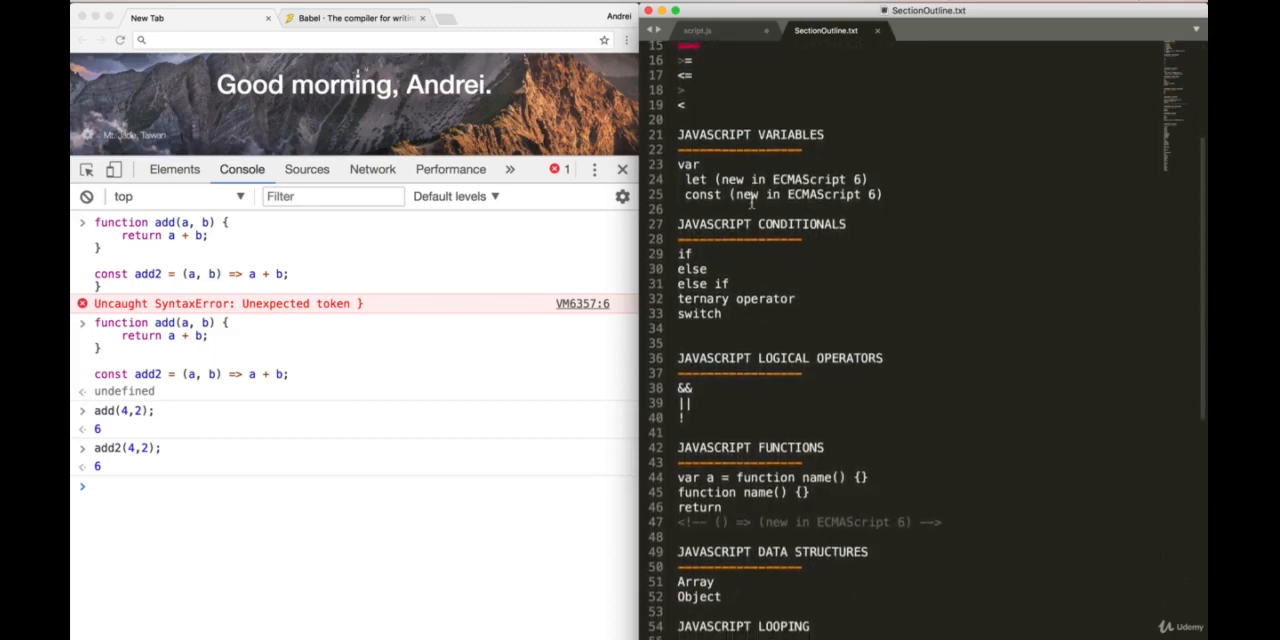
scroll("down", 3)
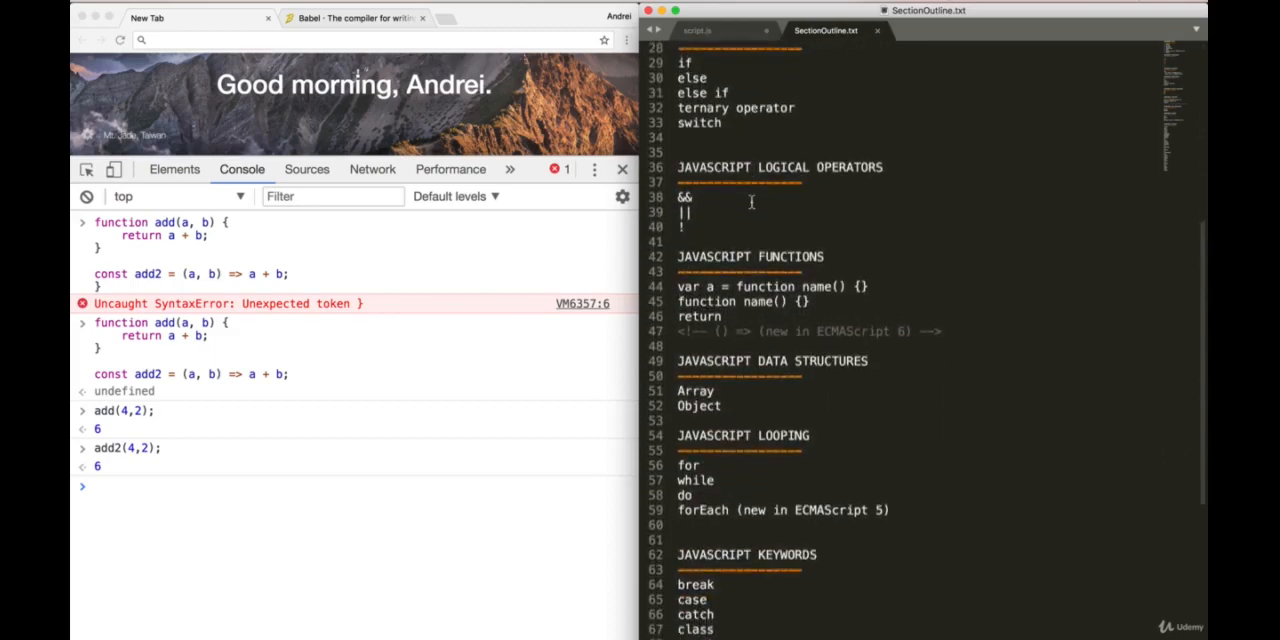
scroll("down", 3)
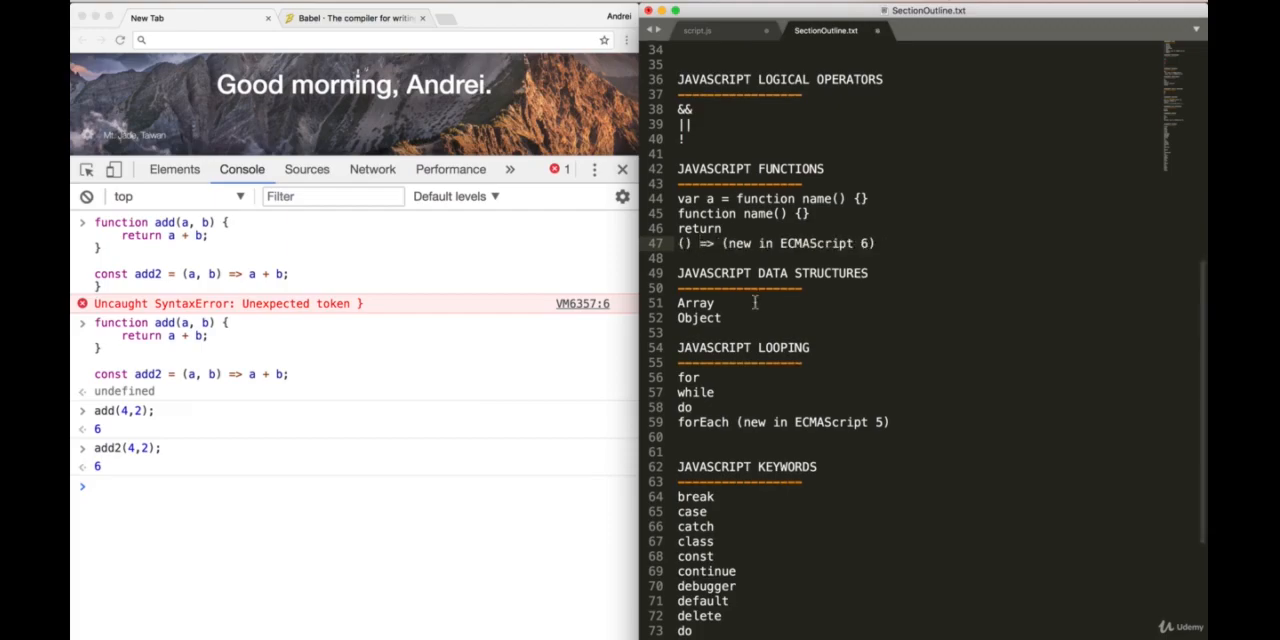
scroll("up", 3)
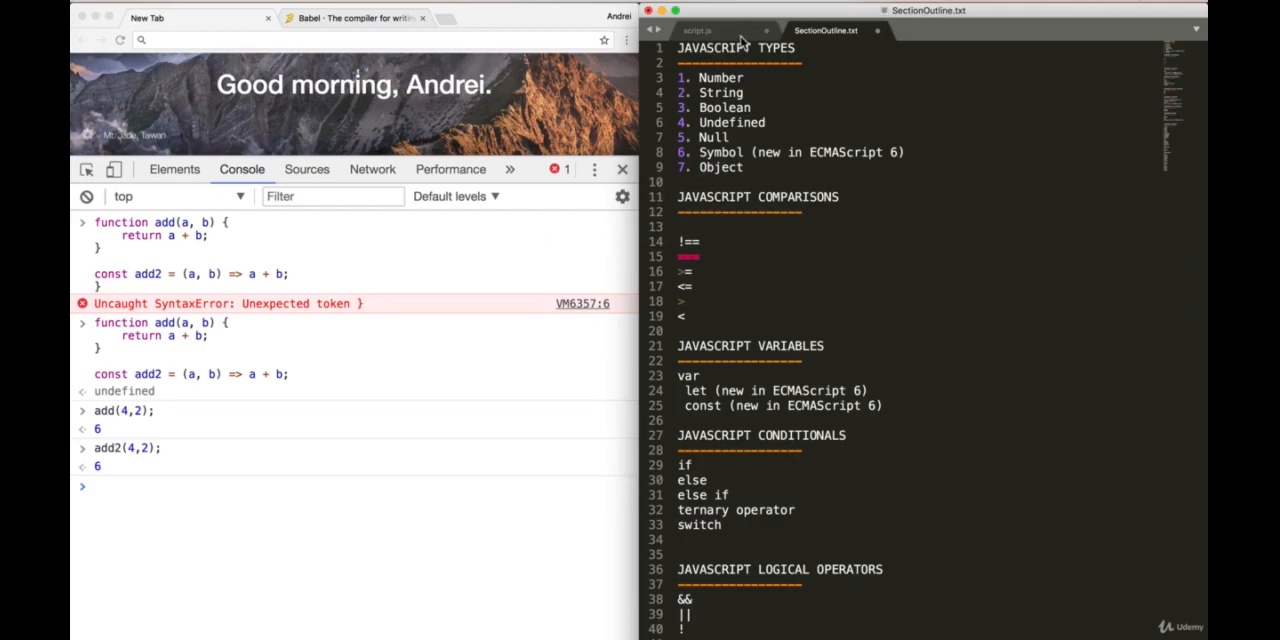
left_click(710, 30)
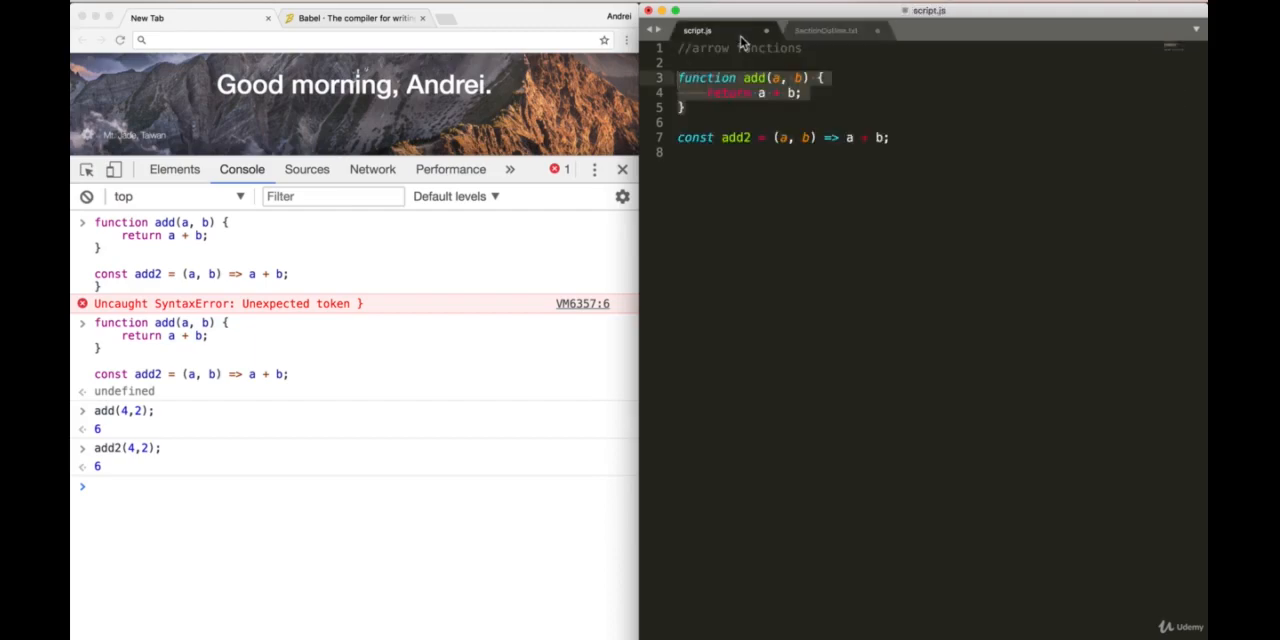